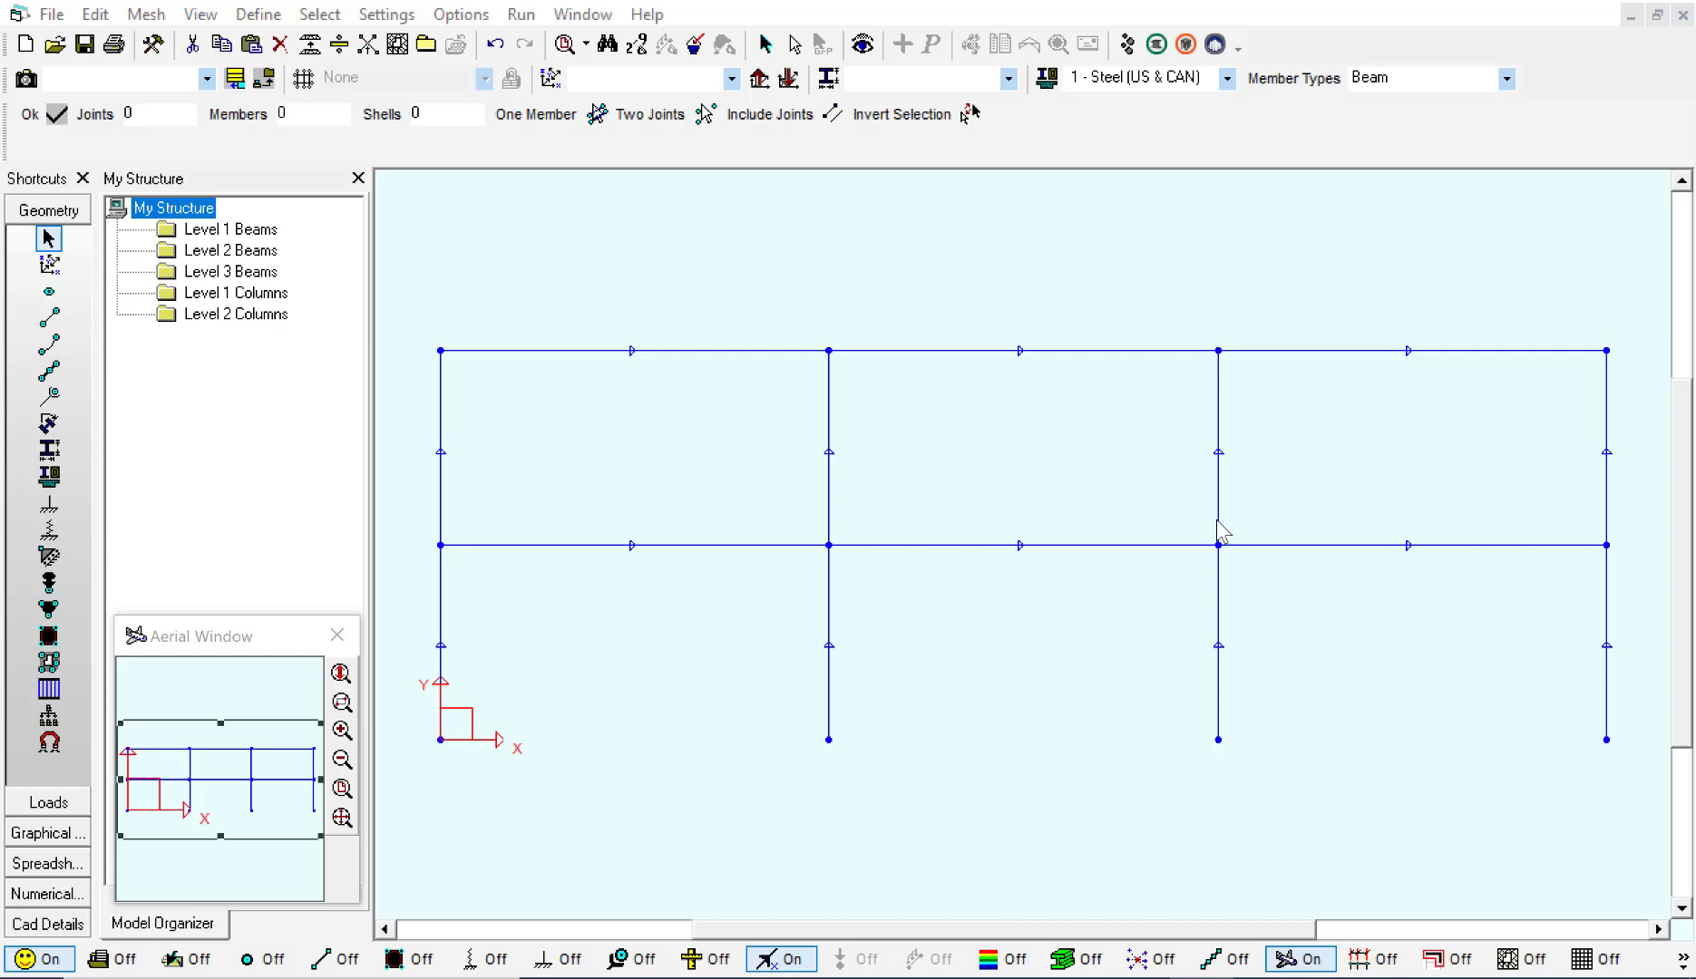
mouse_move(643, 677)
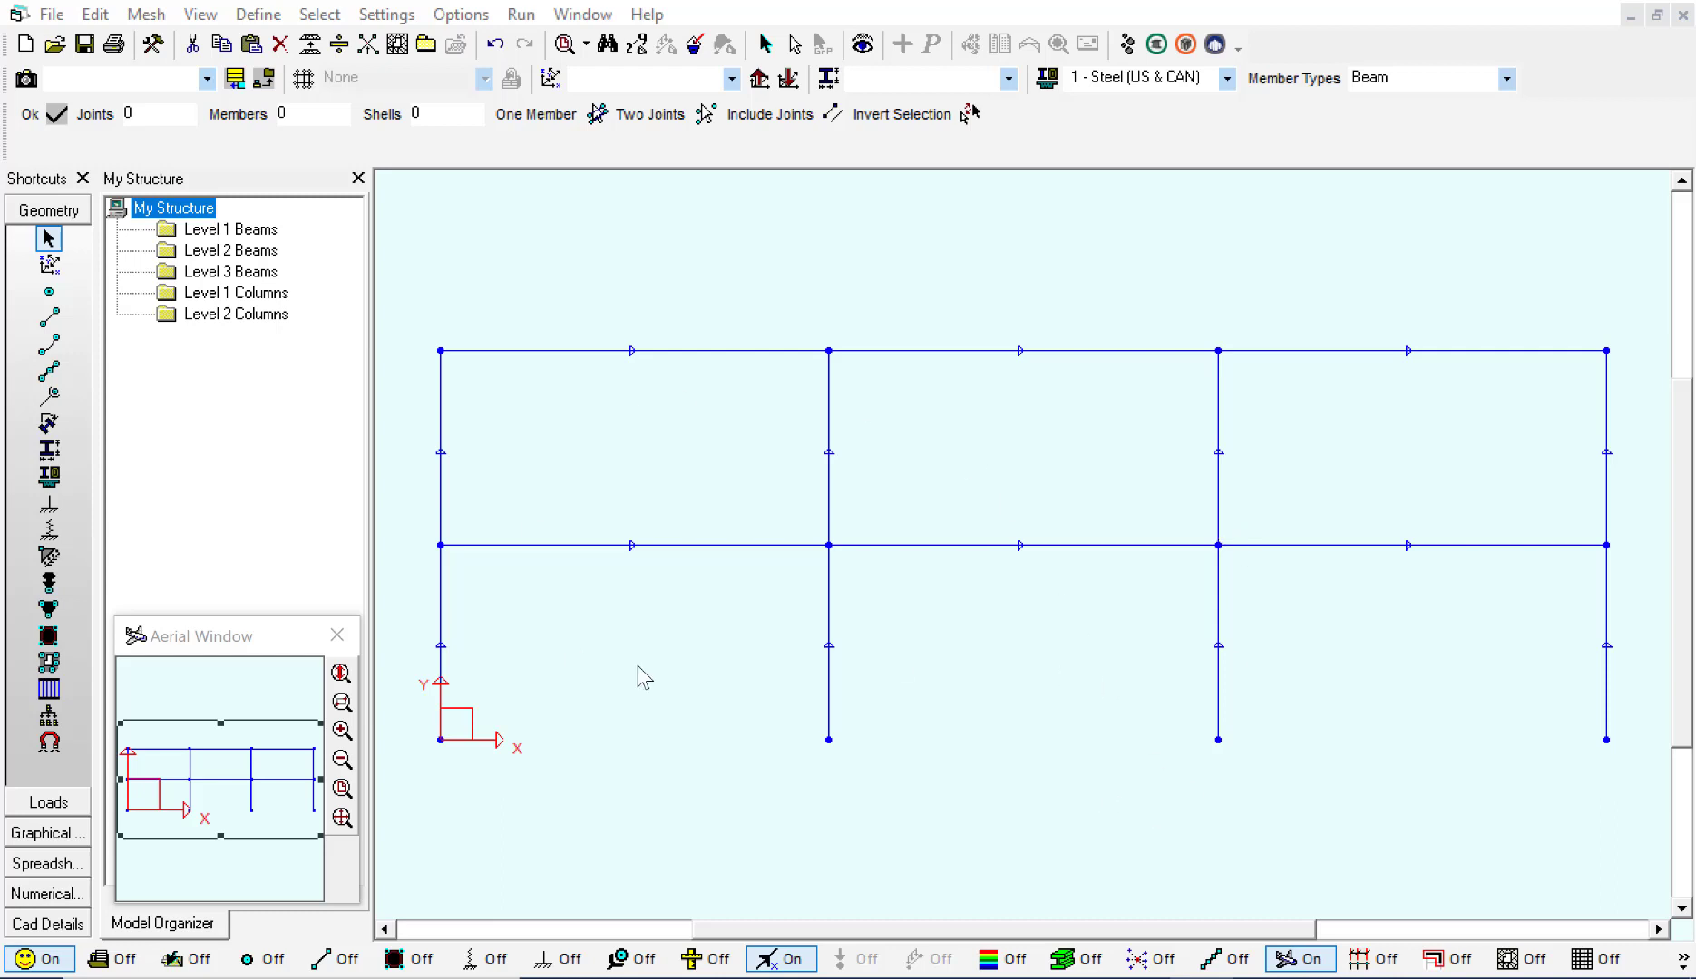
mouse_move(647, 668)
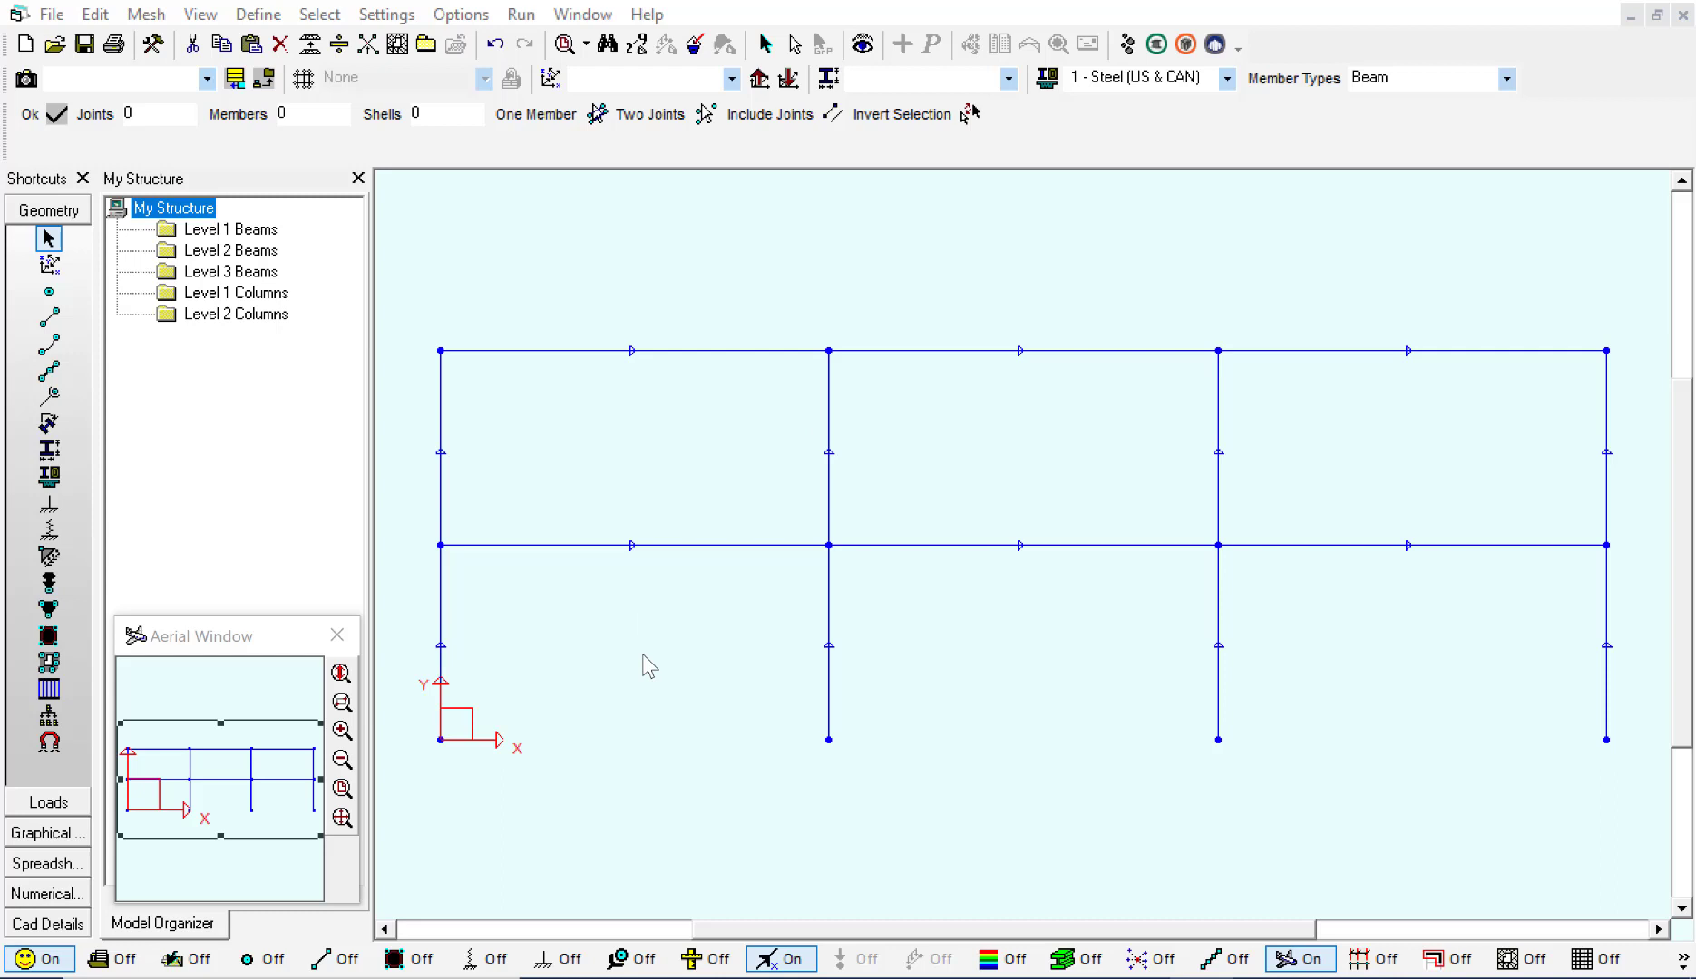
mouse_move(1324, 638)
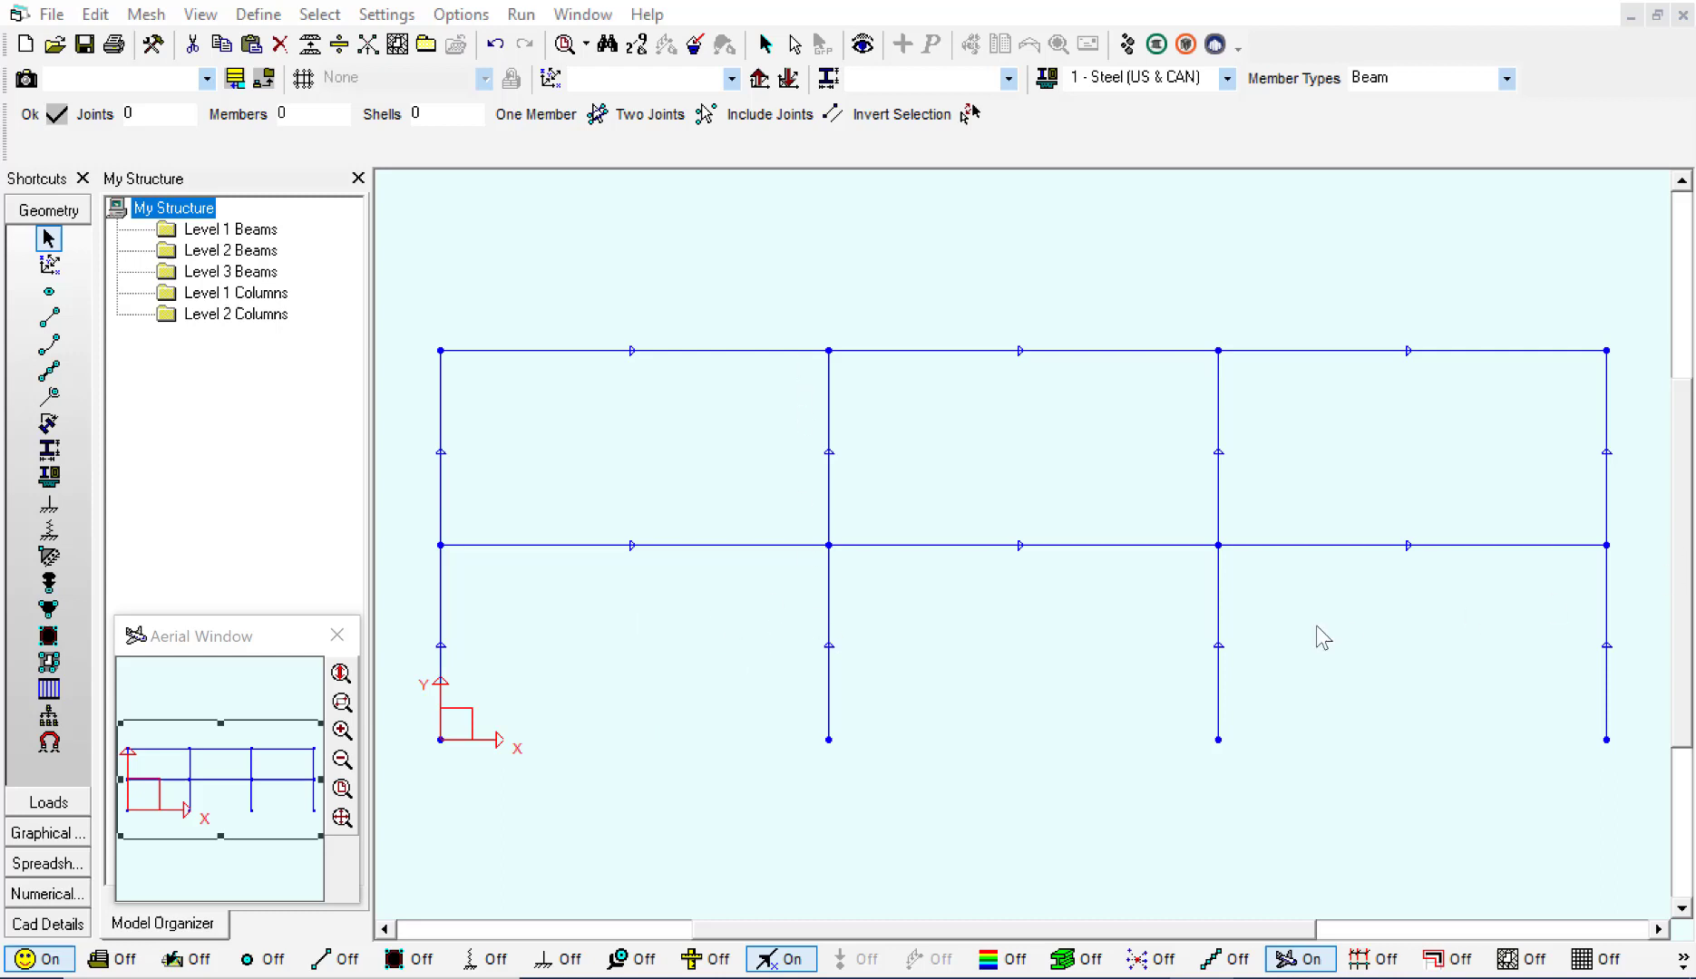
- Display load case 2 - Dead Load with its -350 distributed loads on the top beams
click(47, 239)
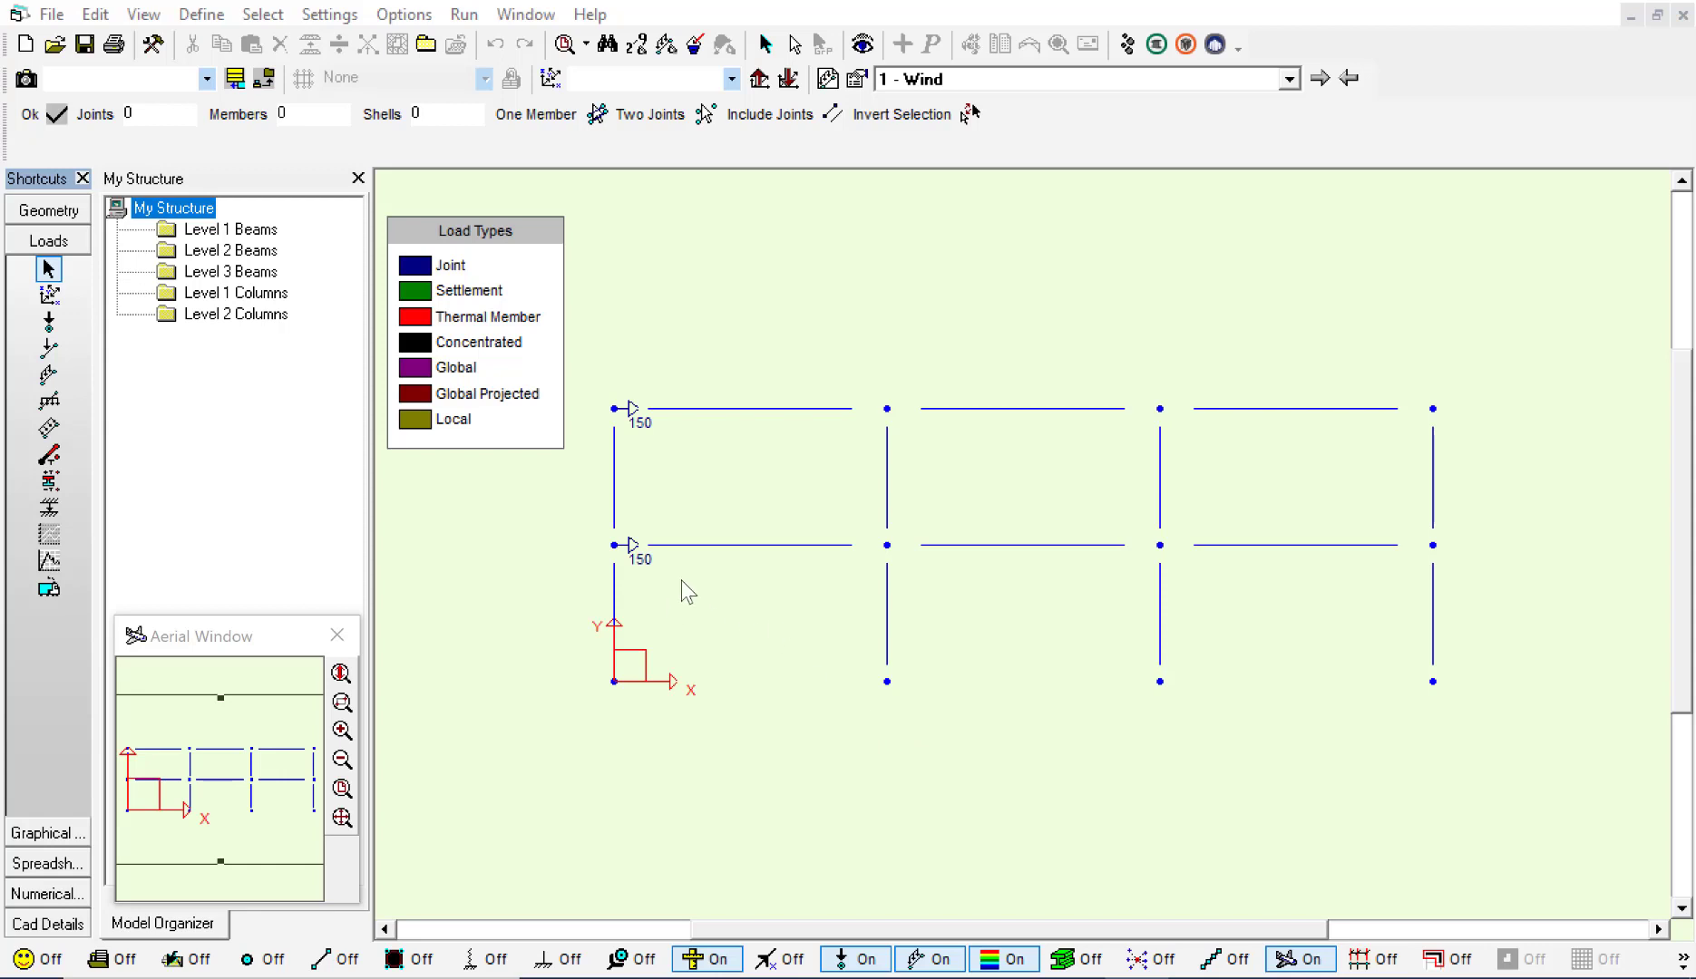
mouse_move(765, 470)
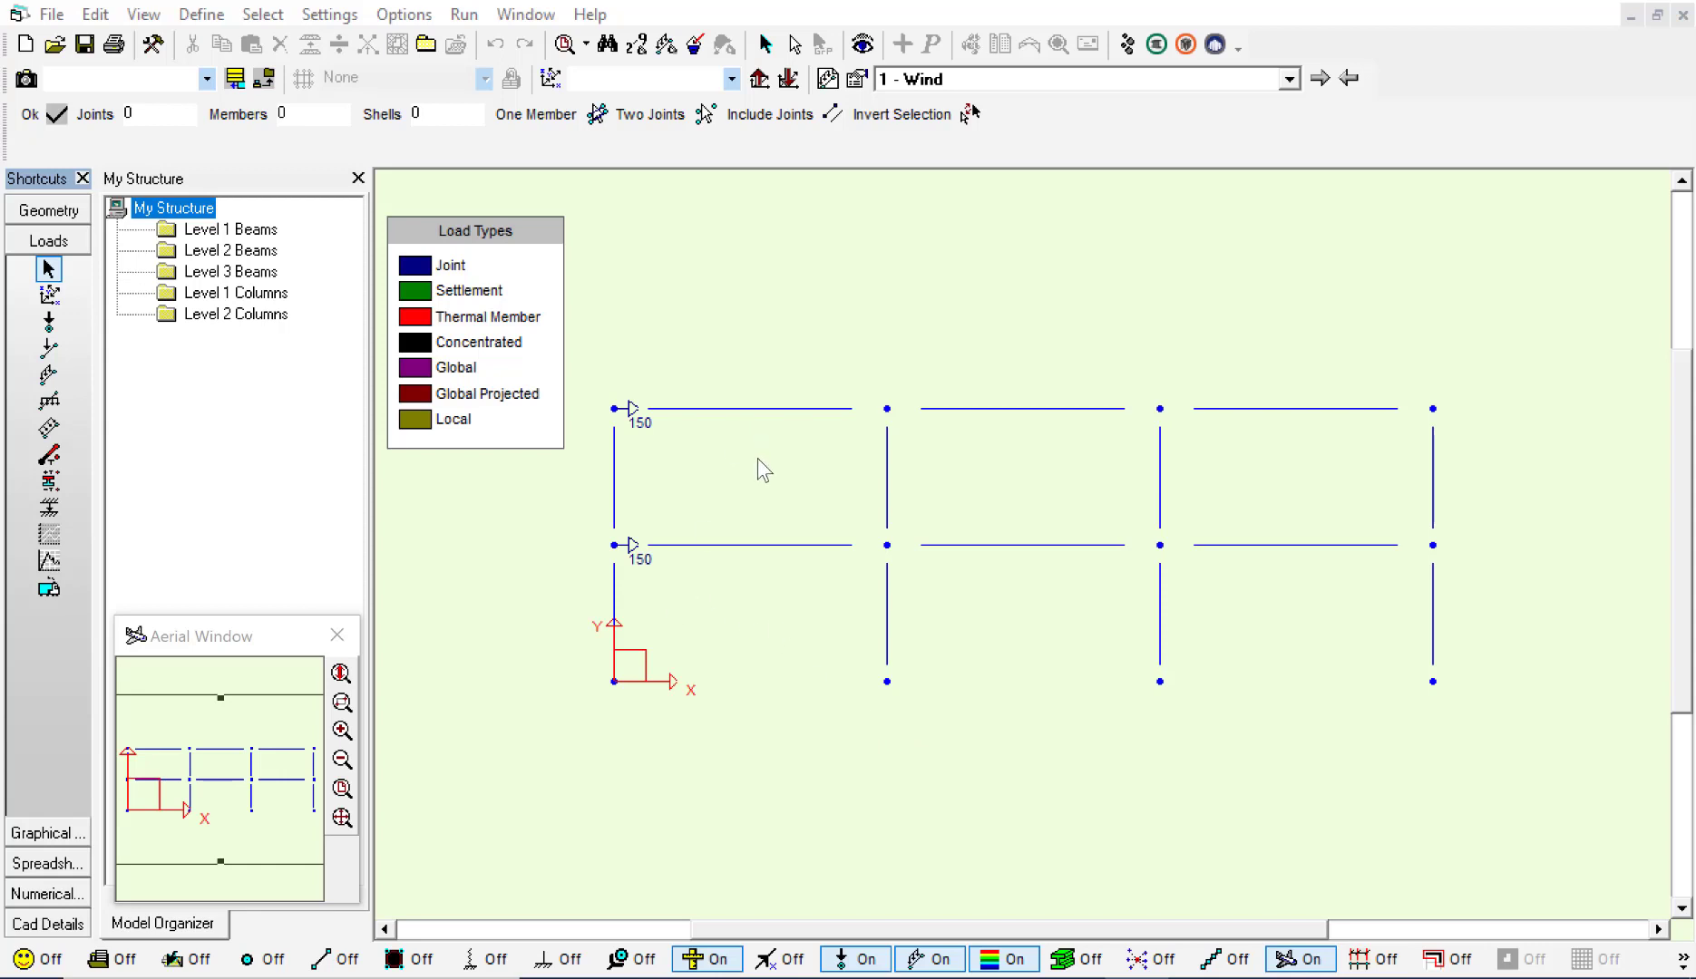
click(1284, 78)
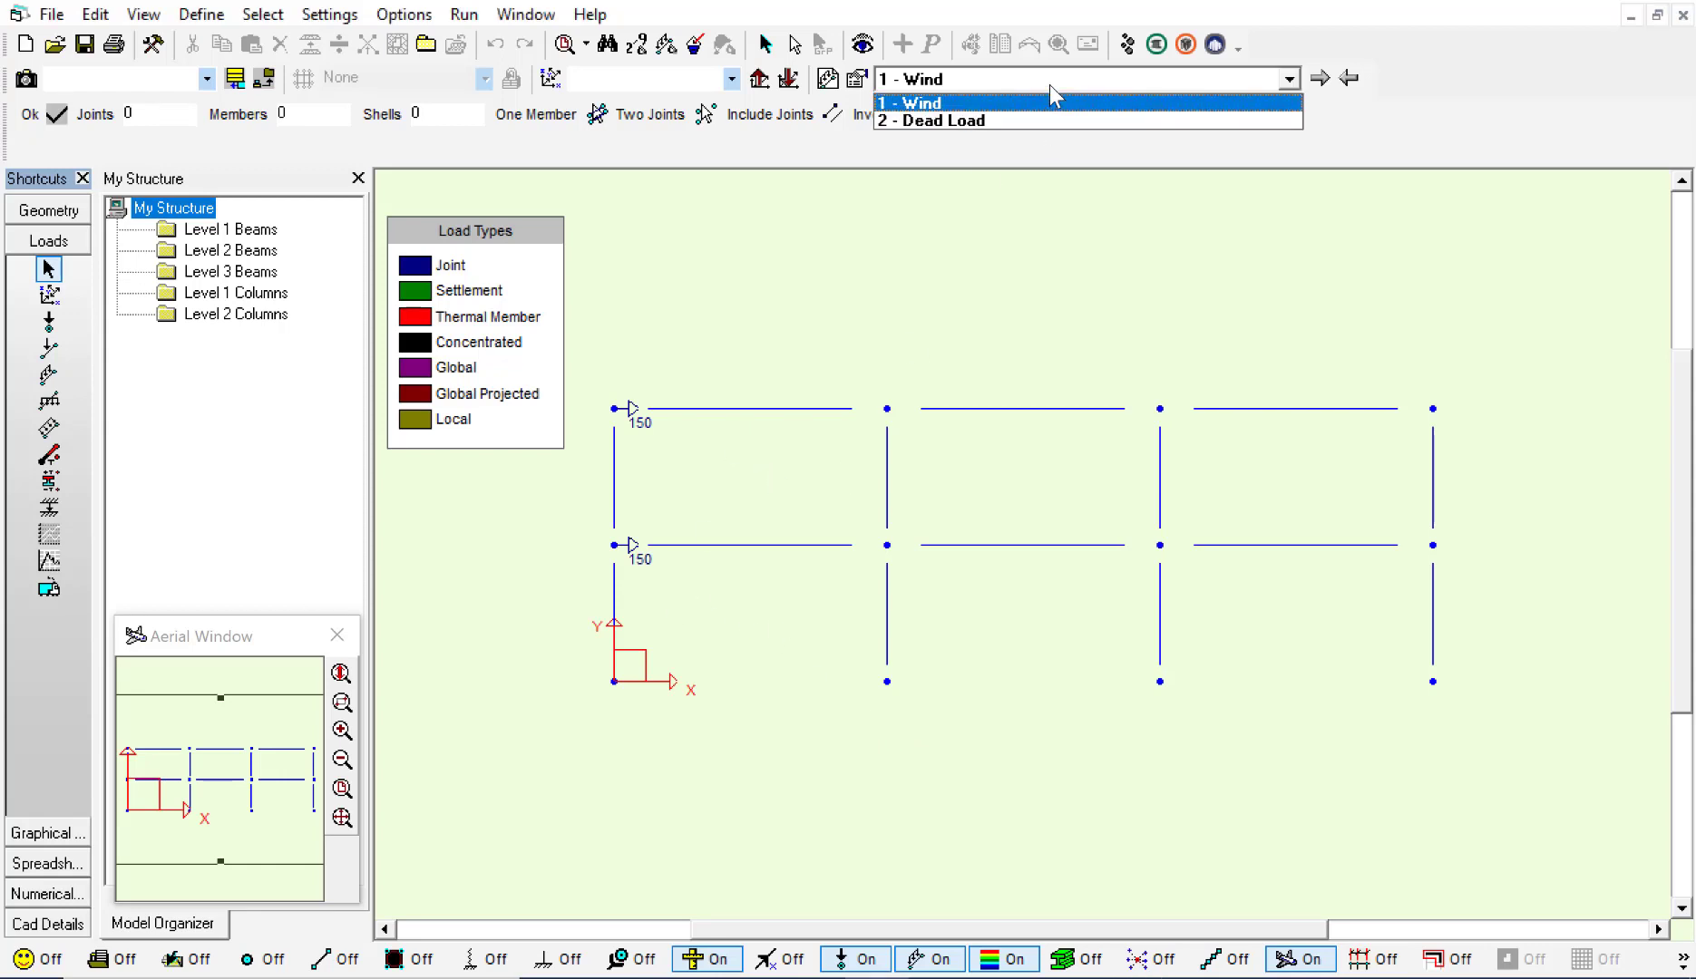
mouse_move(1048, 120)
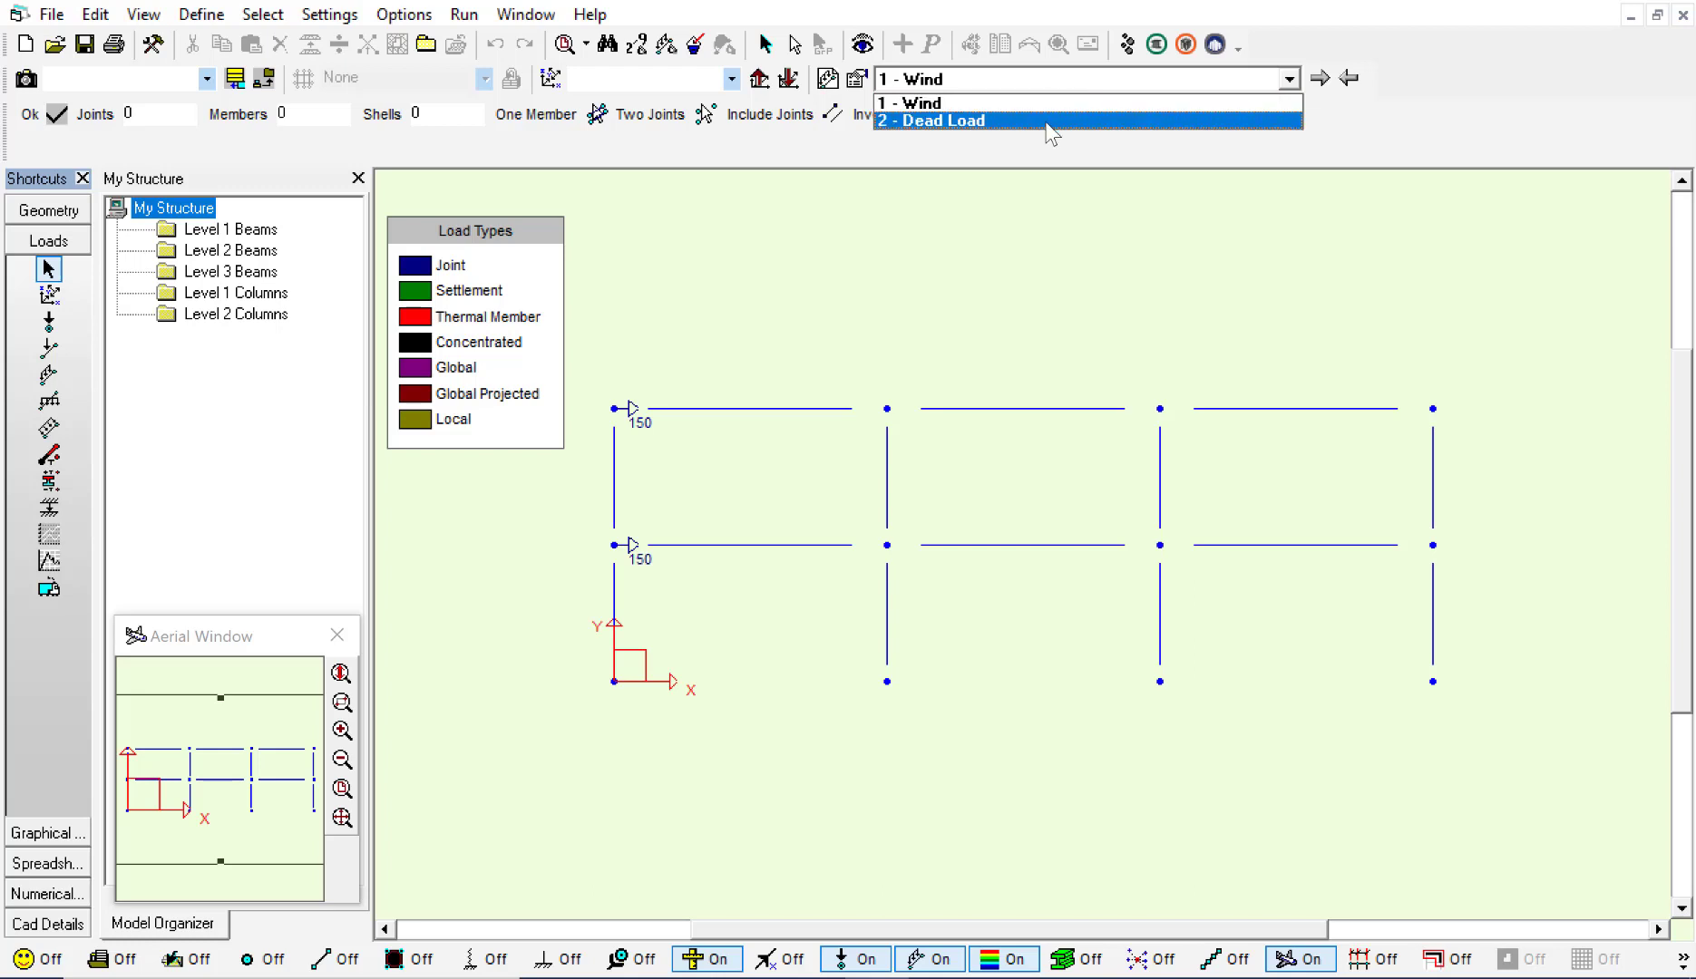
click(919, 104)
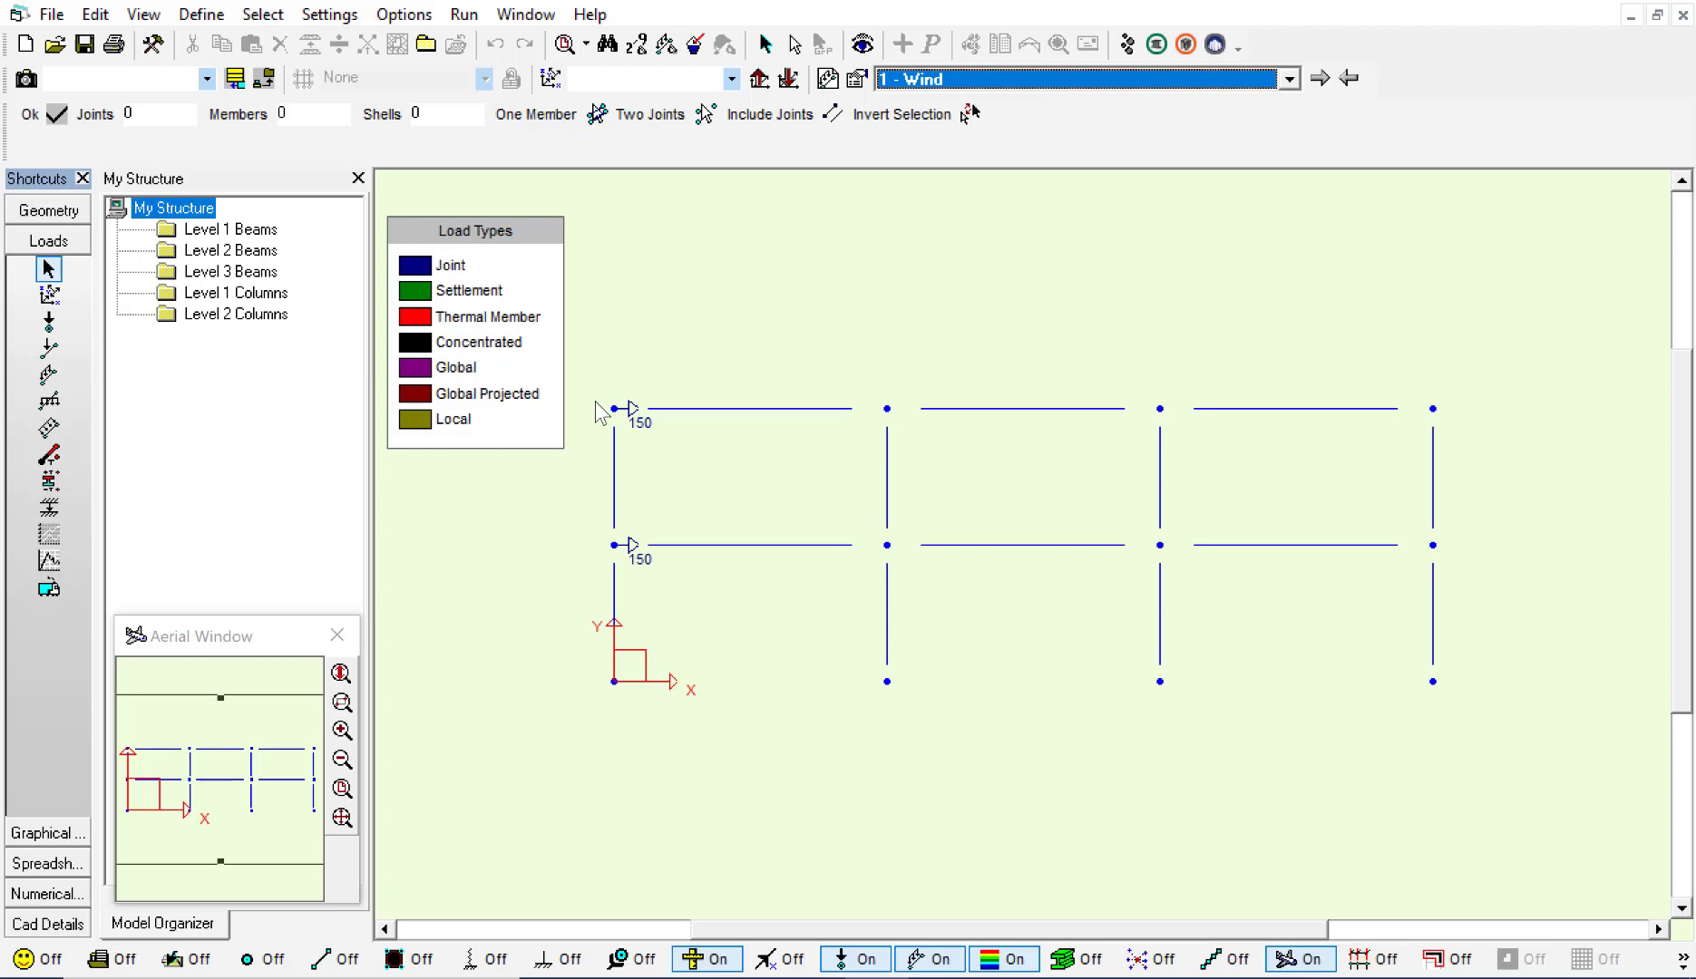
mouse_move(598, 542)
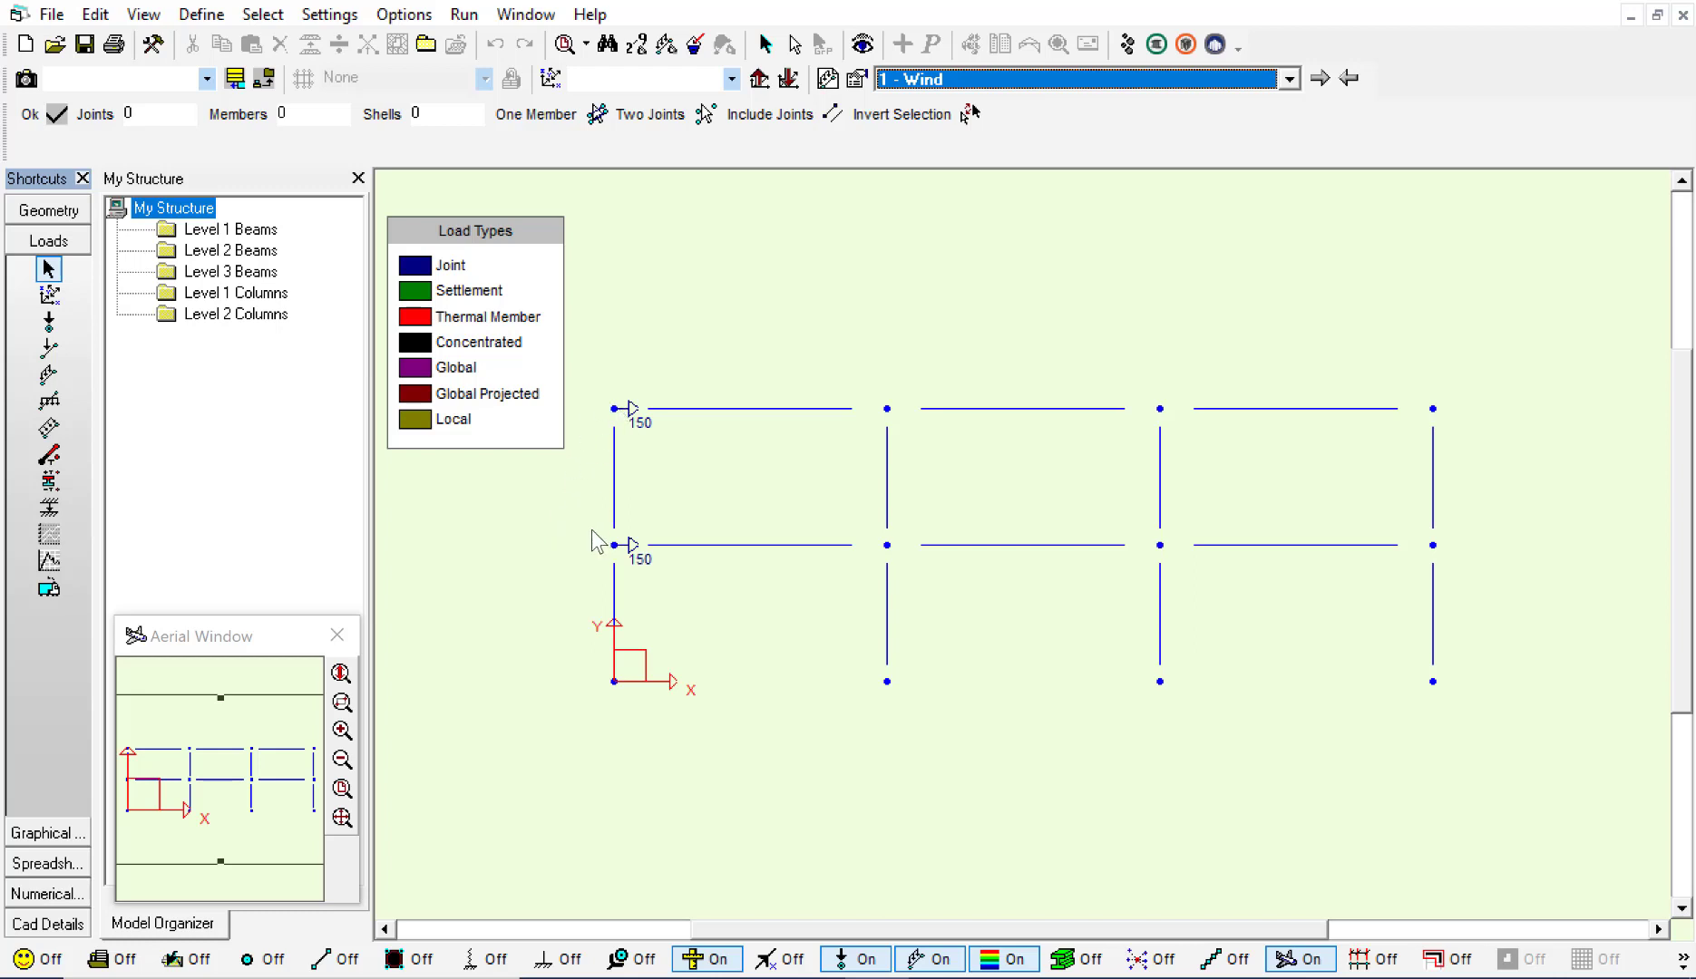
mouse_move(622, 438)
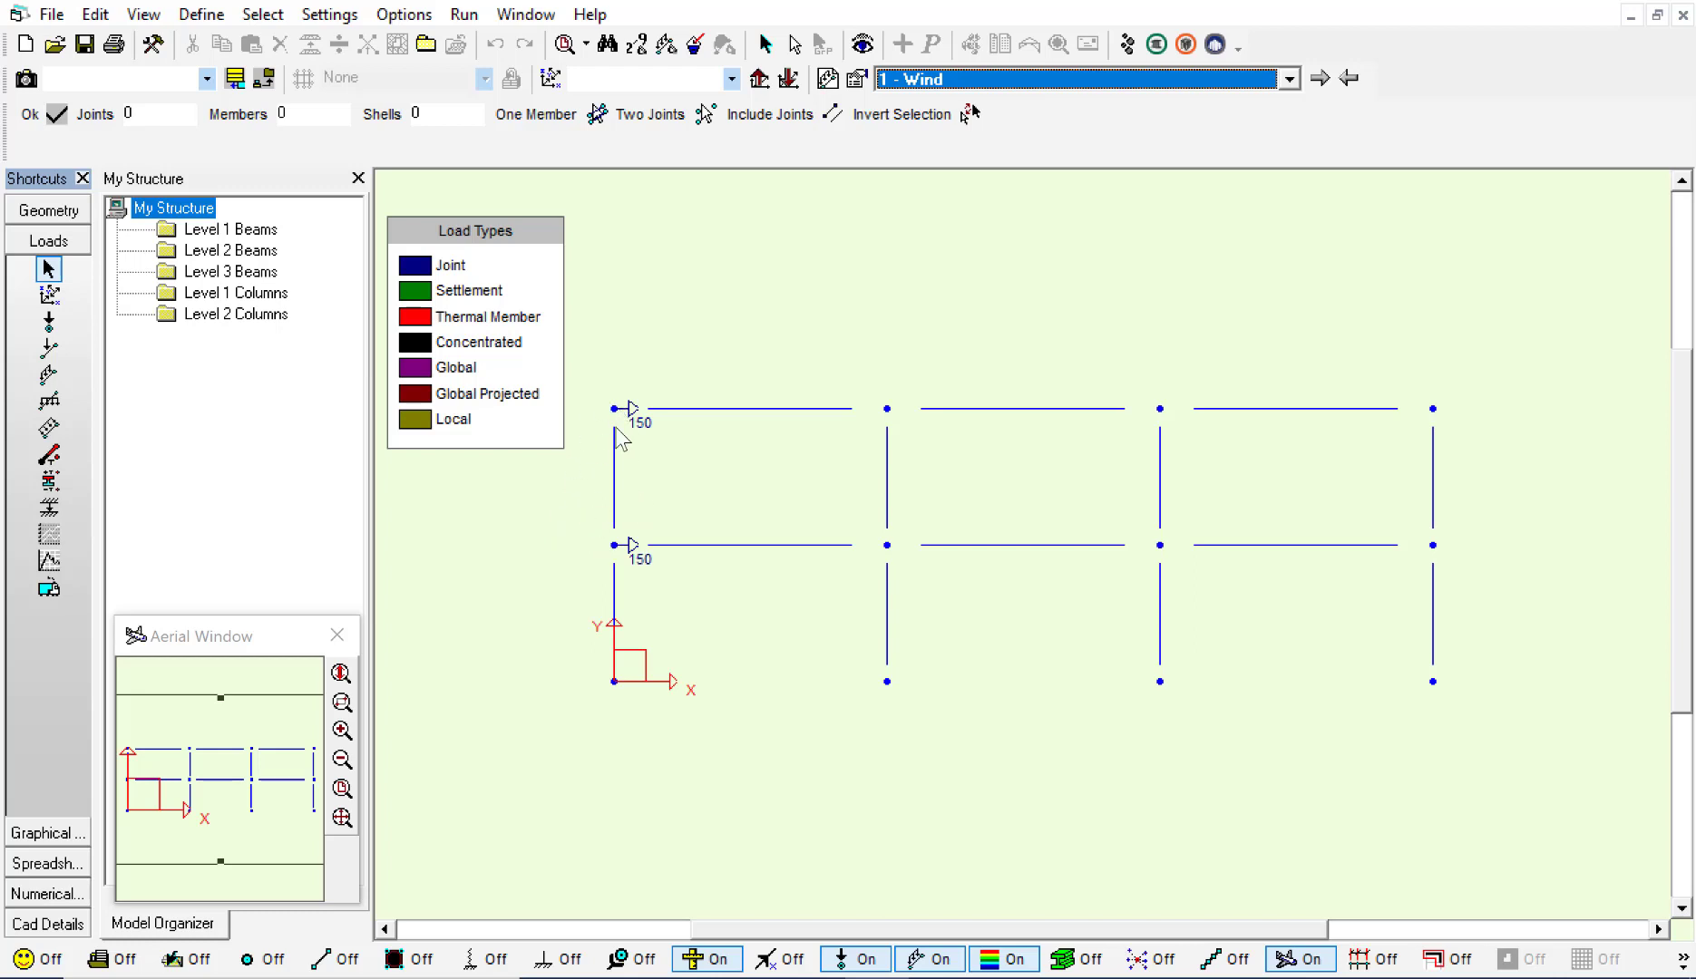
mouse_move(905, 206)
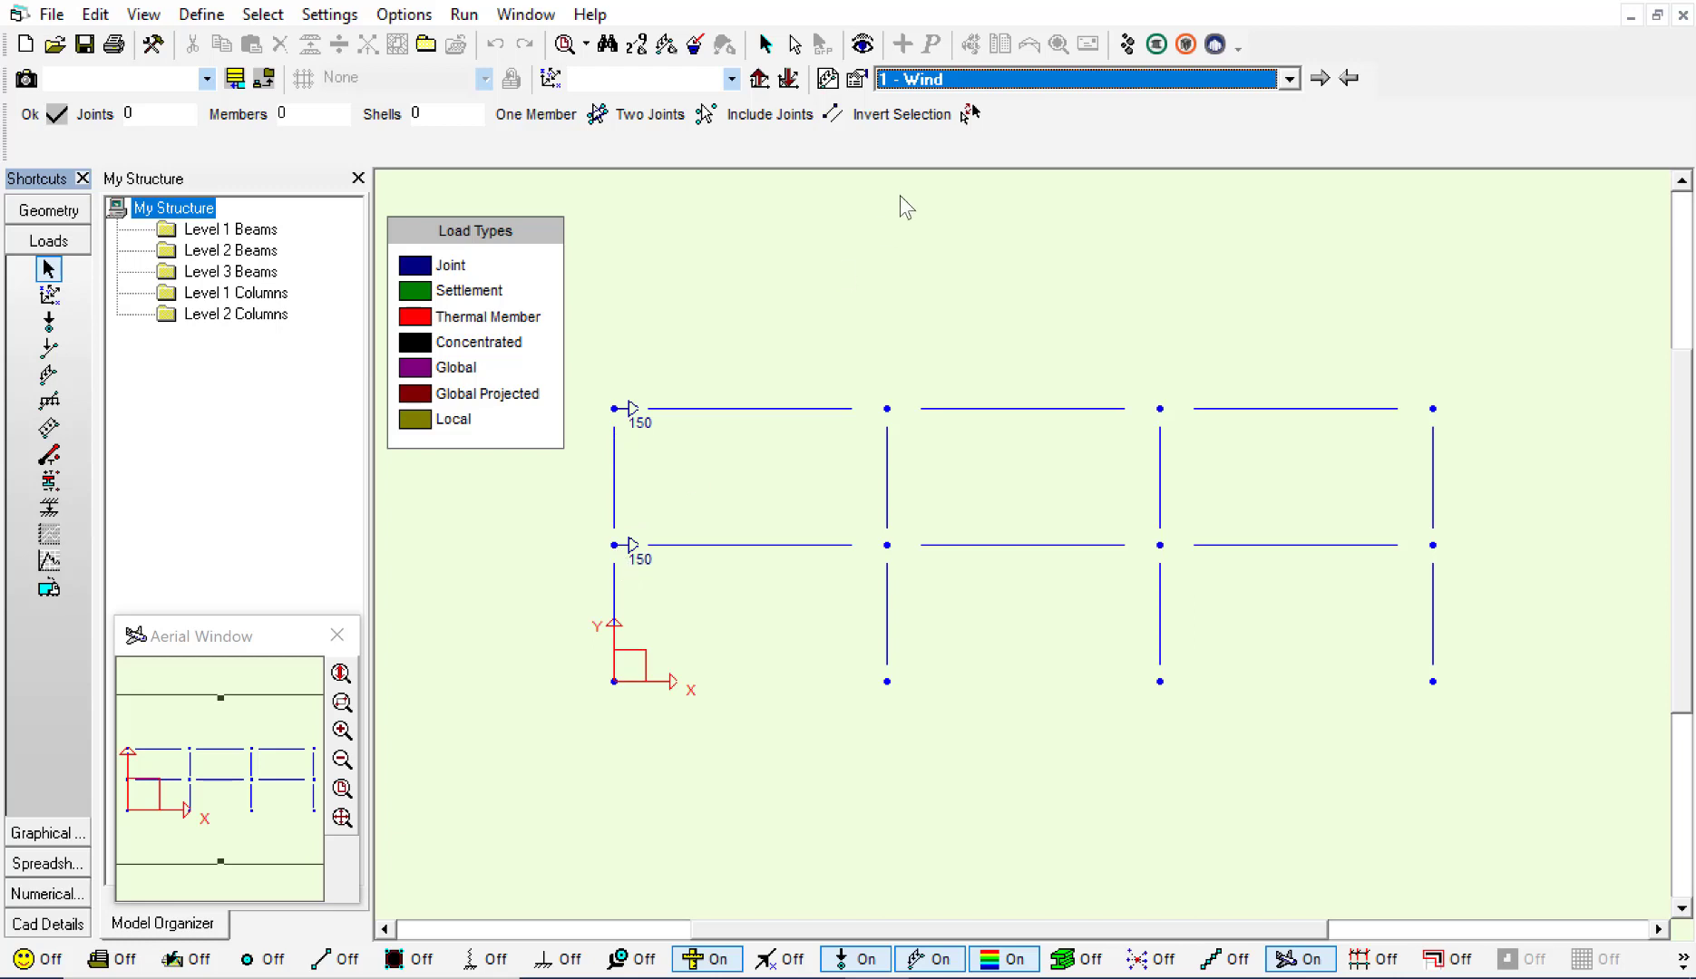
click(1286, 78)
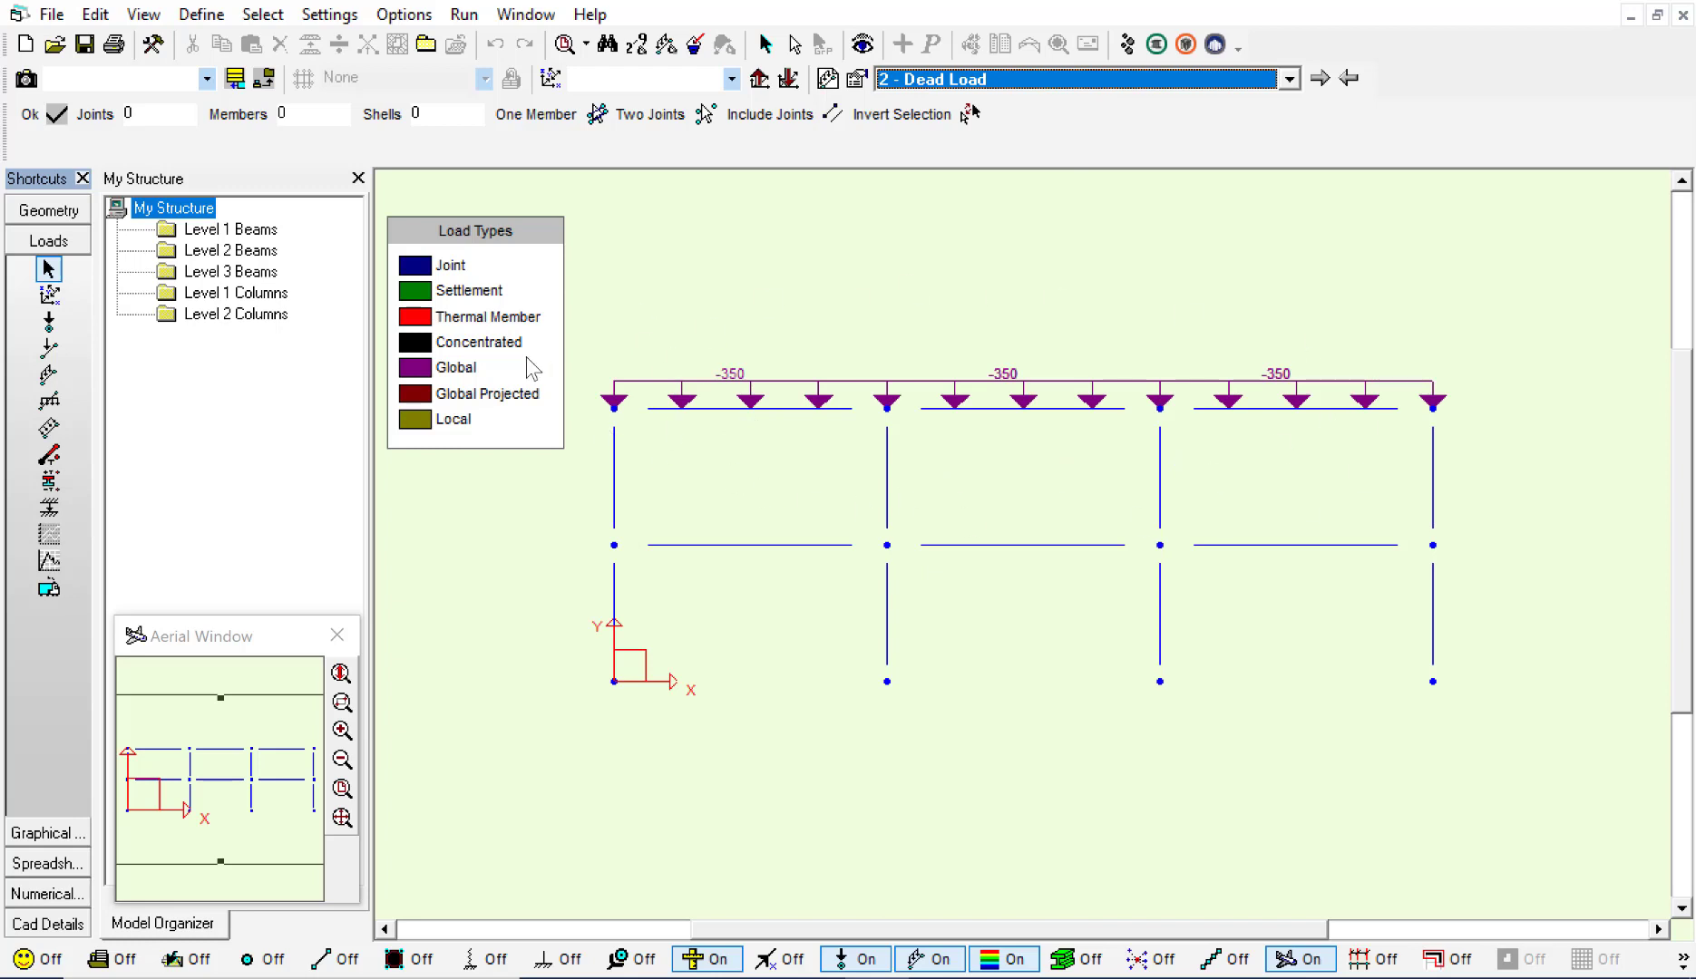
mouse_move(800, 499)
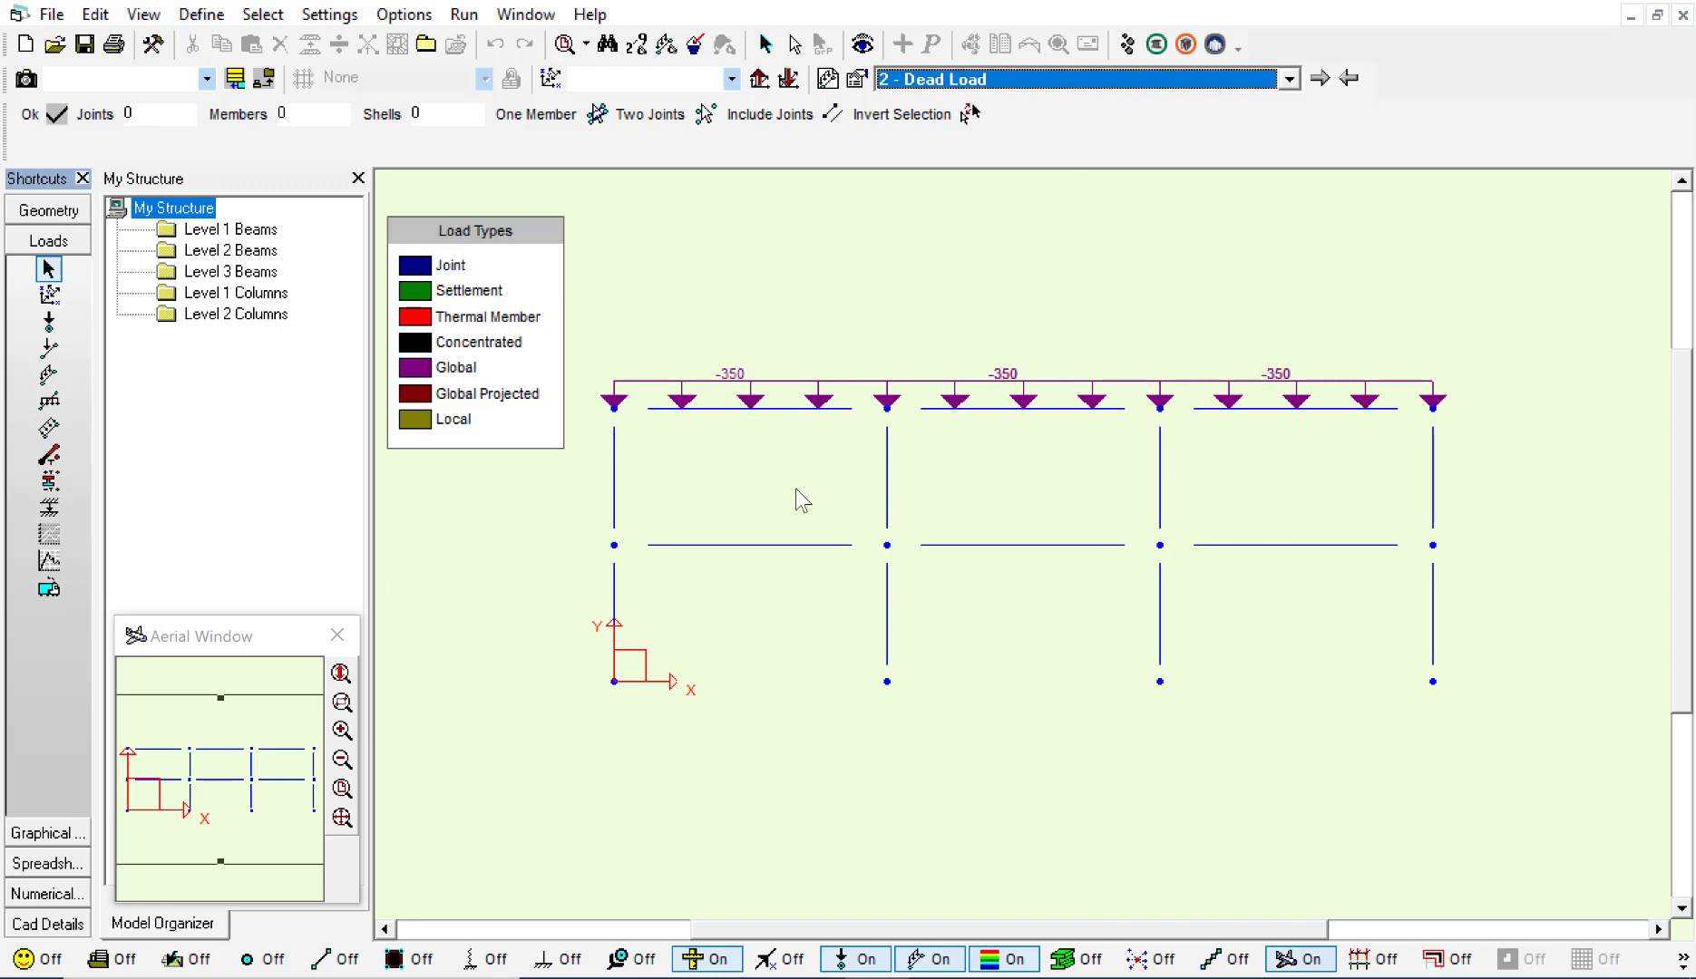
mouse_move(811, 504)
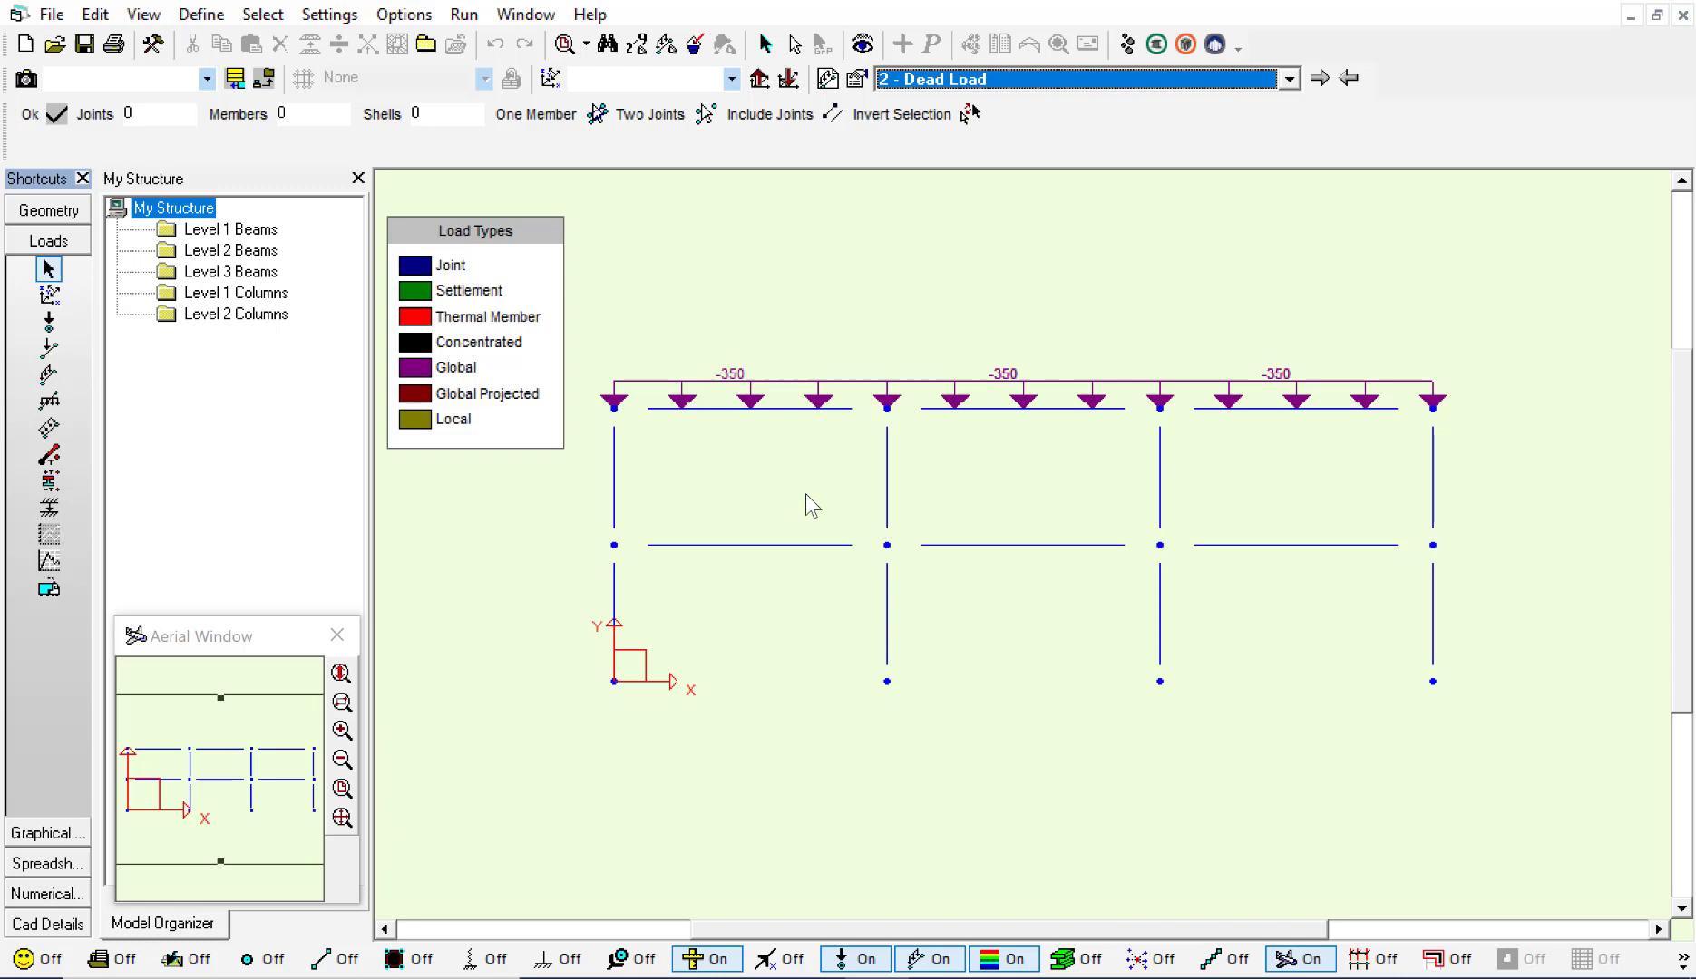
mouse_move(186, 437)
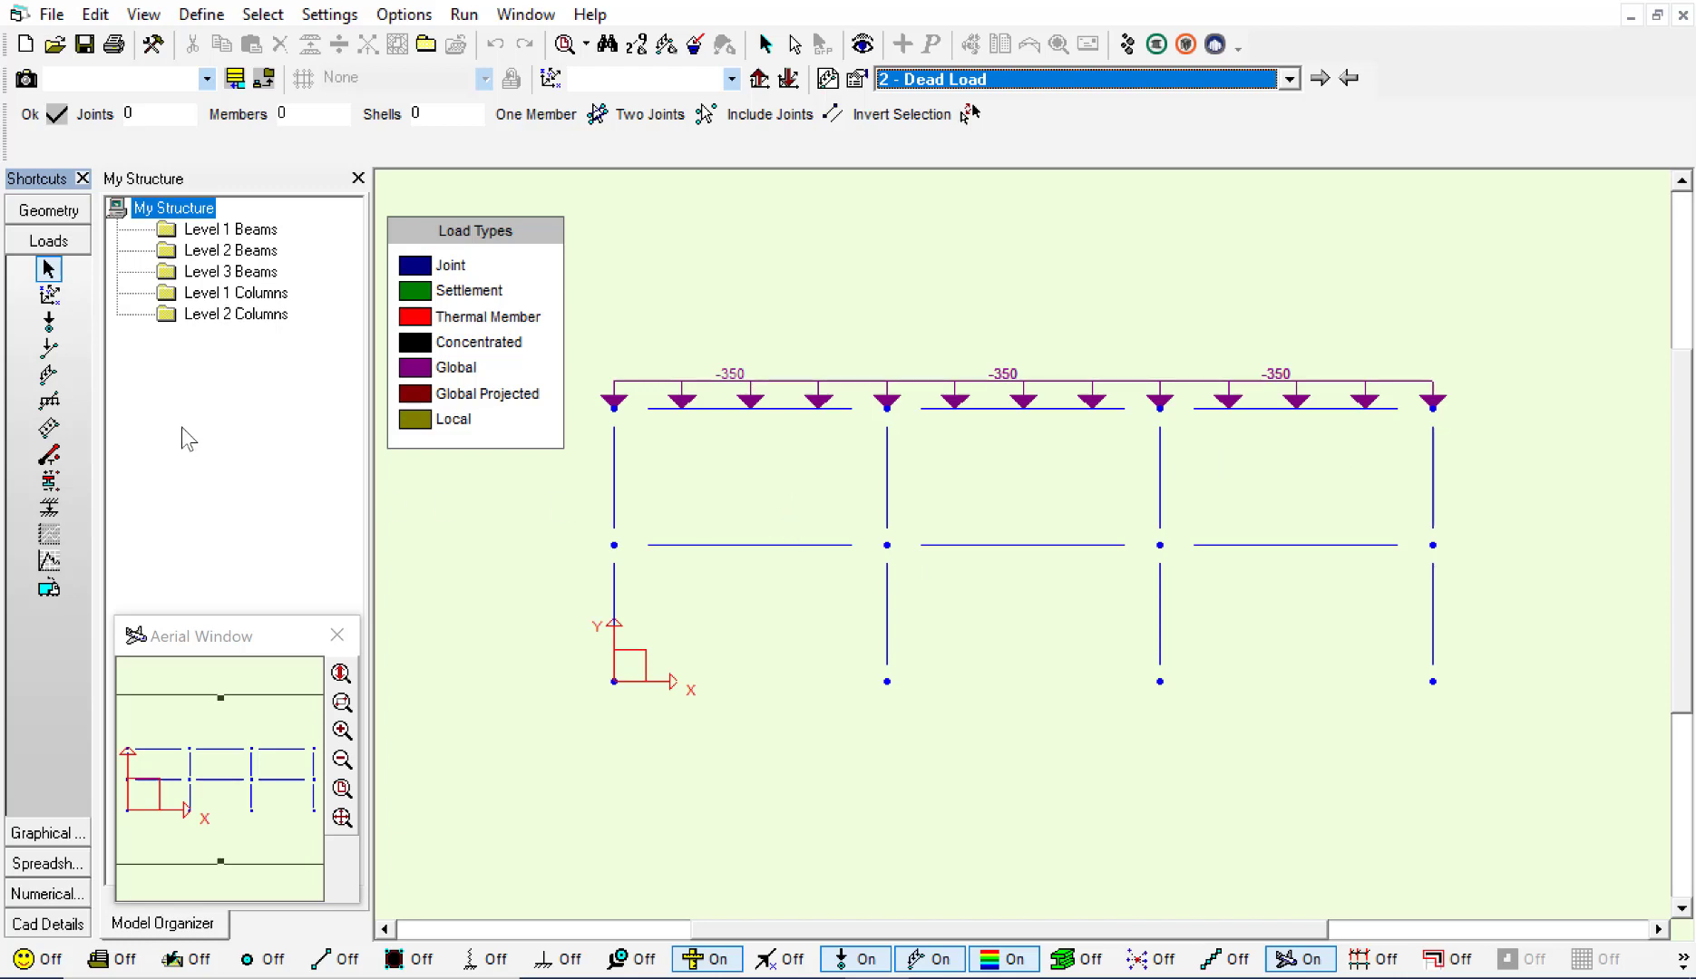
- Show member materials, then the supports at the four column bases
click(47, 211)
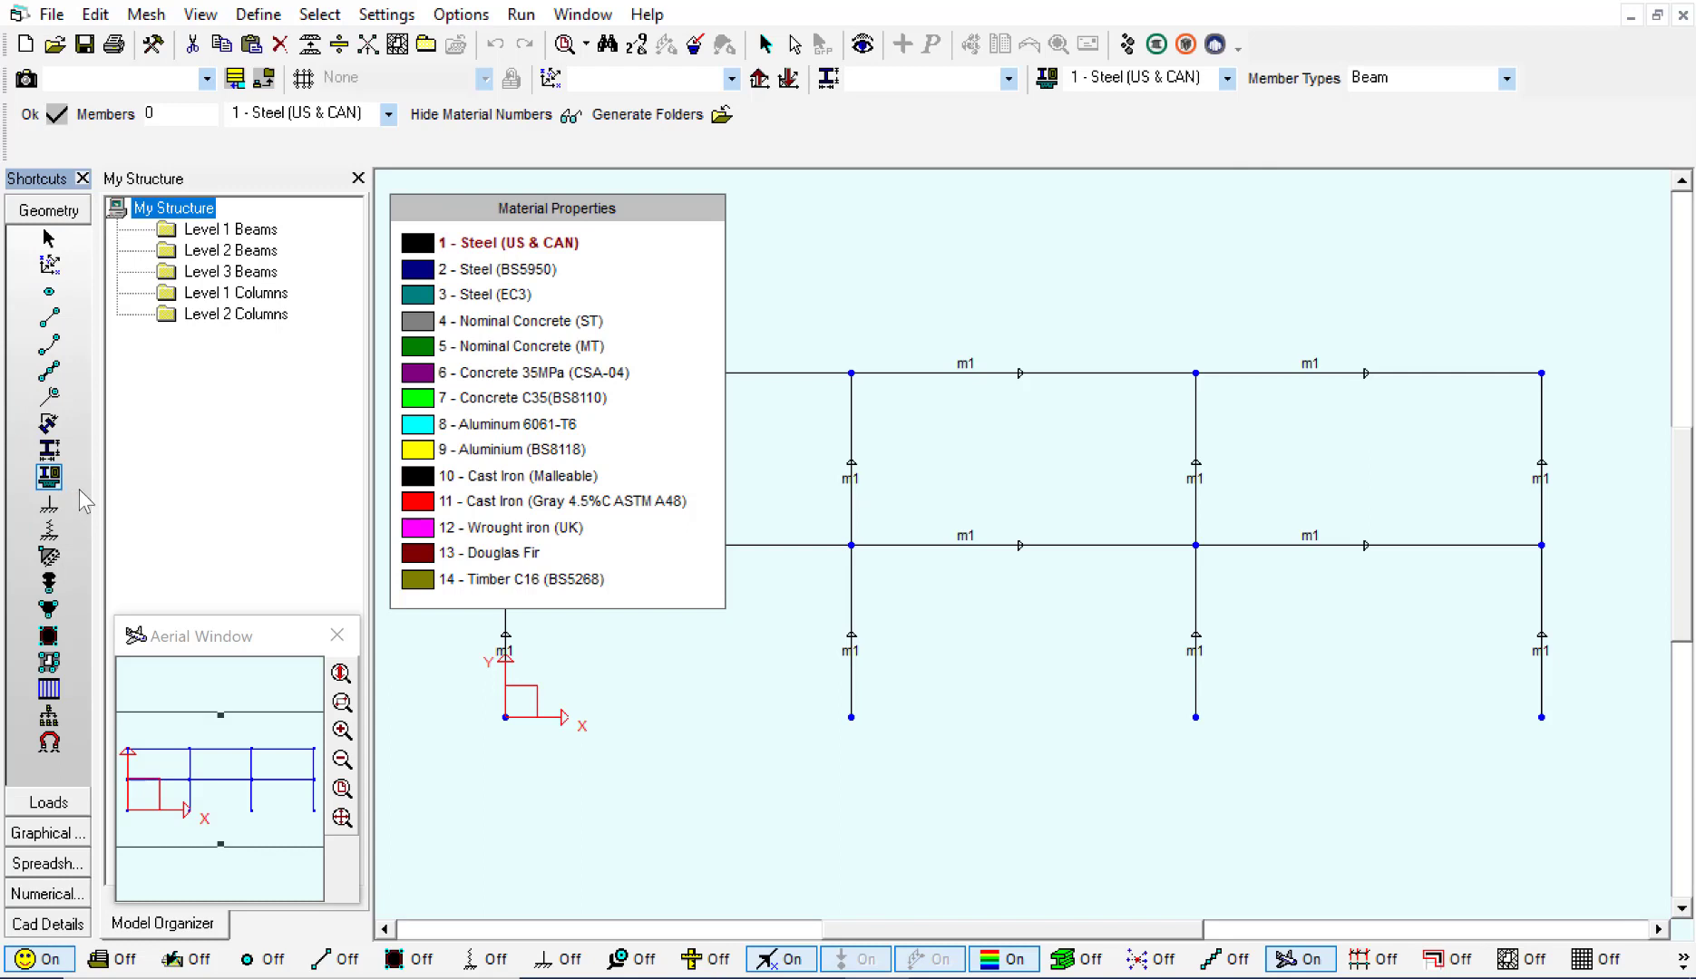
mouse_move(49, 635)
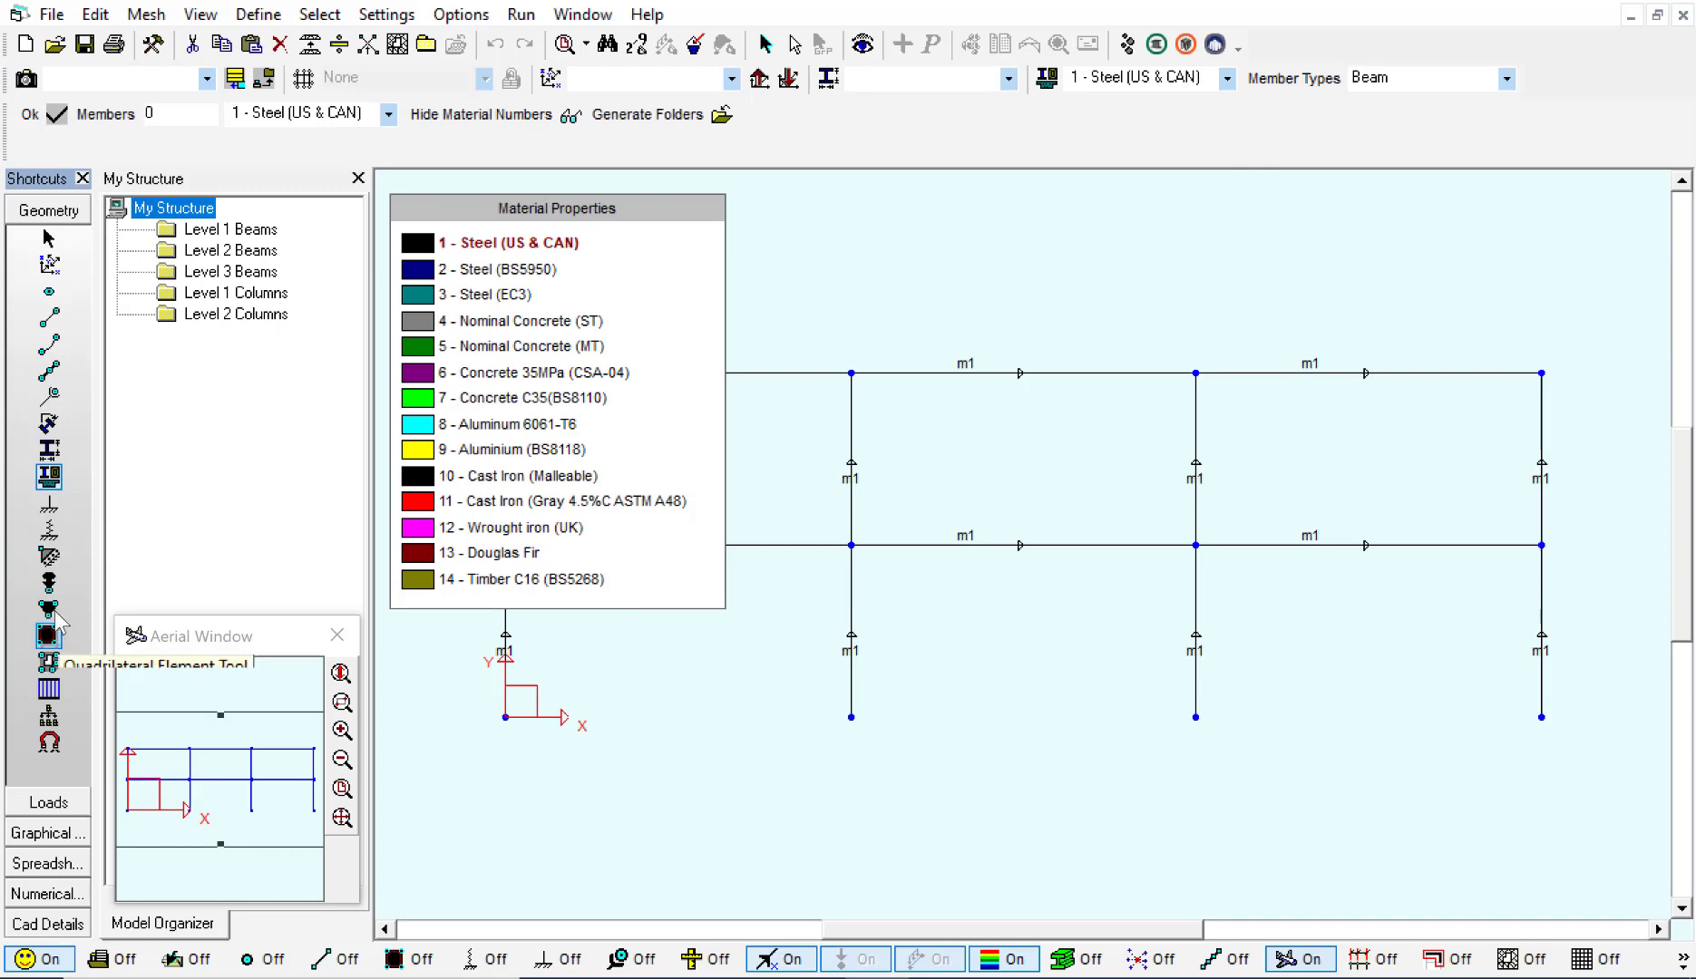
mouse_move(49, 508)
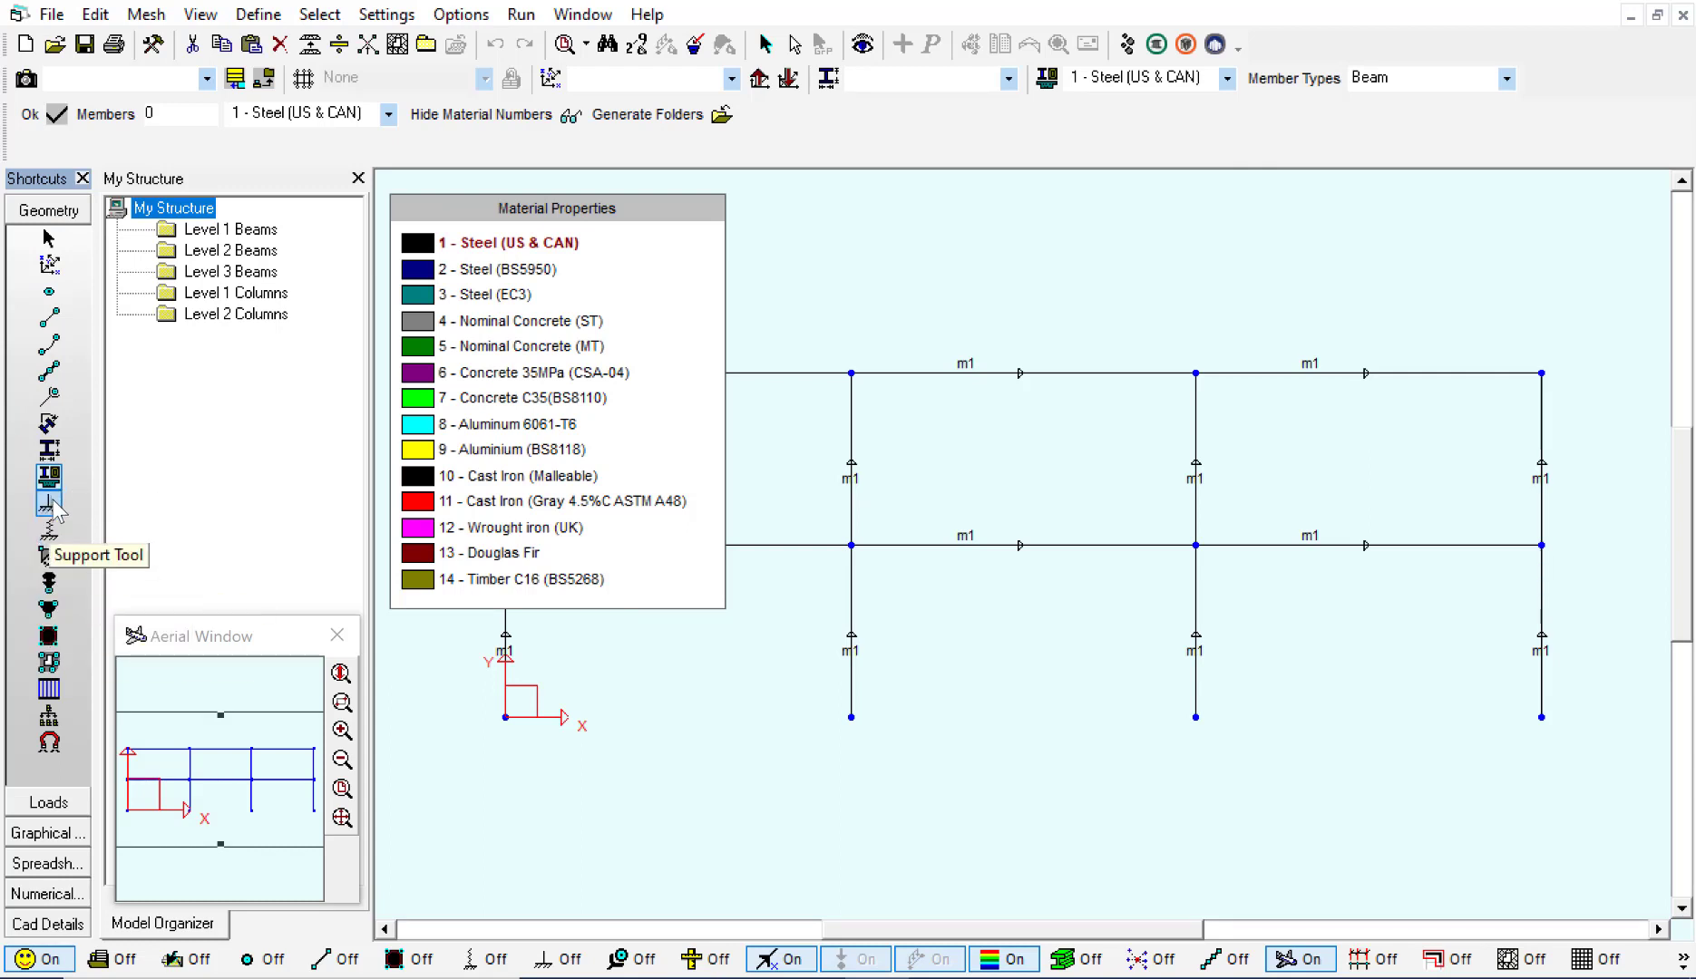
click(48, 503)
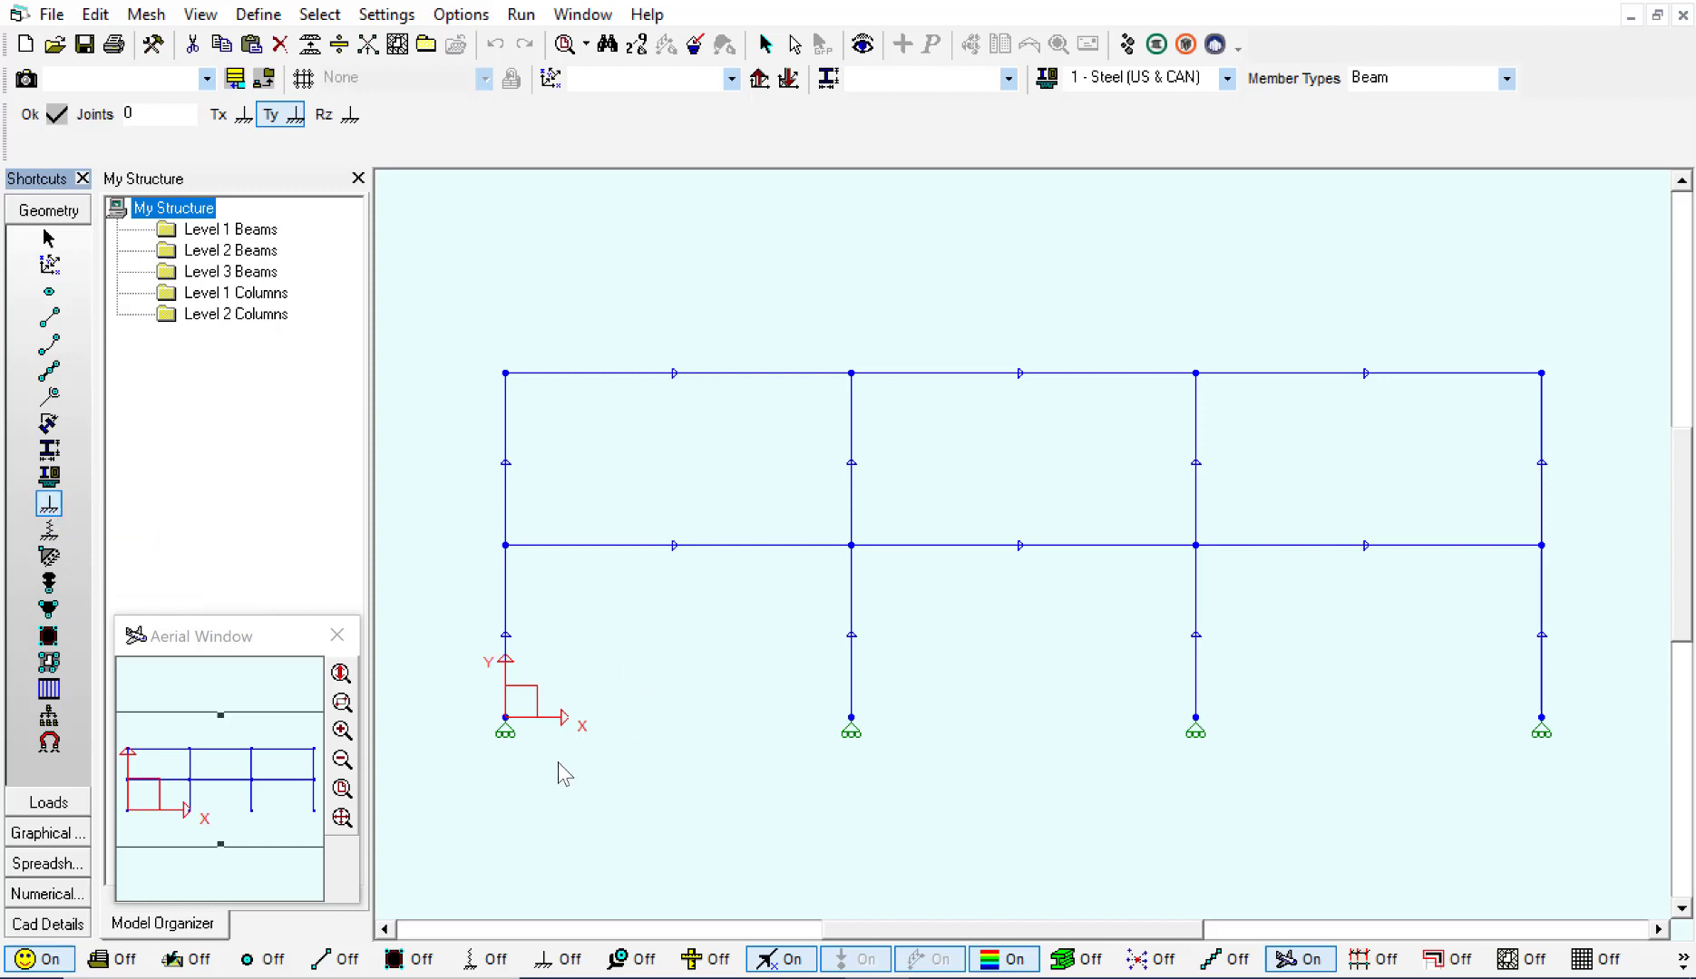
mouse_move(511, 660)
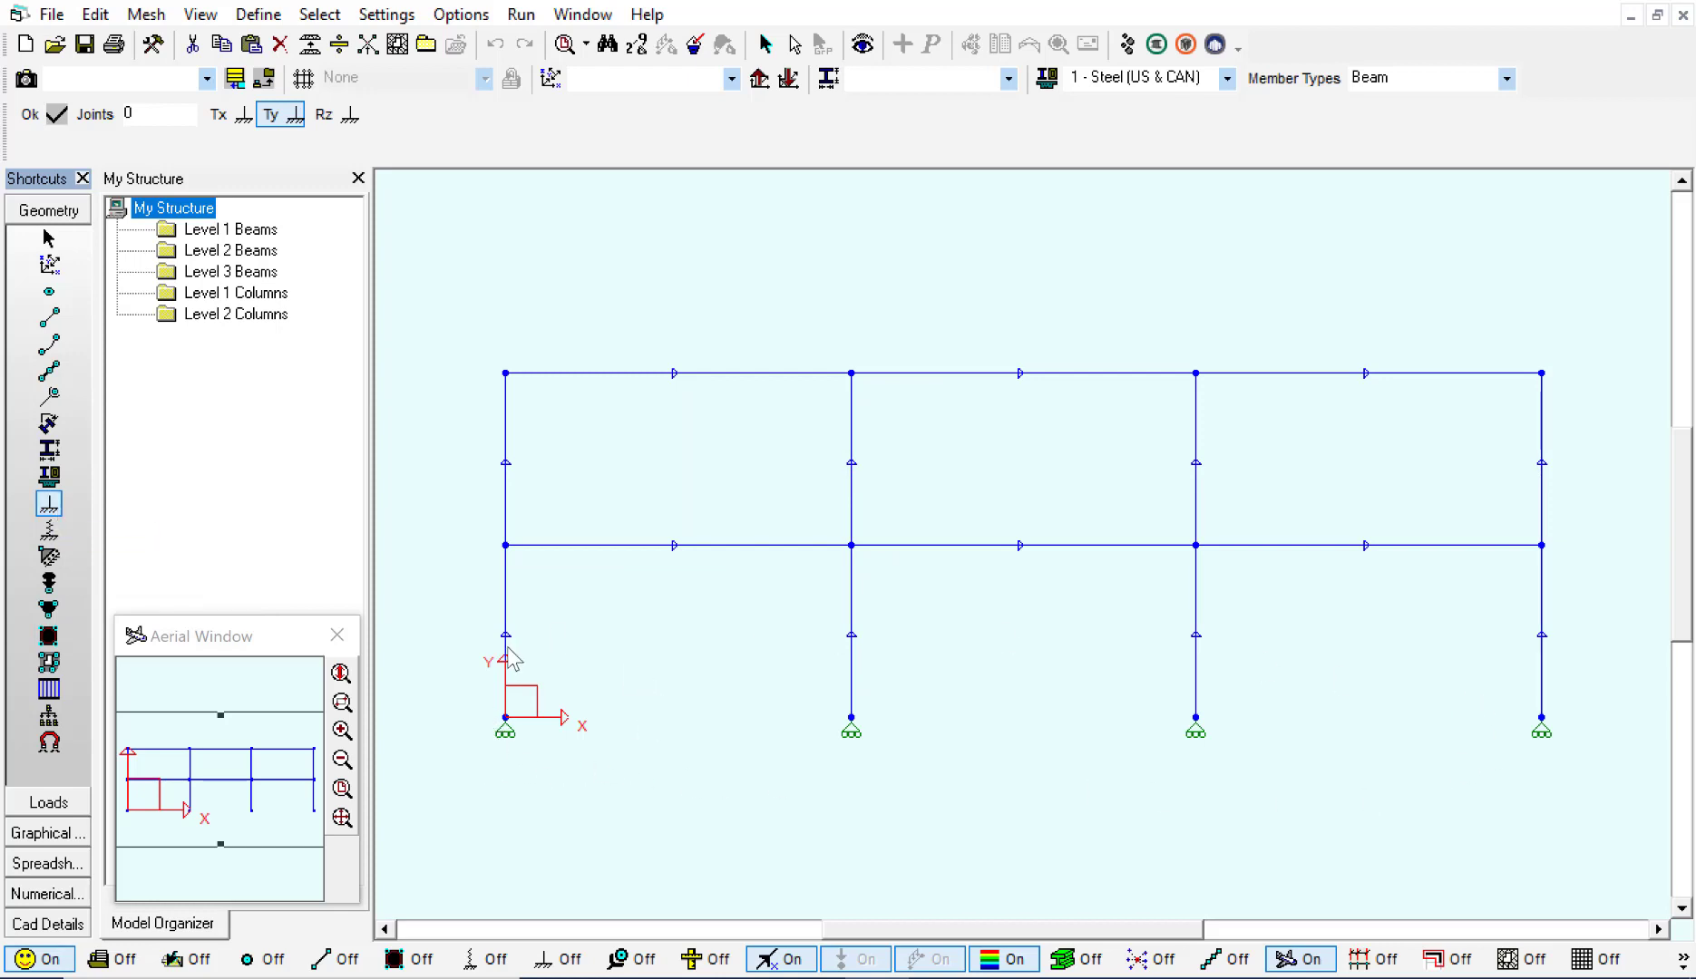
mouse_move(526, 727)
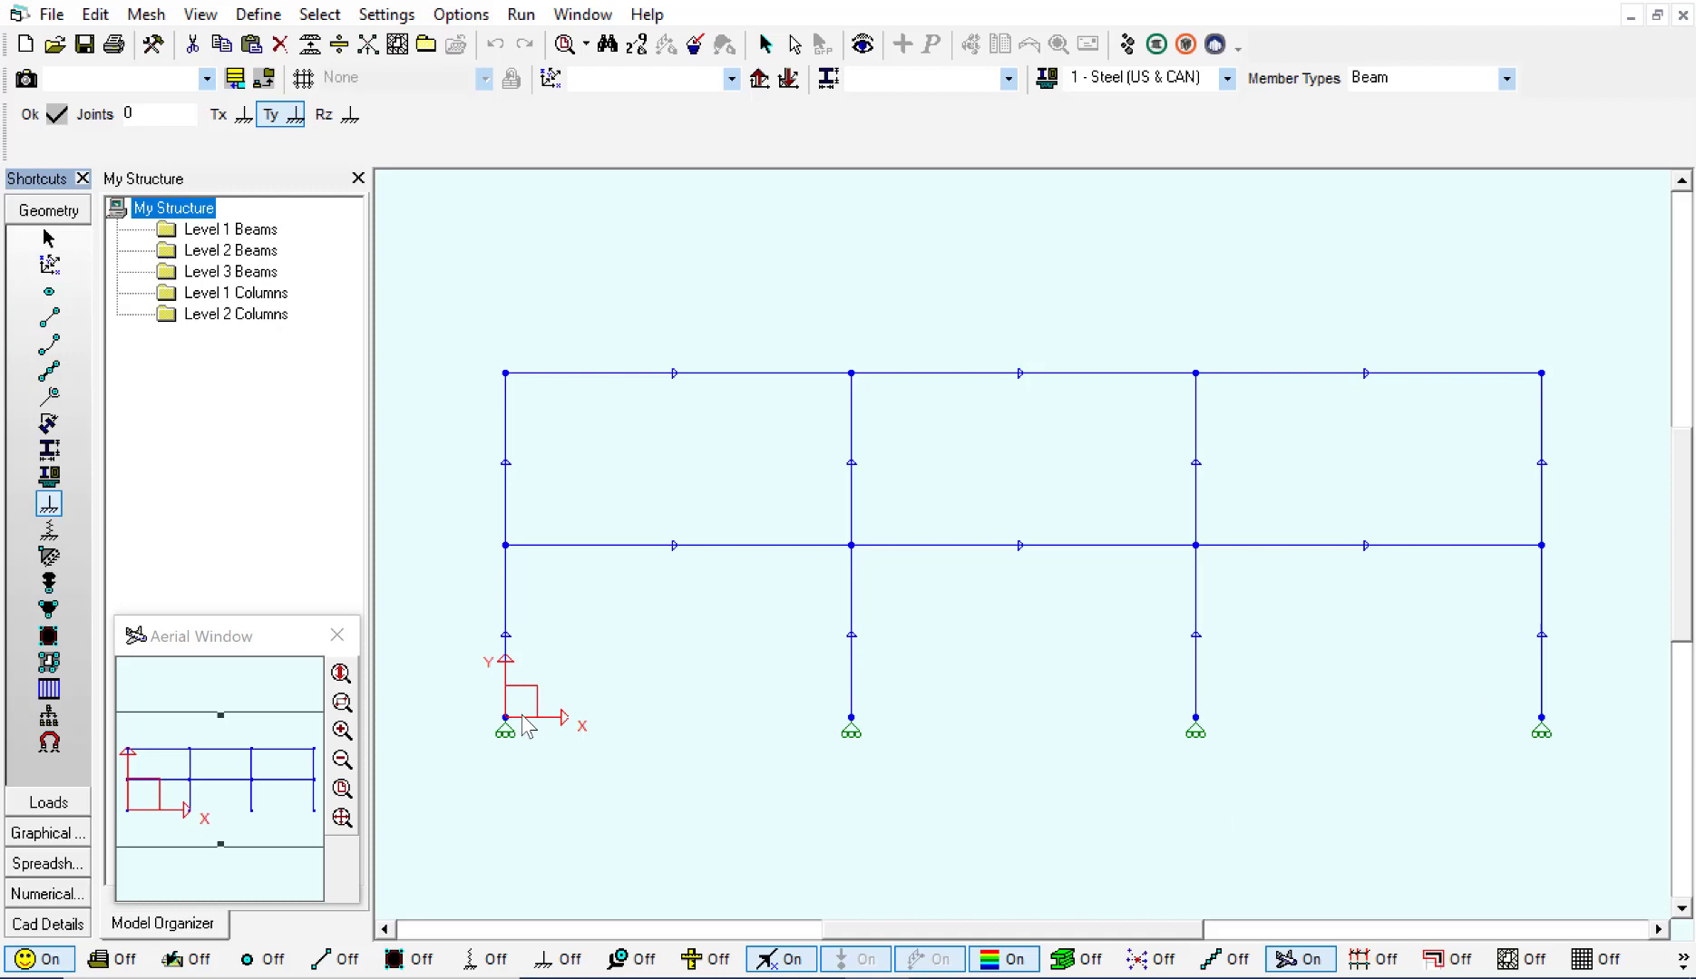
mouse_move(1488, 789)
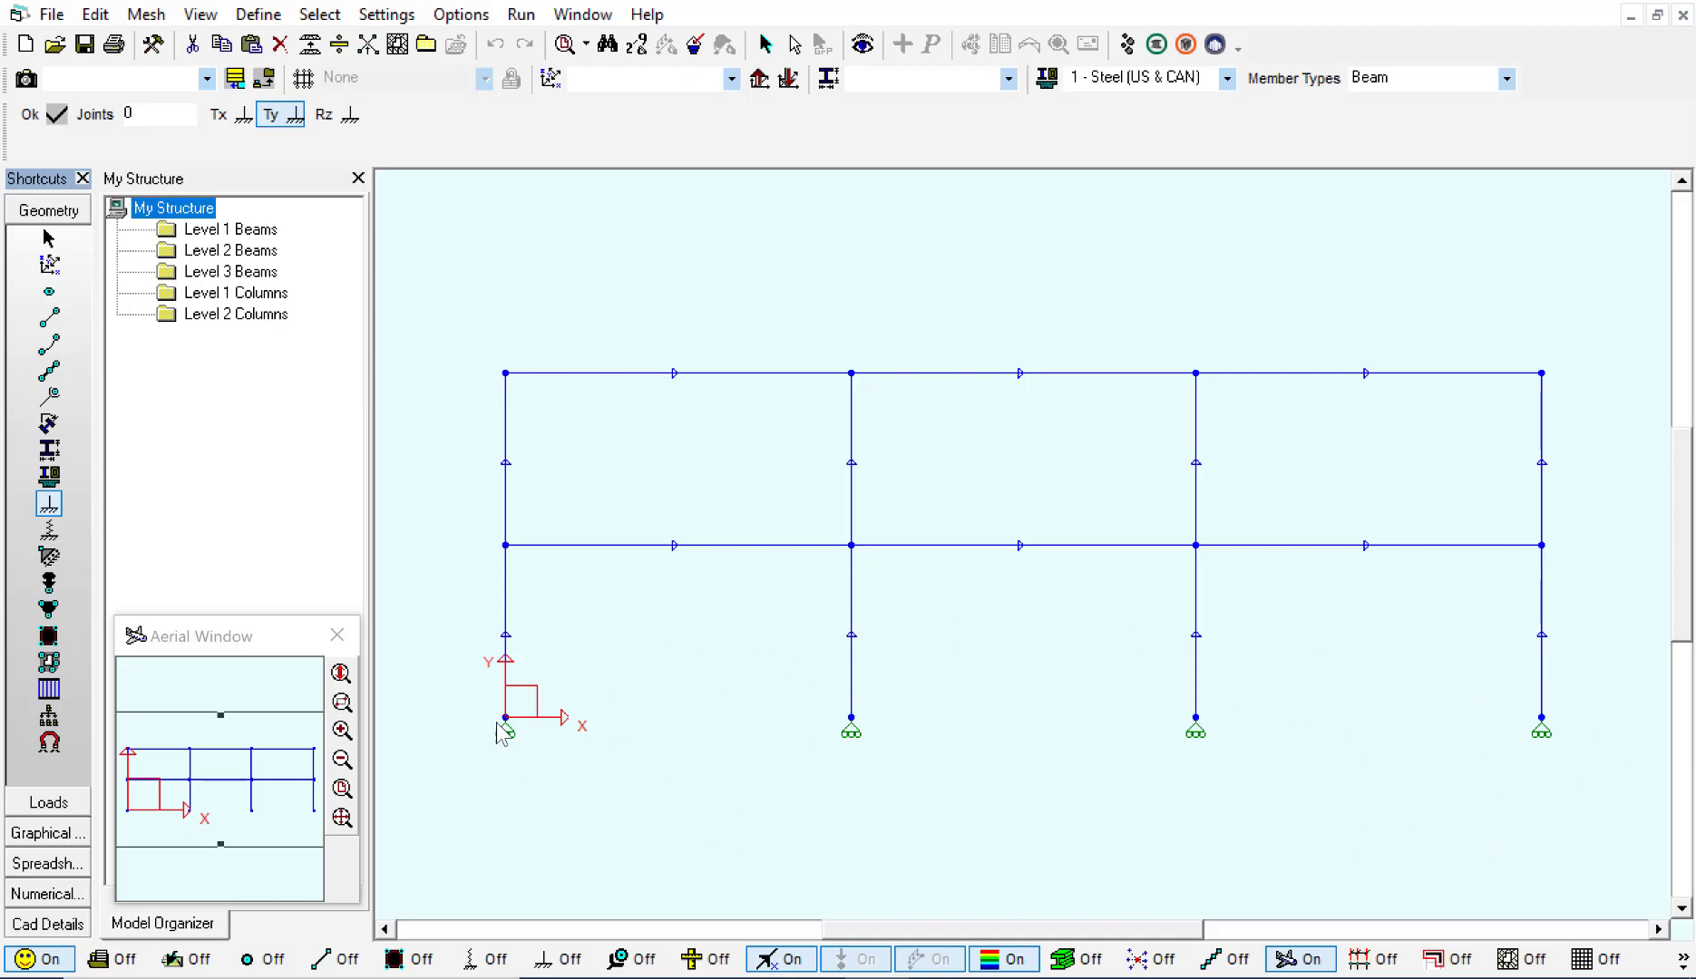
mouse_move(49, 477)
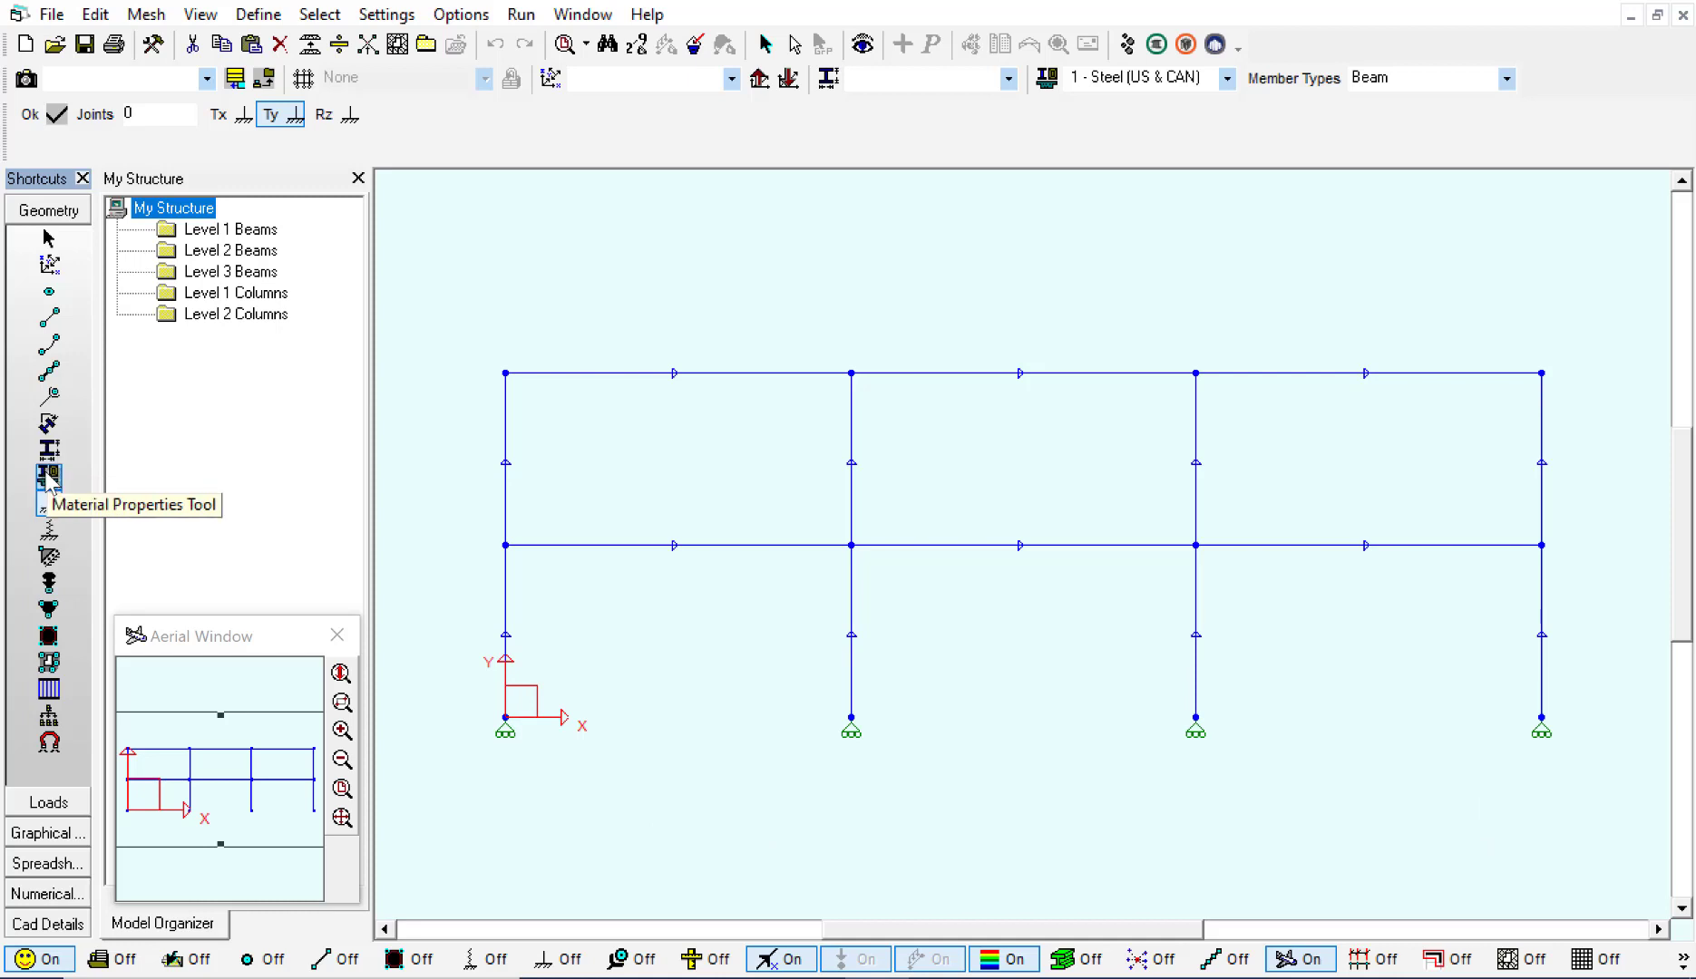
- Assign Steel (US & CAN) to all members and bring up the local section database listing W30X235
click(49, 479)
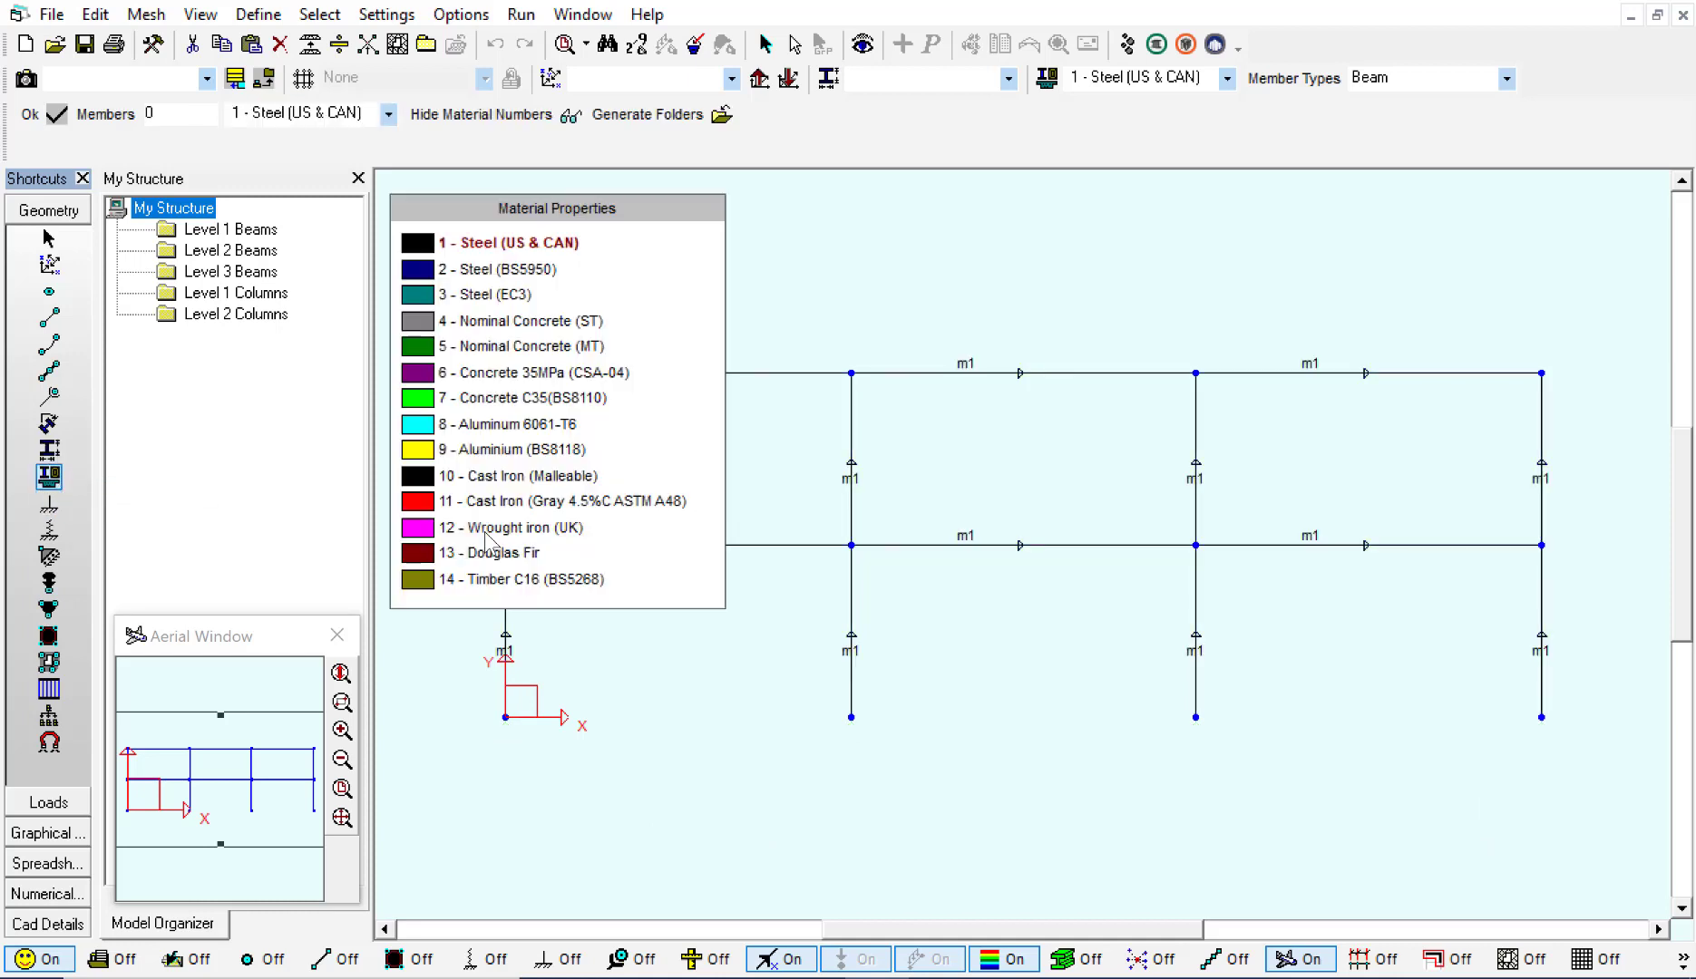
mouse_move(870, 566)
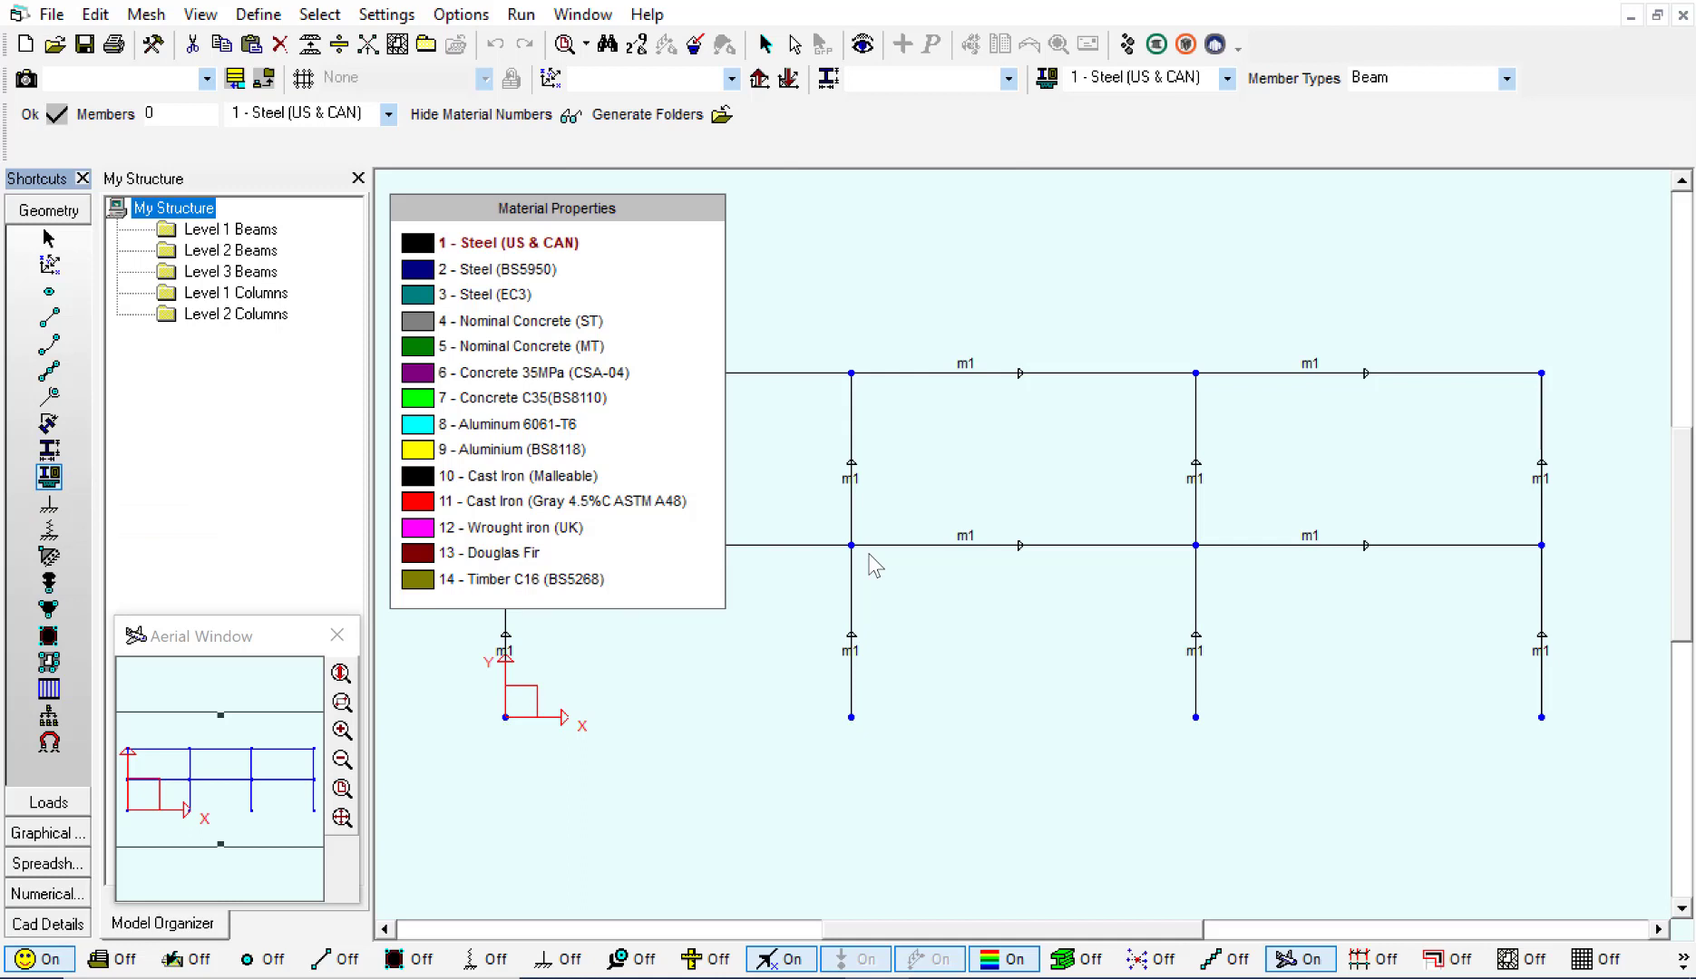
click(504, 268)
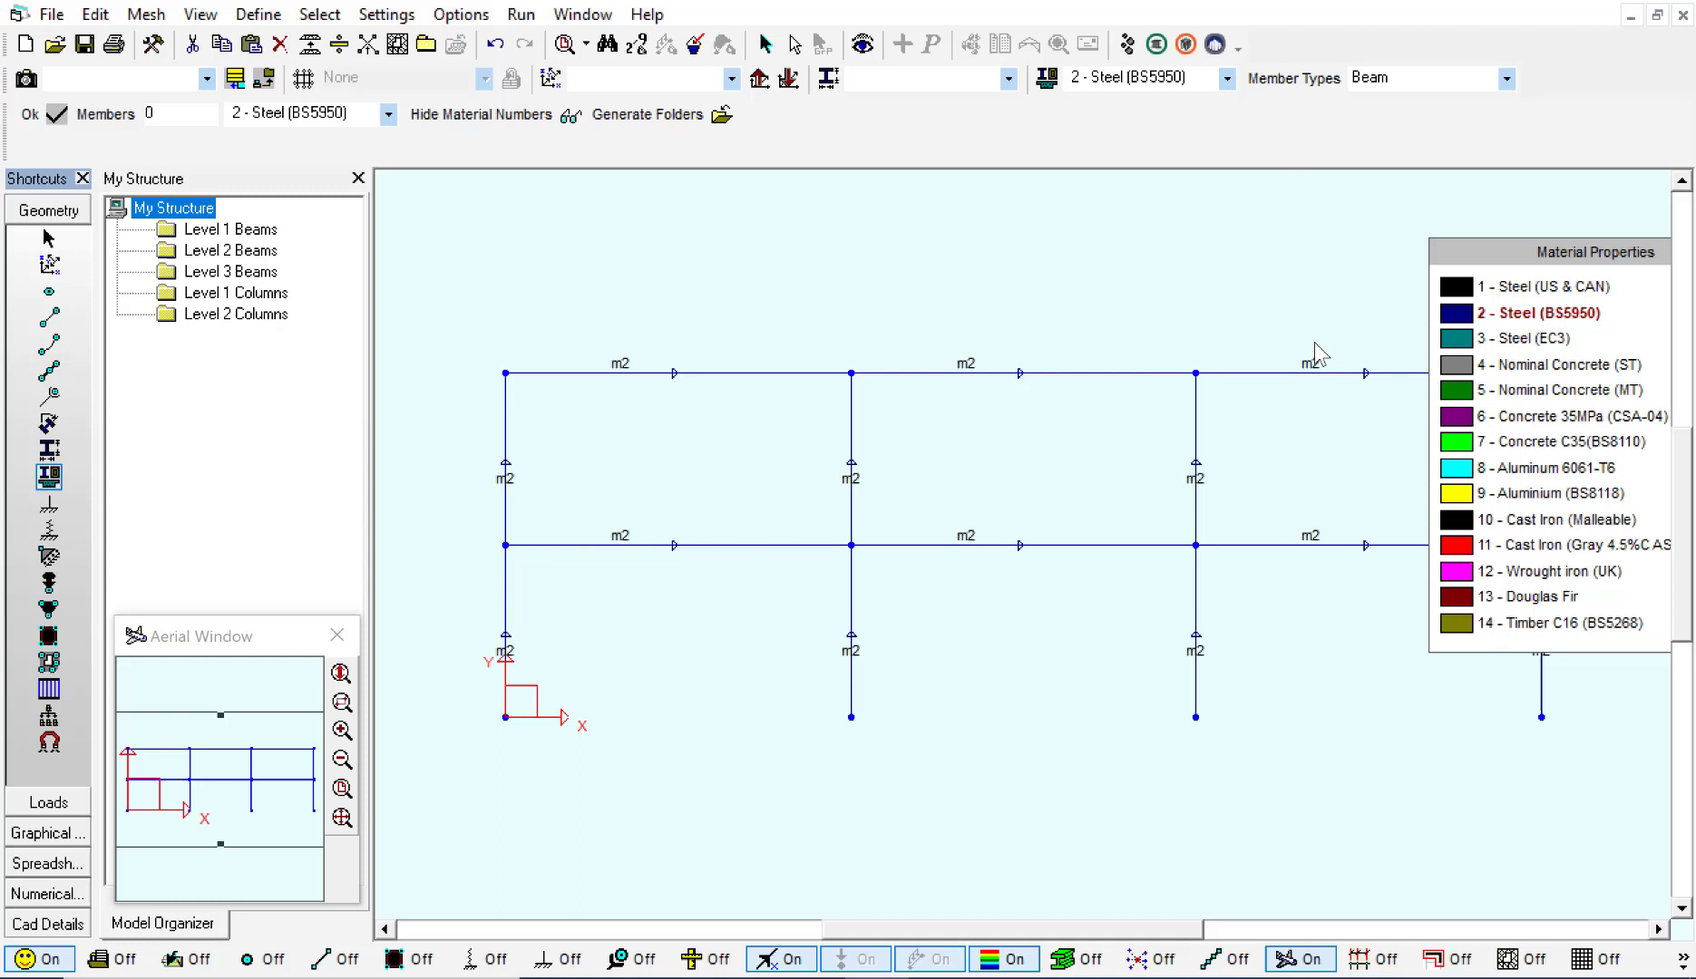
mouse_move(1424, 314)
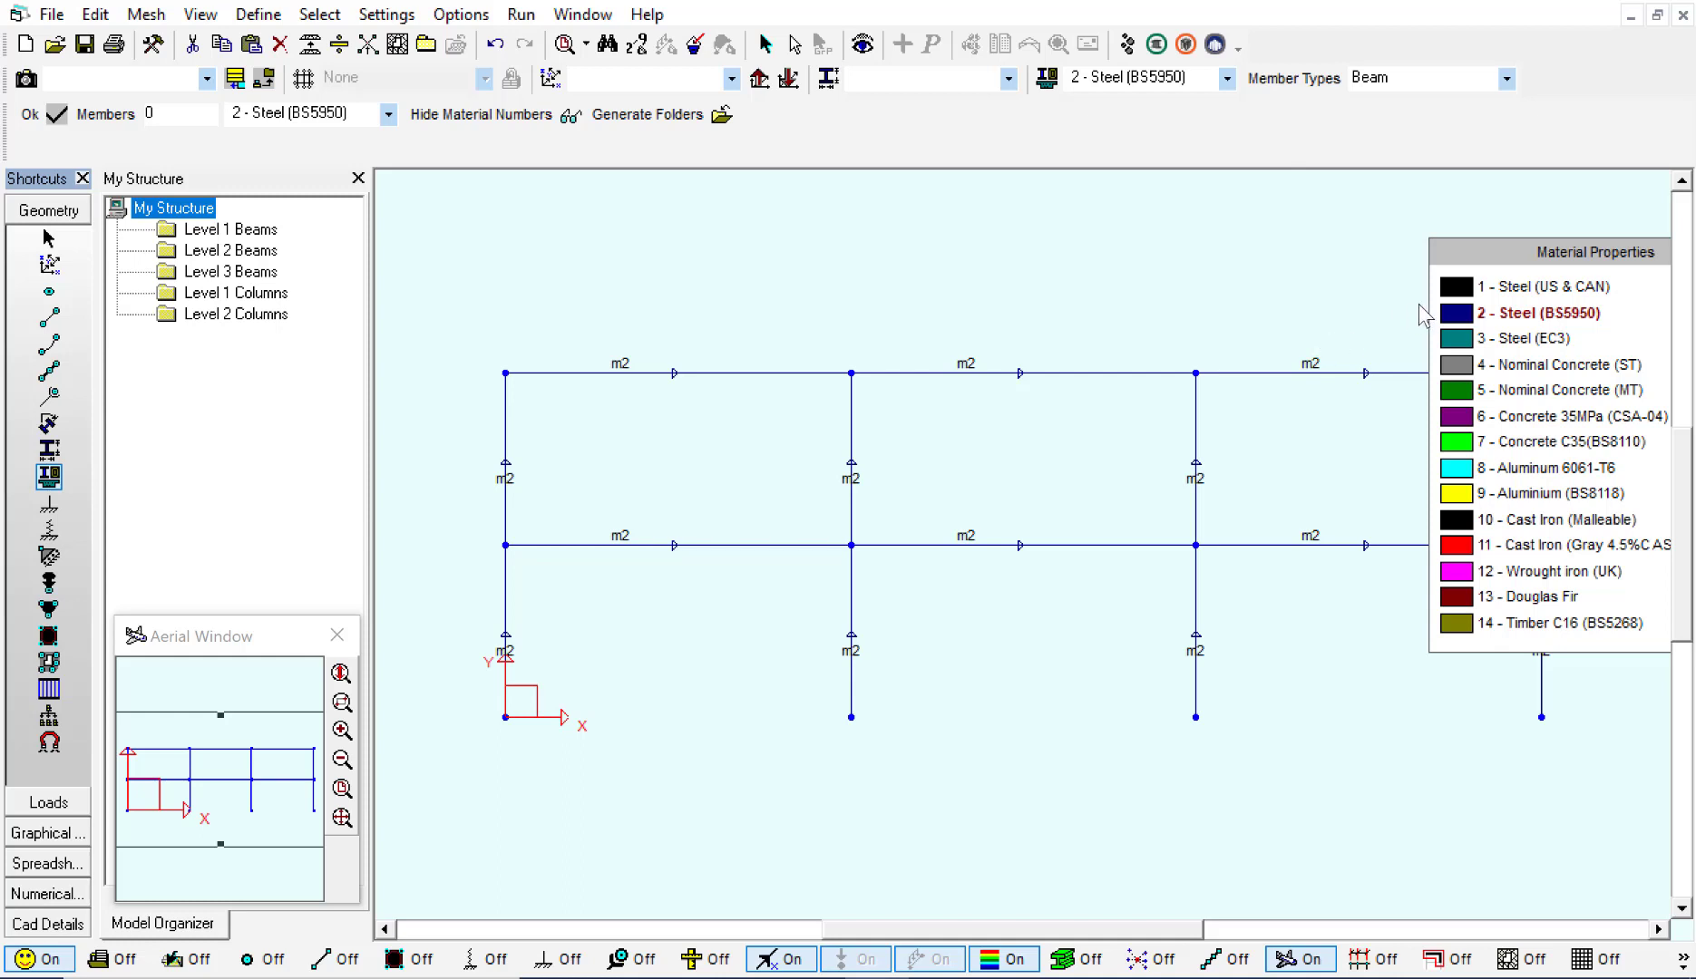
mouse_move(1454, 301)
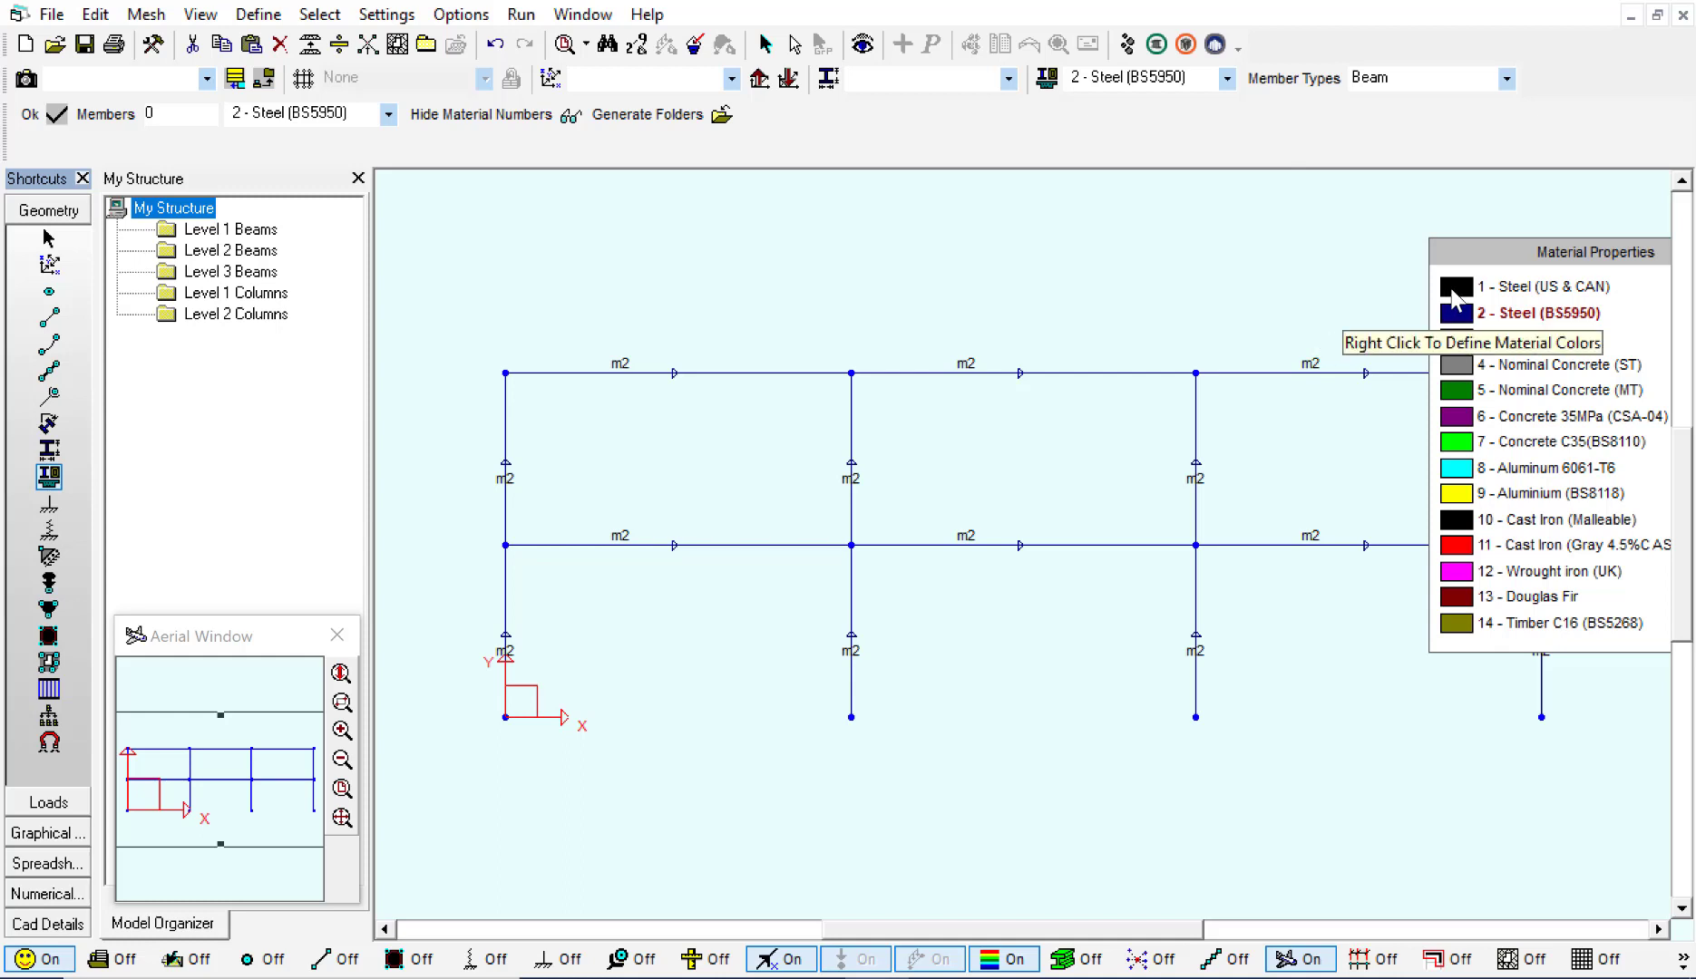
click(1547, 285)
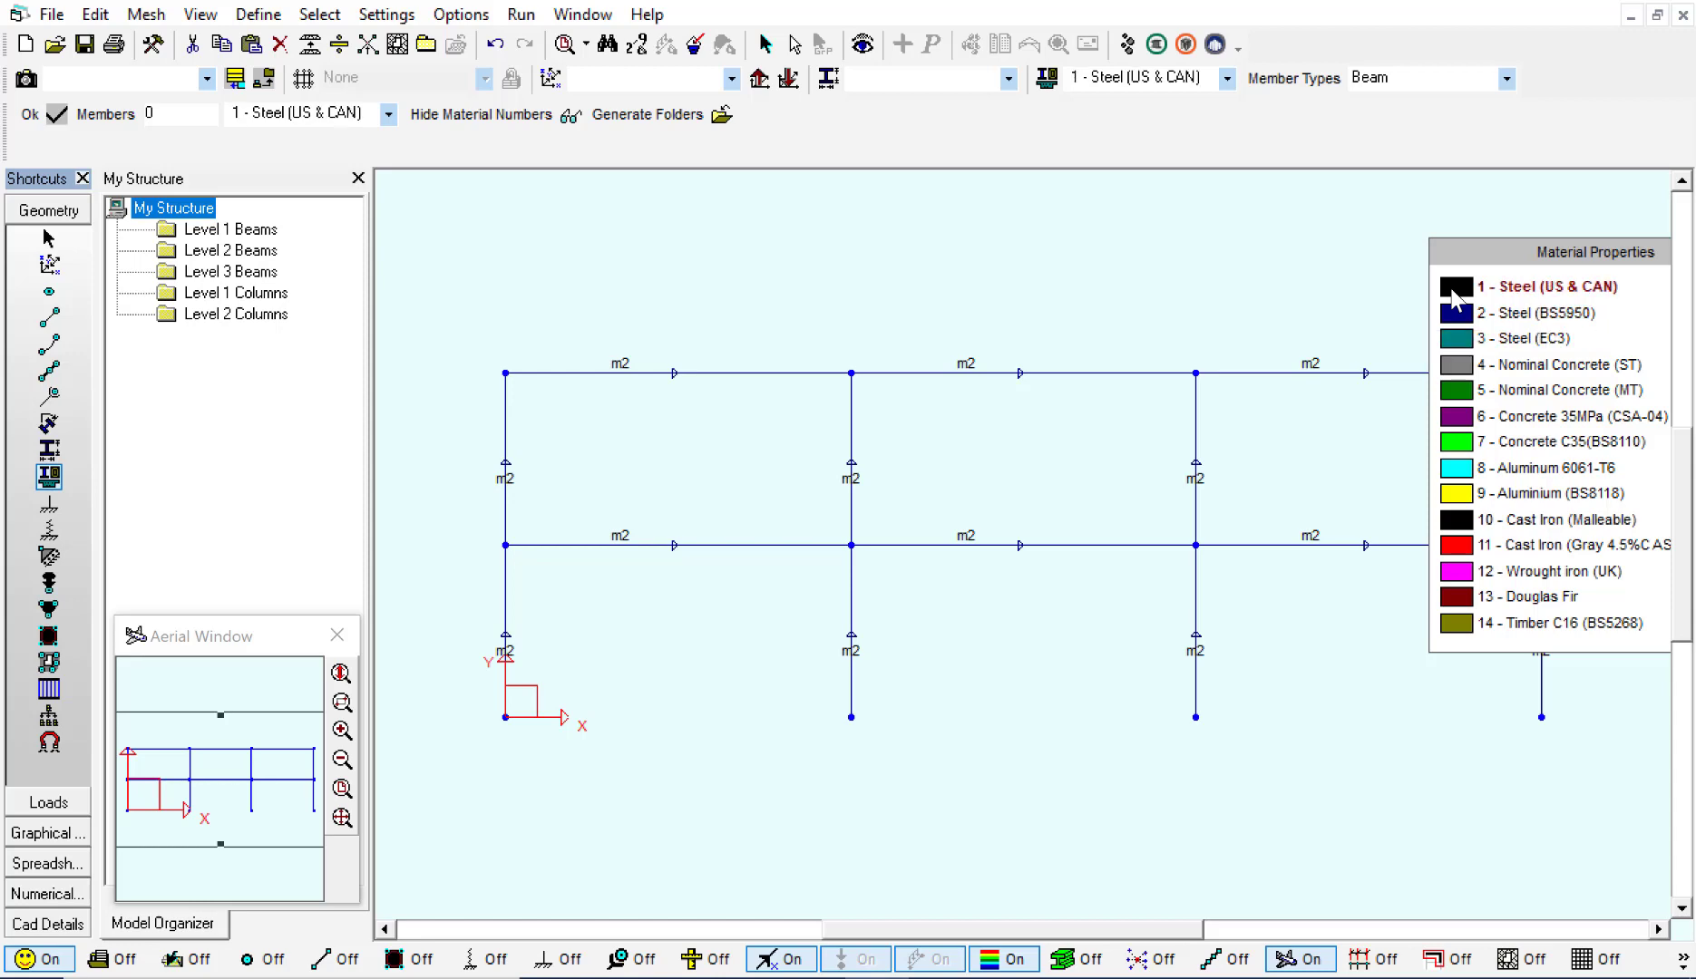
mouse_move(479, 339)
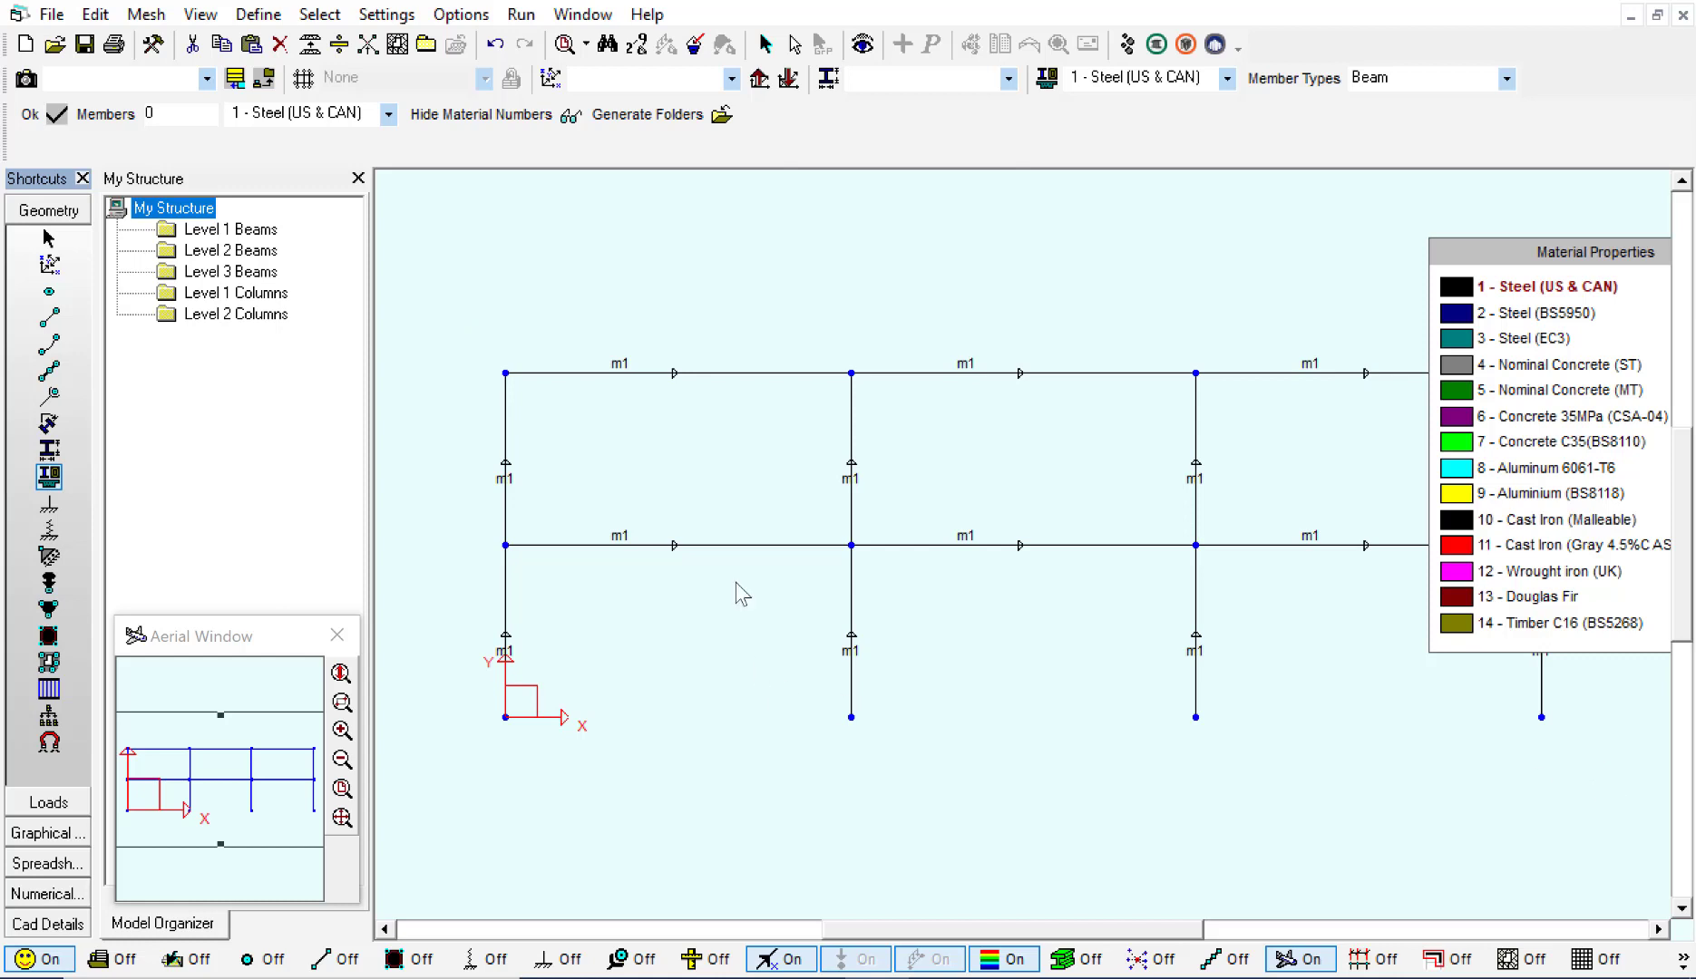
mouse_move(573, 294)
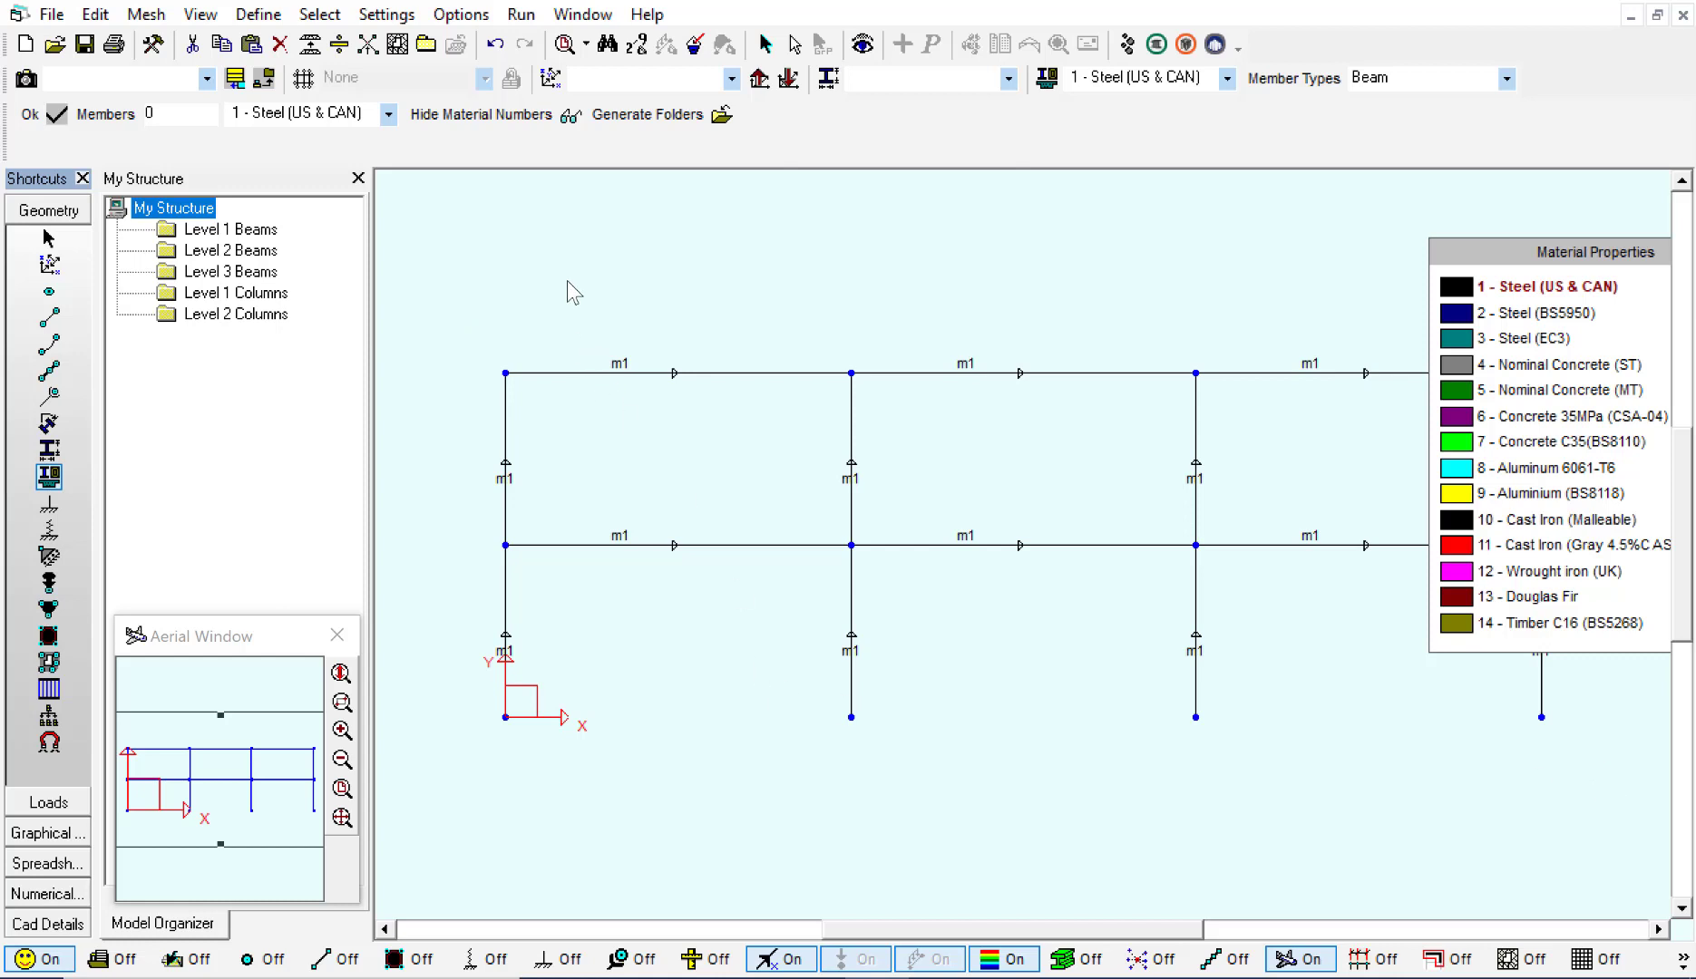
mouse_move(597, 230)
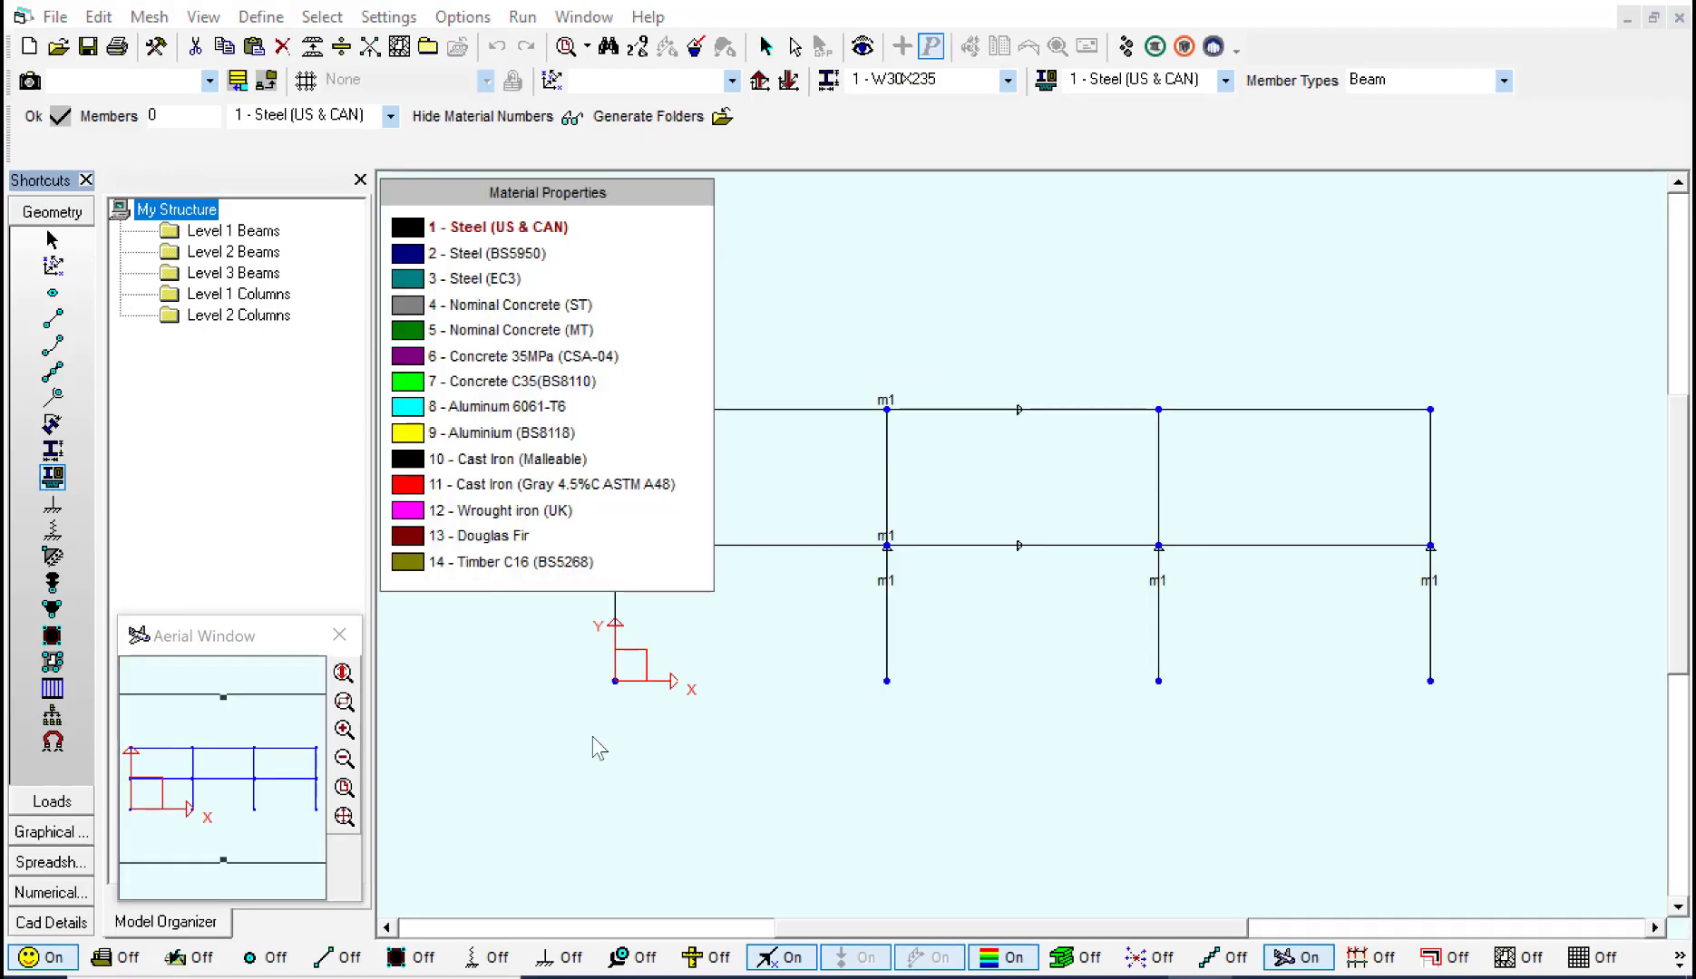
mouse_move(434, 664)
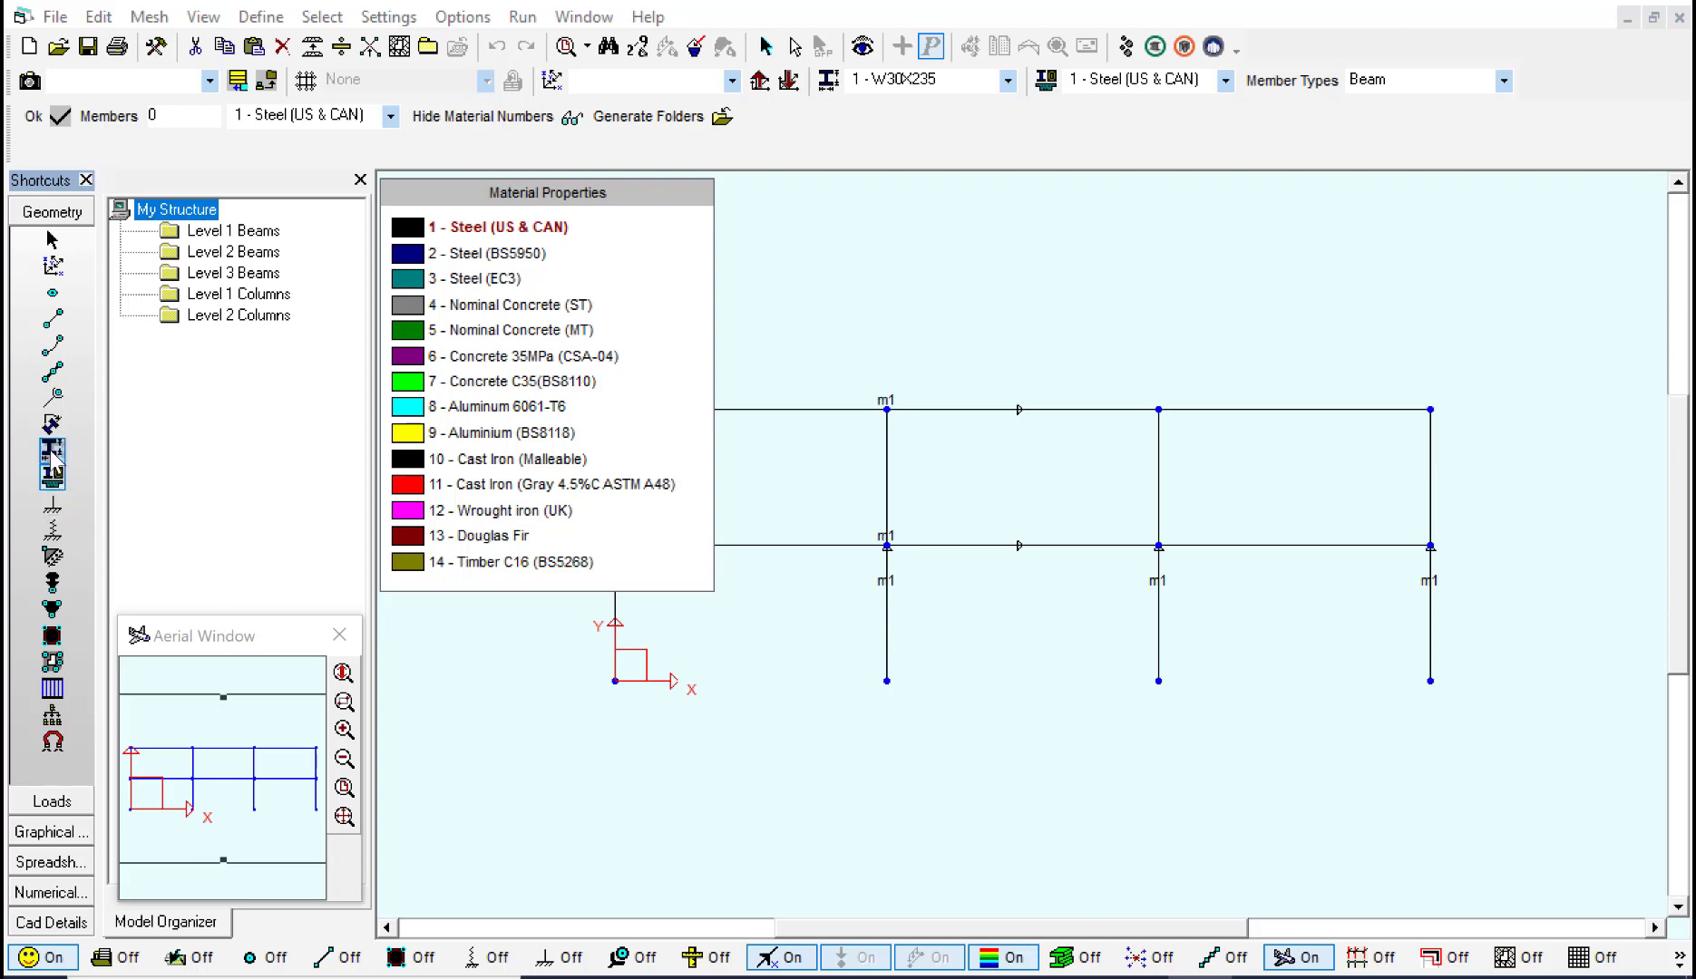
click(50, 450)
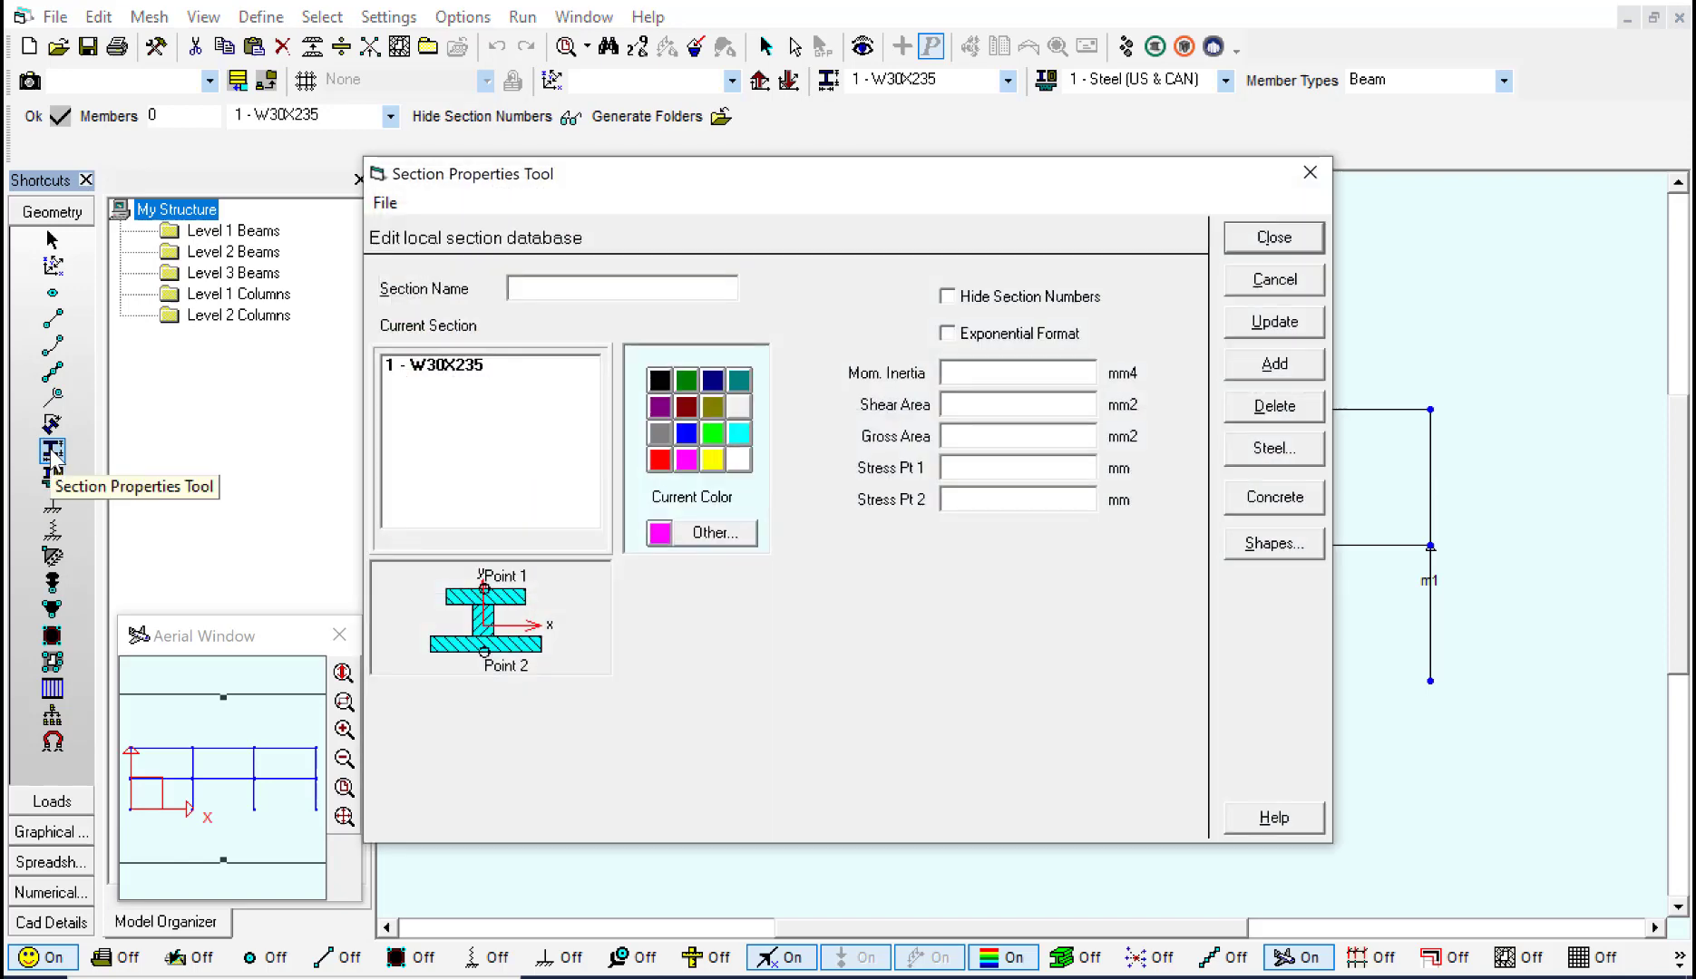
mouse_move(1271, 448)
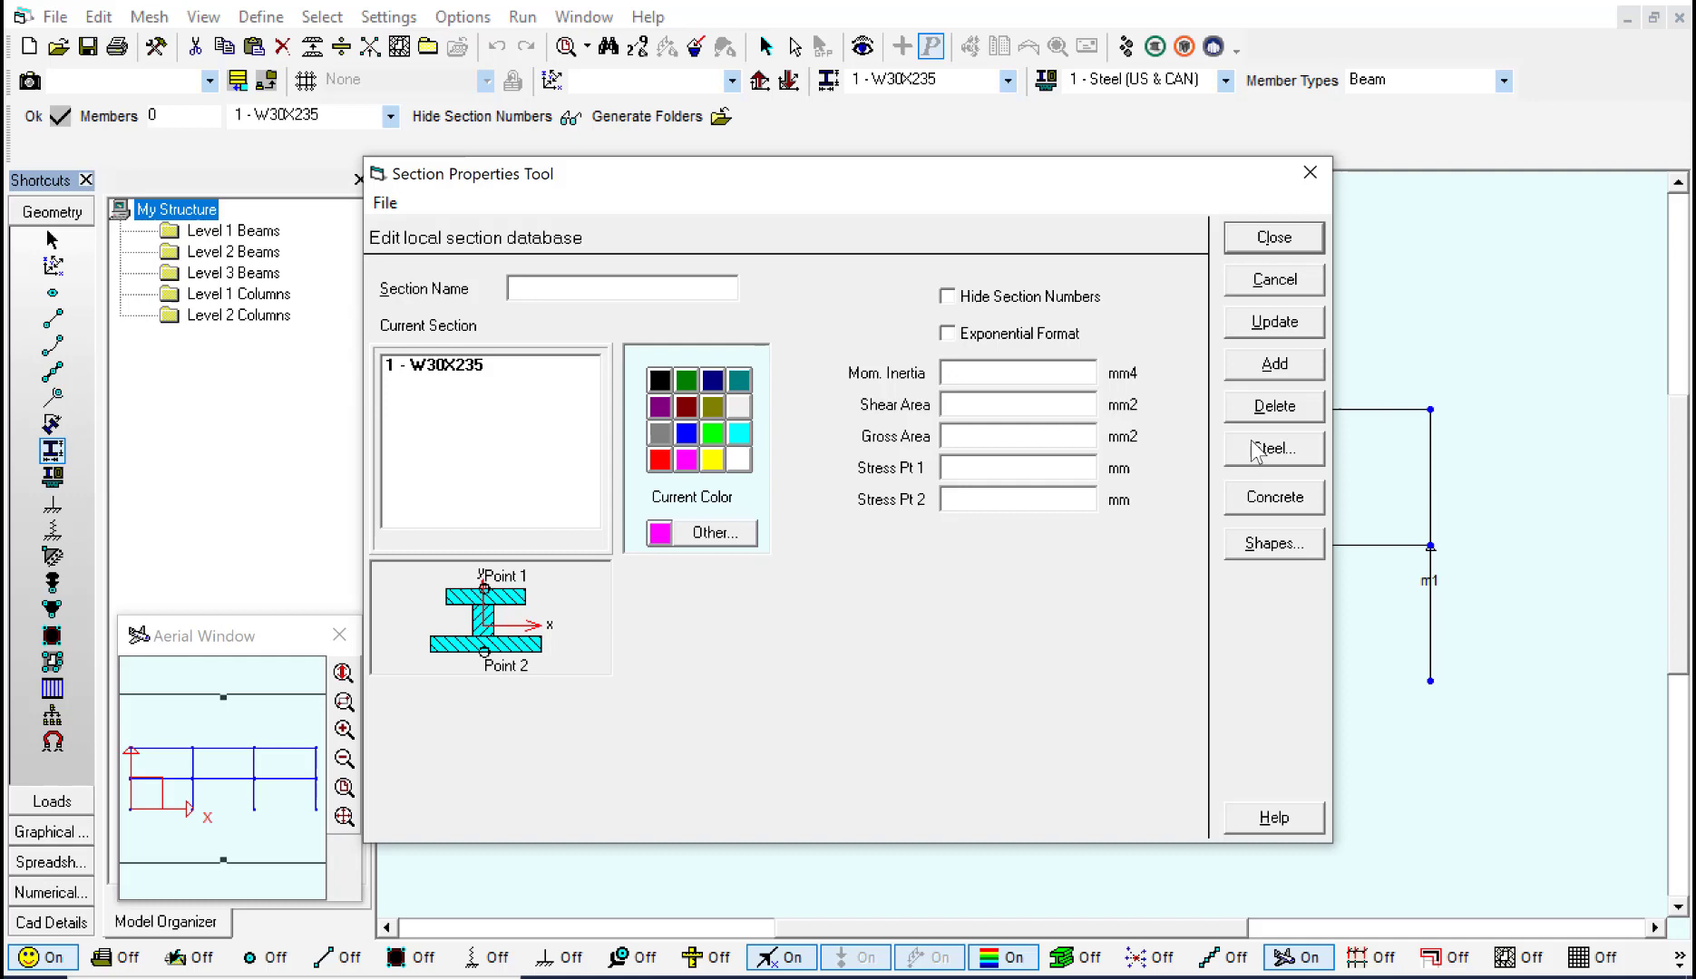
- Add W40X235 from the American (AISC) steel table as section 2
click(1273, 448)
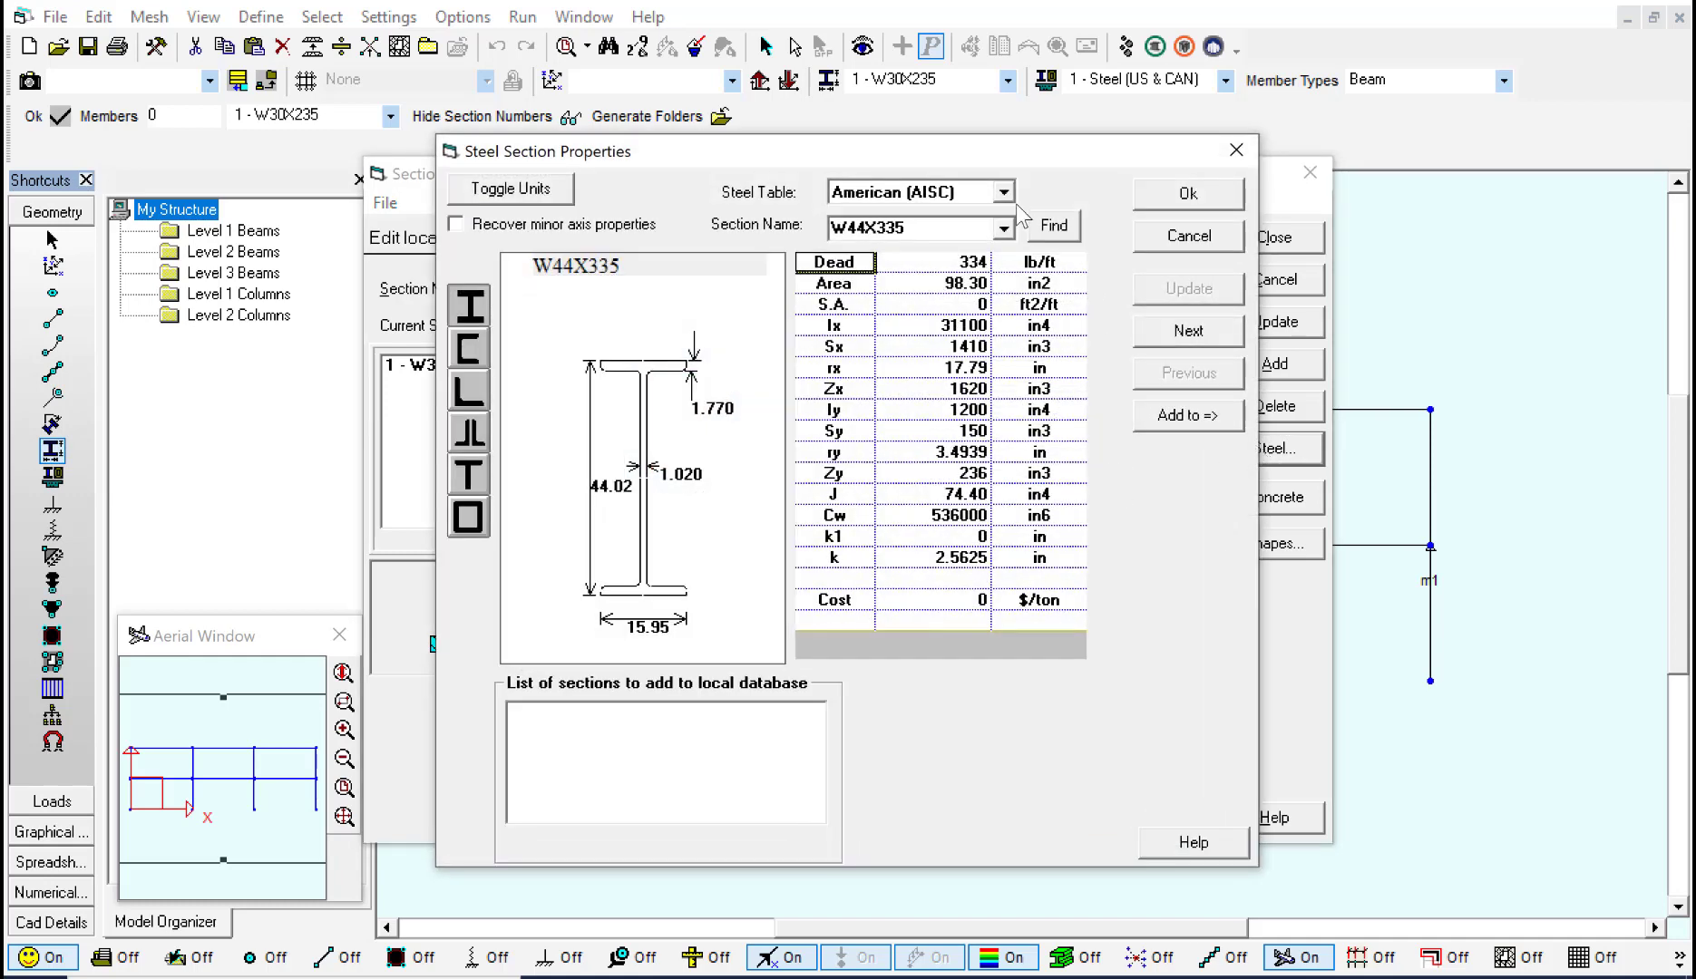
click(1001, 192)
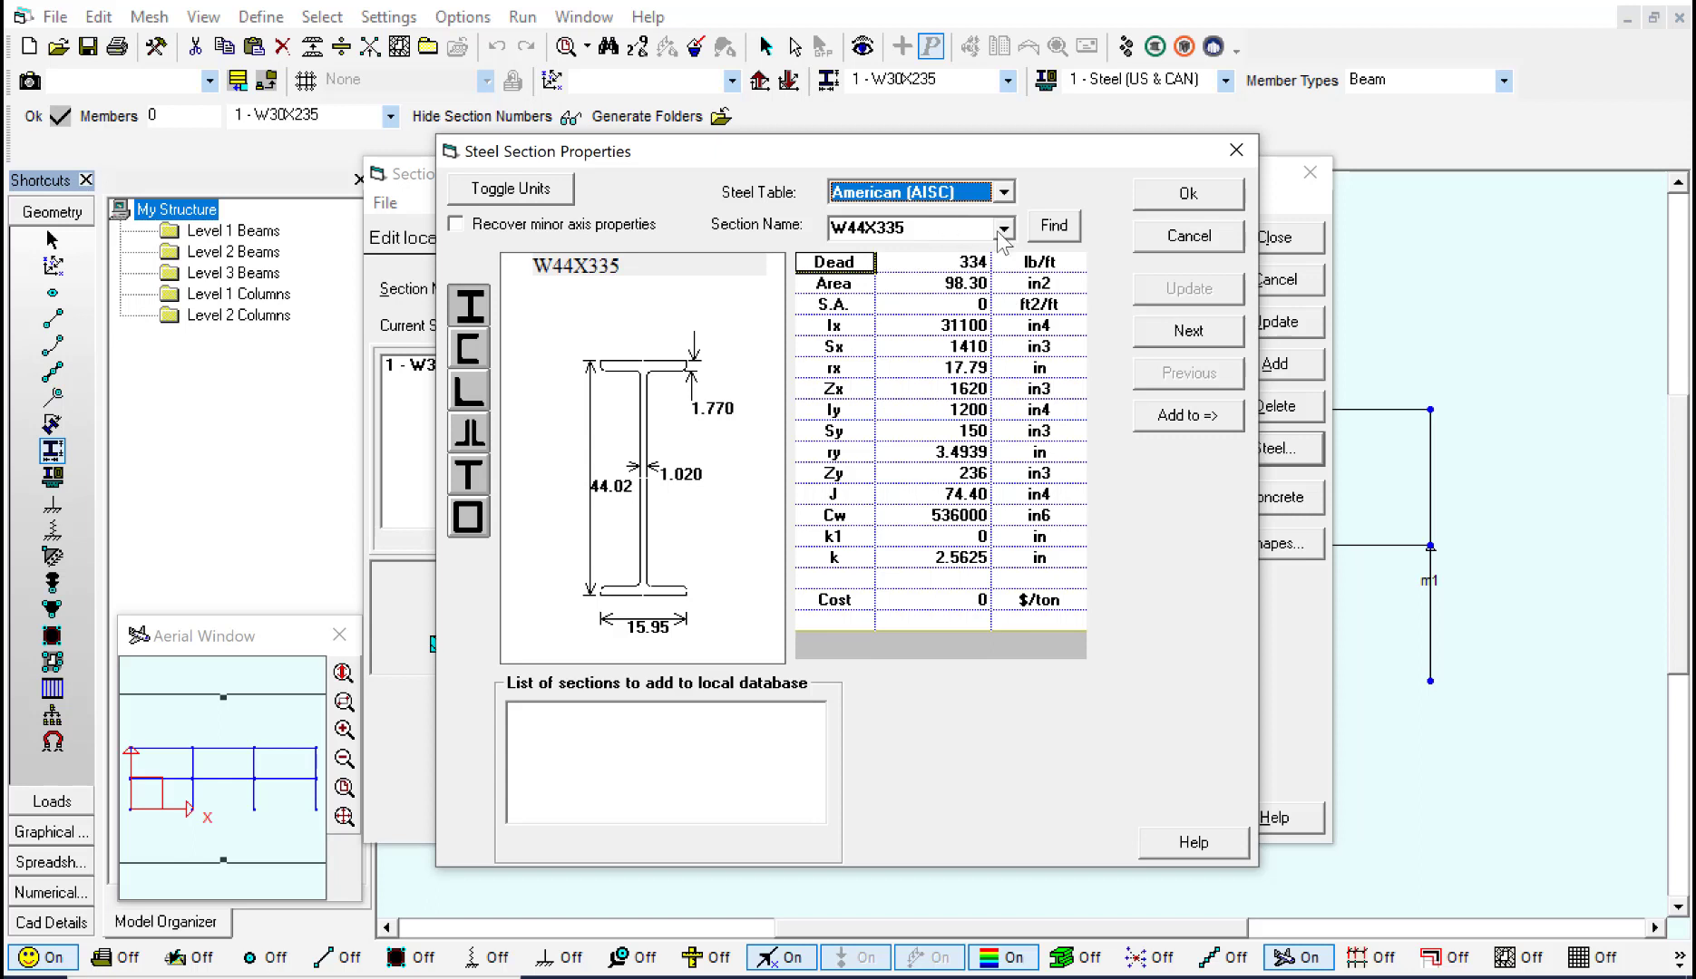
click(1007, 229)
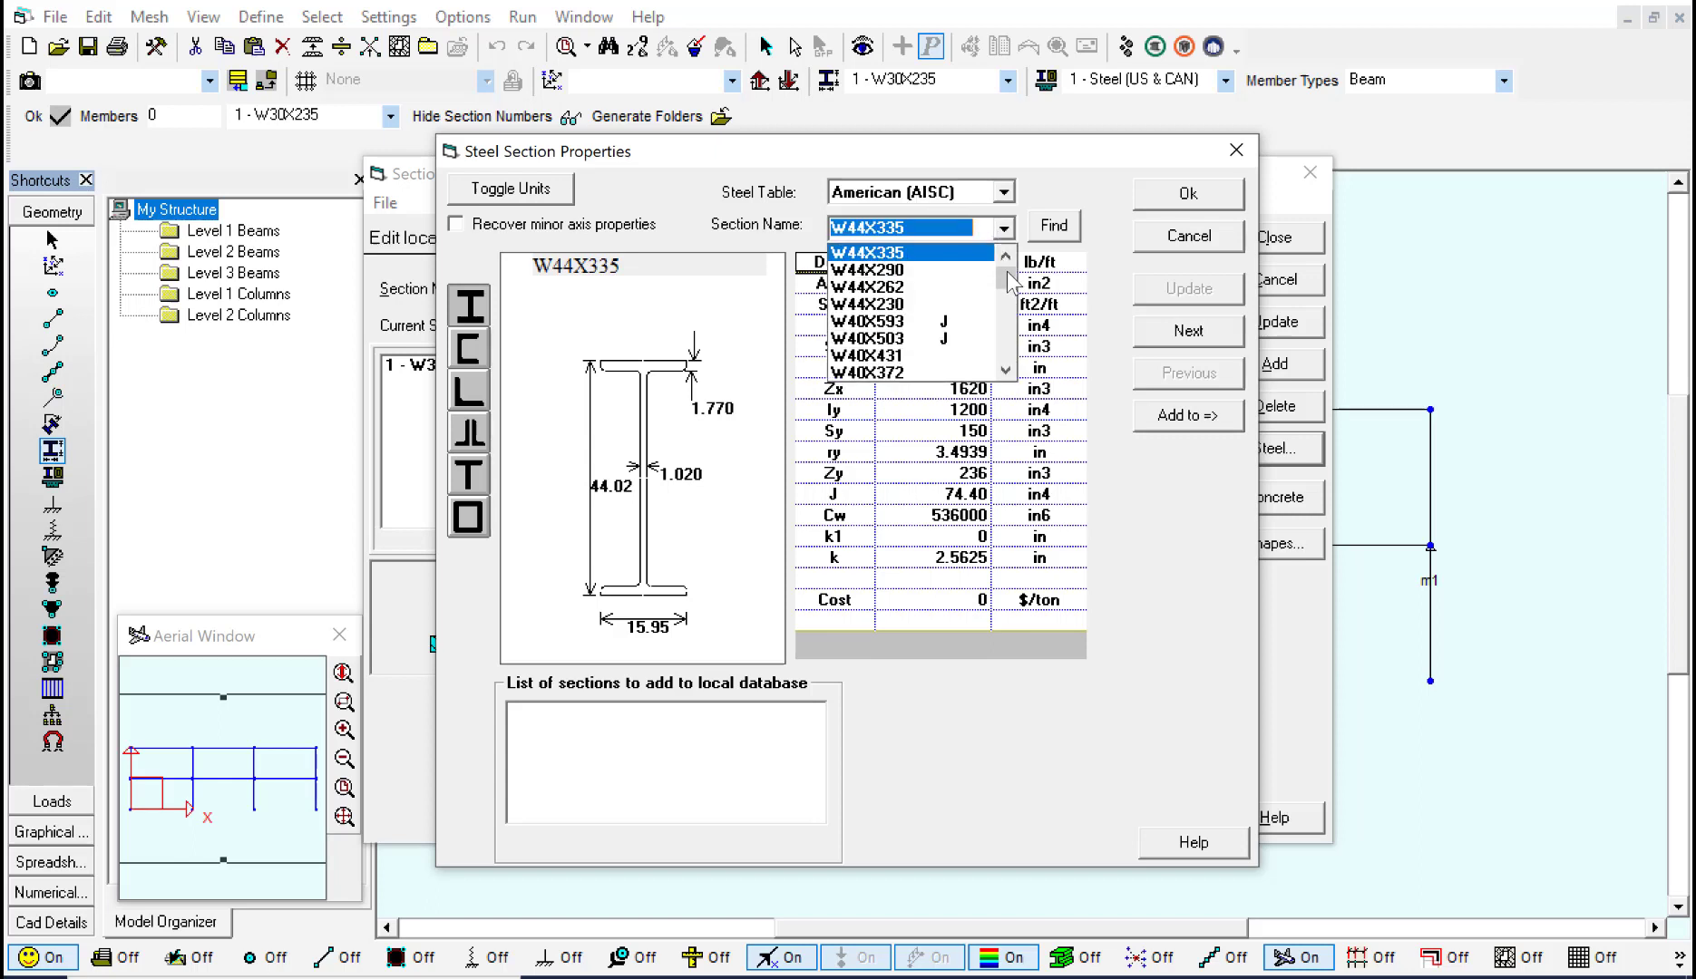
mouse_move(1009, 287)
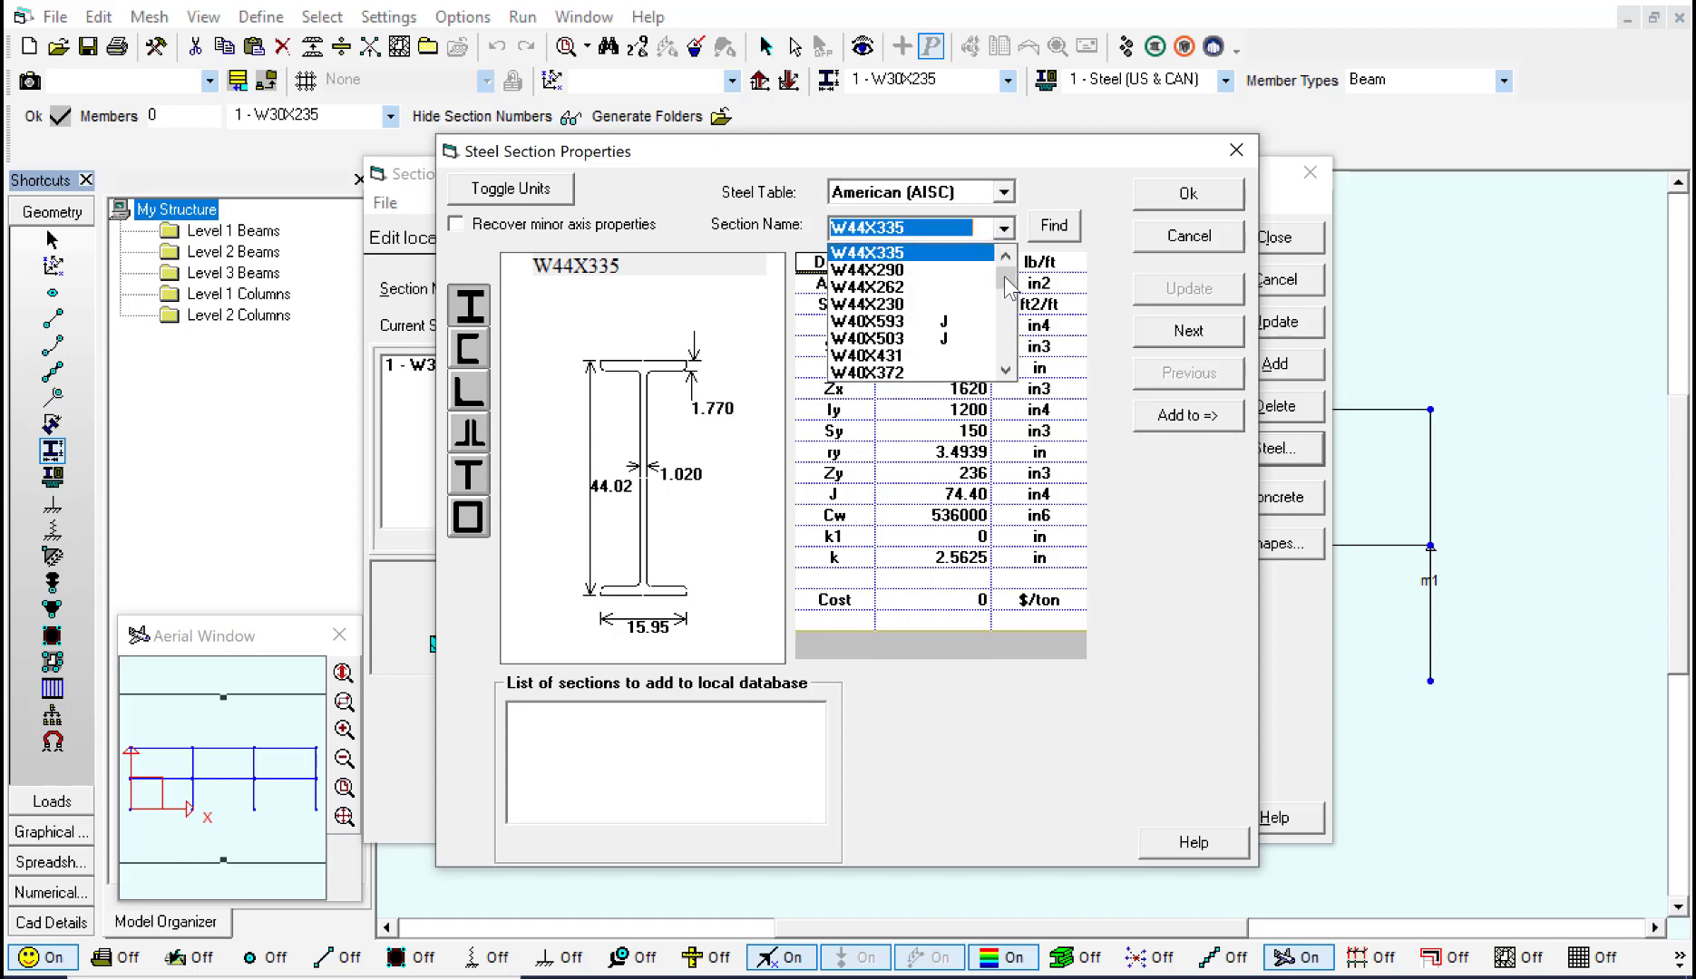
mouse_move(1003, 381)
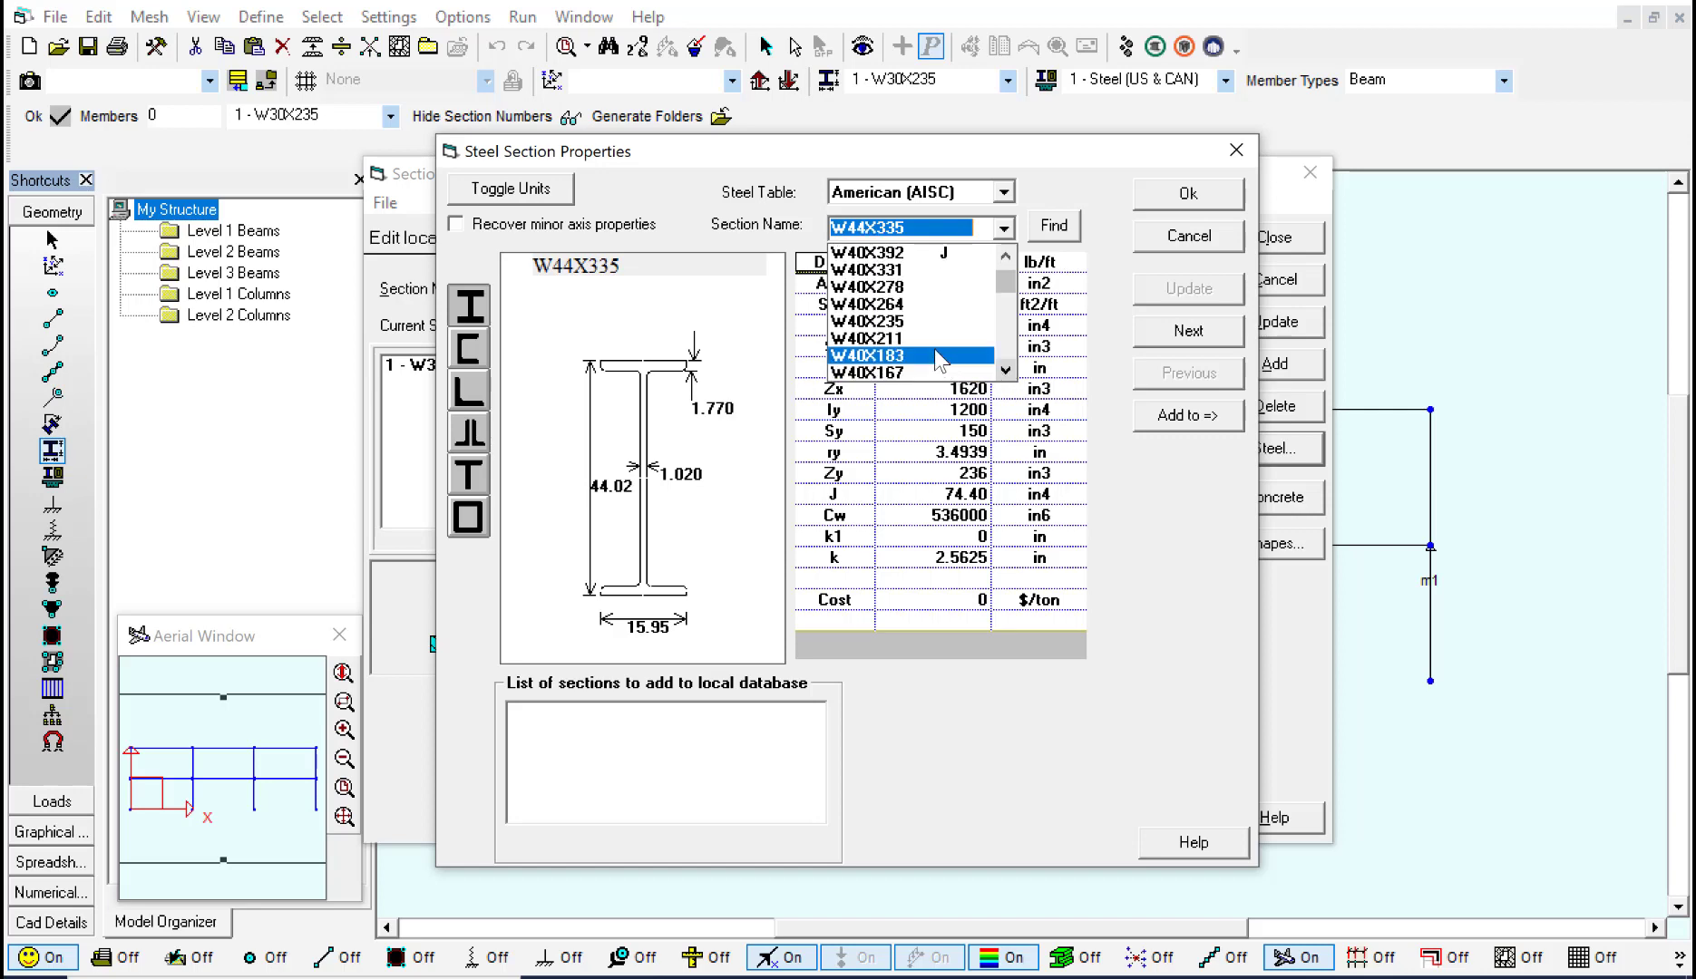
click(869, 325)
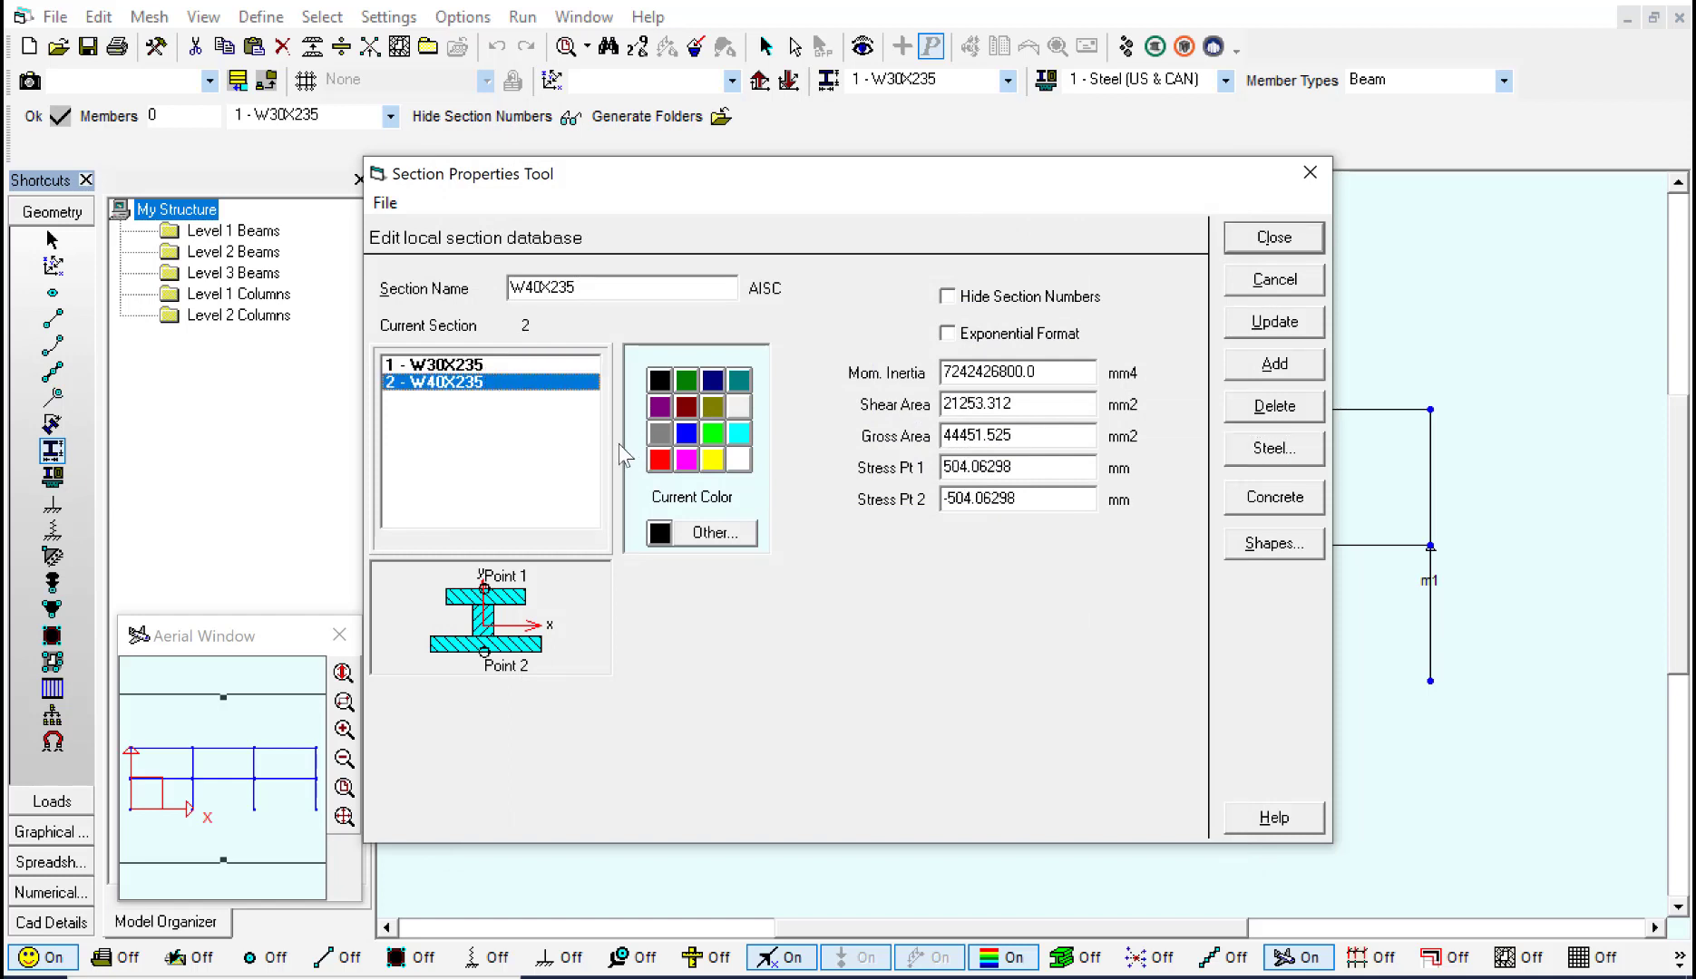
mouse_move(660, 459)
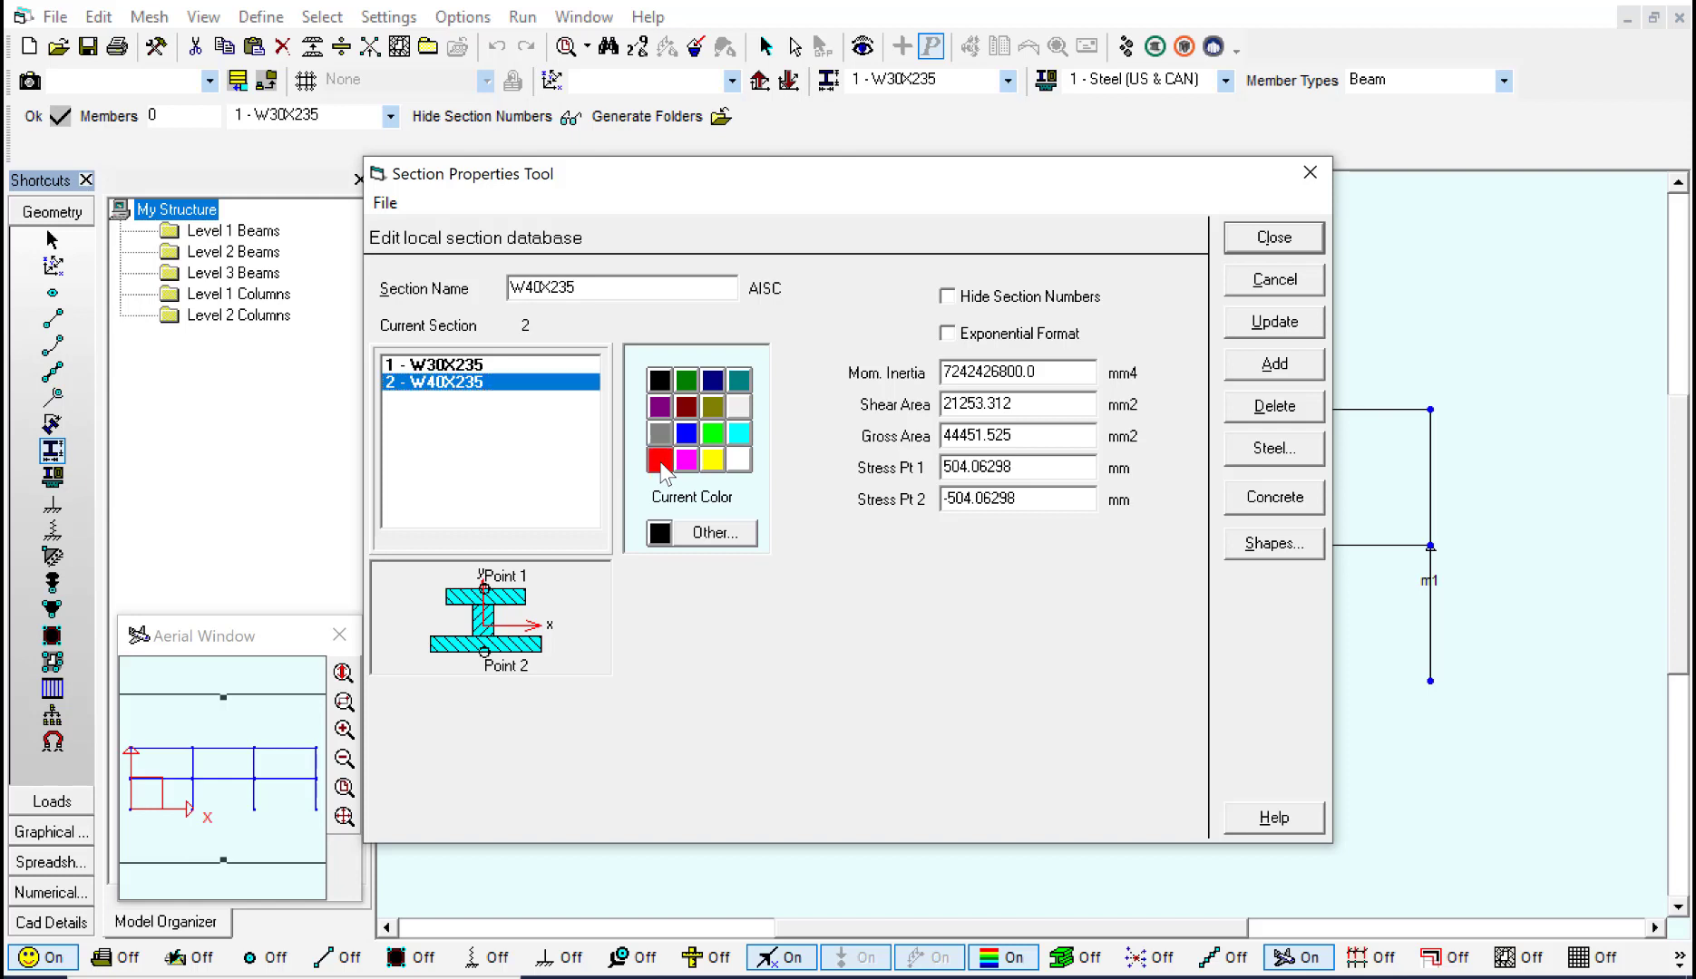
- Set red as the display colour of section 2, W40X235
click(658, 463)
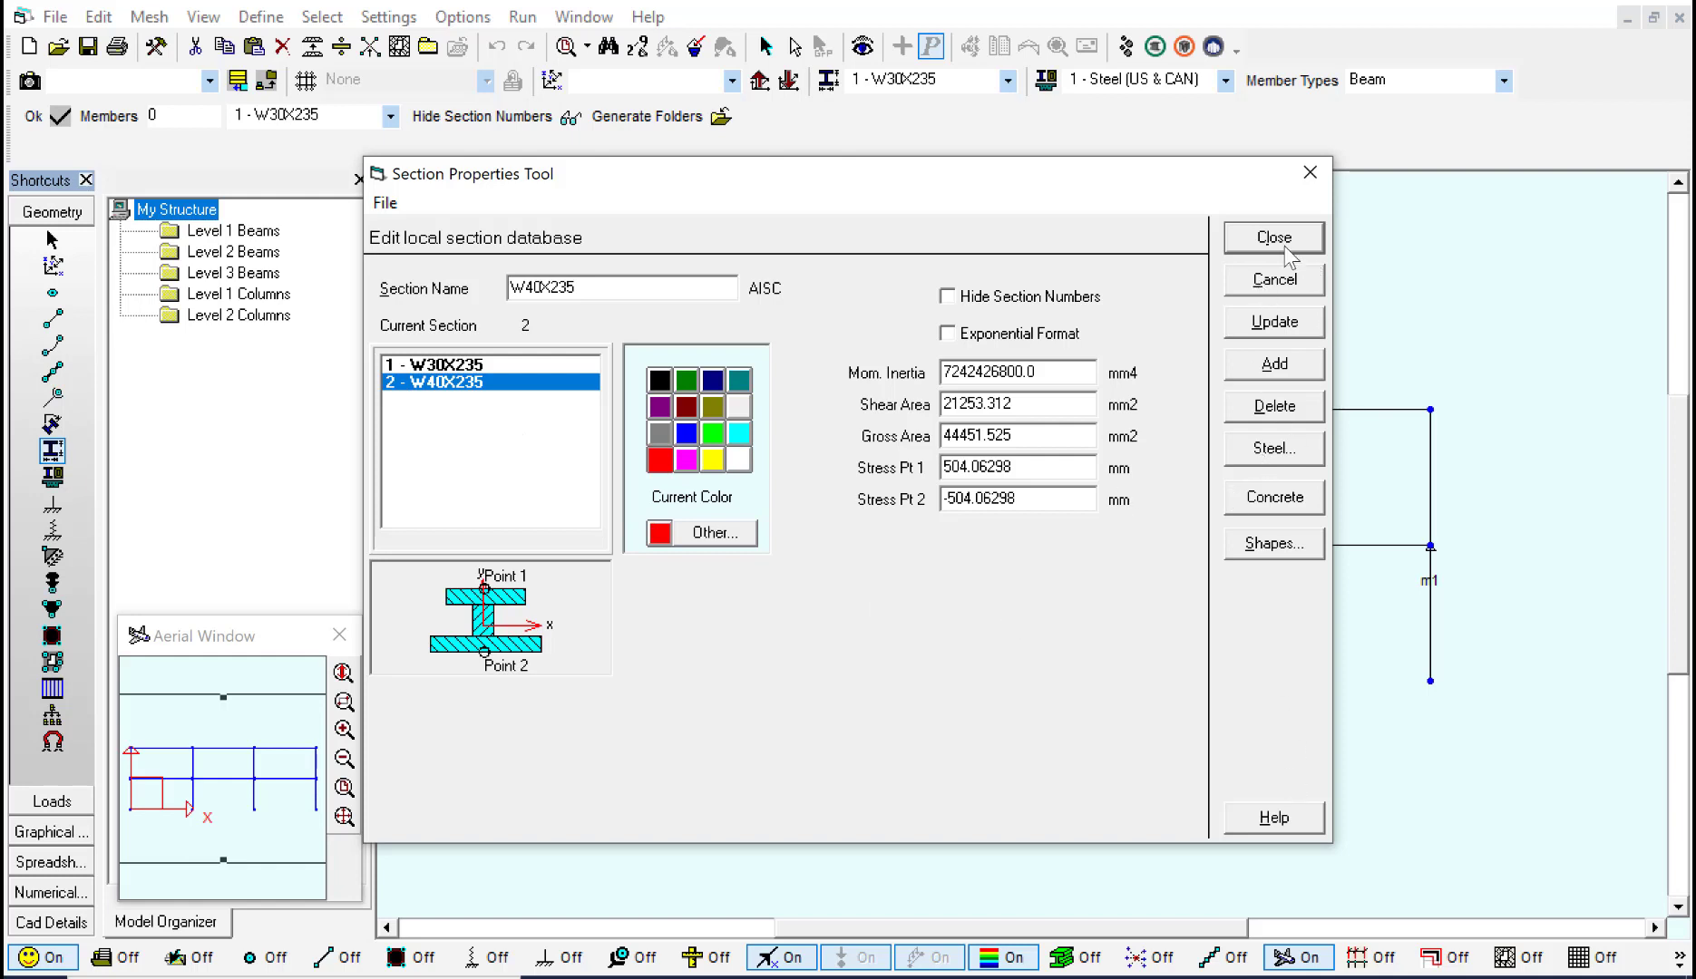
- Close the section editor so columns show red W40X235 and beams keep W30X235
click(1274, 238)
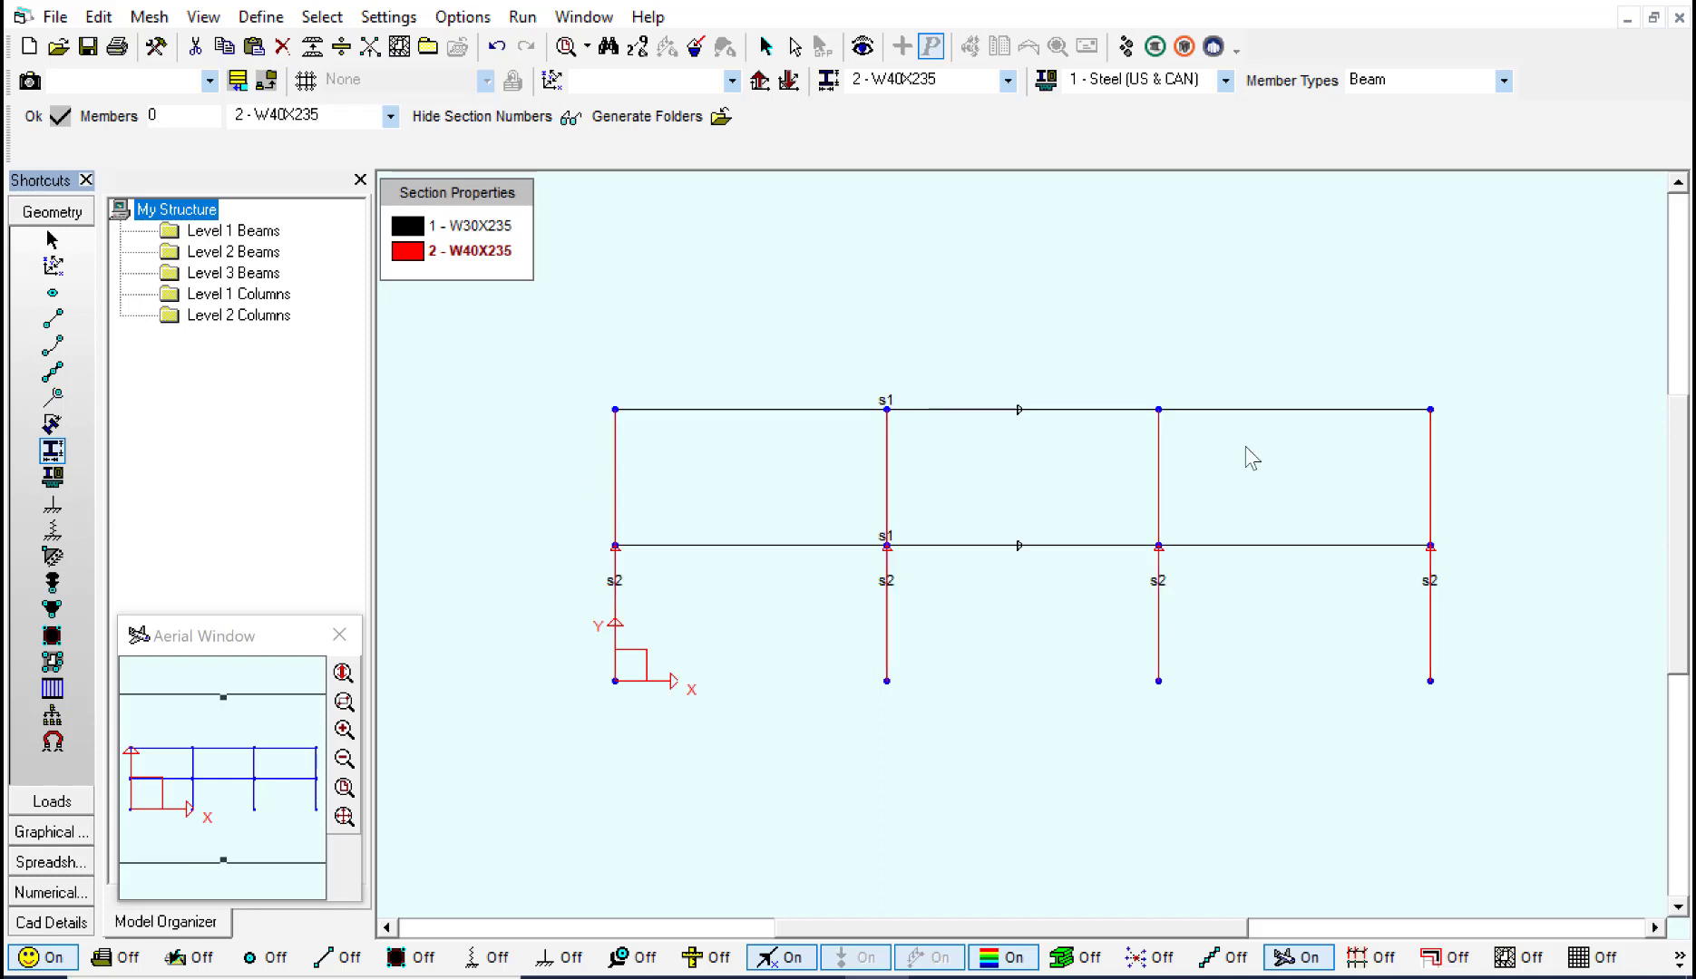
mouse_move(768, 492)
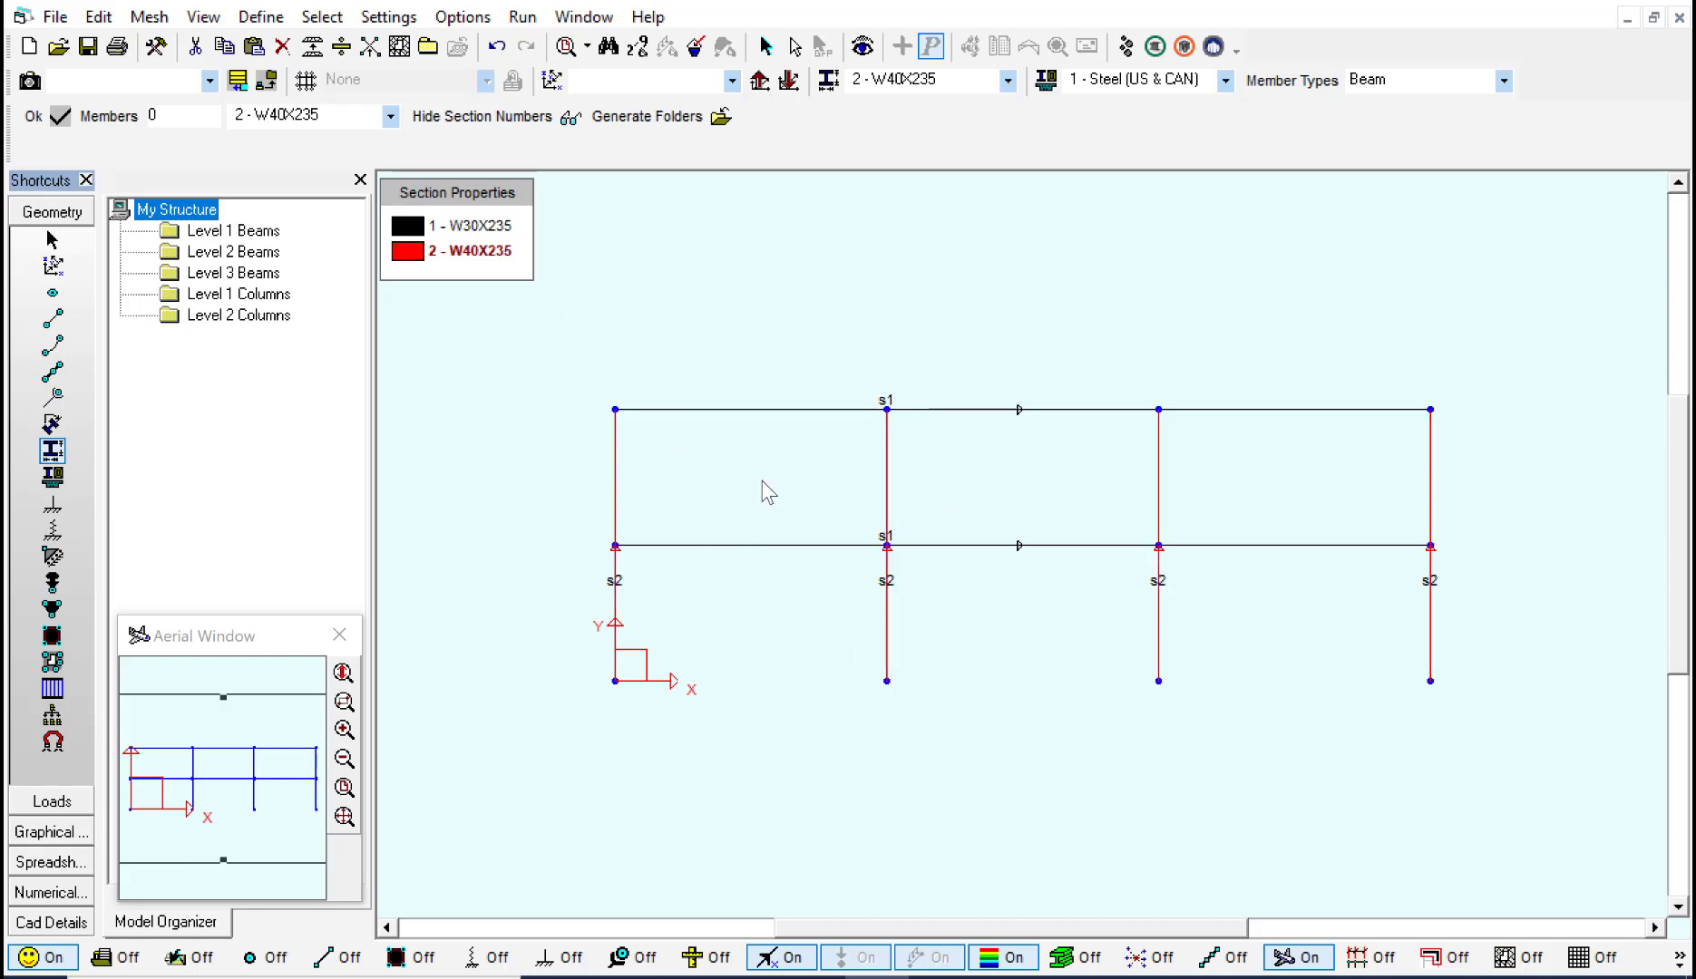
mouse_move(408, 250)
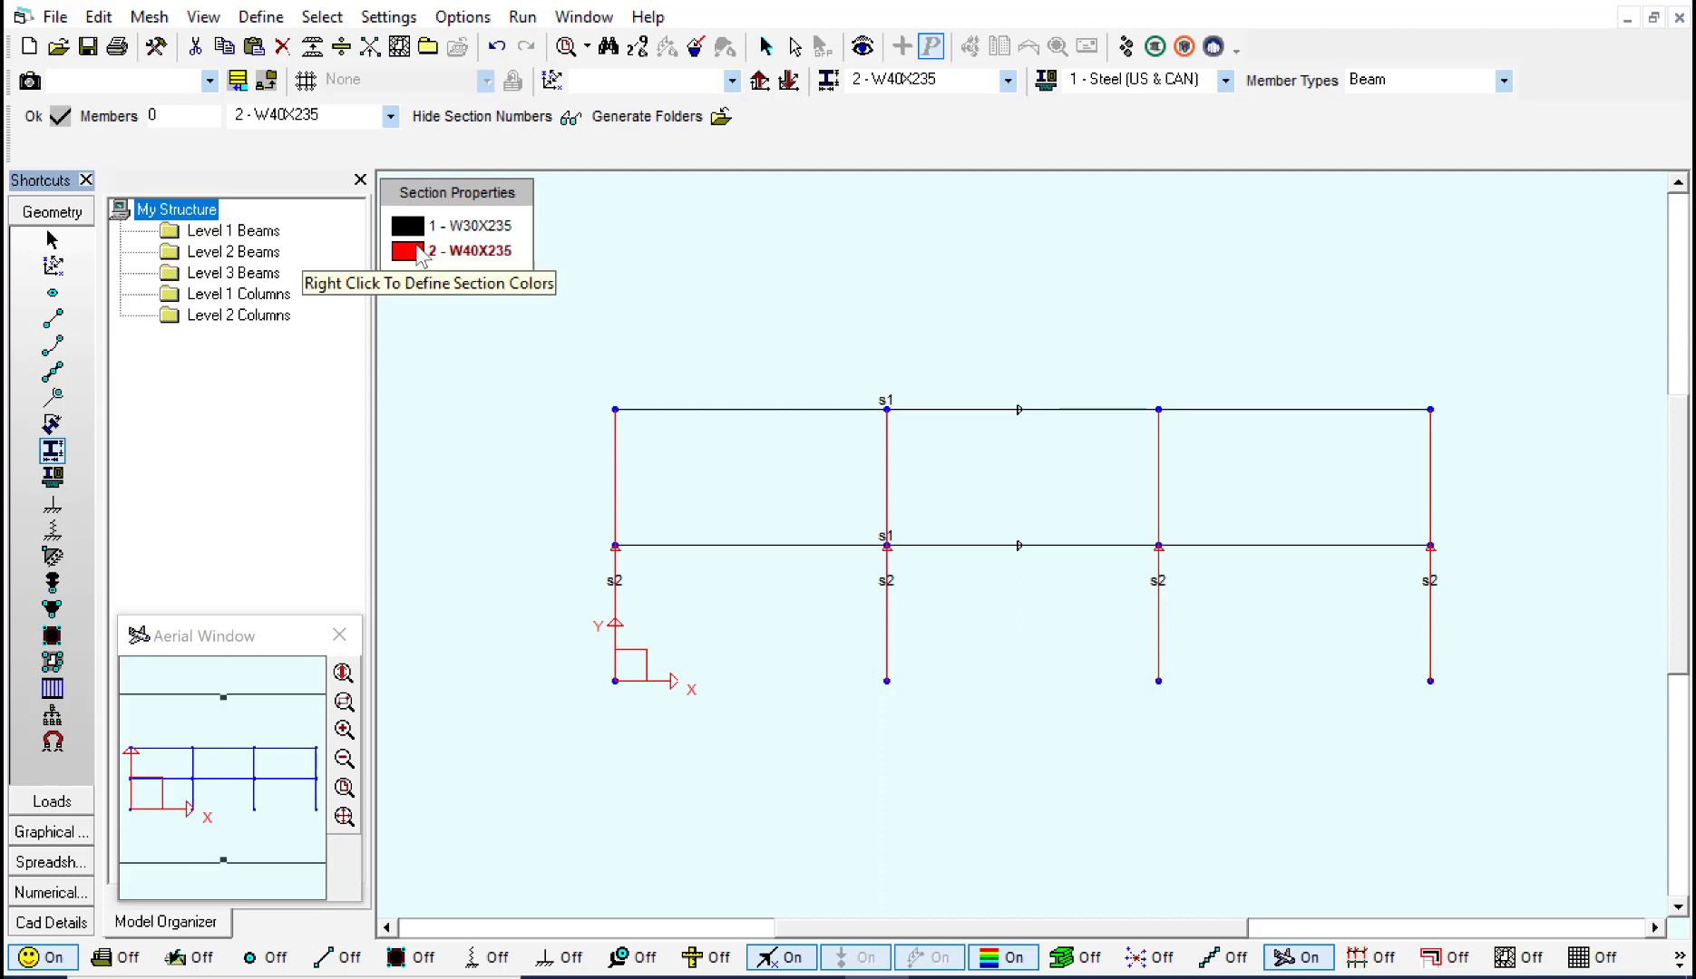
mouse_move(735, 671)
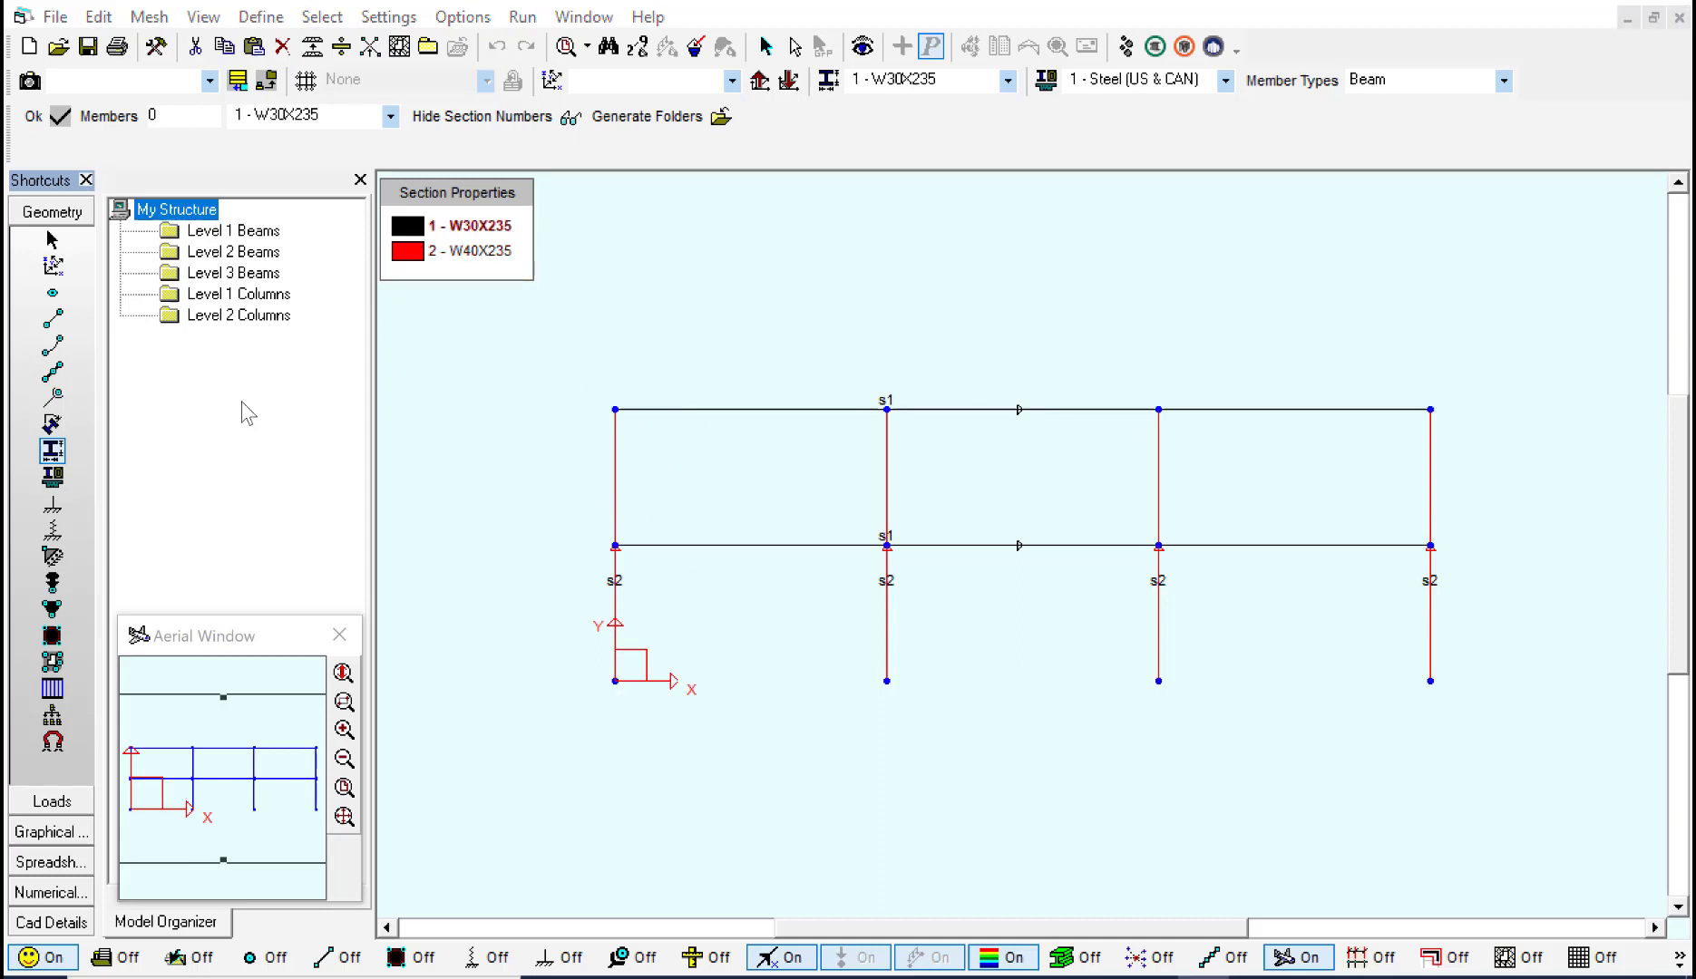
mouse_move(501, 414)
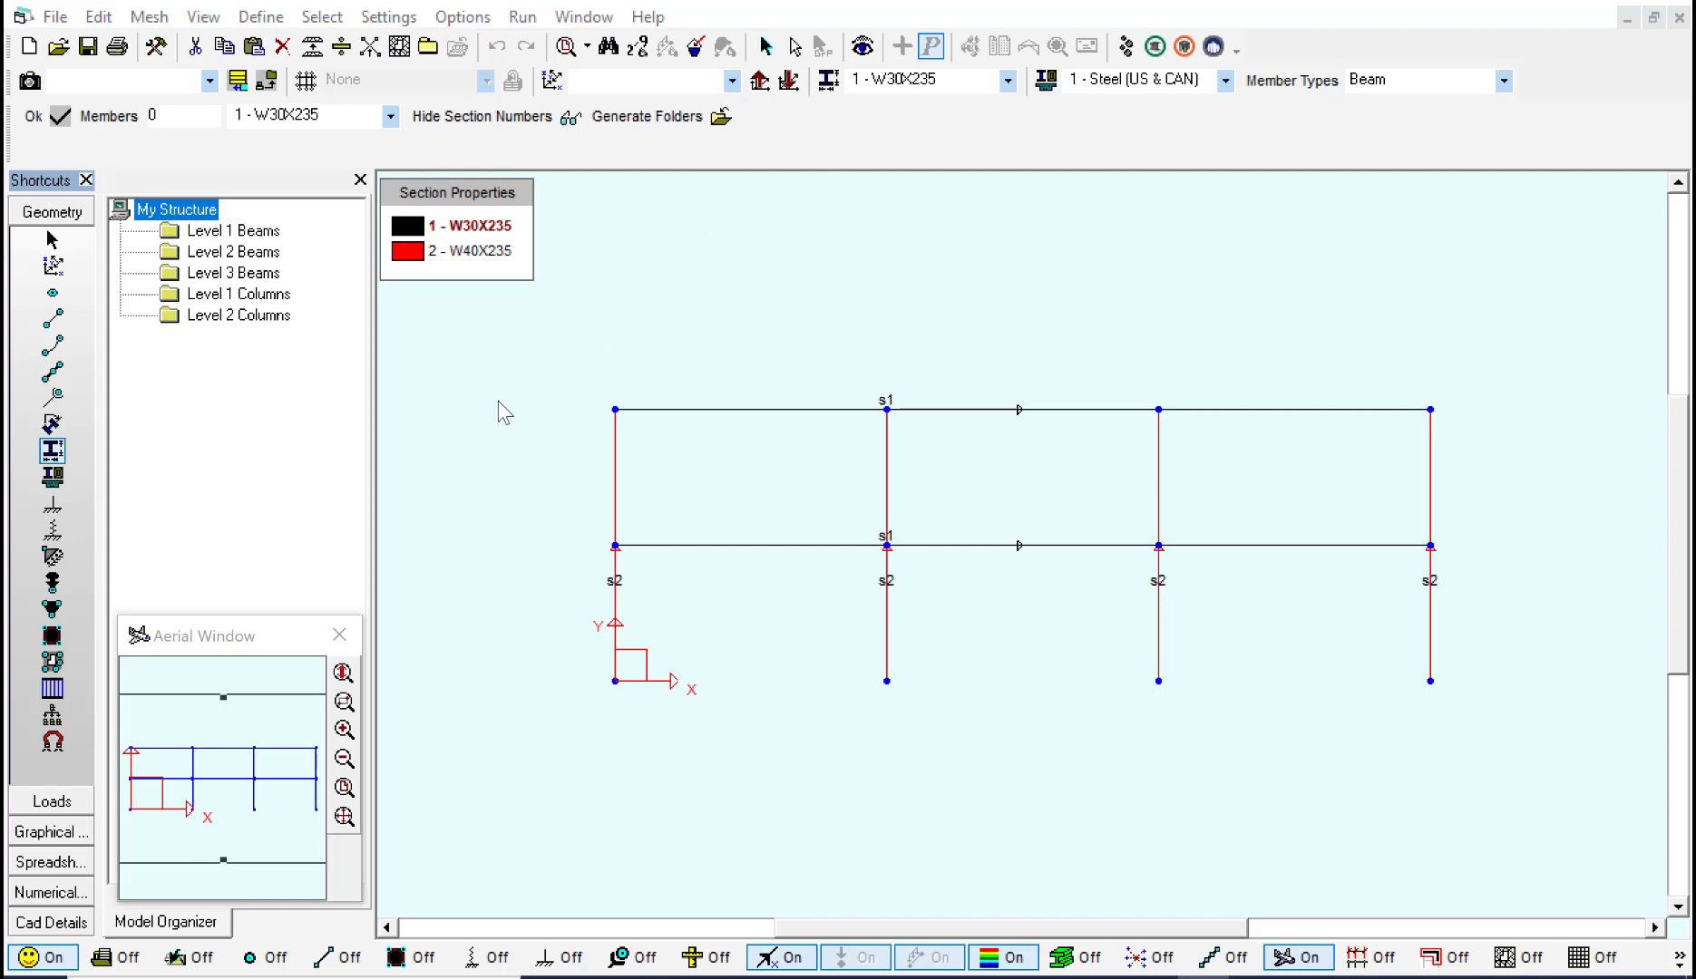
mouse_move(863, 47)
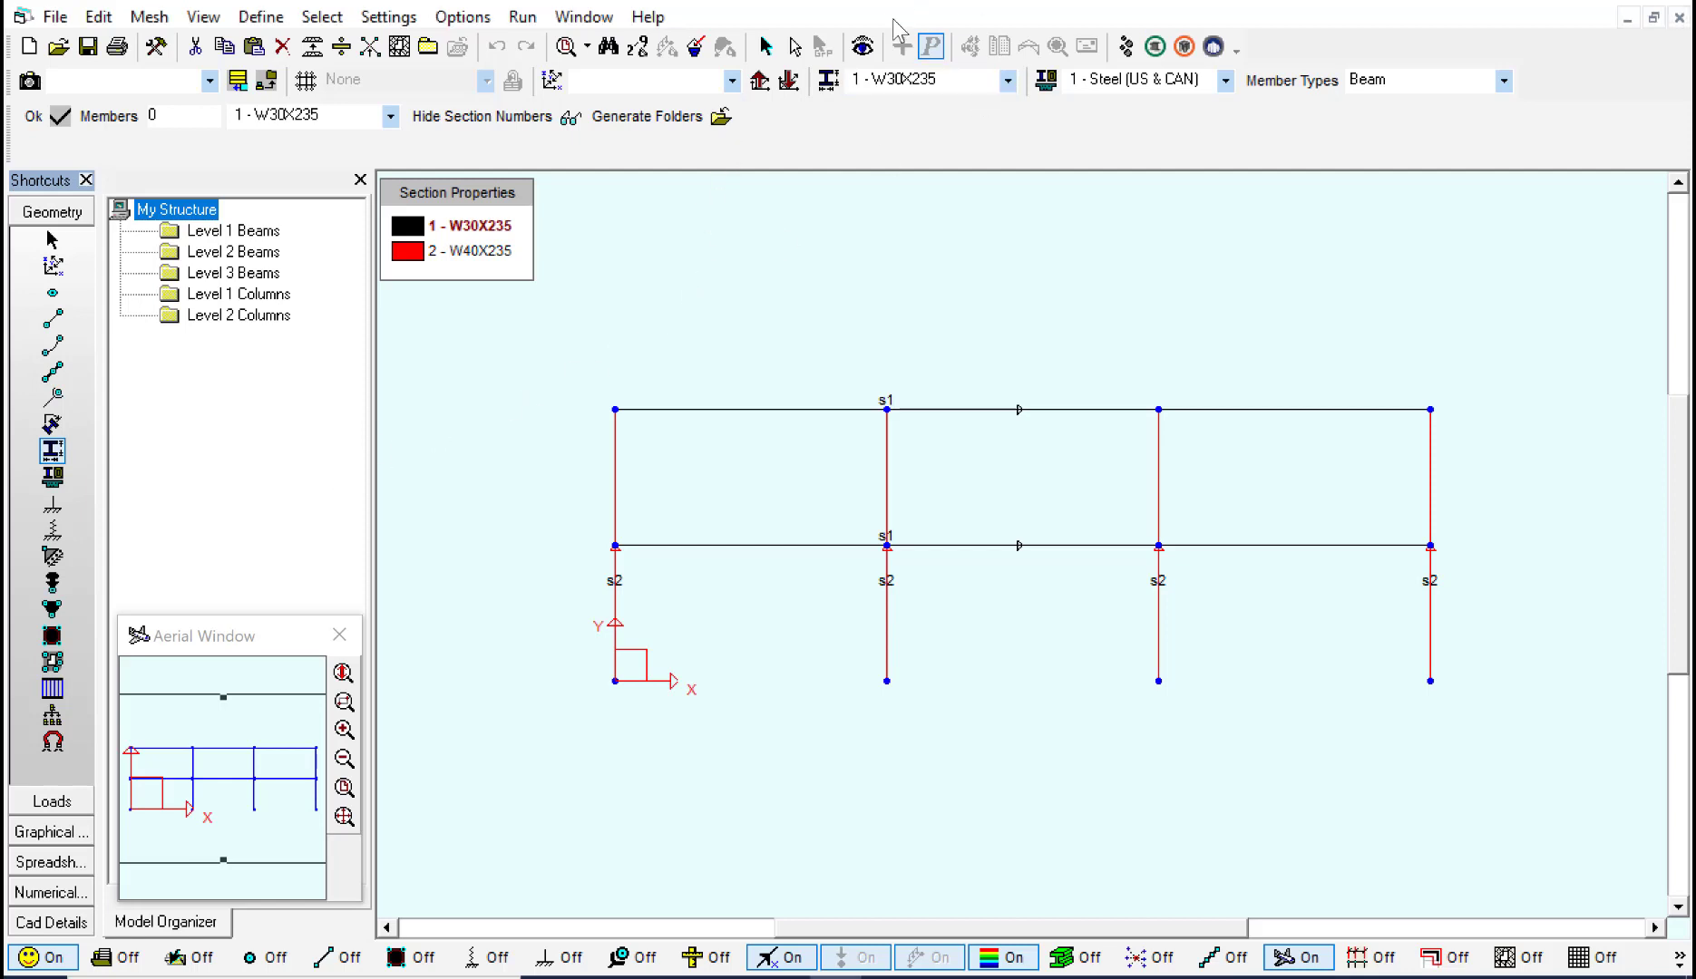
- Start a Linear Static analysis from Run > Analysis solving Both cases and combinations
click(521, 17)
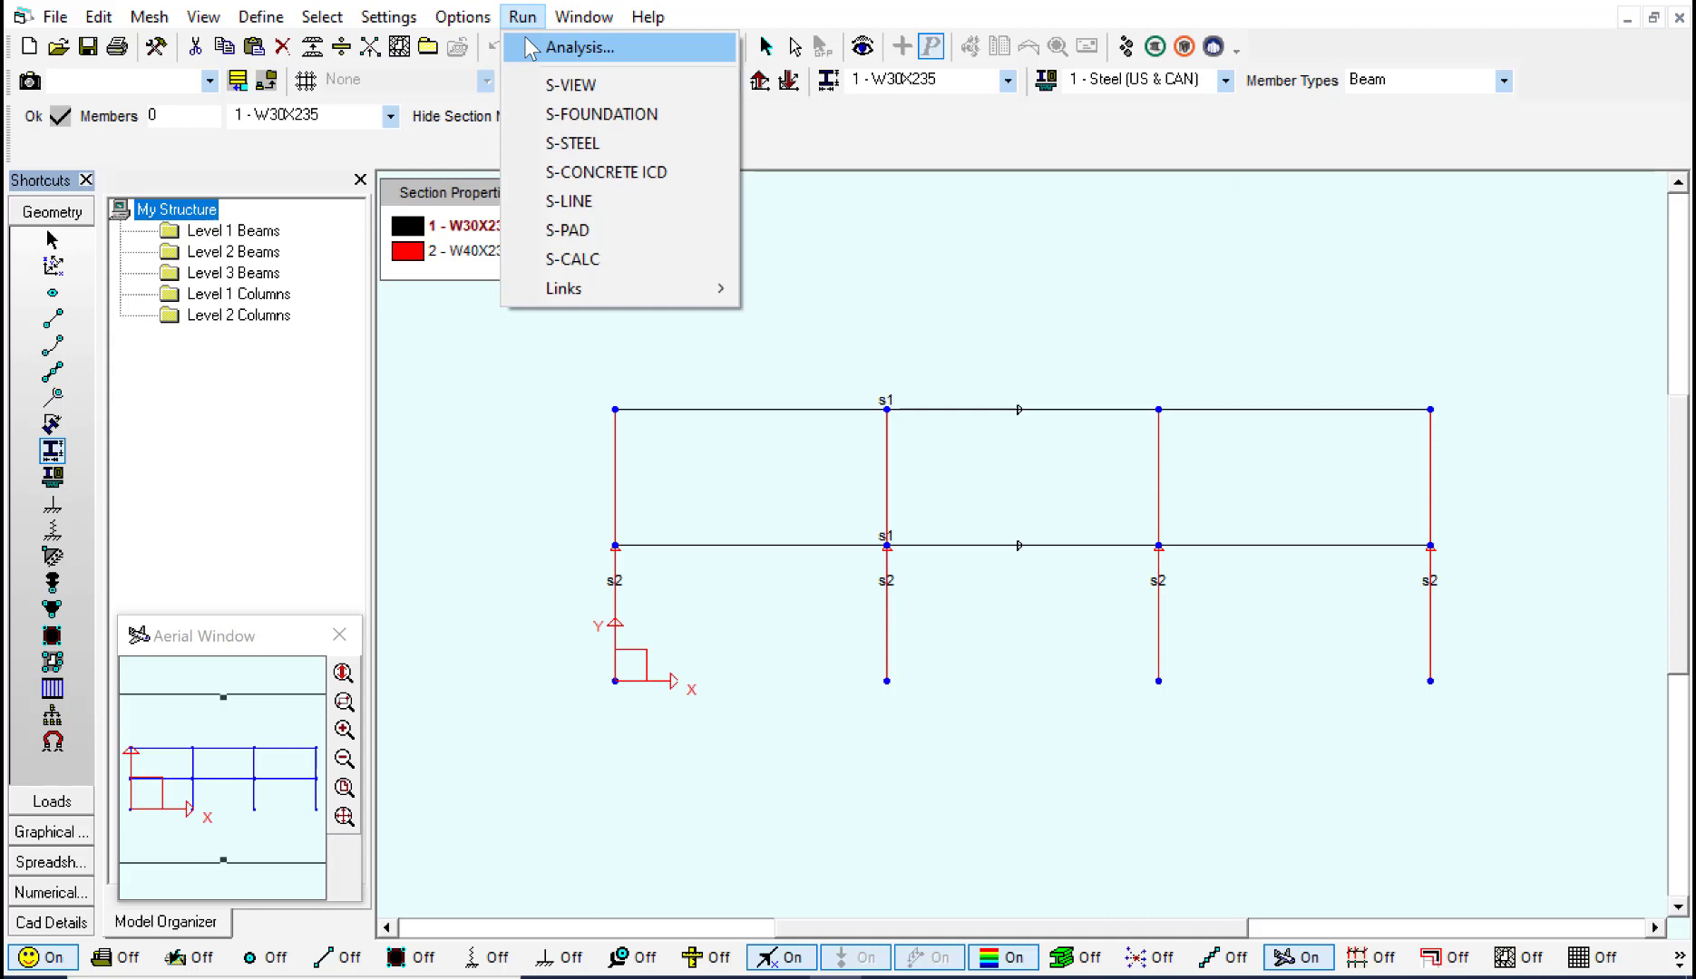
mouse_move(537, 53)
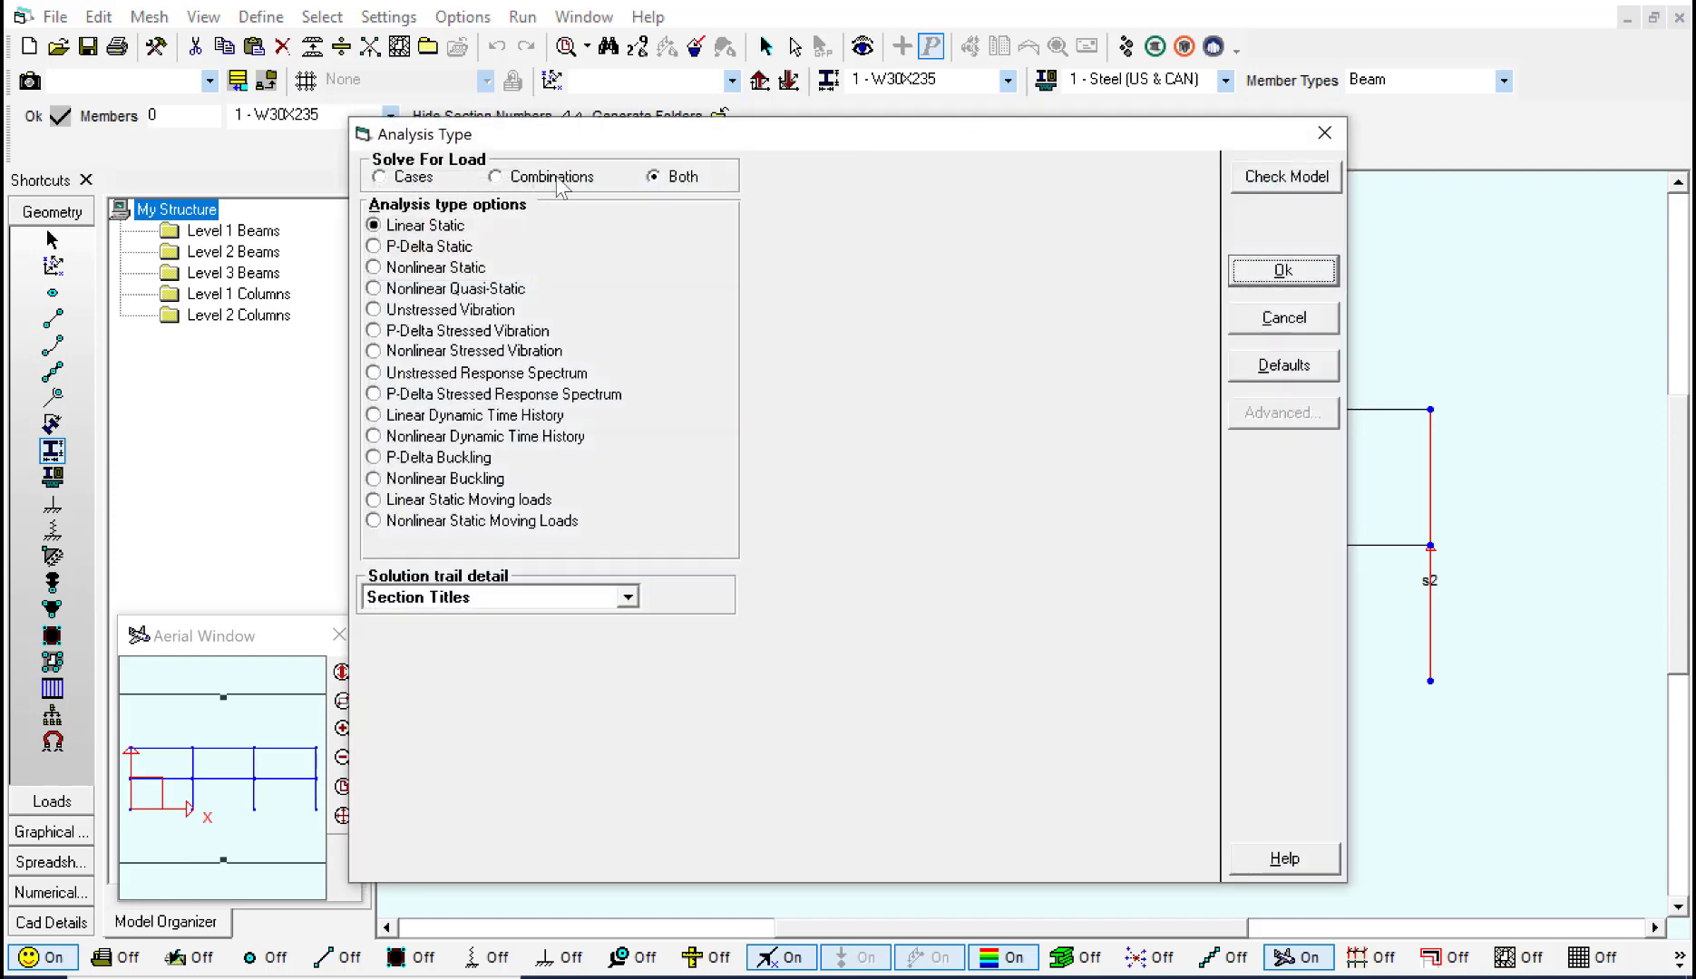
mouse_move(1123, 289)
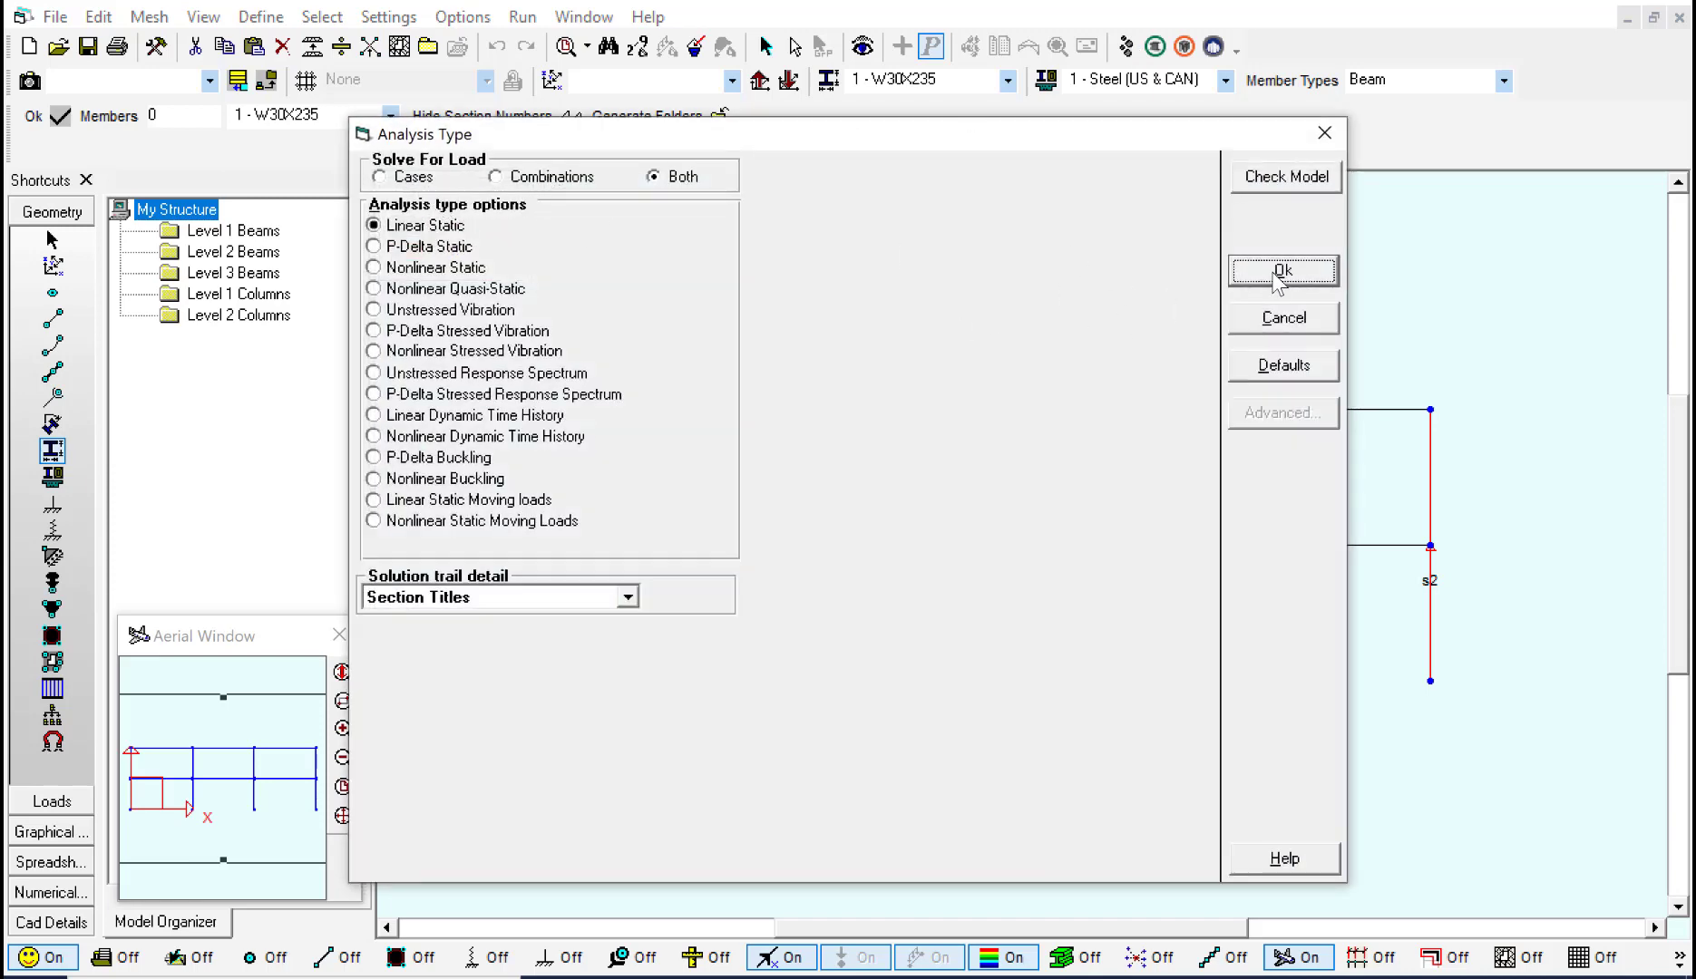
click(1282, 270)
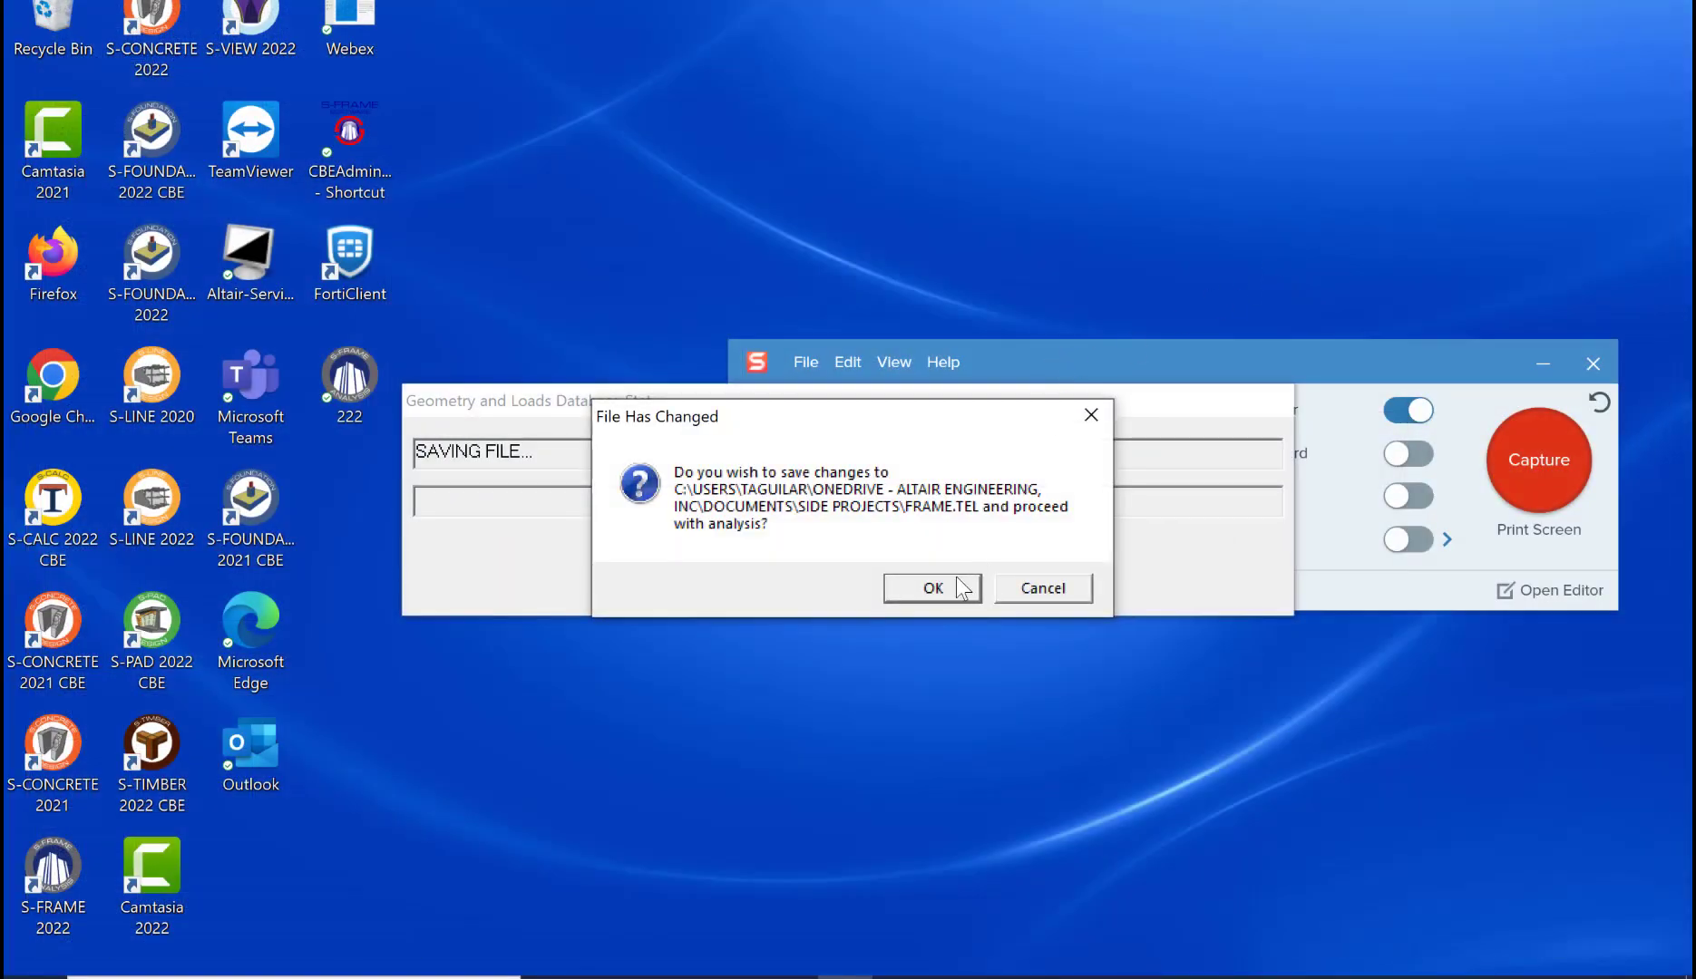
- Save the changed model and let SFSOLVE64 solve it with zero warnings and errors
click(930, 588)
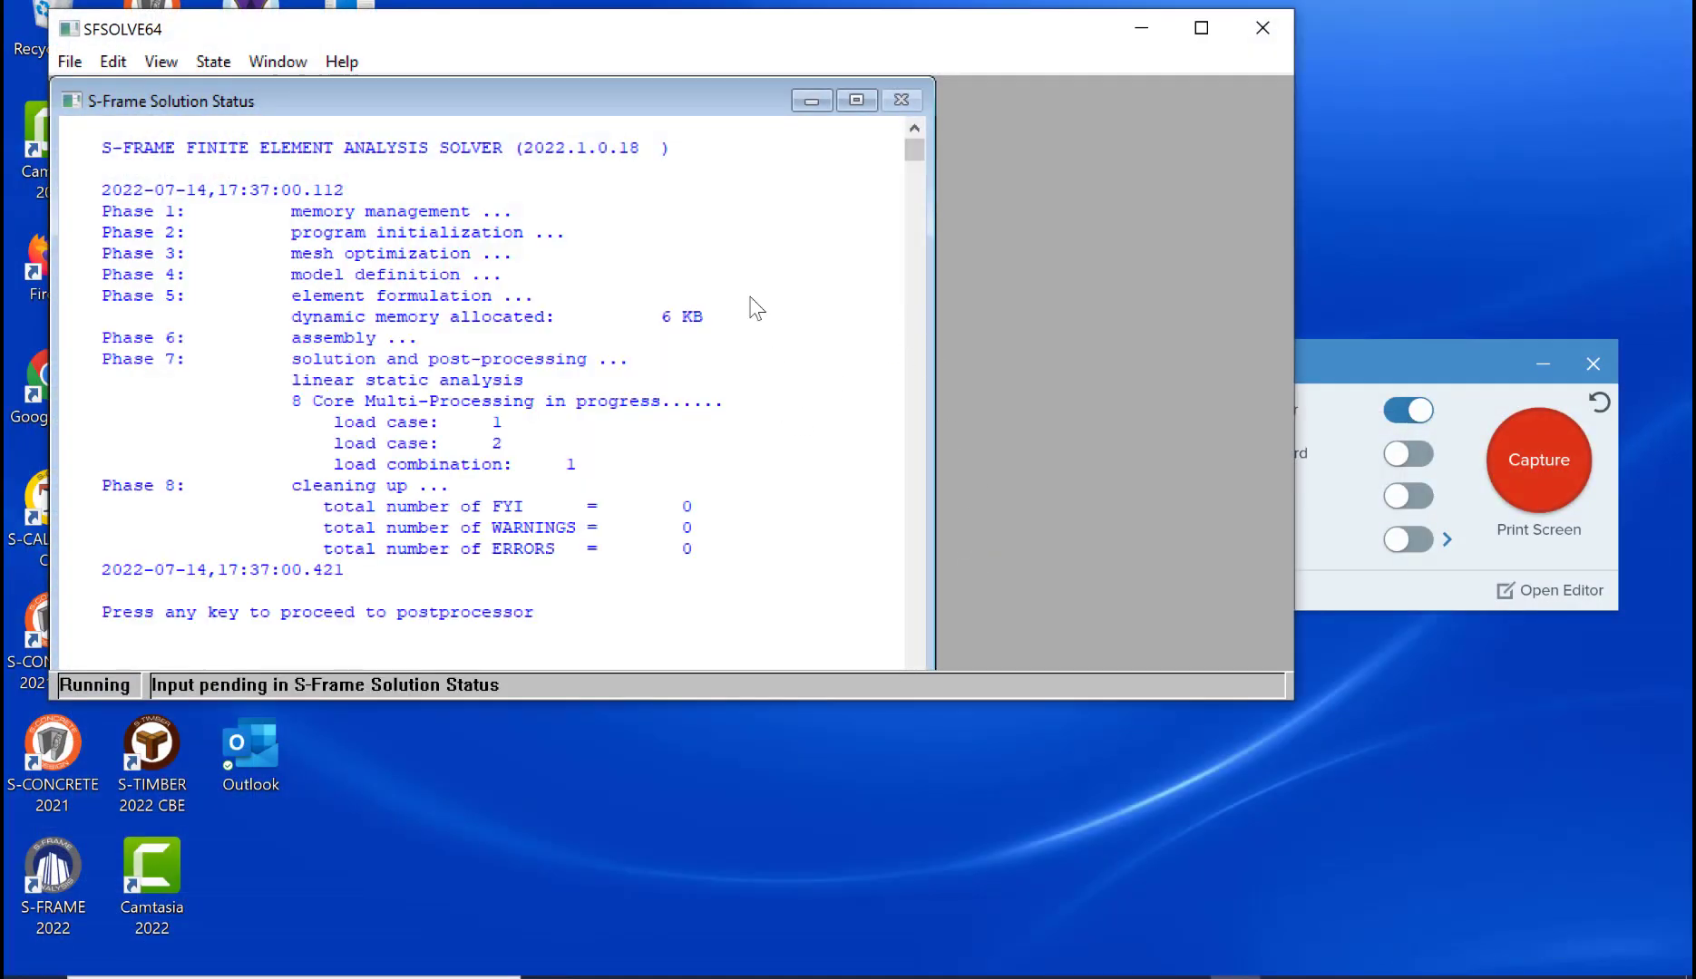
mouse_move(806, 571)
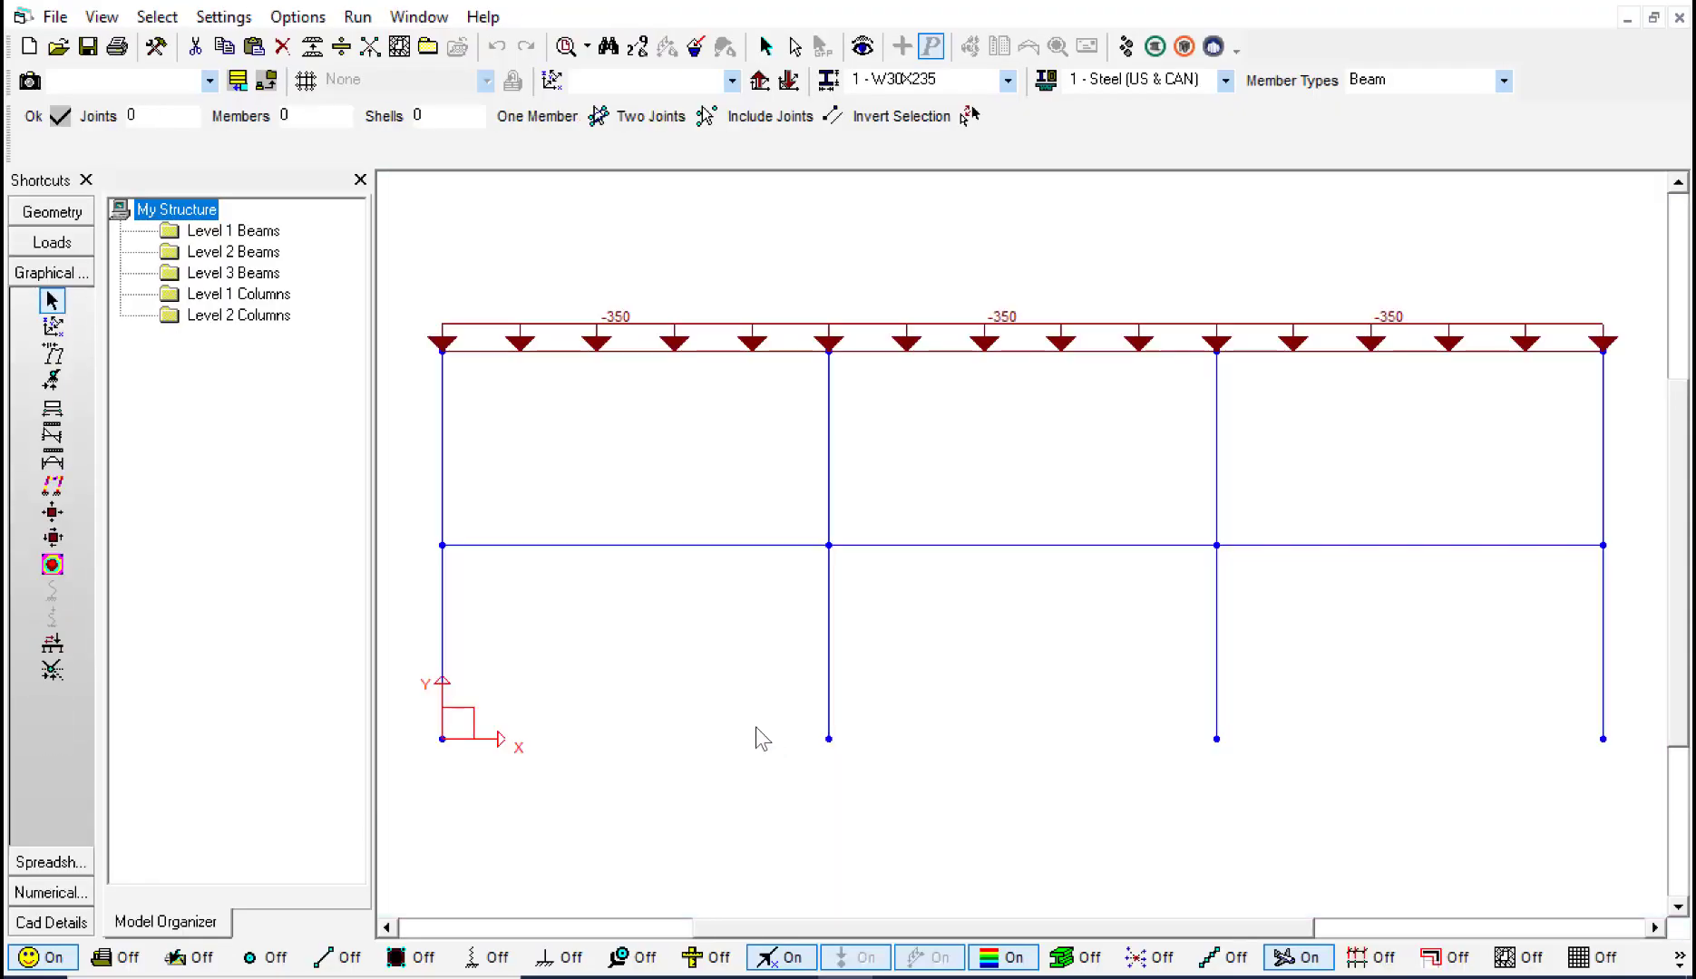
- Review Dead Load deflections and reactions (base shear 5250 kN), then show the Wind case
click(50, 357)
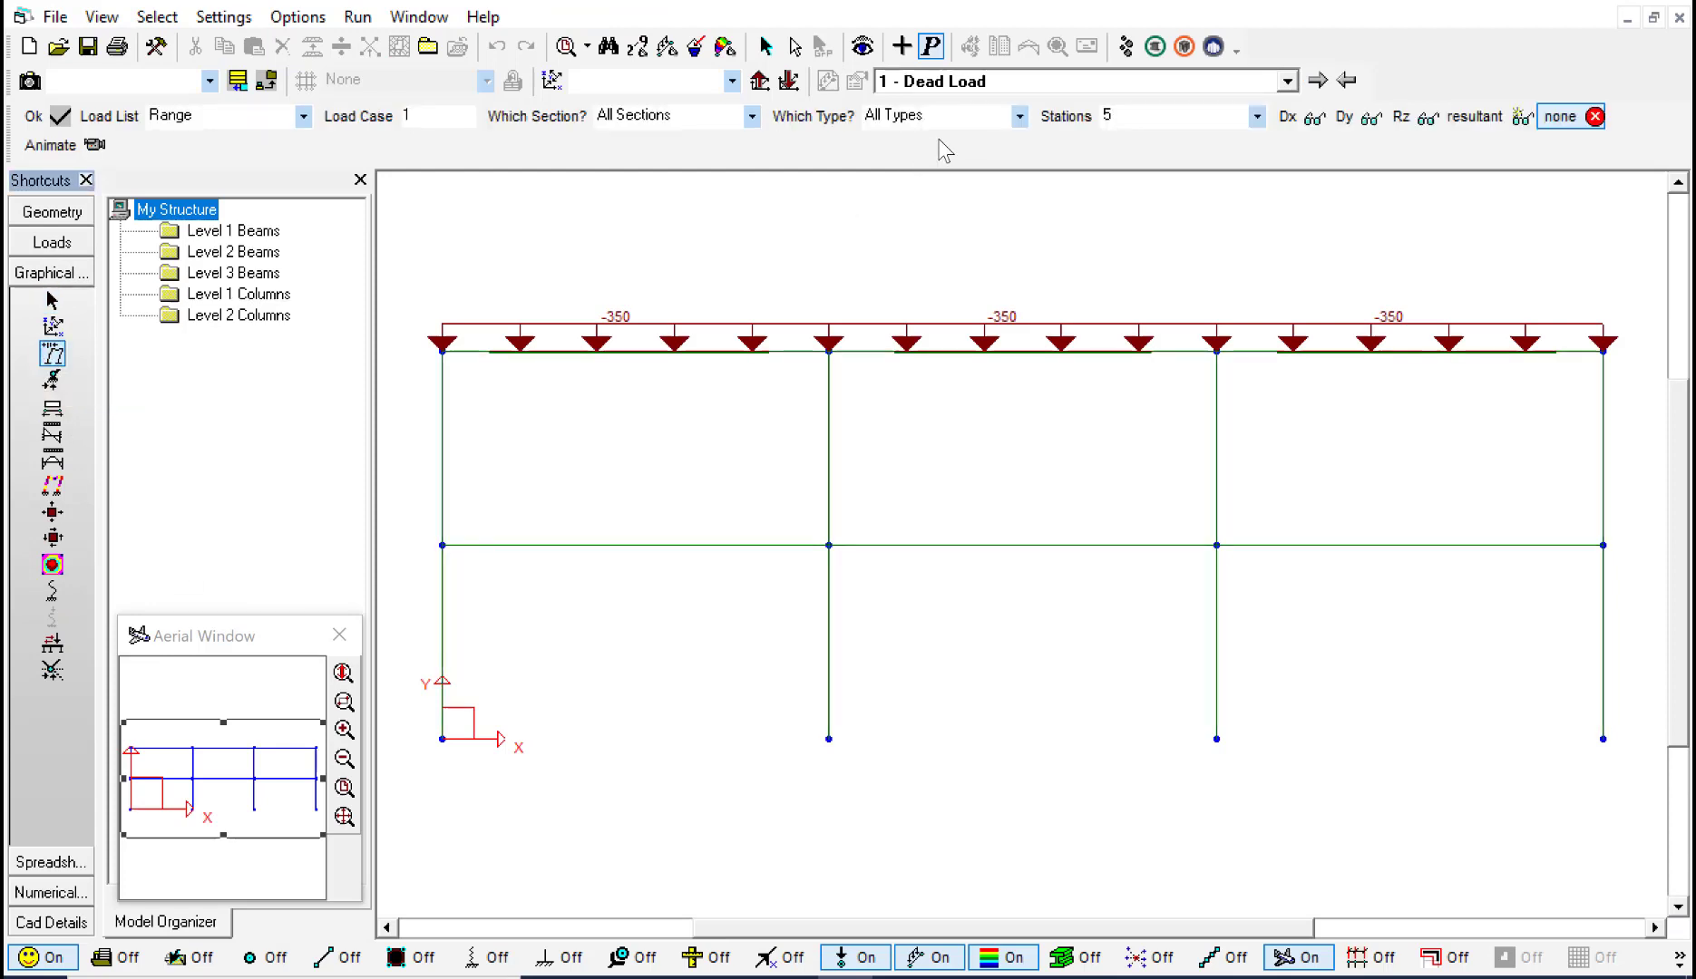
click(51, 376)
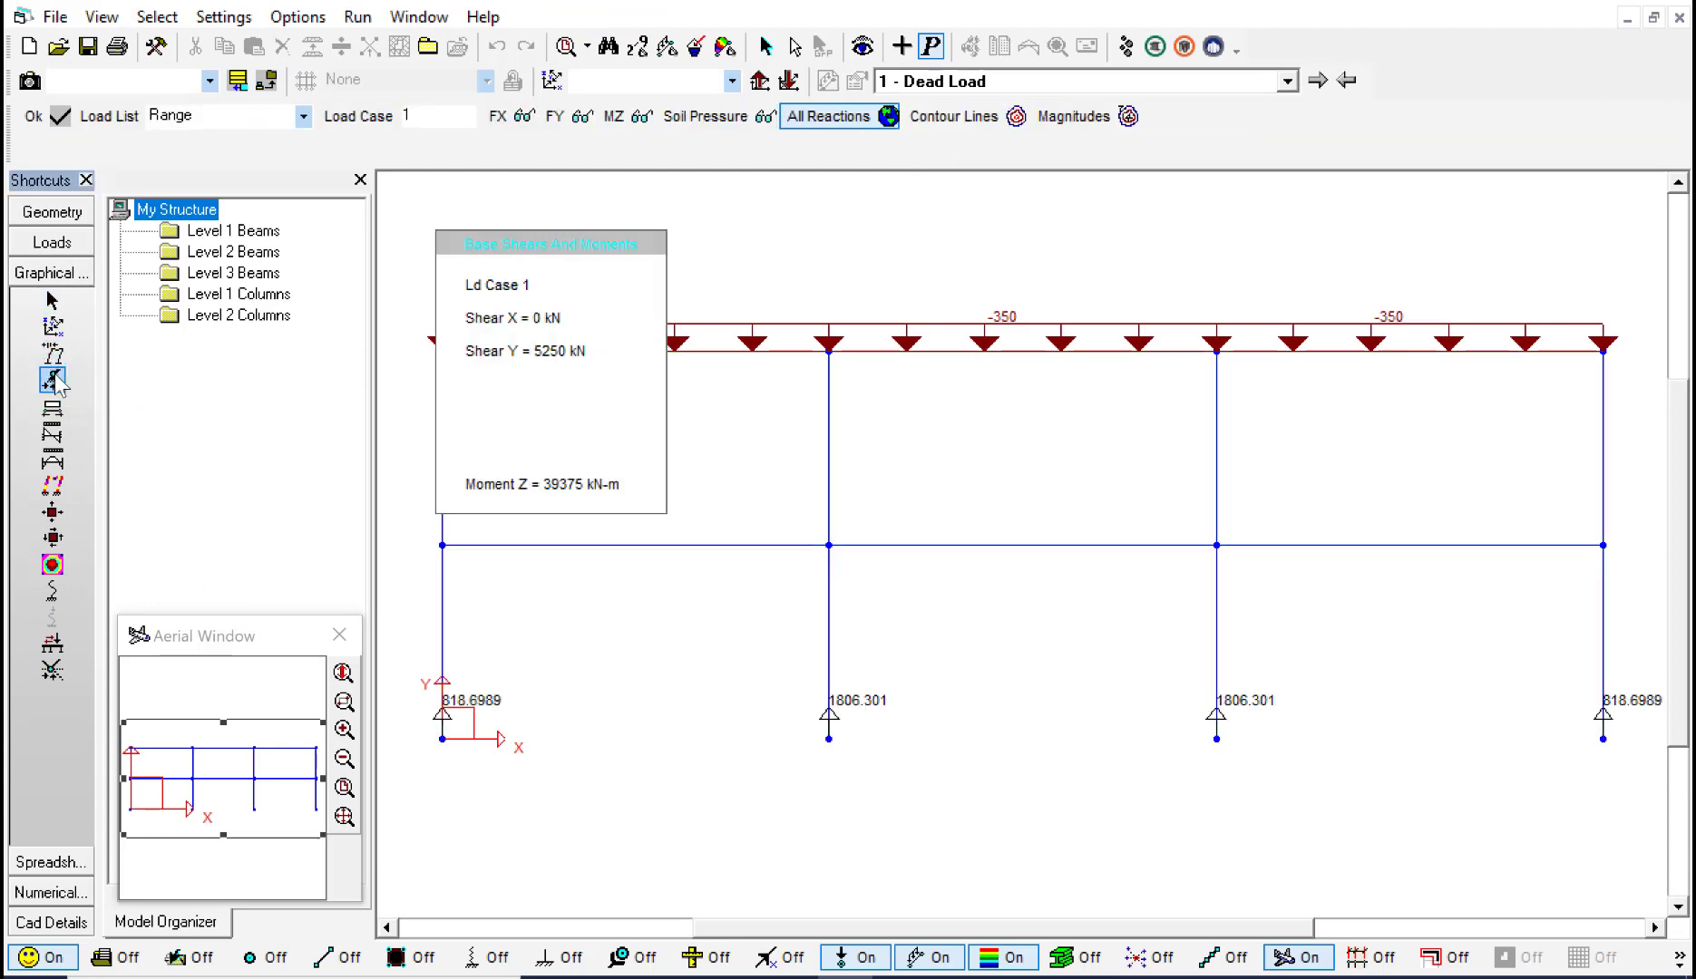
mouse_move(53, 410)
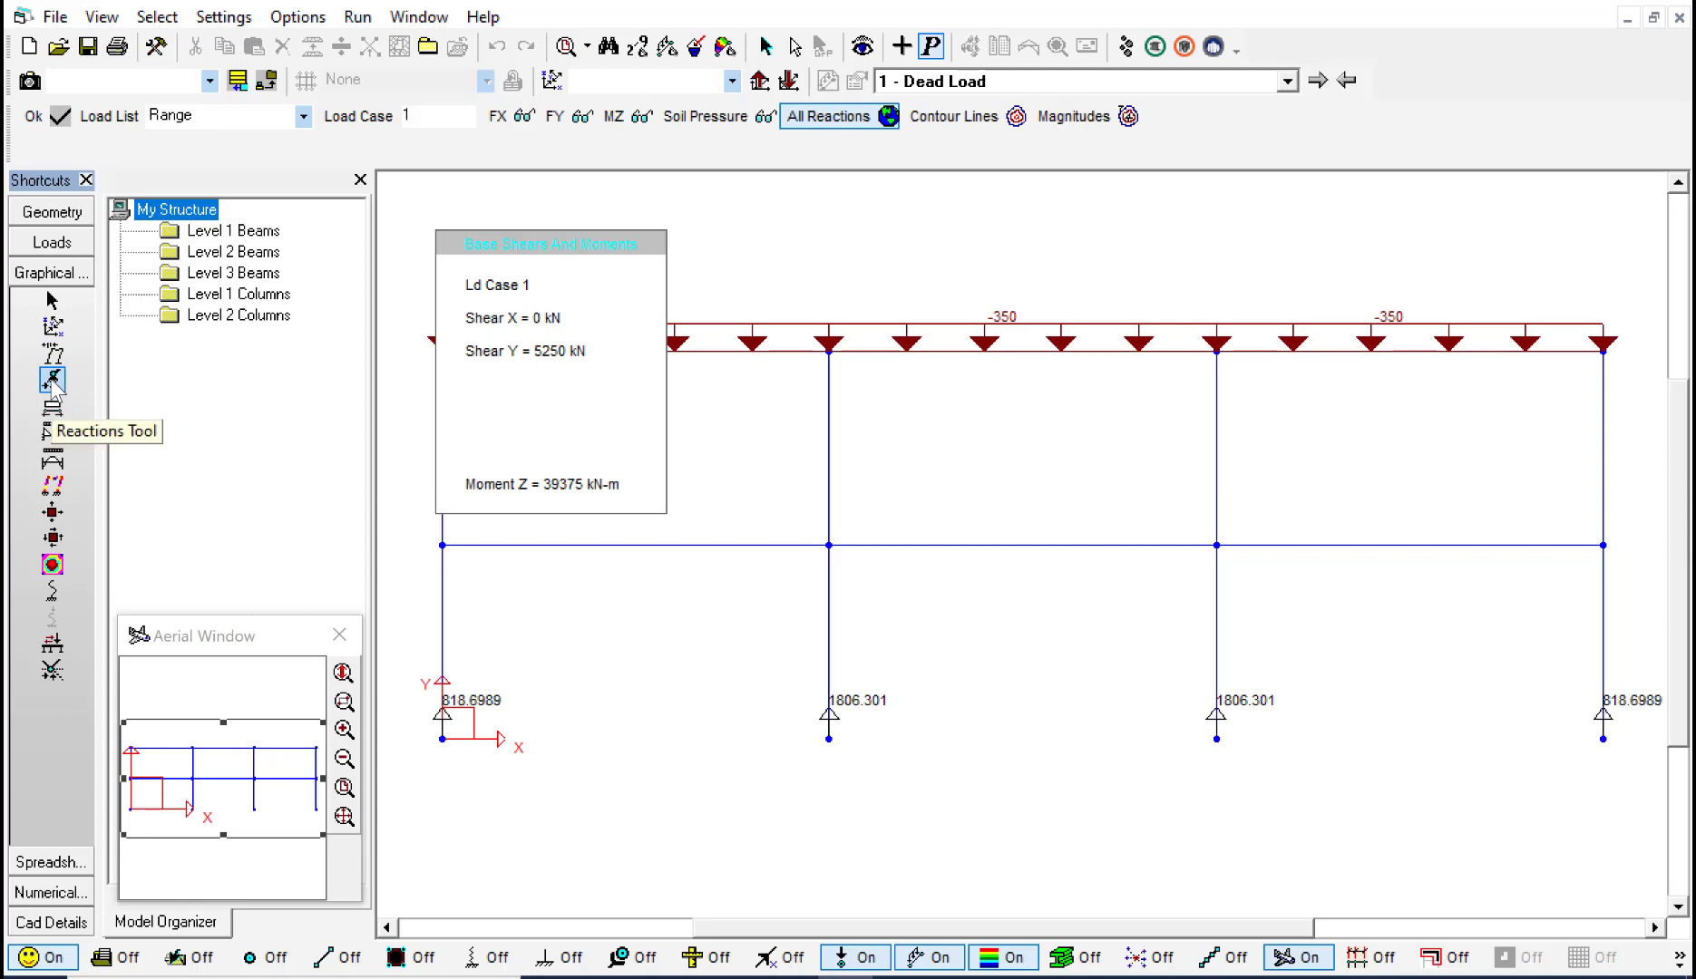
click(51, 437)
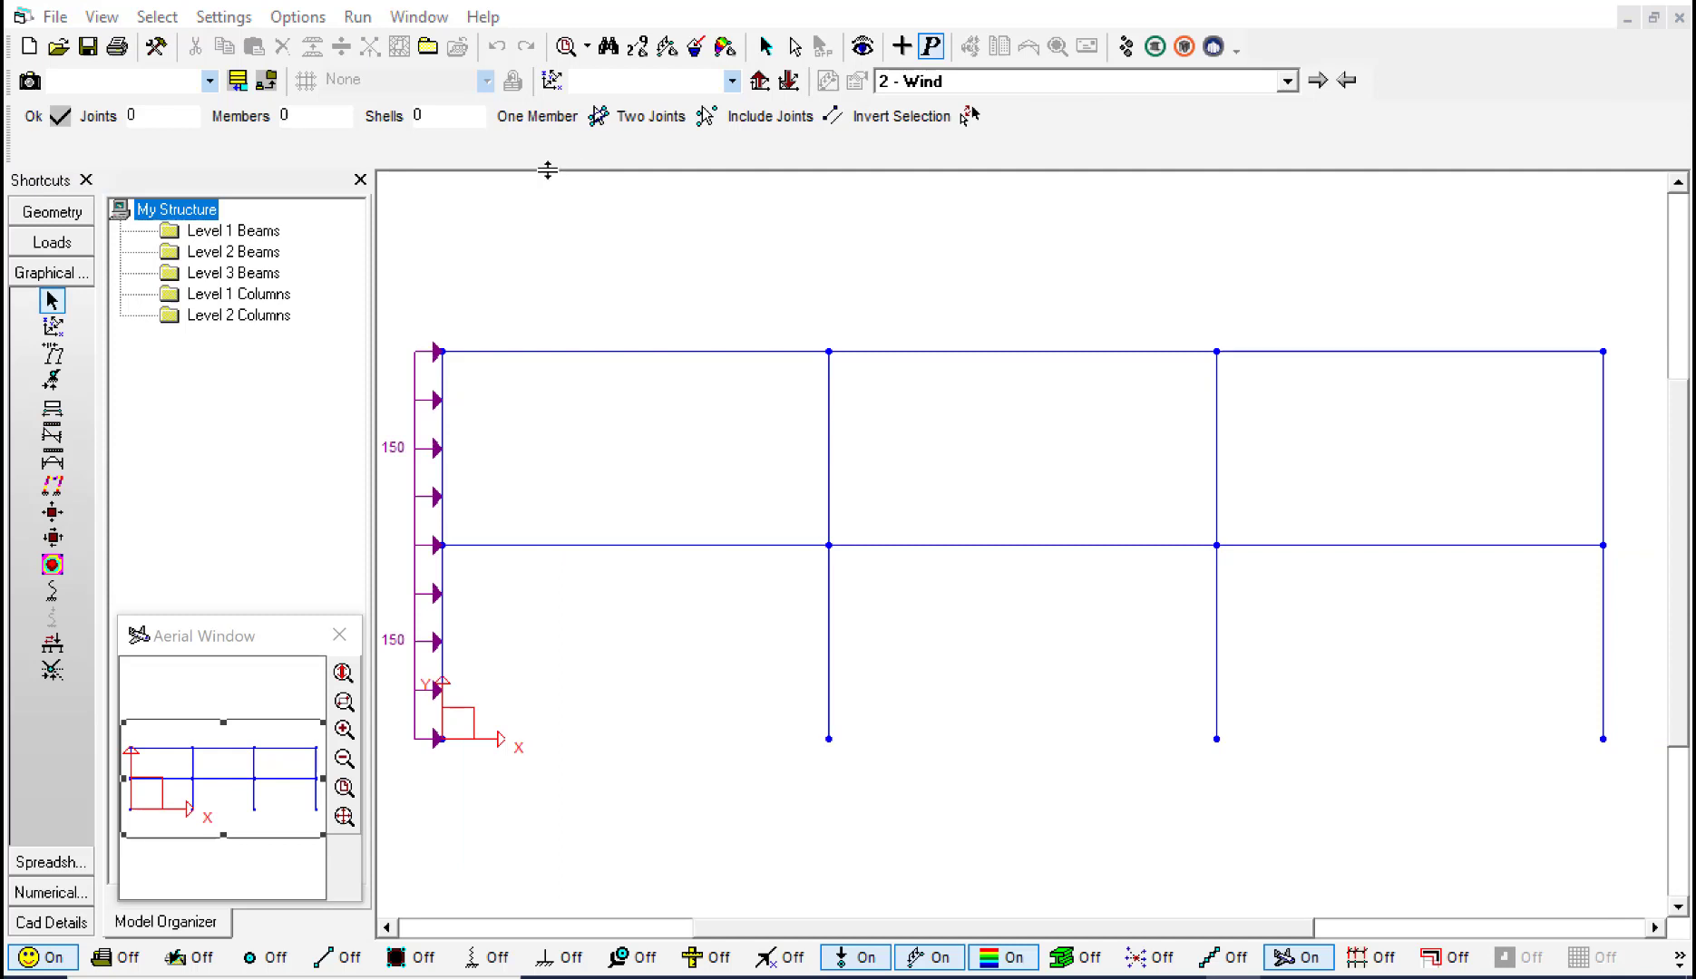
mouse_move(1081, 132)
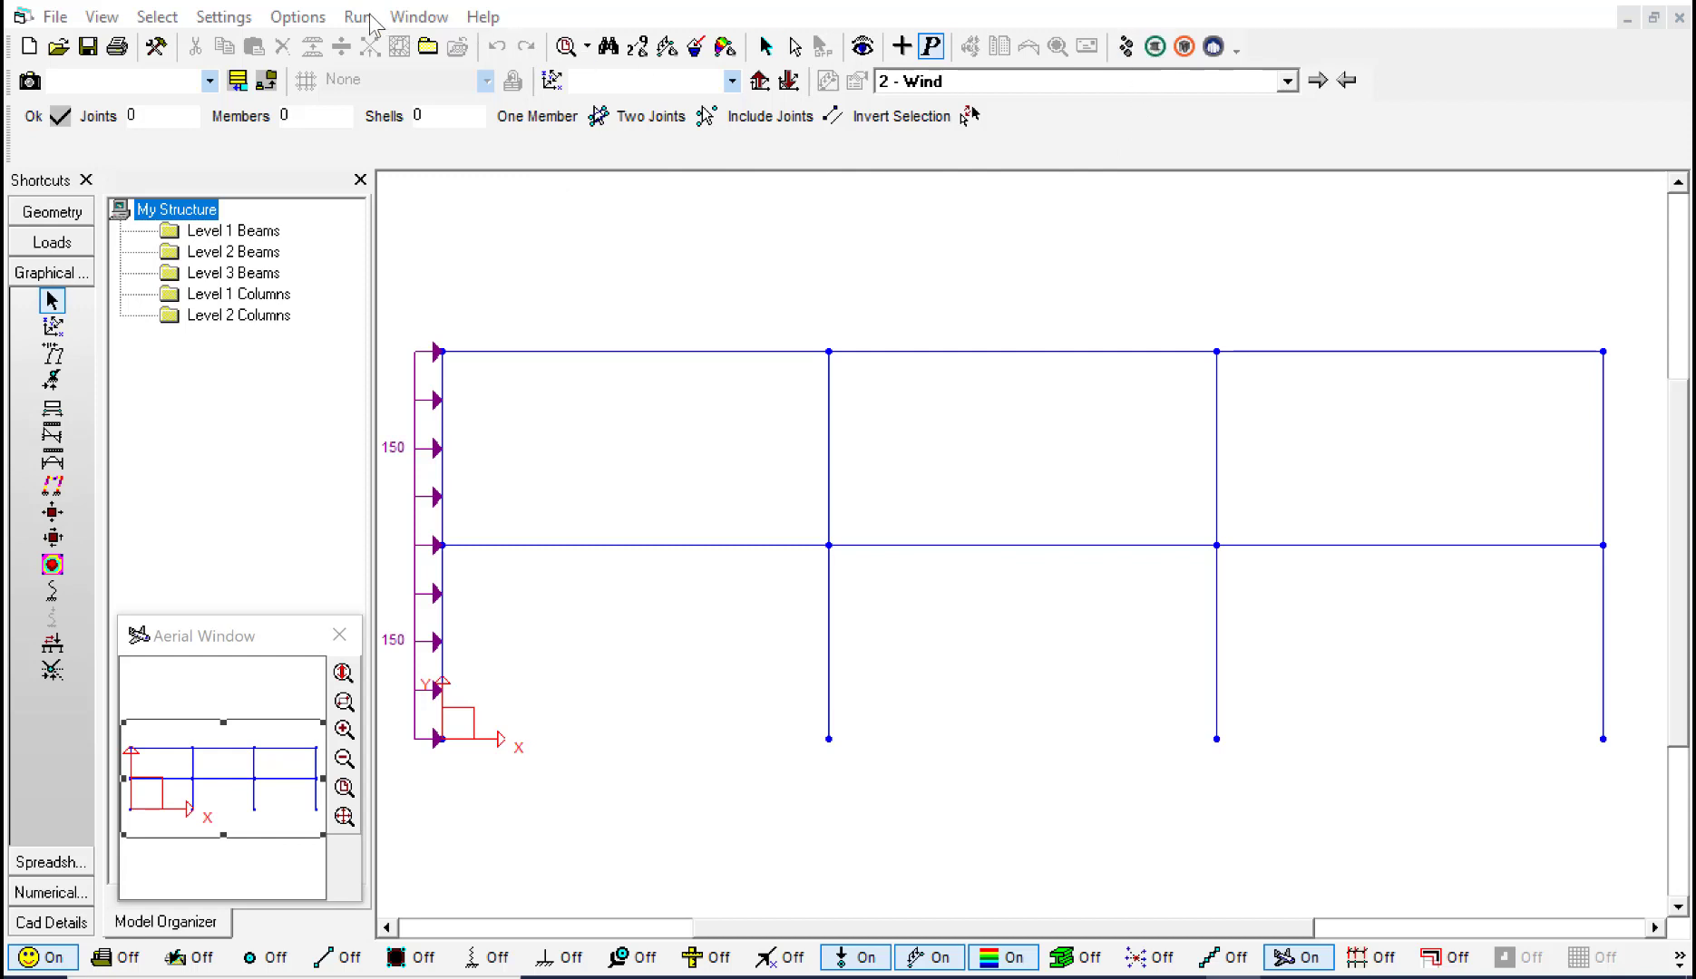
- Hand the analyzed two-story frame over to S-STEEL for code design
click(358, 16)
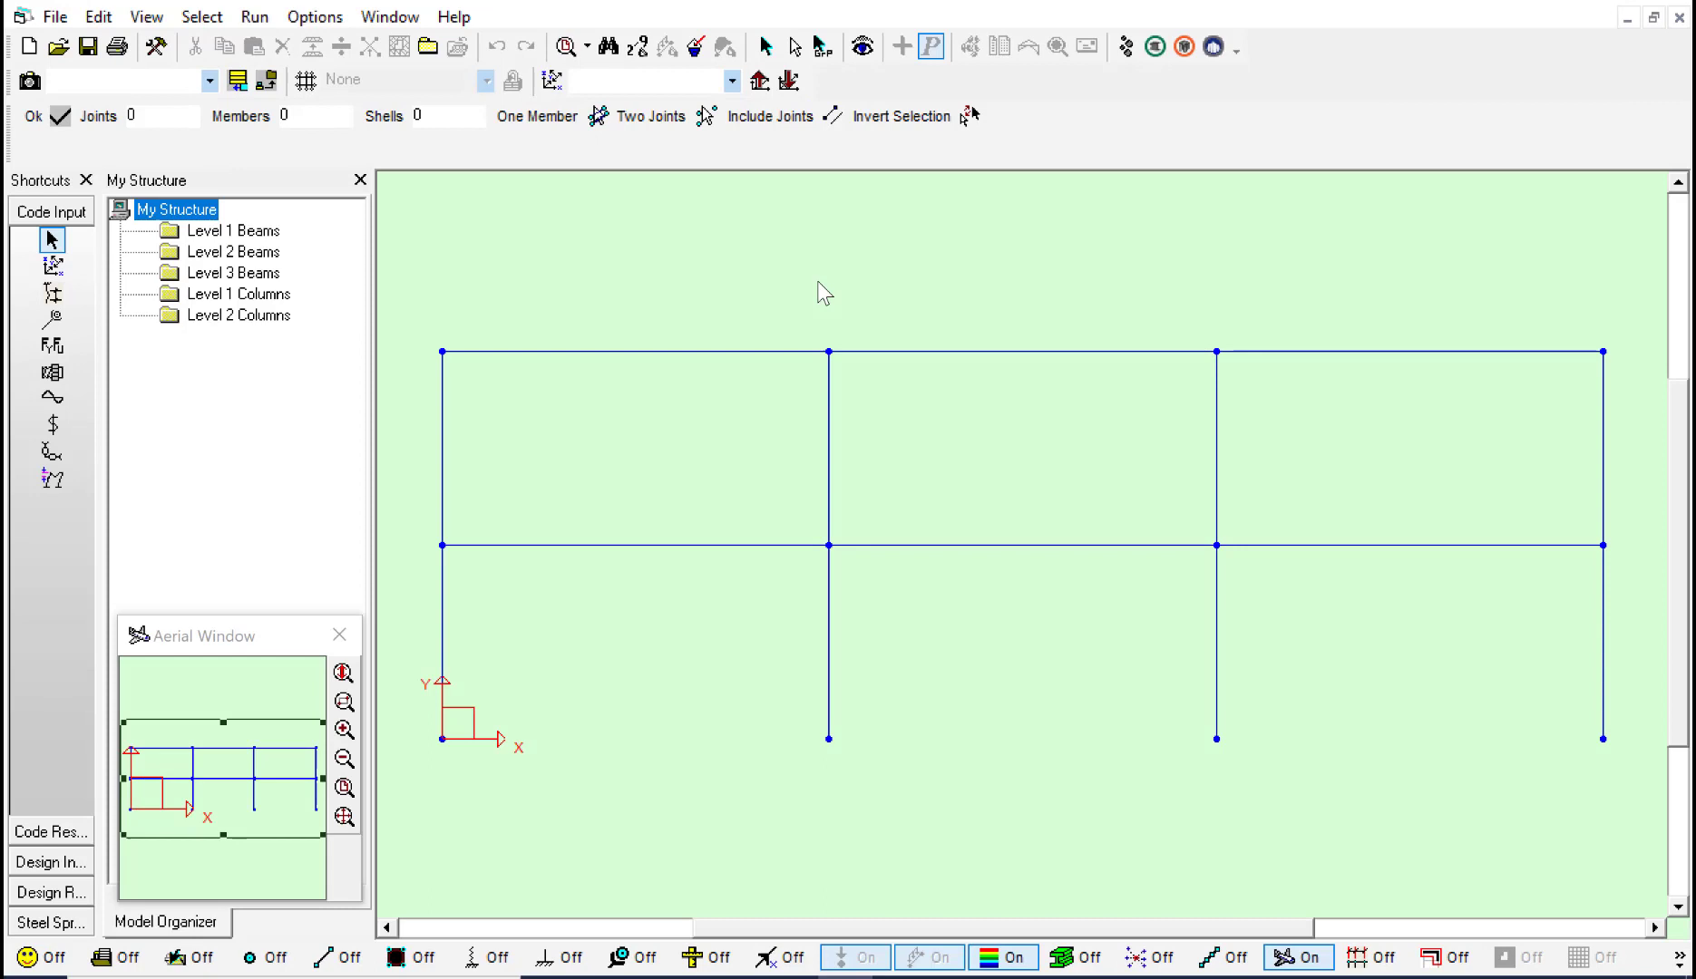
mouse_move(583, 310)
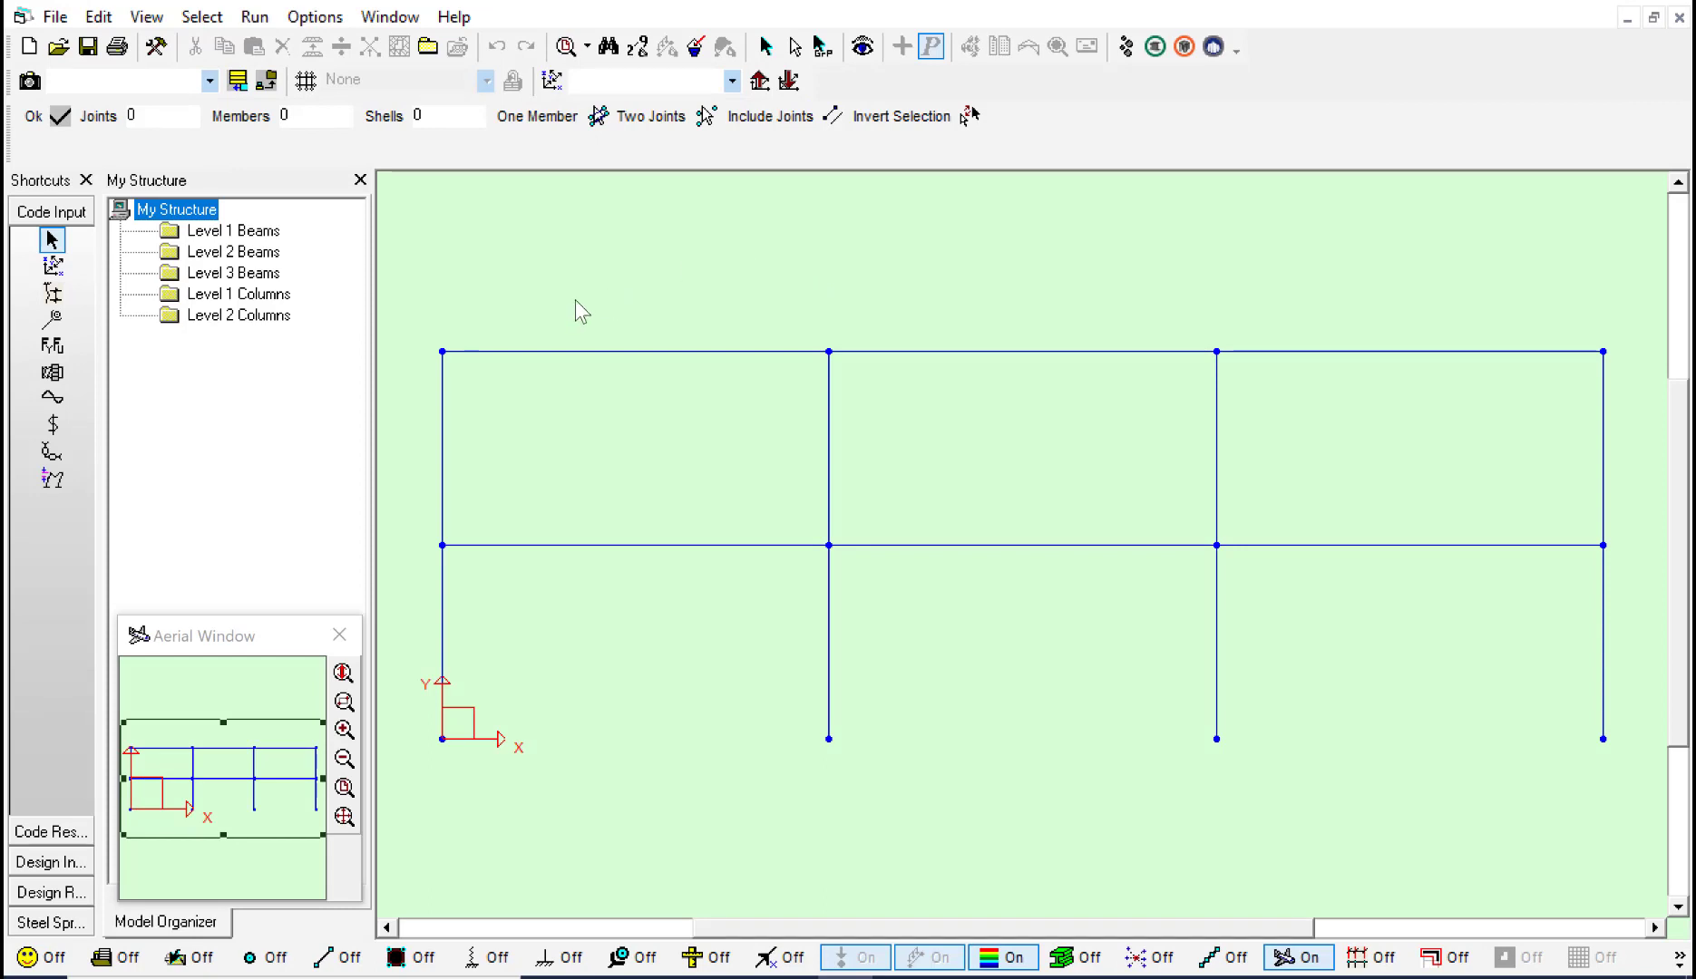
mouse_move(233, 272)
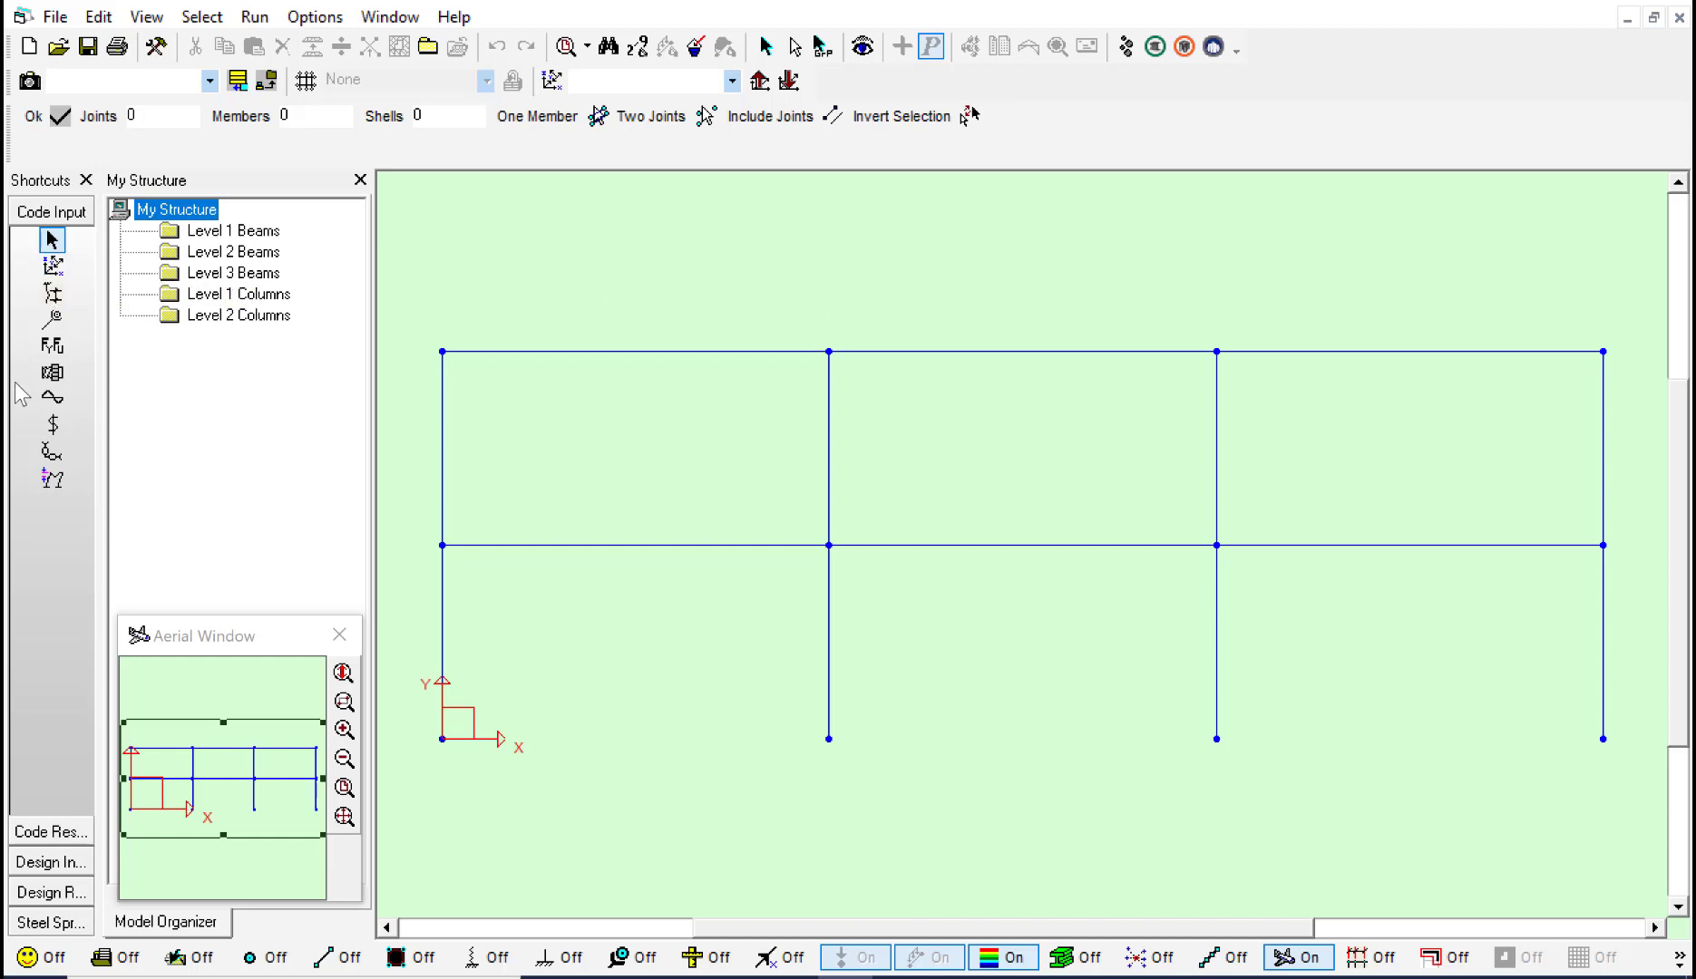
mouse_move(237, 316)
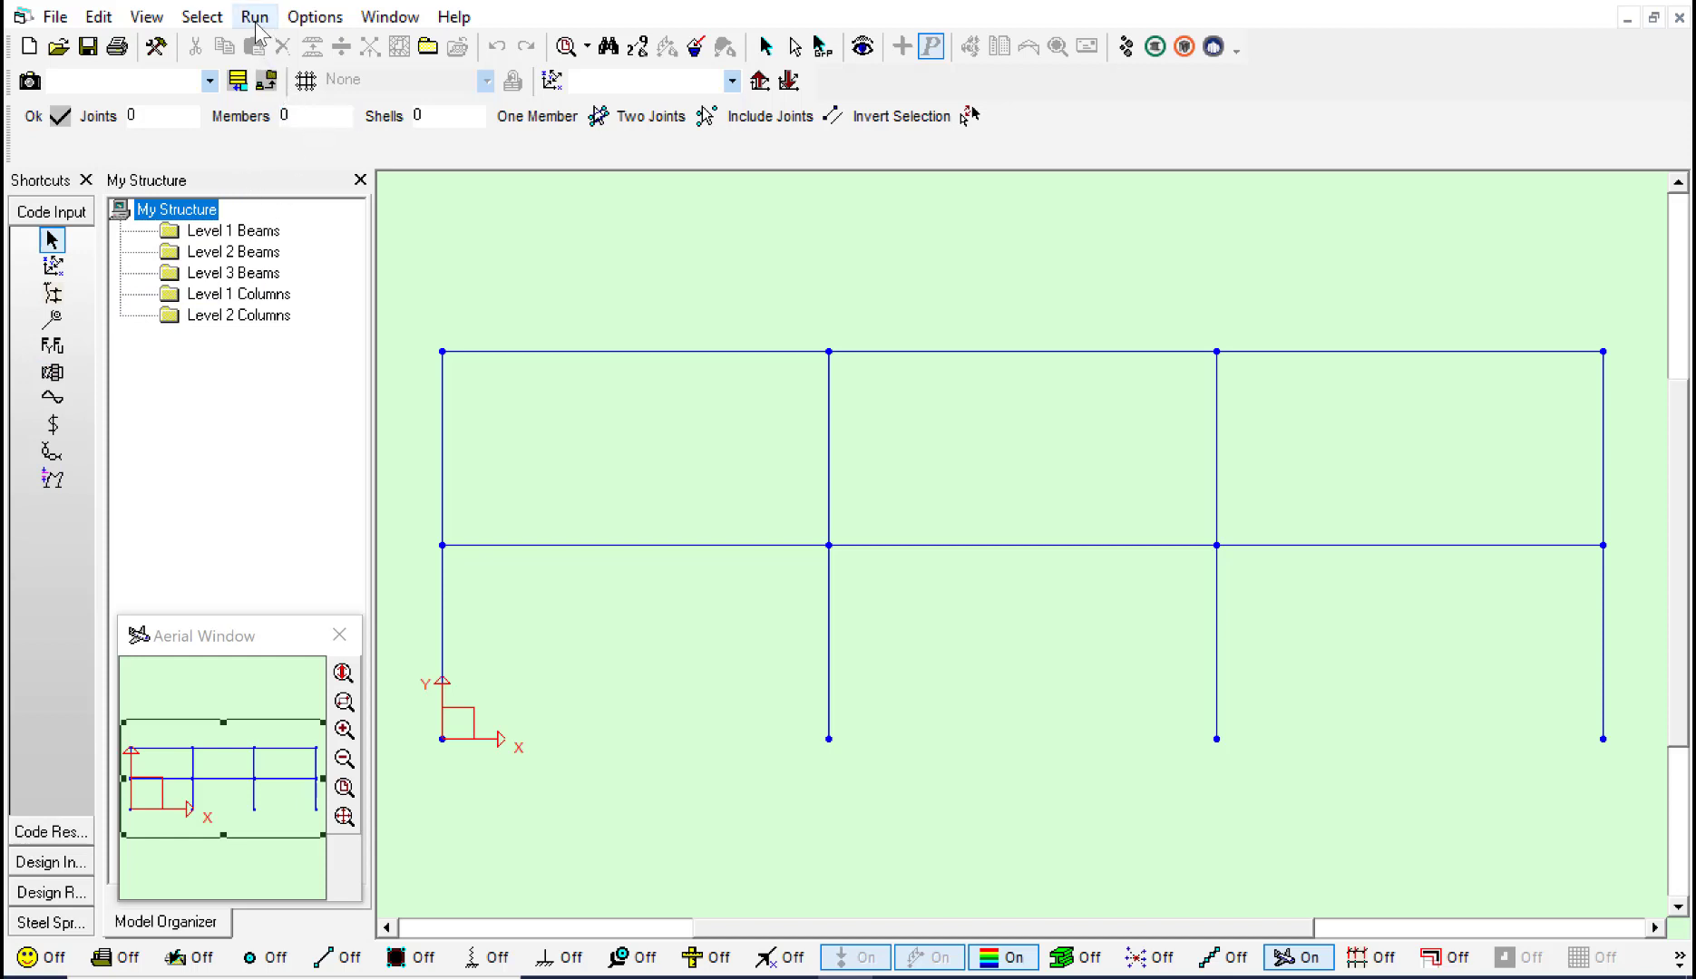
- Run the Code Check for Load Comb 1 and shift the utilization legend clear of the frame
click(253, 16)
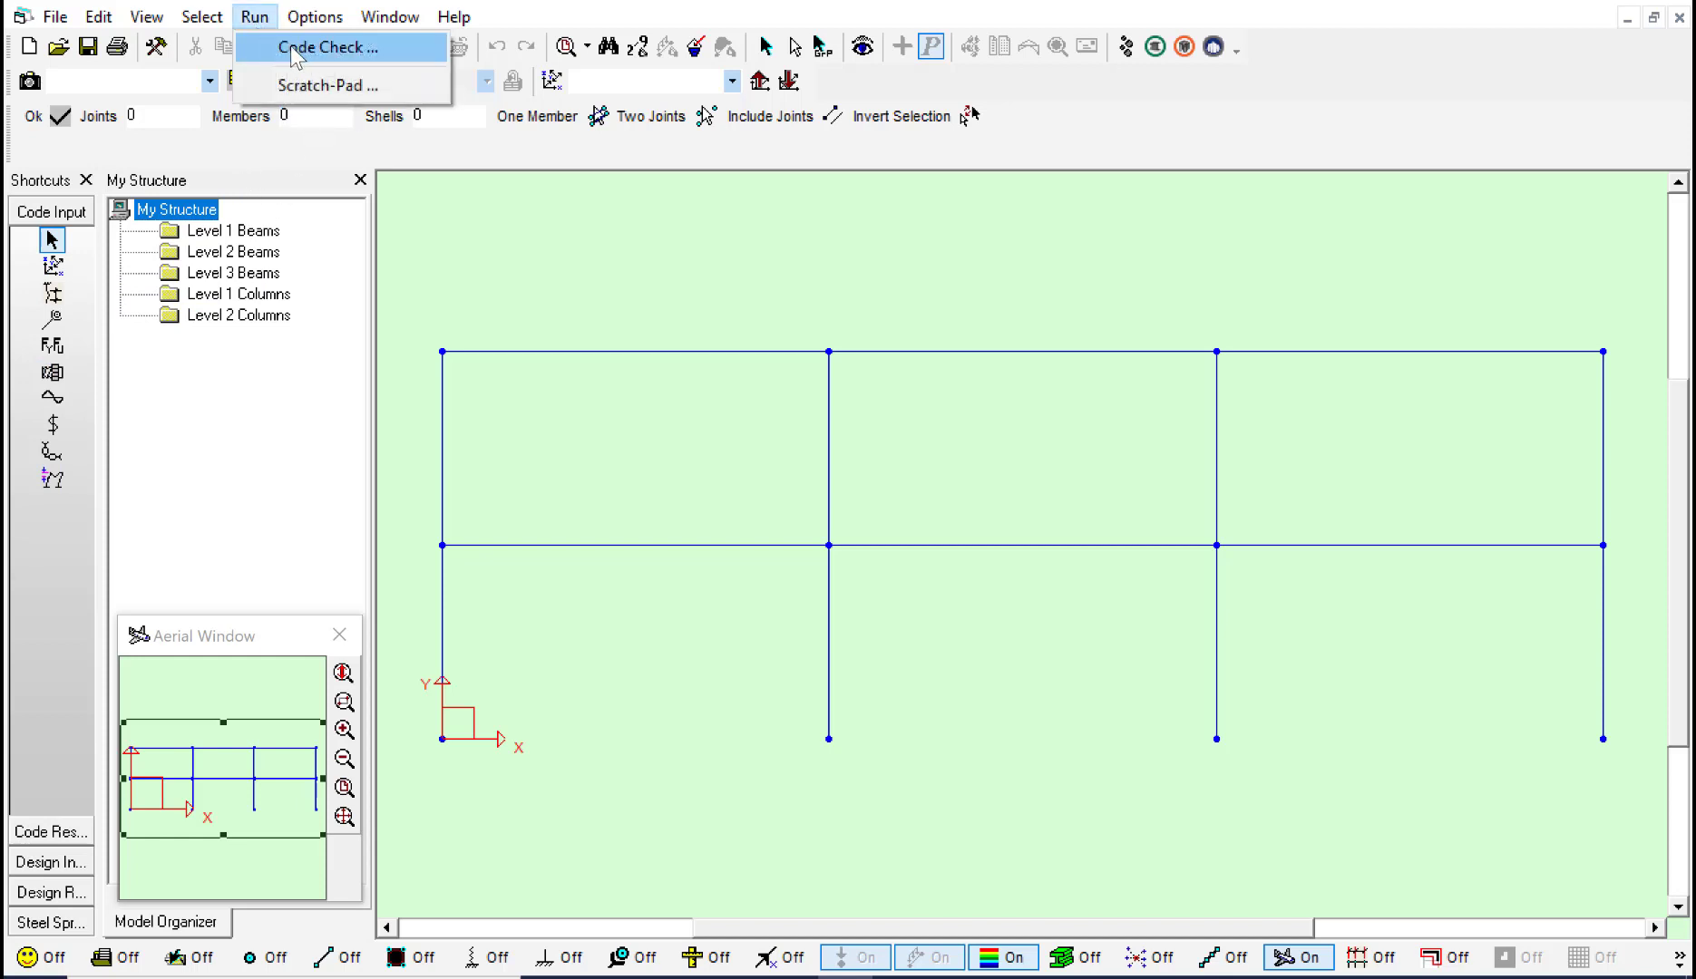
click(330, 47)
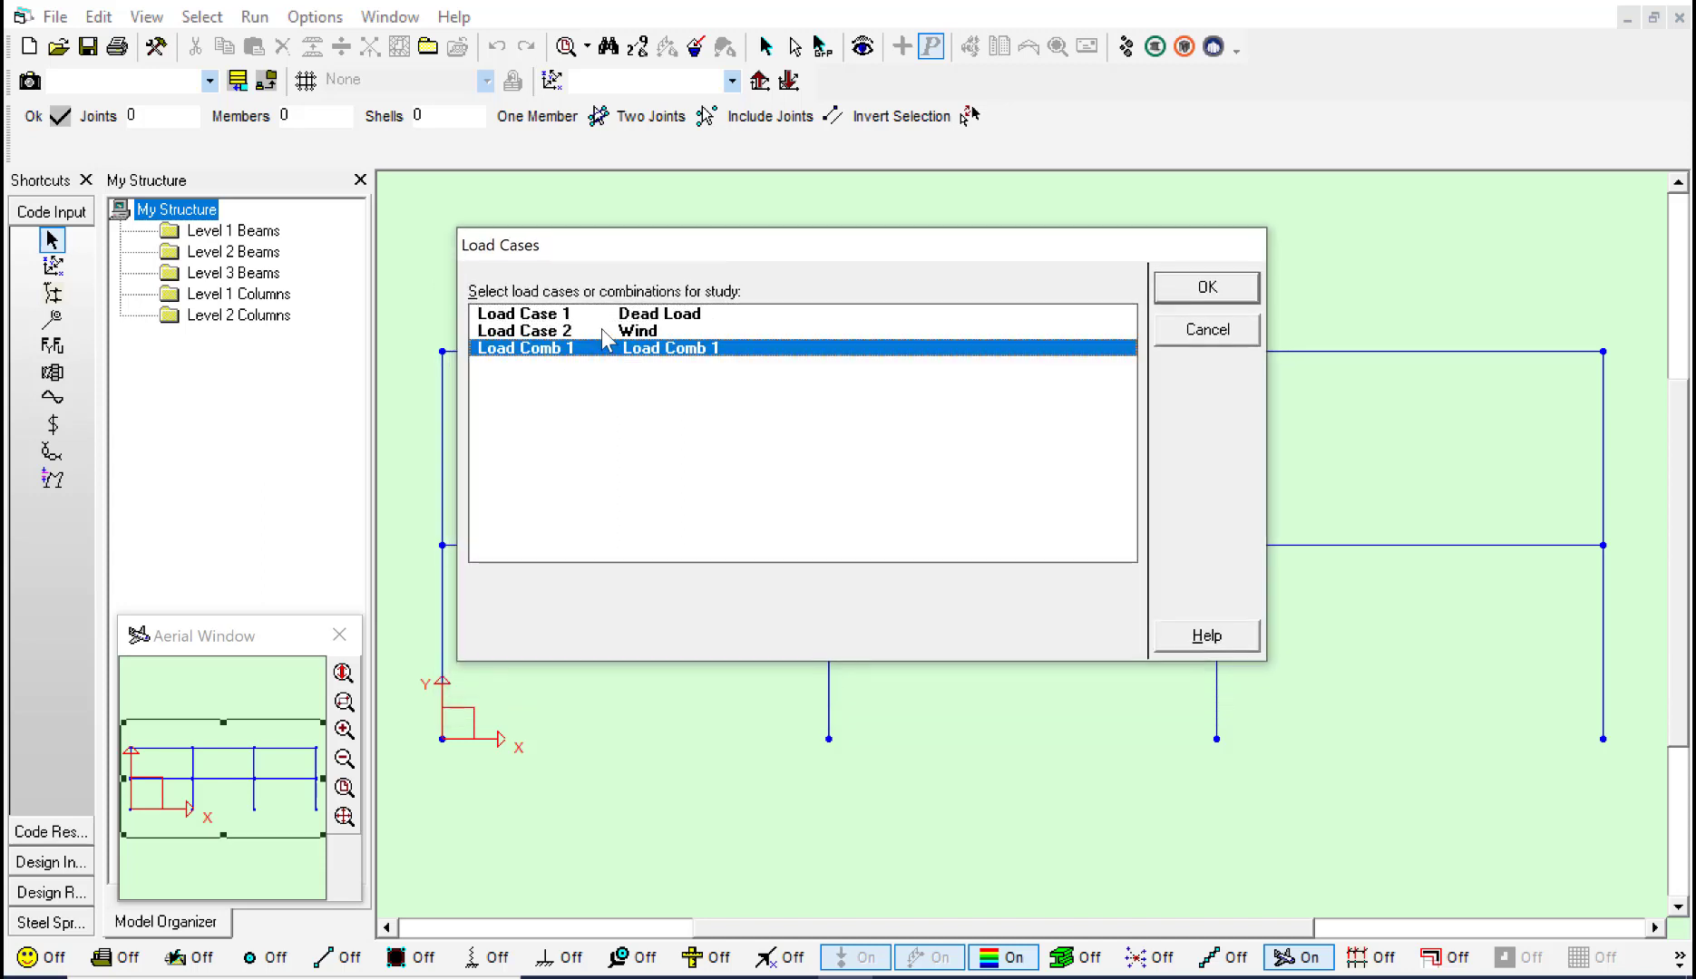
mouse_move(825, 368)
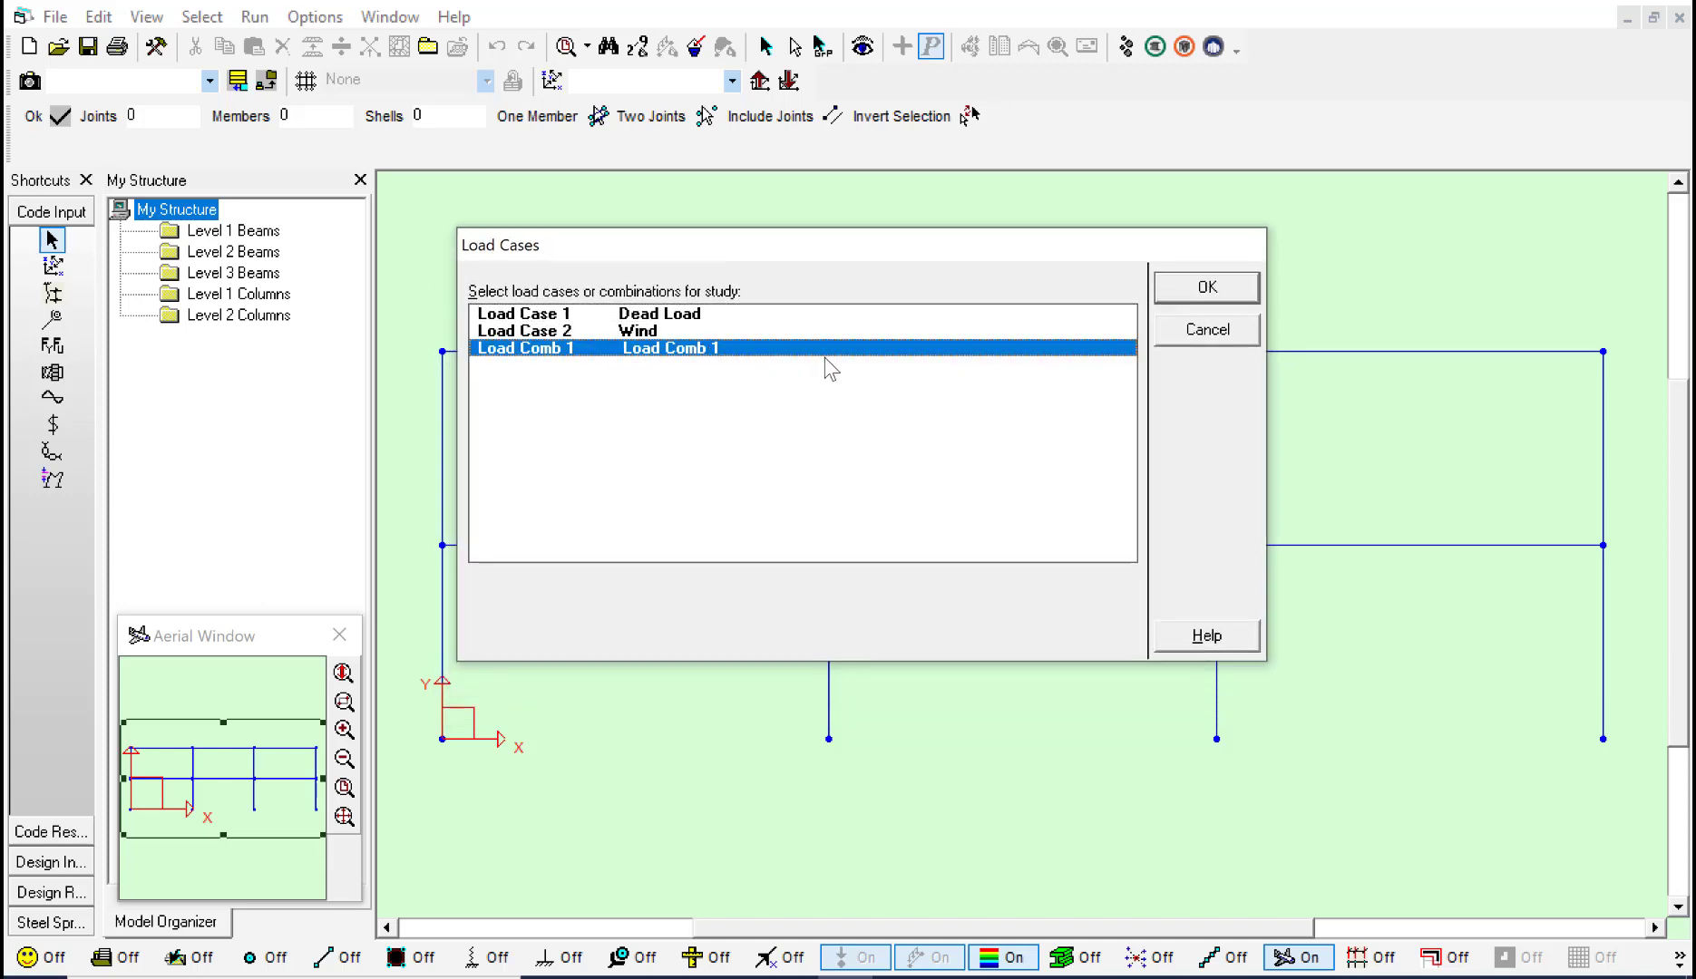
click(1204, 286)
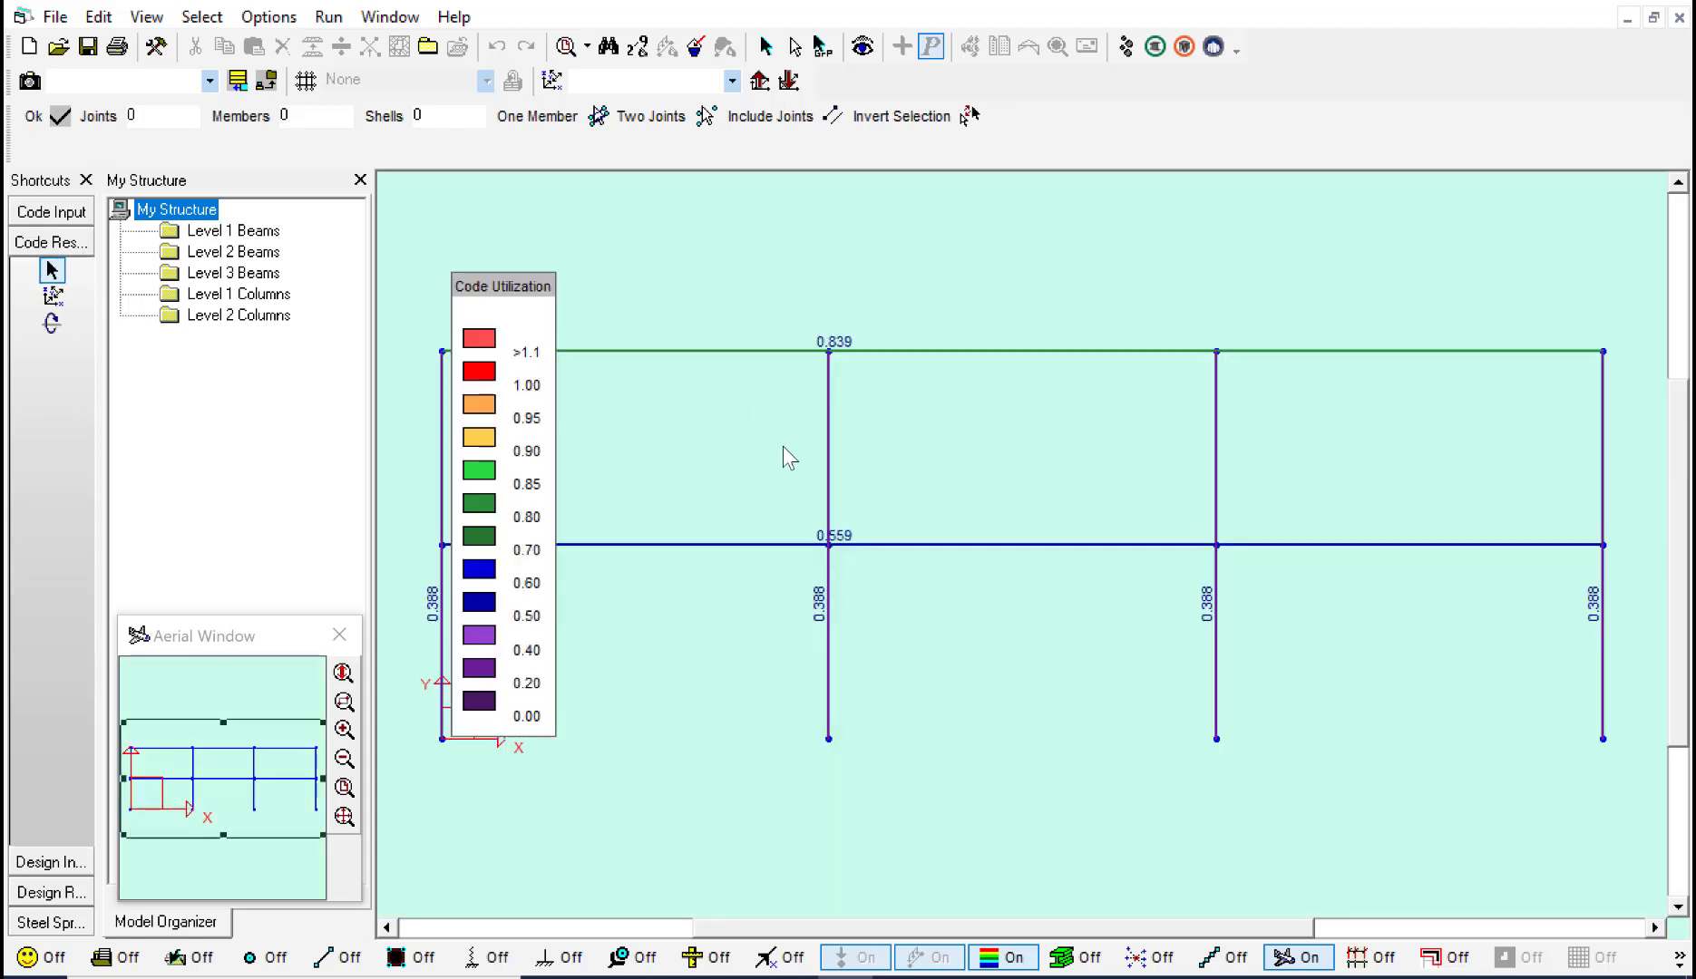
mouse_move(746, 657)
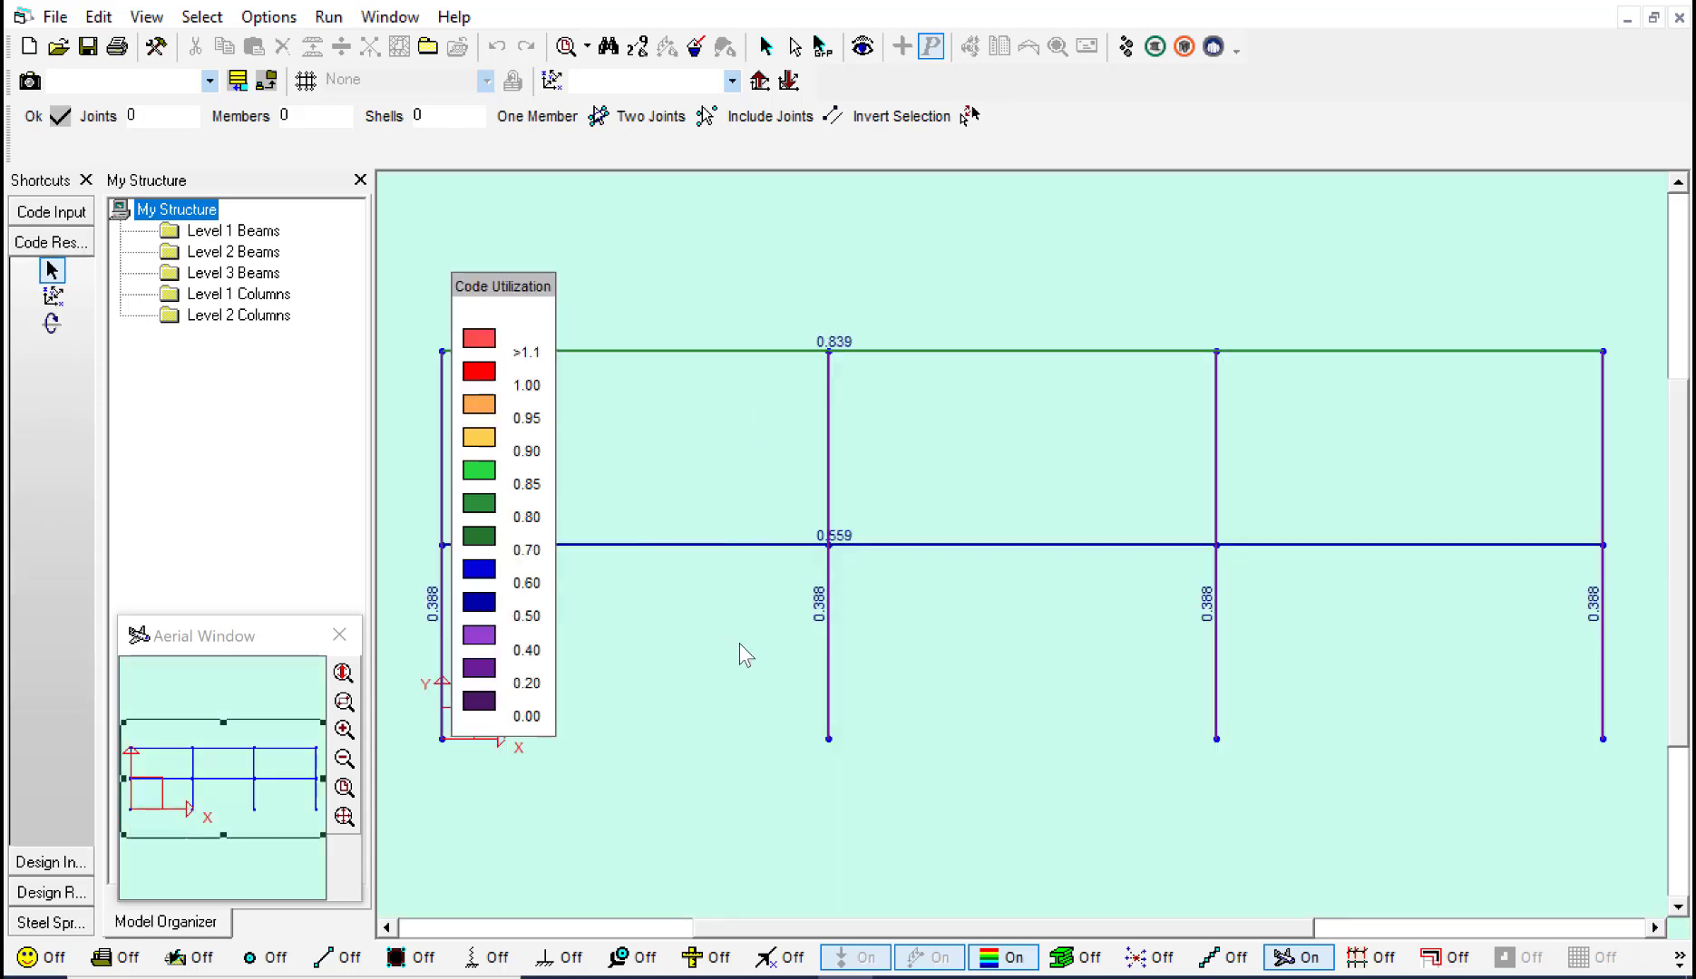
mouse_move(700, 347)
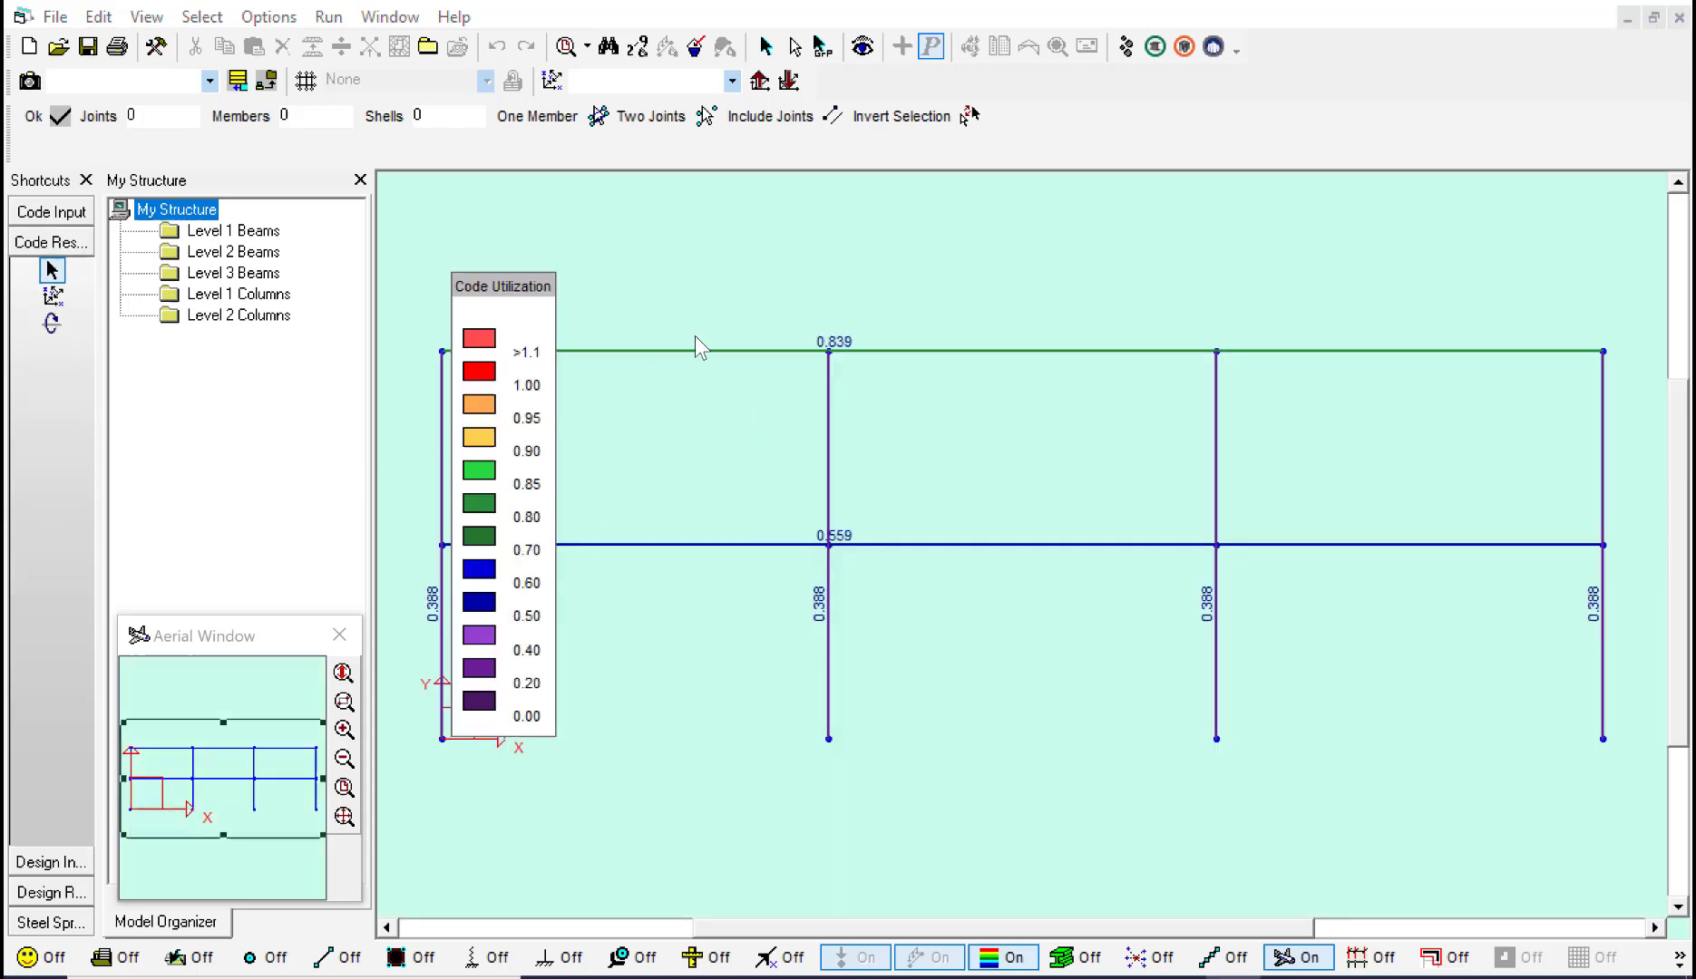
mouse_move(771, 363)
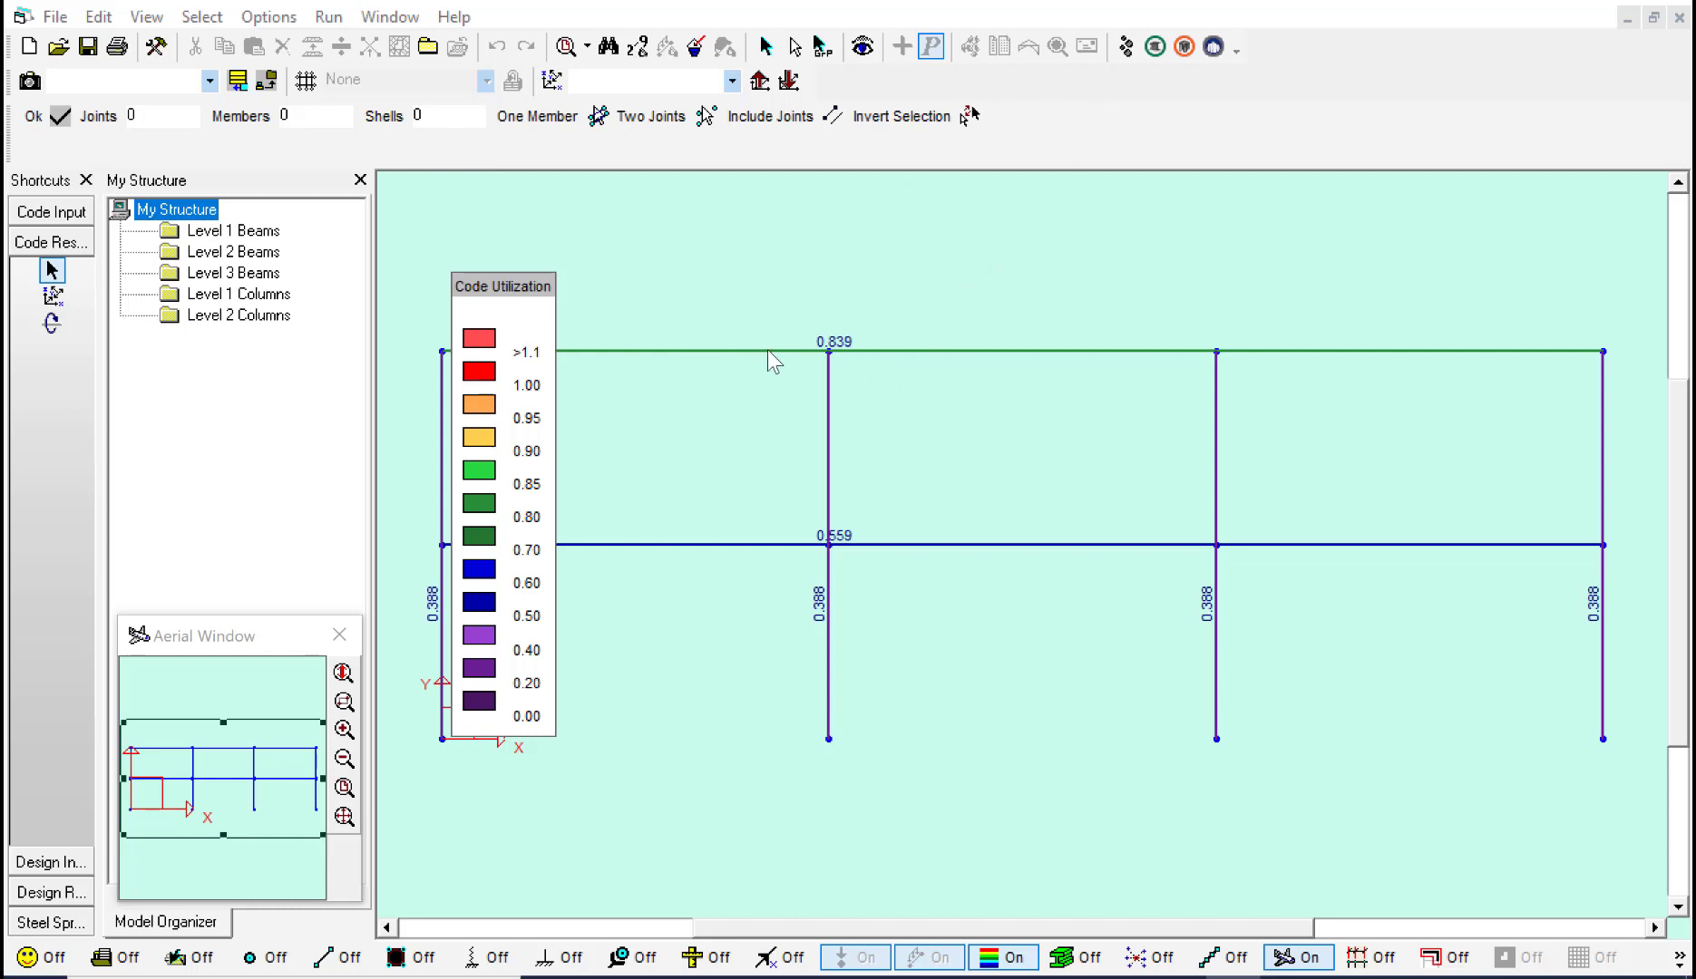
drag(503, 285, 424, 284)
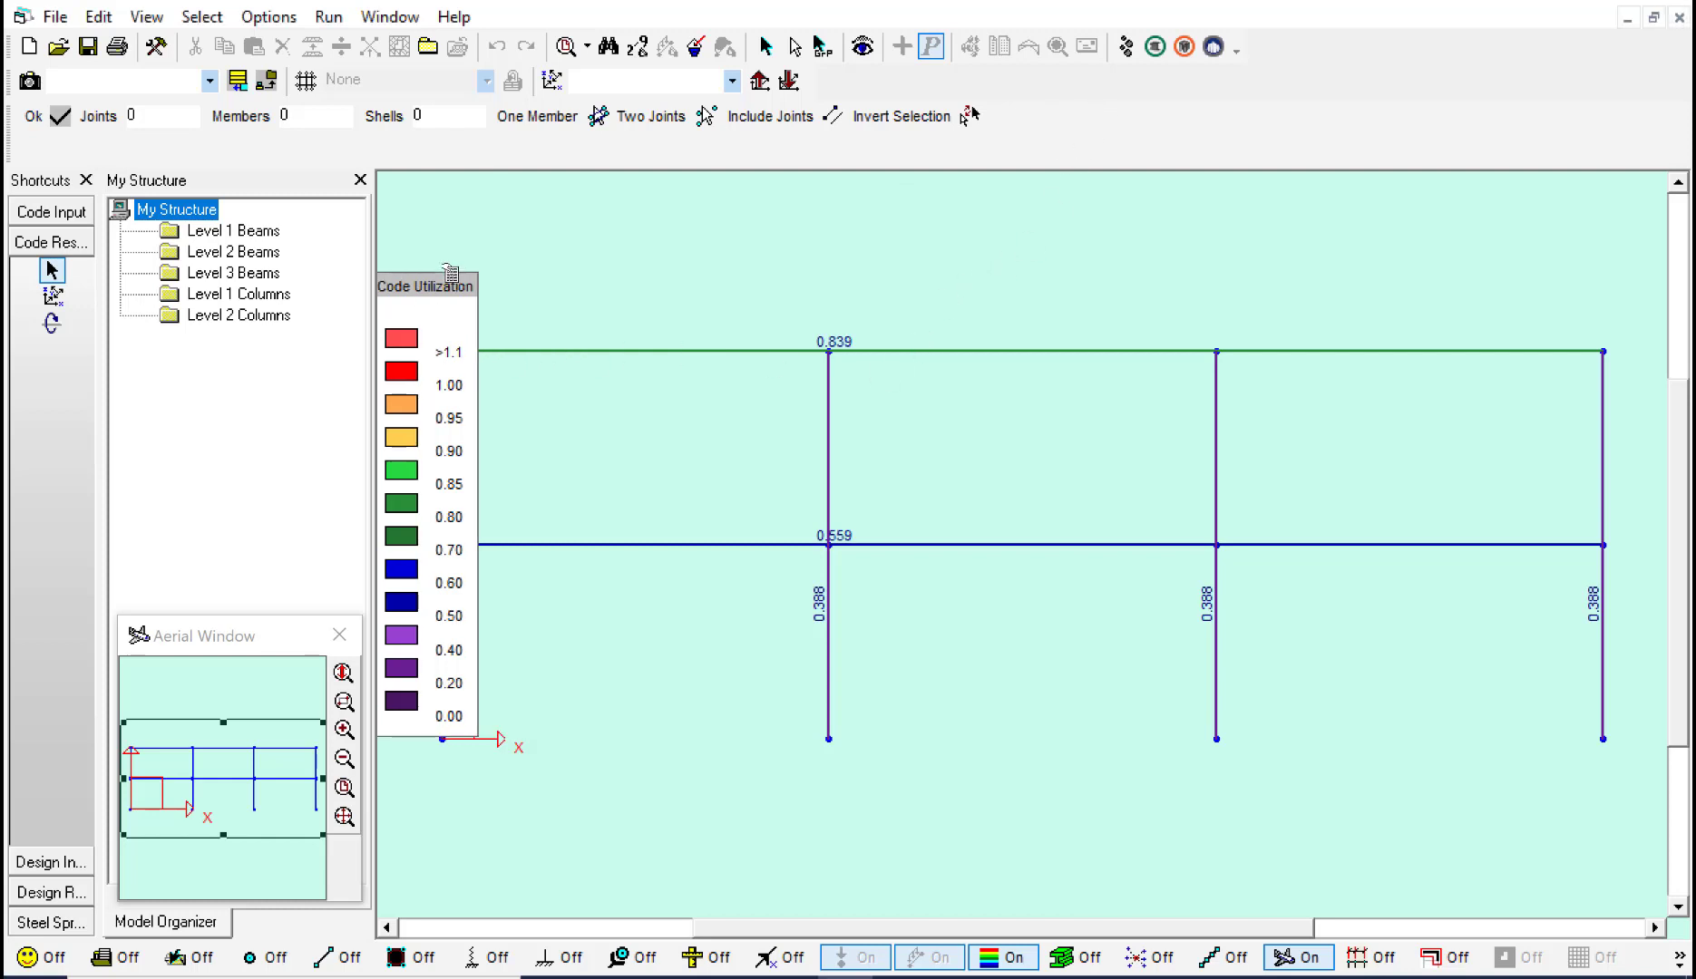
mouse_move(754, 681)
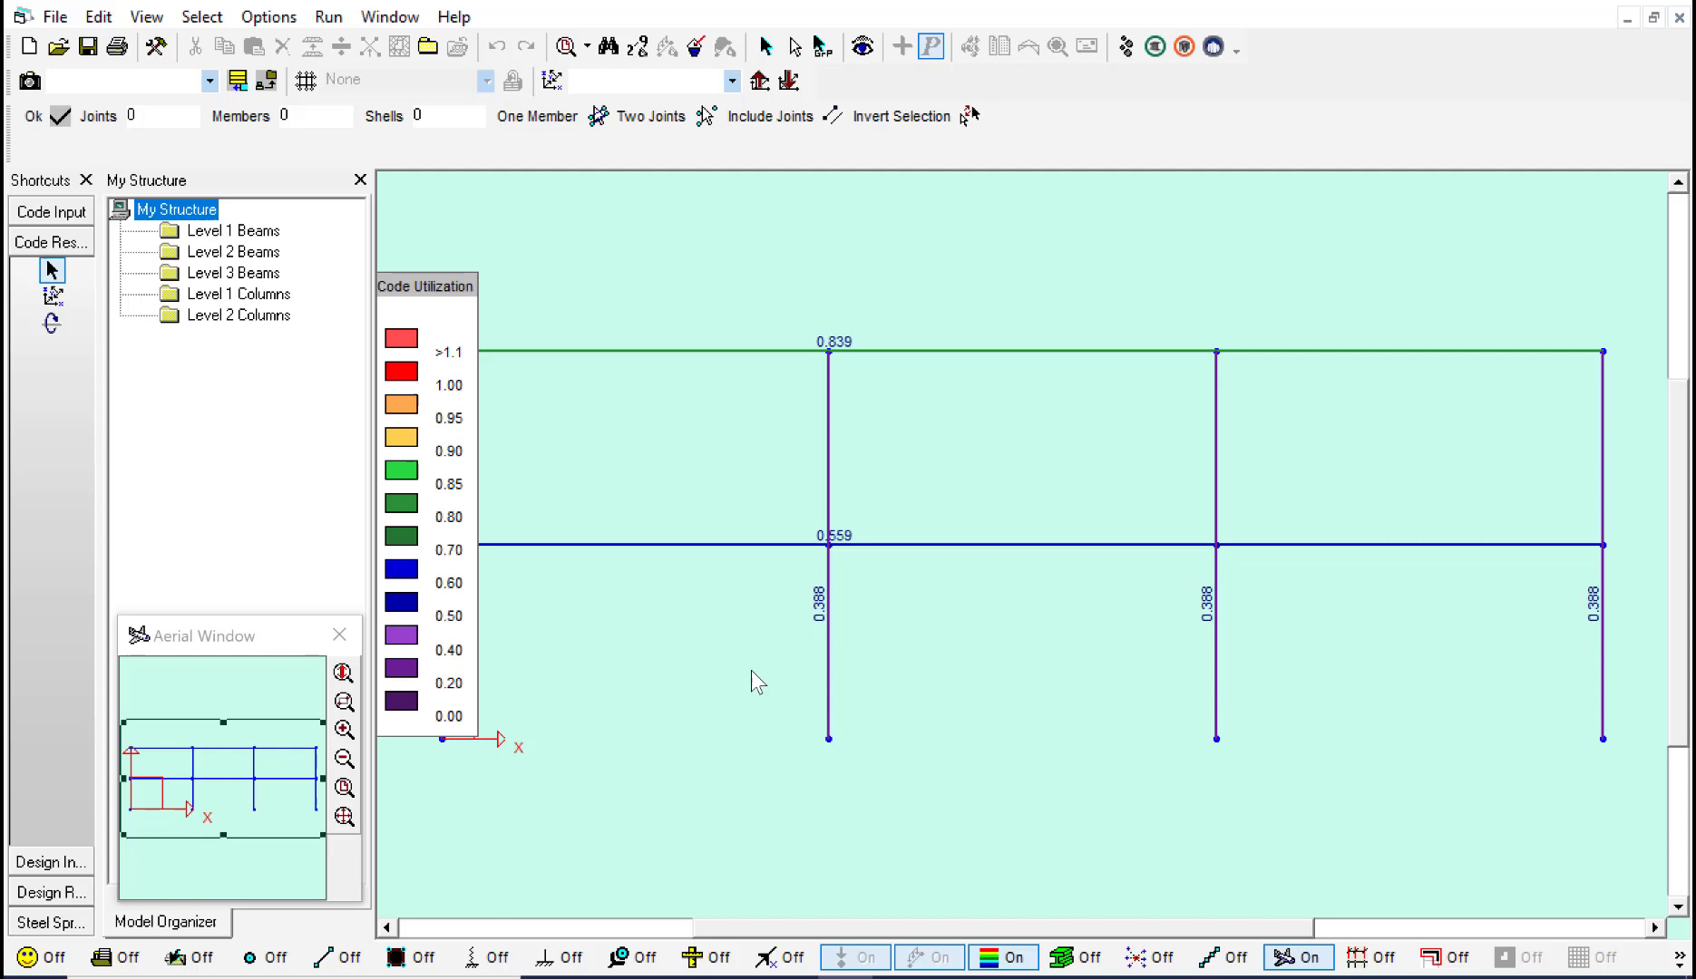
mouse_move(1490, 670)
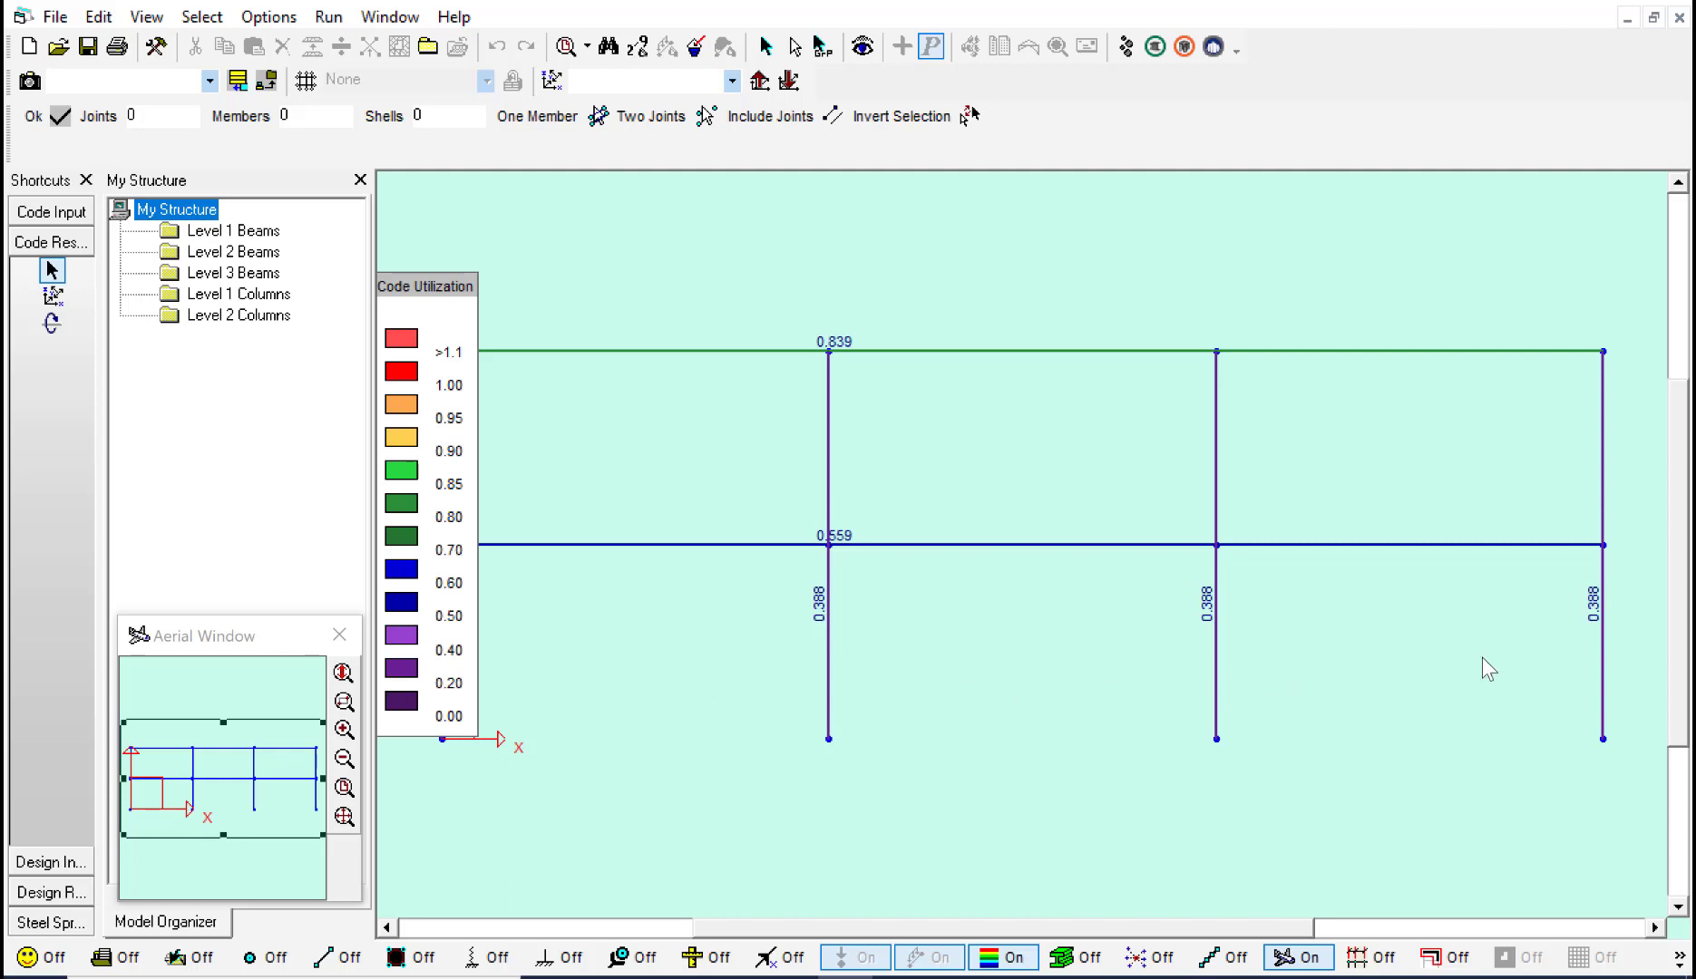
mouse_move(858, 495)
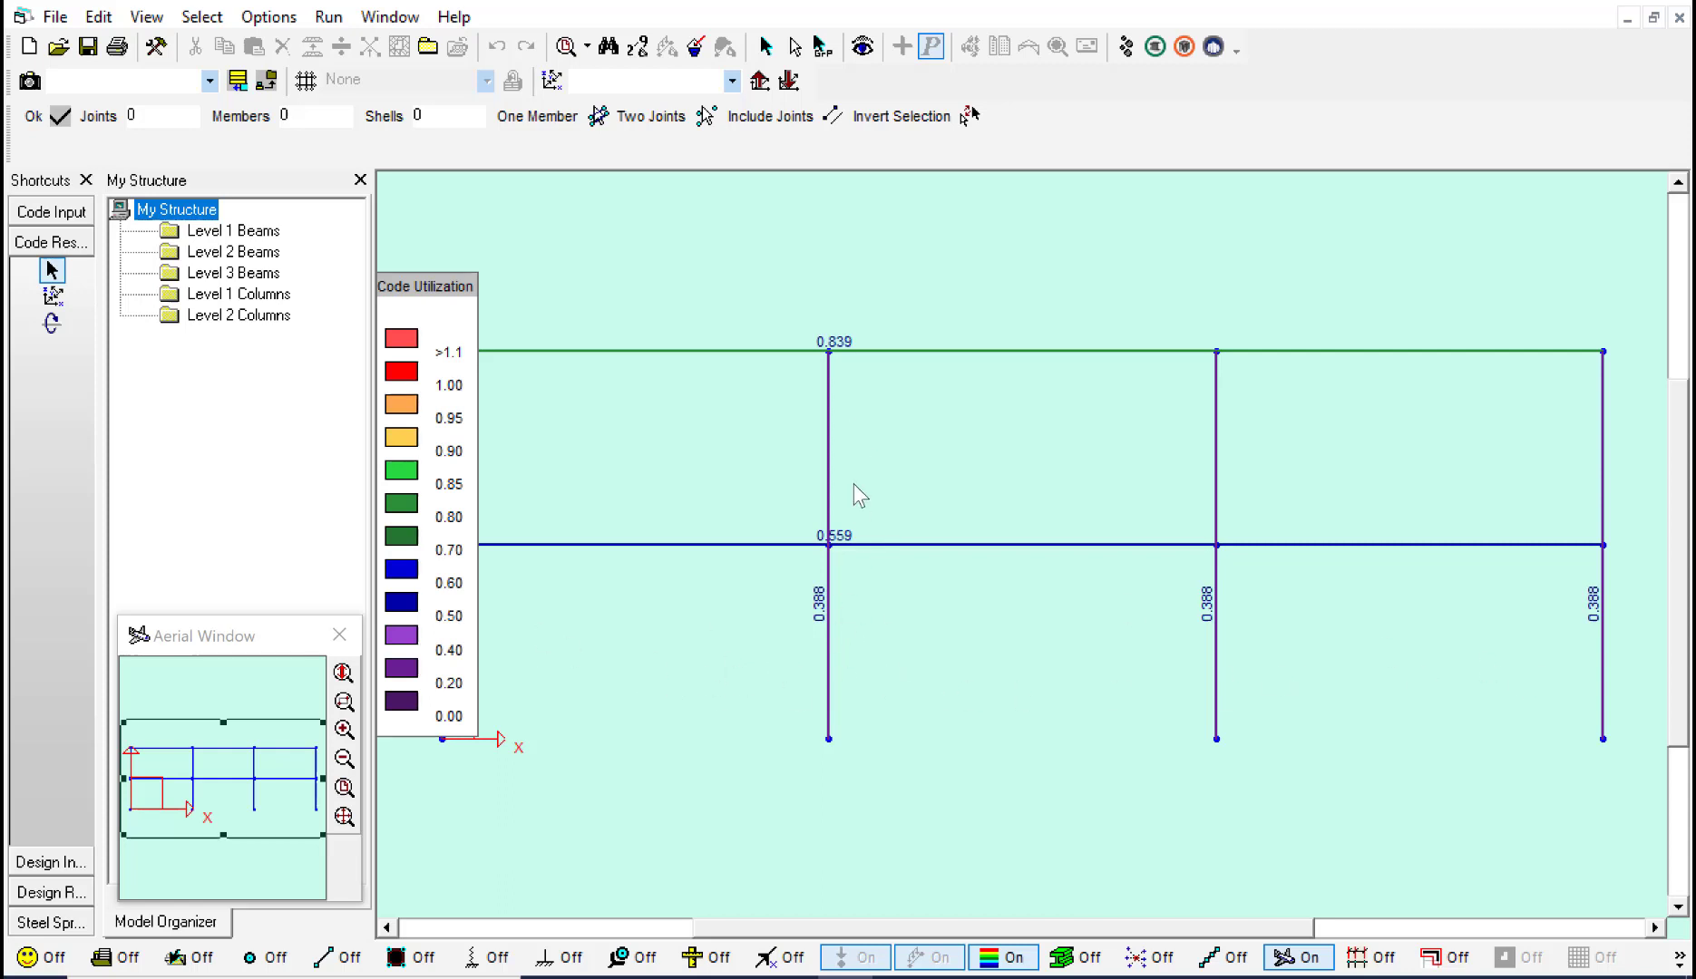
mouse_move(1025, 371)
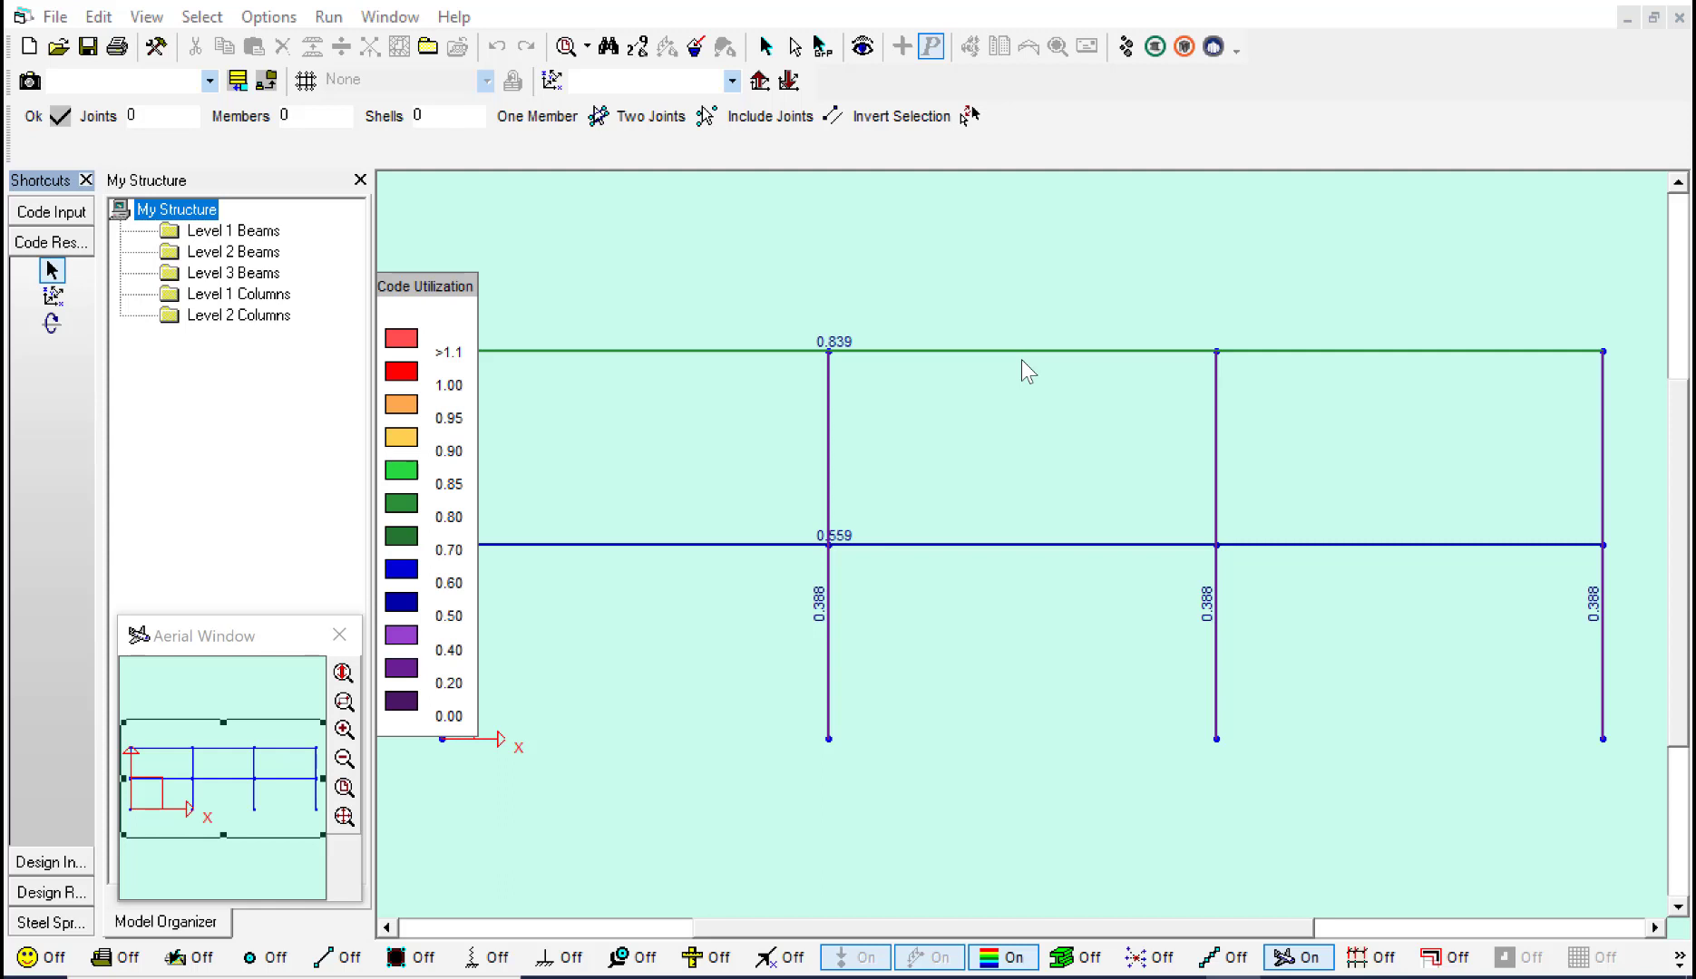
mouse_move(182, 689)
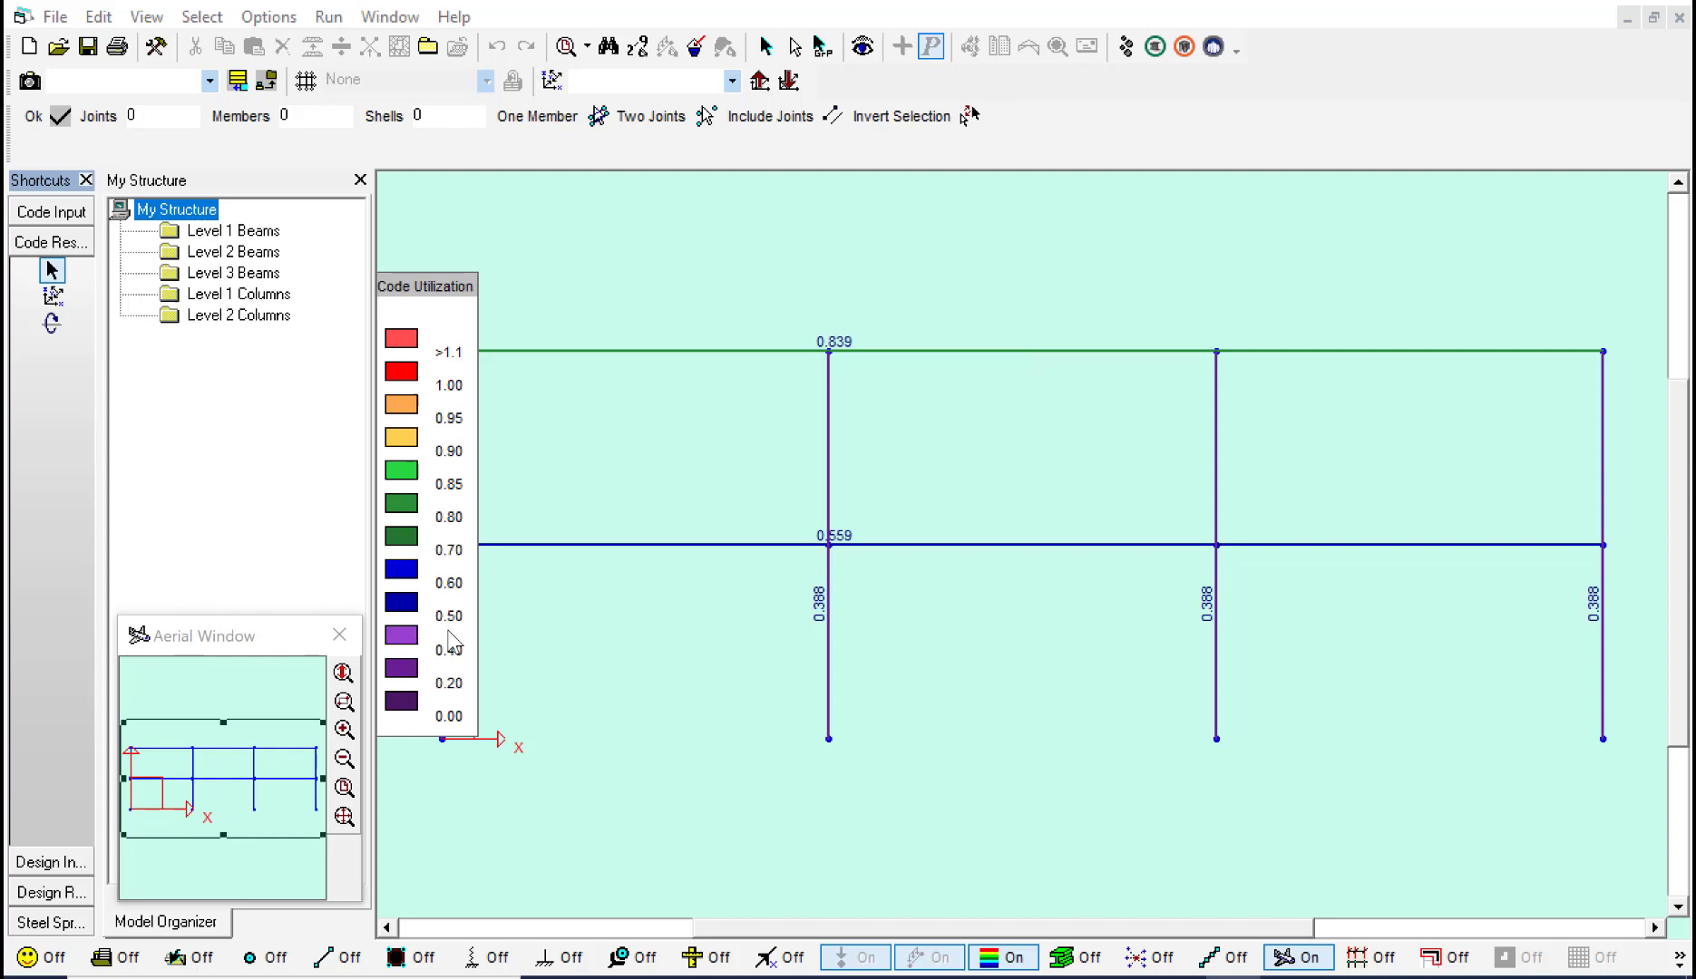
mouse_move(555, 667)
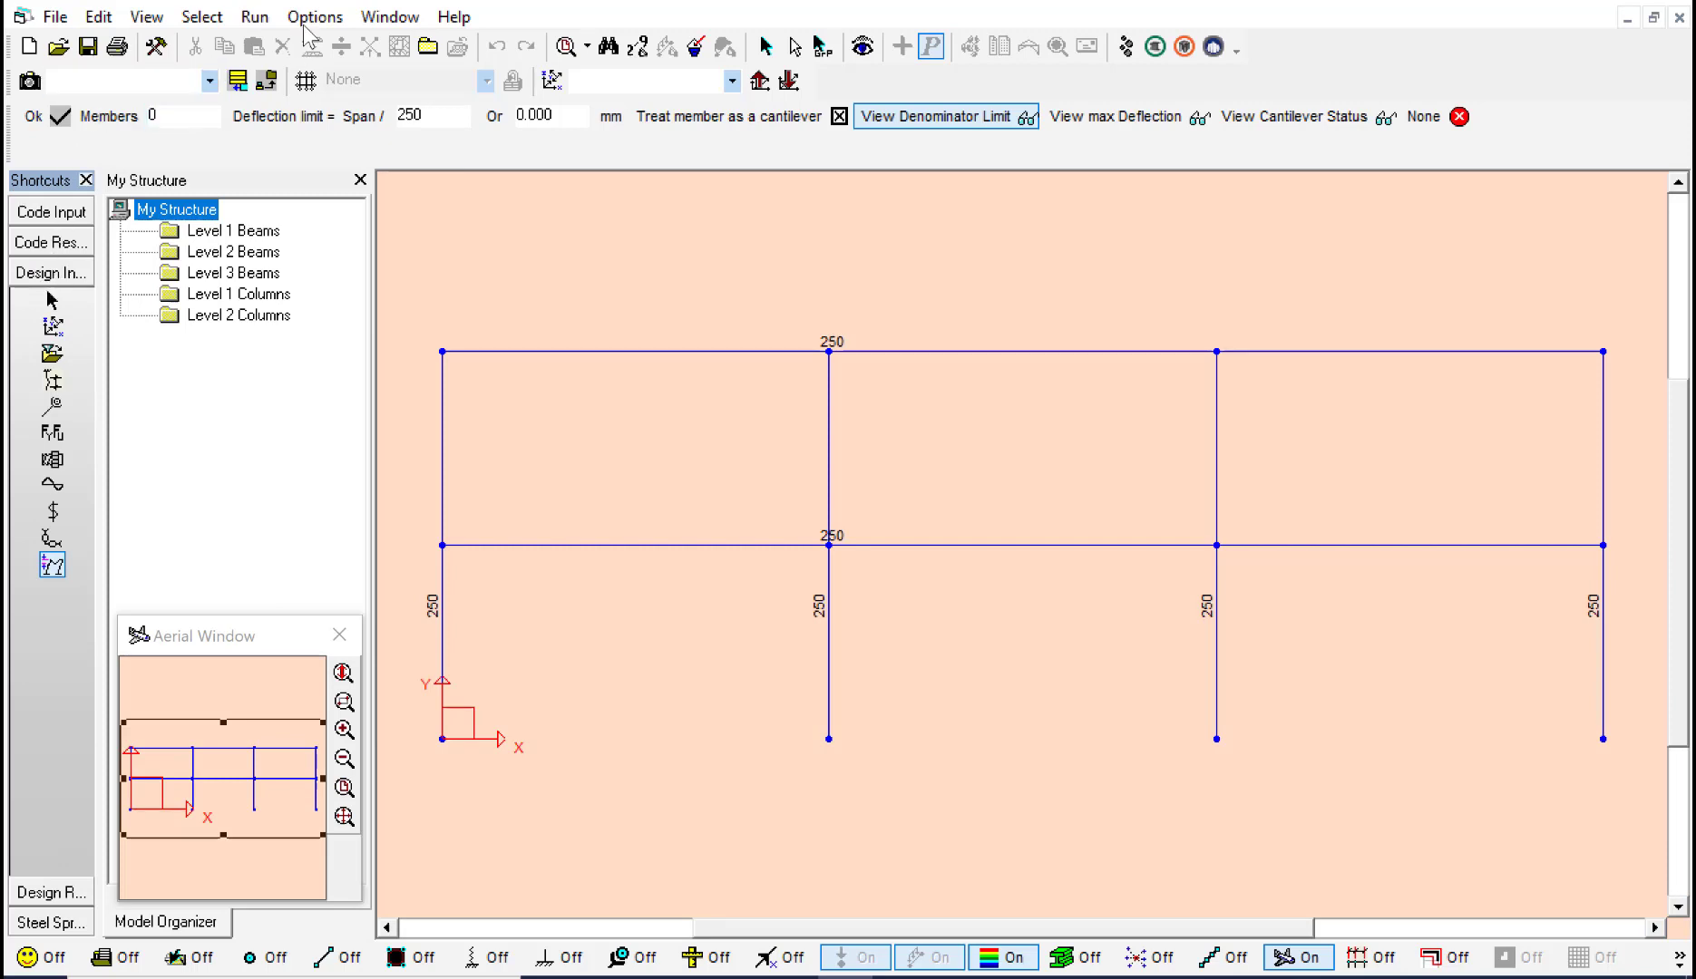
mouse_move(96, 18)
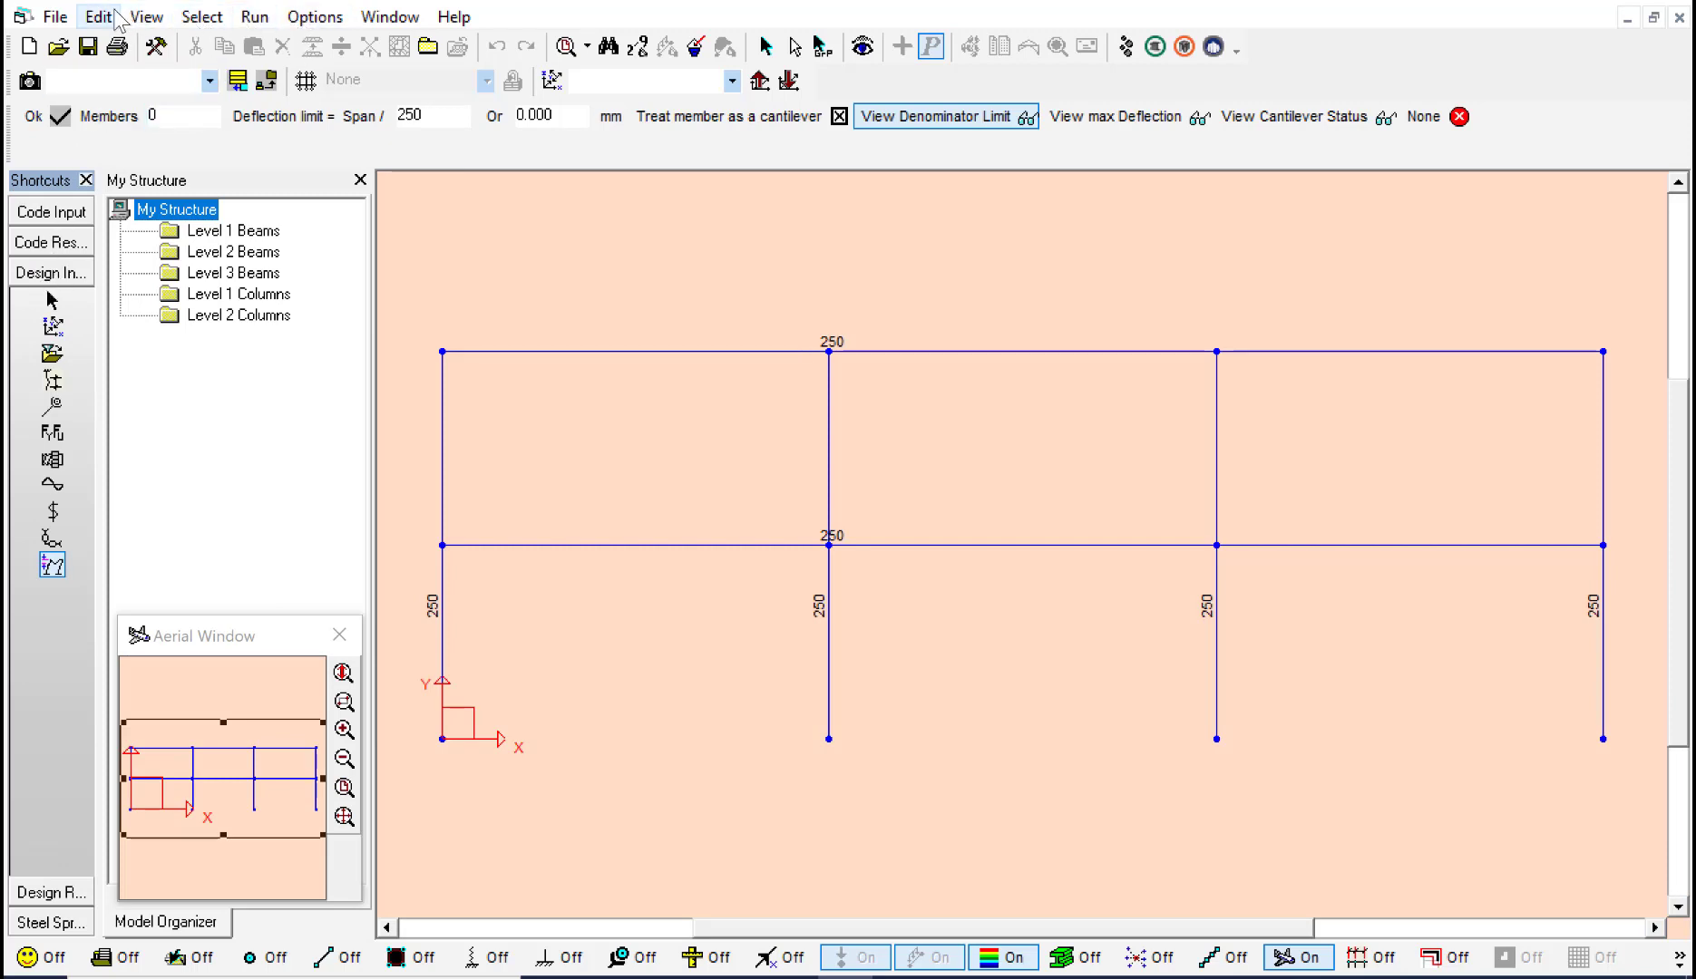
- In Sections For Study, include W36 with the W44–W40 and W33–W30 shapes, ranked by surface area
click(98, 17)
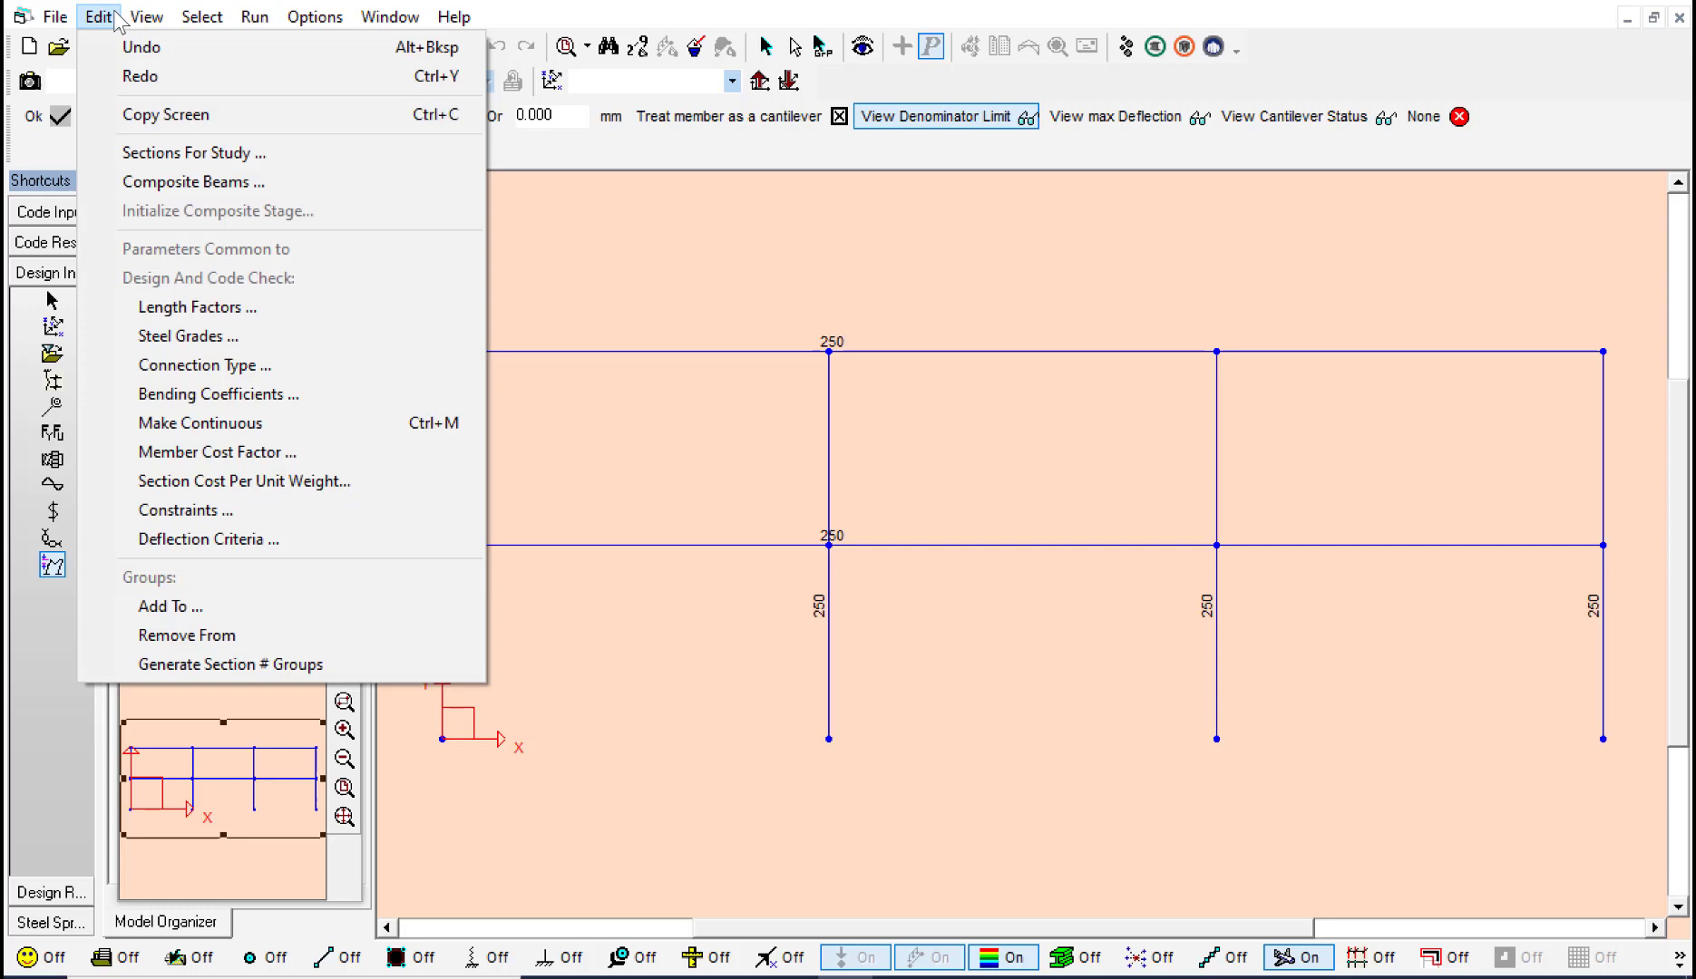
click(194, 152)
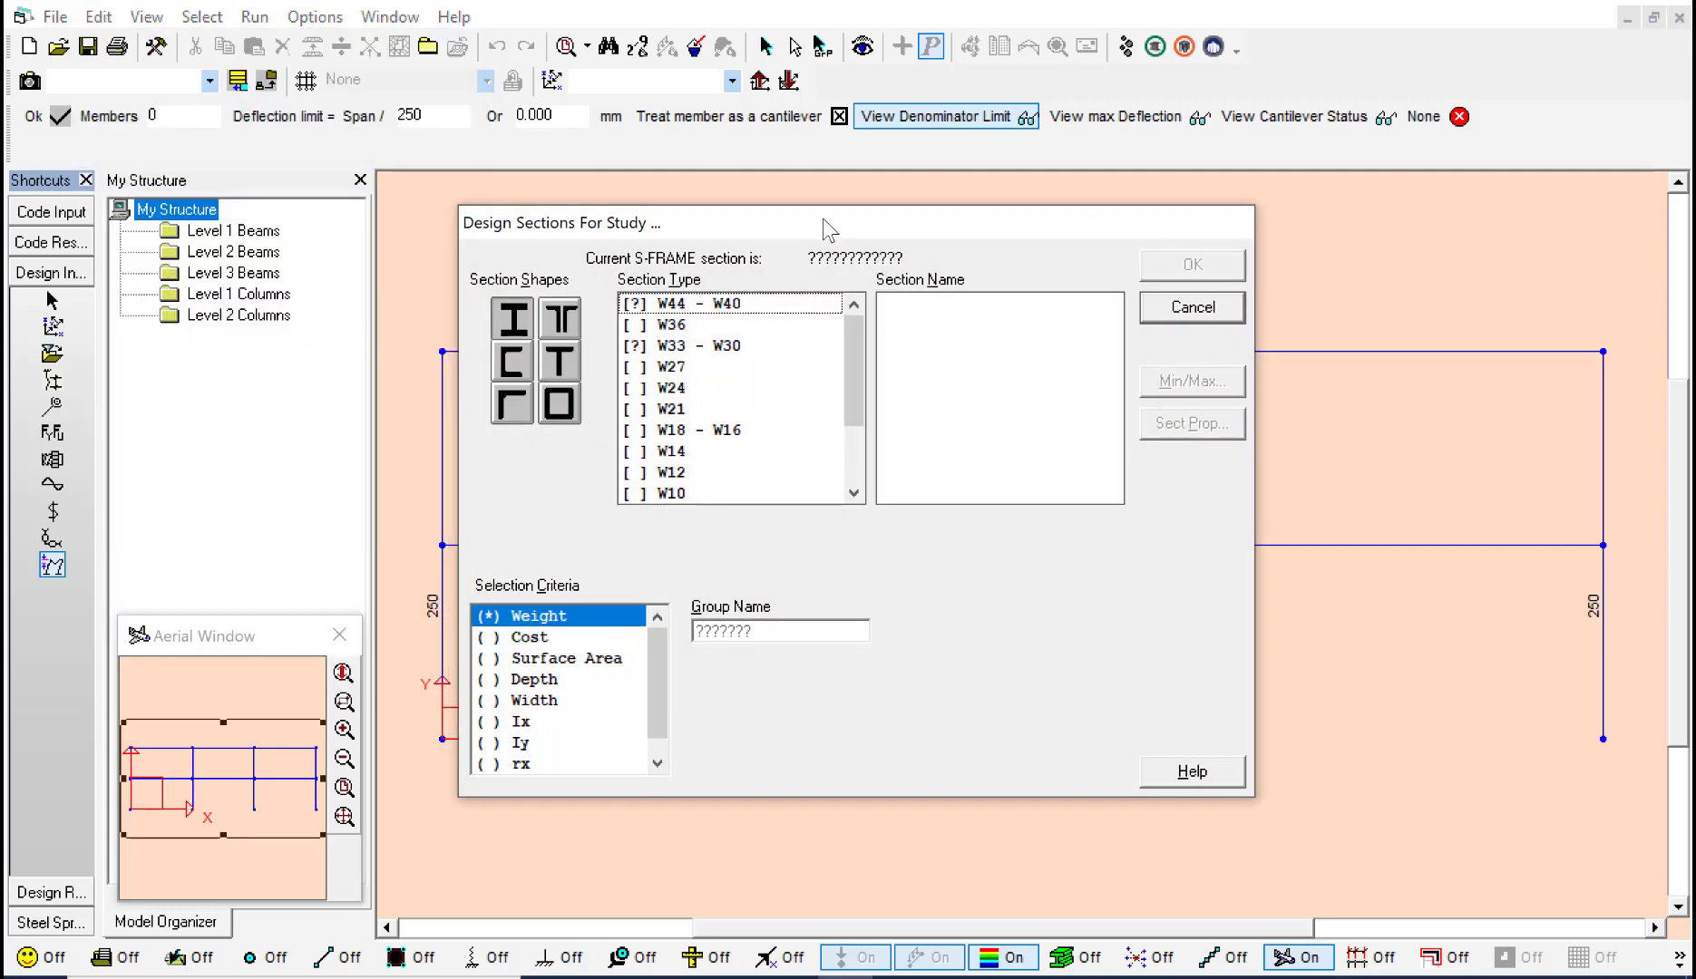
click(564, 659)
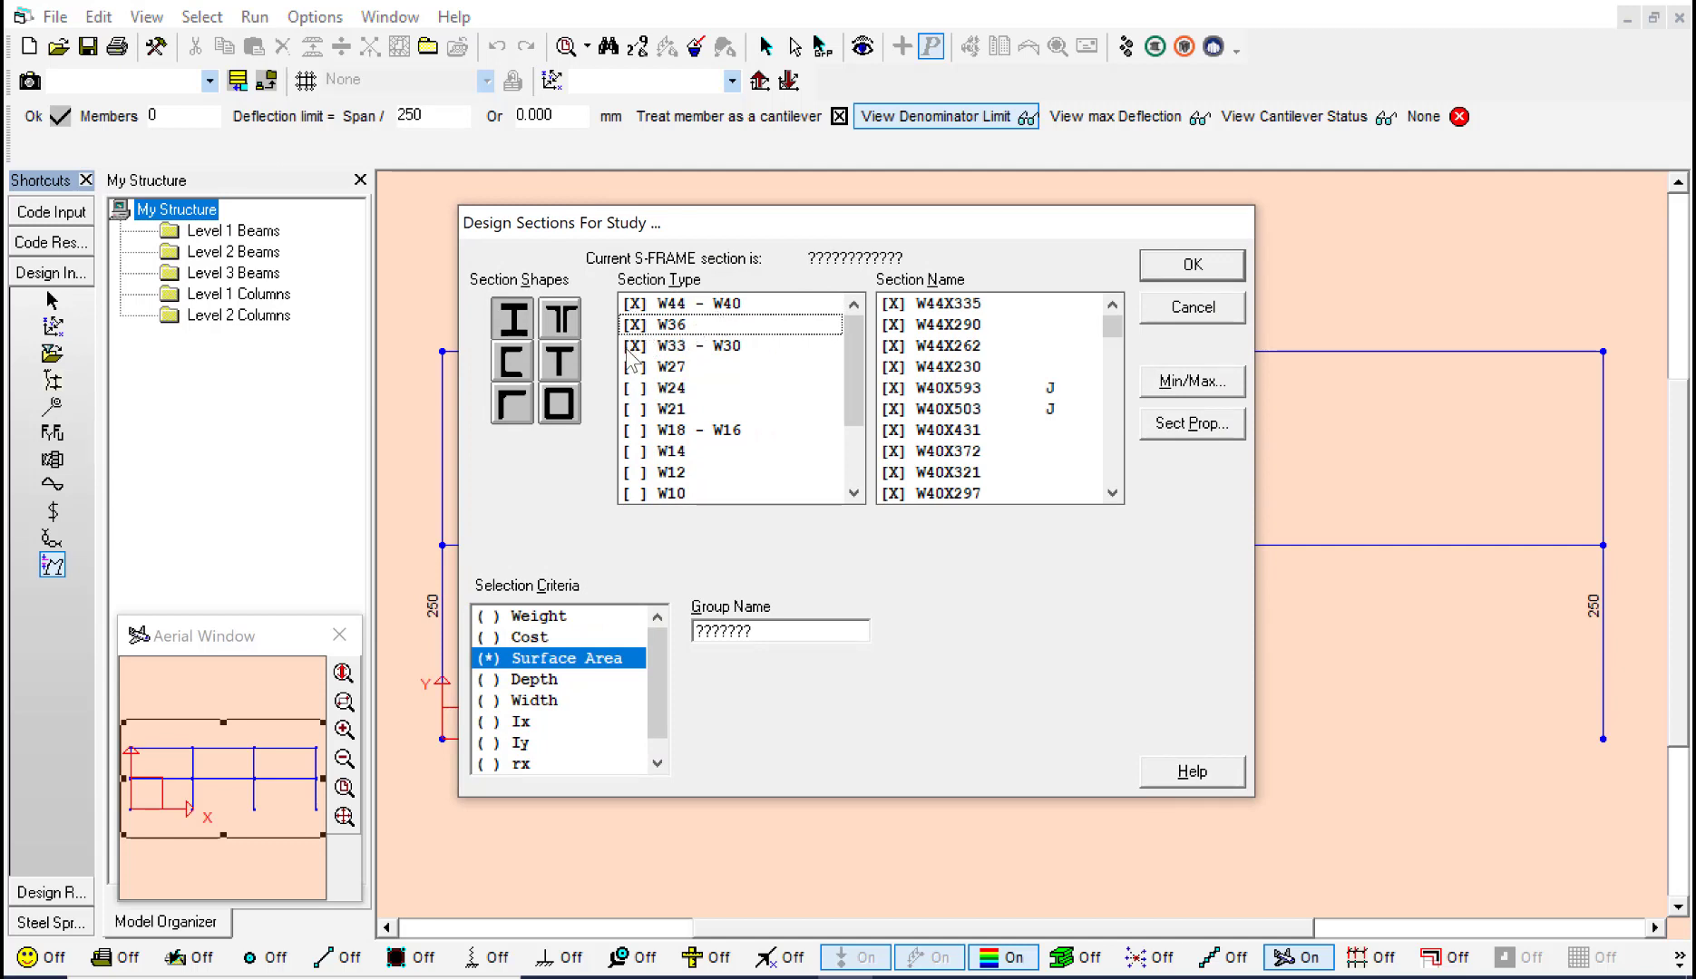
mouse_move(955, 421)
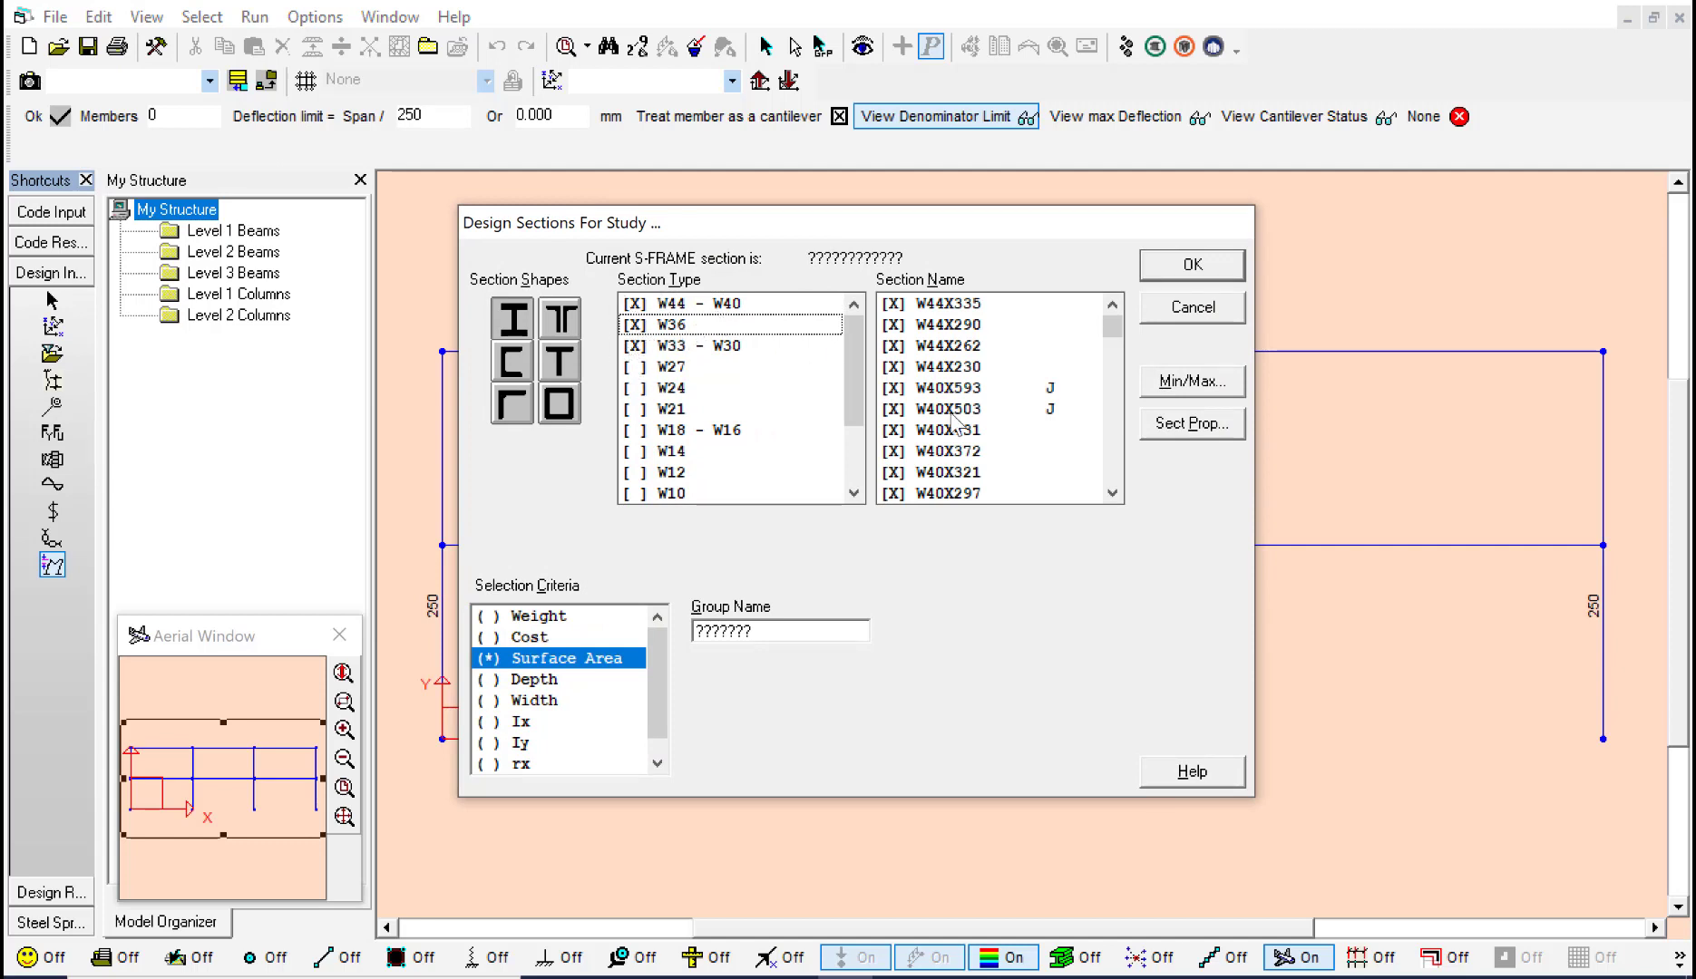
scroll(down, 3)
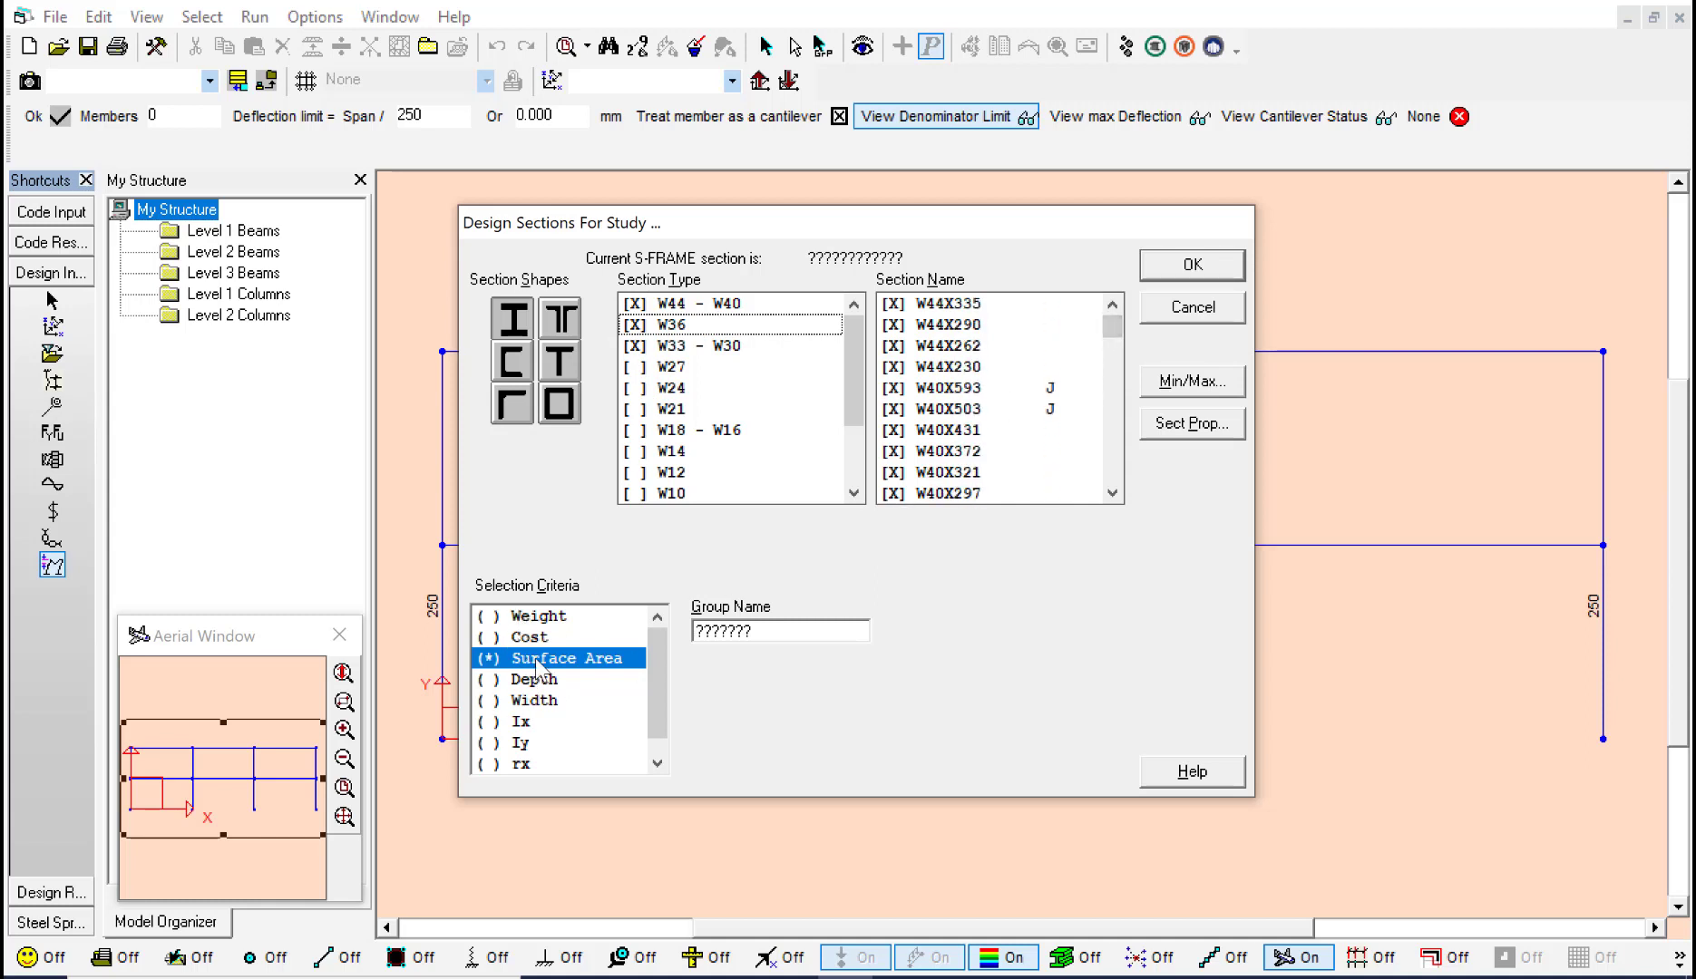
mouse_move(1161, 354)
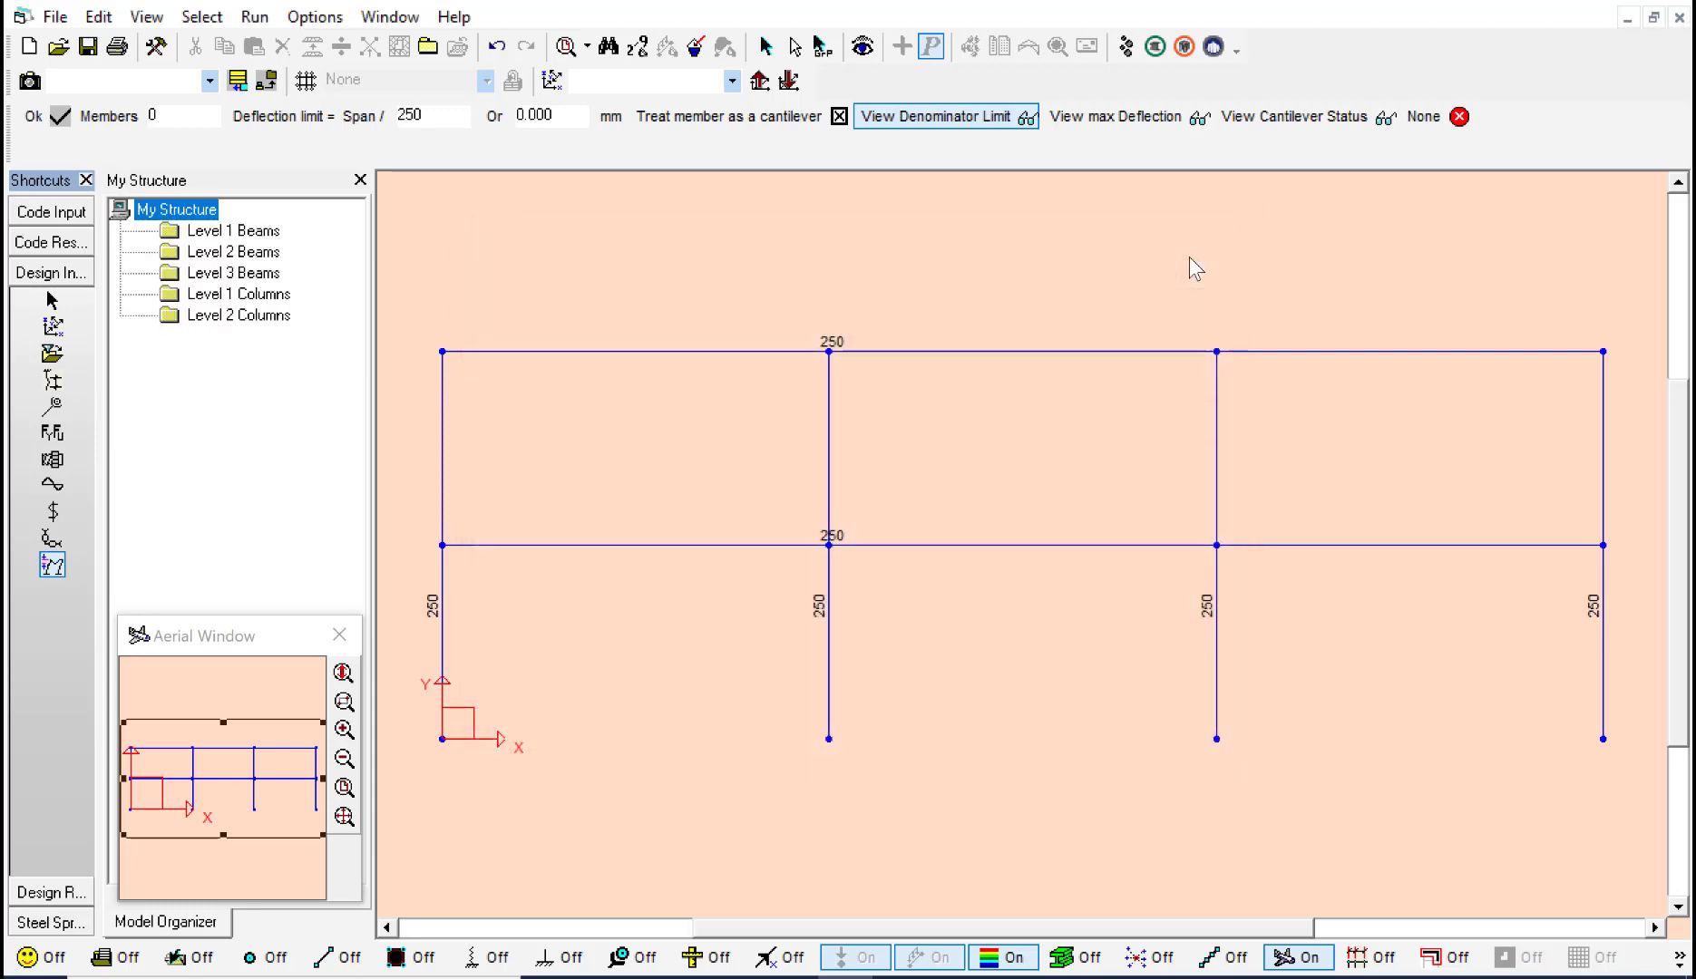
click(254, 16)
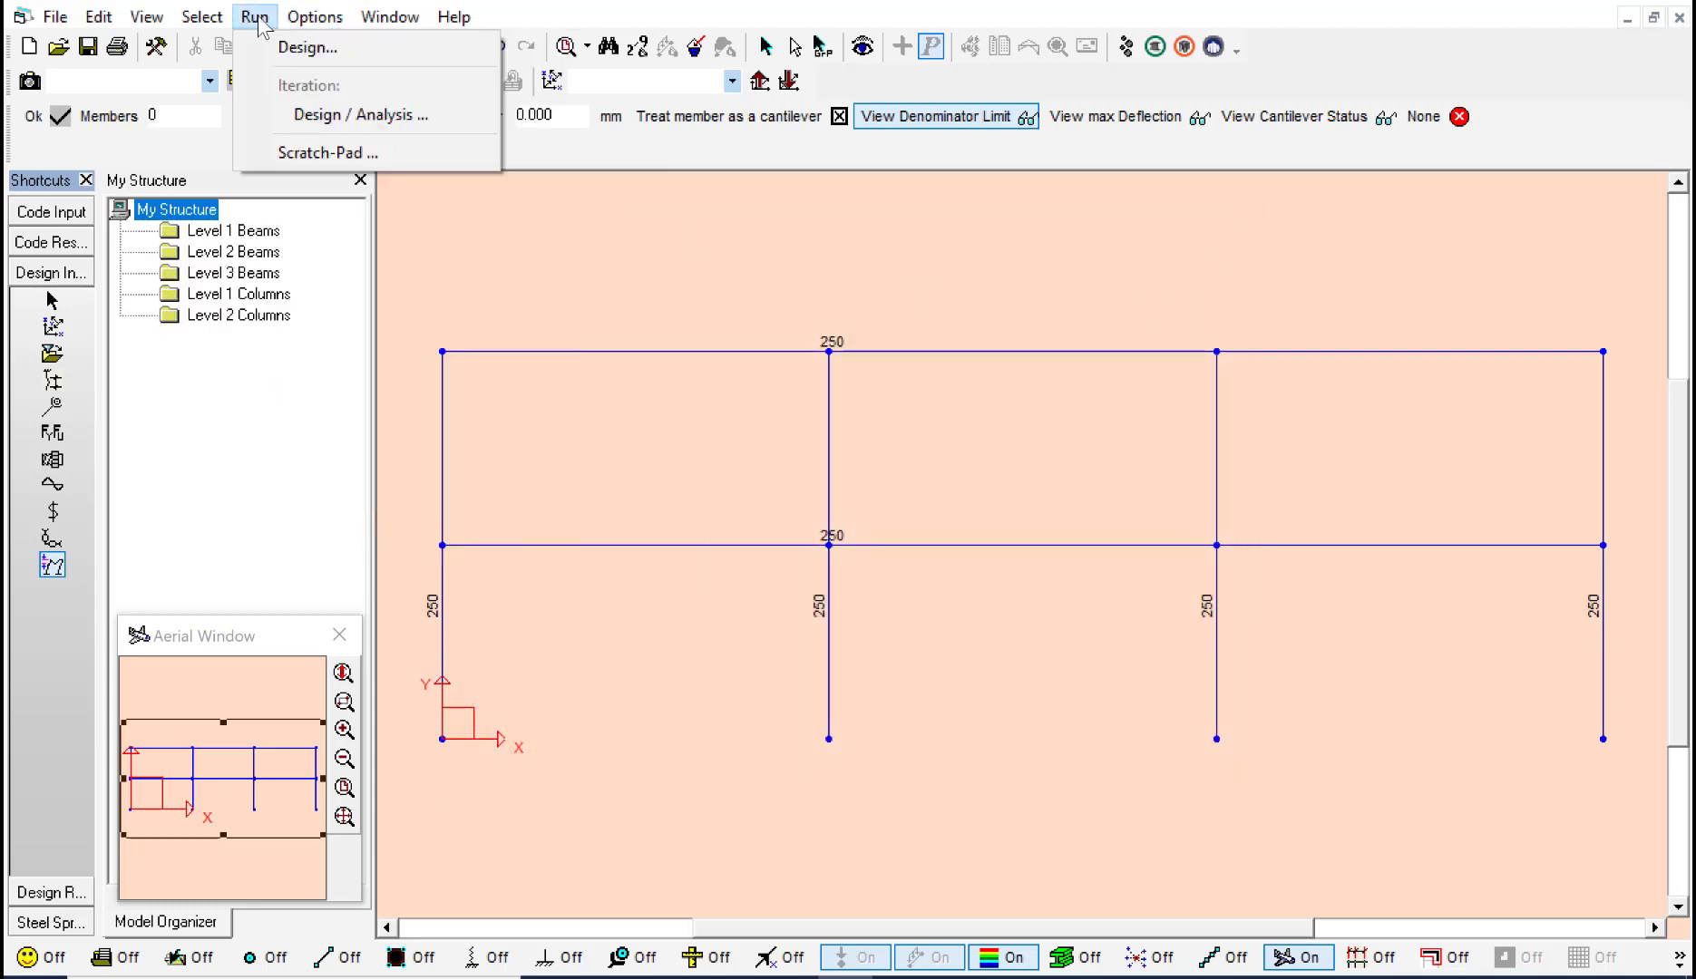
mouse_move(308, 47)
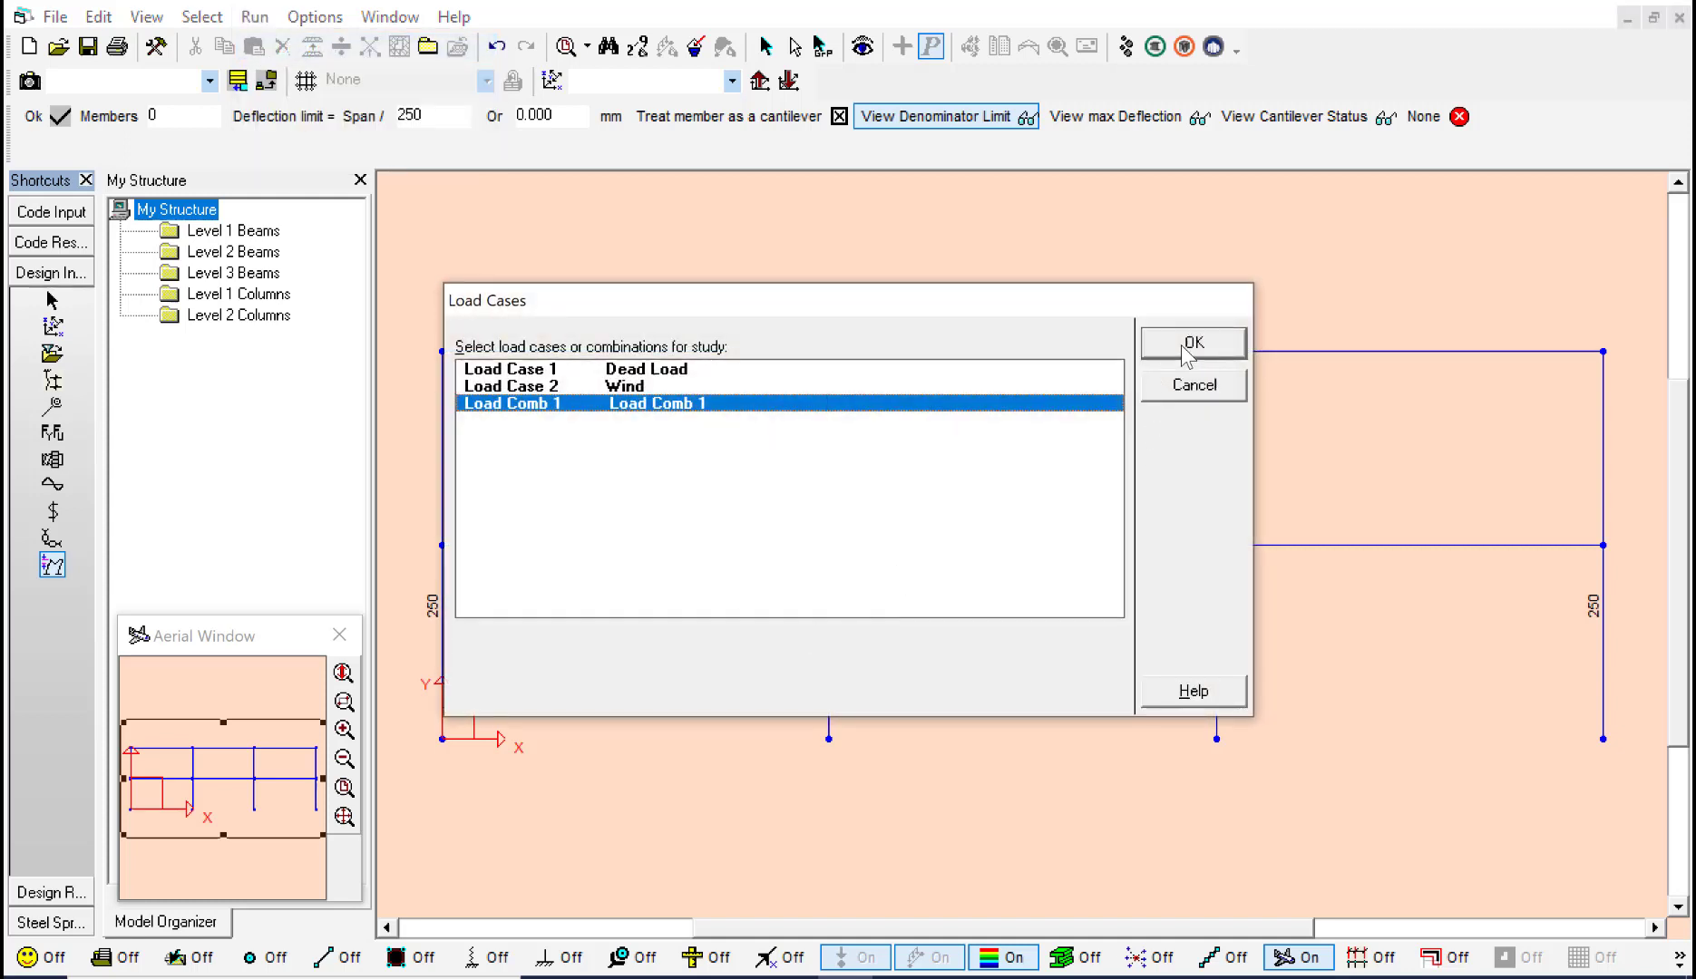
- Confirm Load Comb 1 for the design run, sizing beams W27X448 and columns W27X84
click(1192, 342)
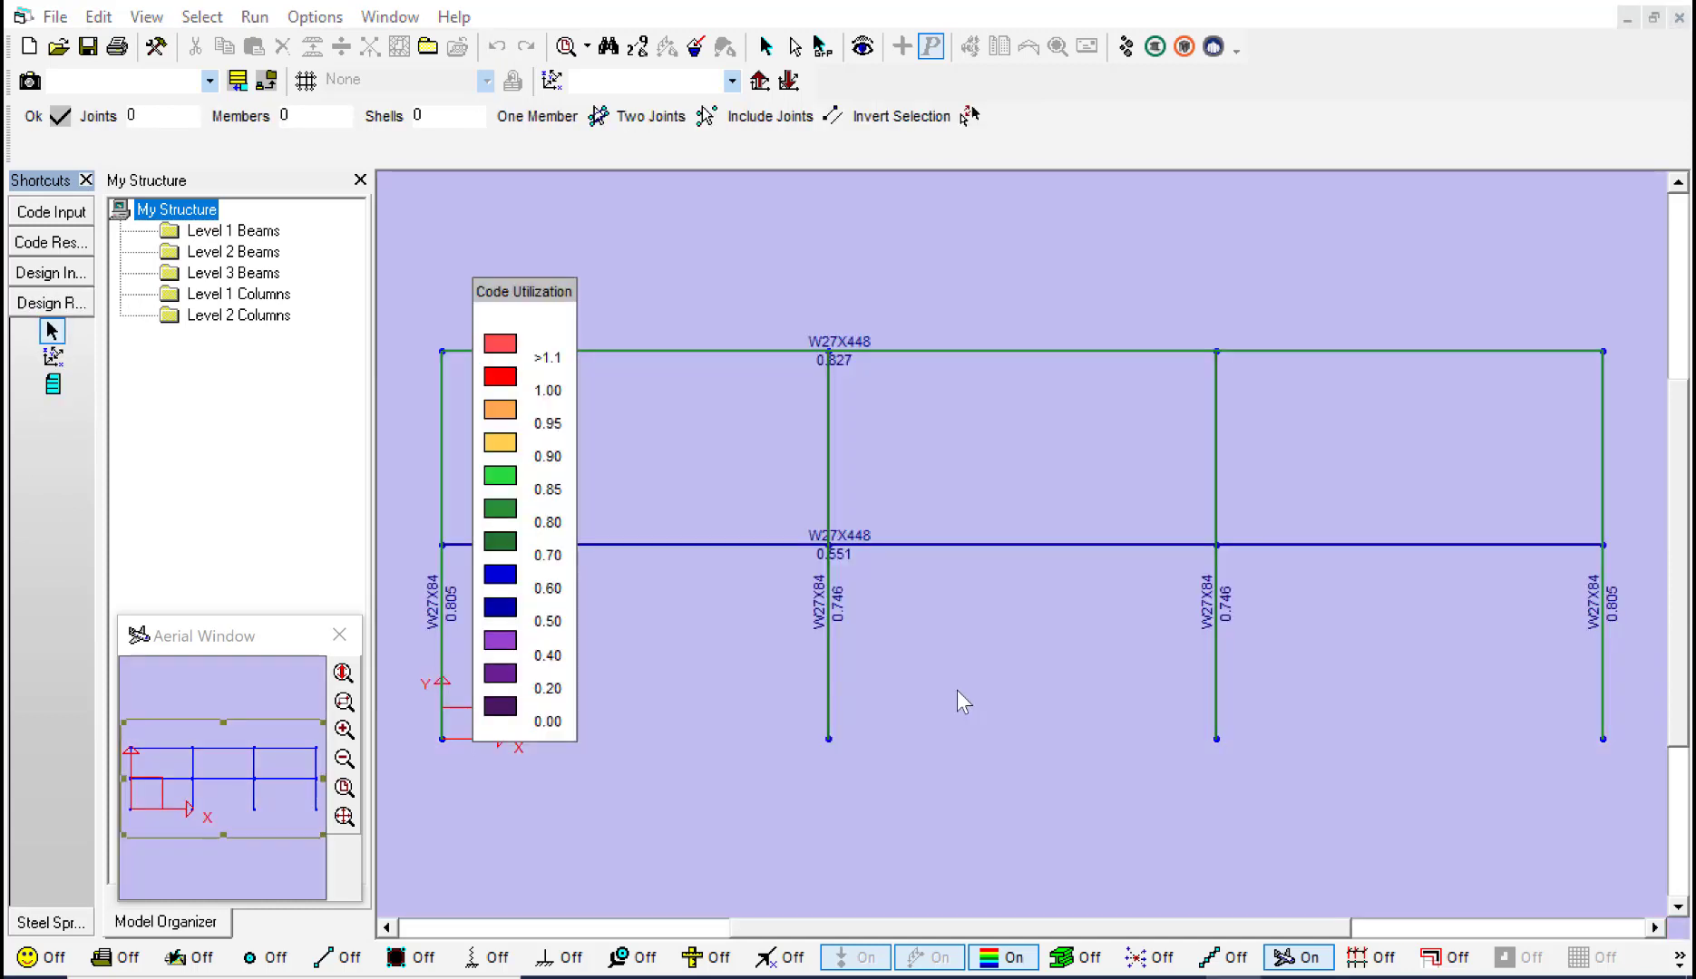